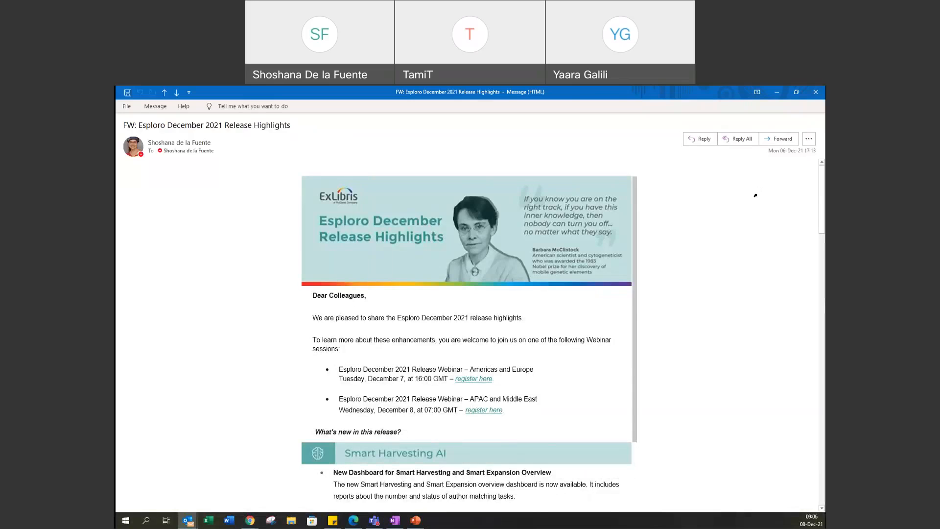
{"action": "mouse_move", "coordinate": [719, 263]}
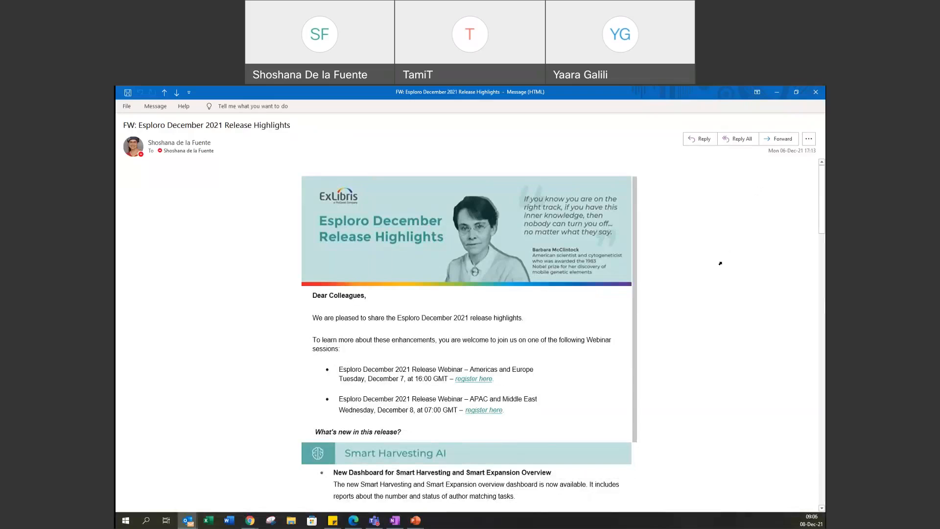
{"action": "mouse_move", "coordinate": [697, 258]}
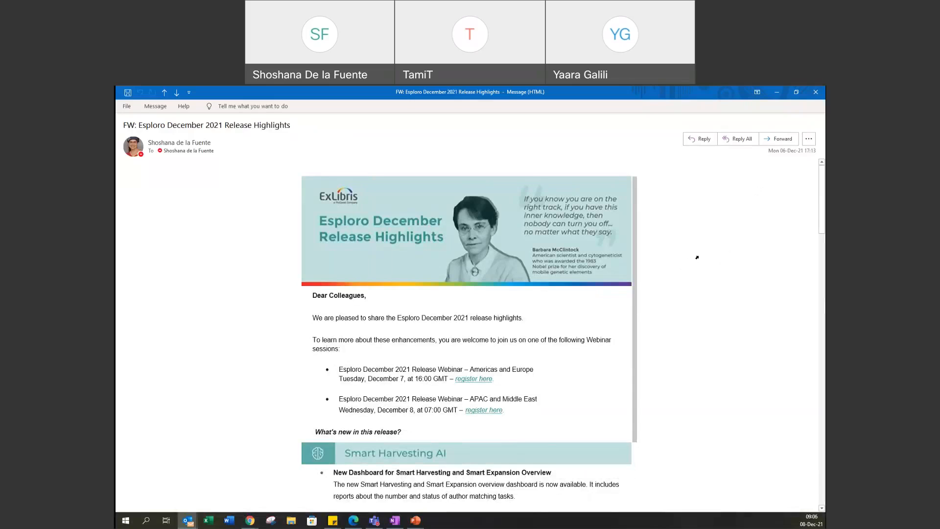
Scroll the release highlights email down to the Smart Harvesting AI dashboard screenshot
{"action": "scroll", "scroll_direction": "down", "scroll_amount": 3}
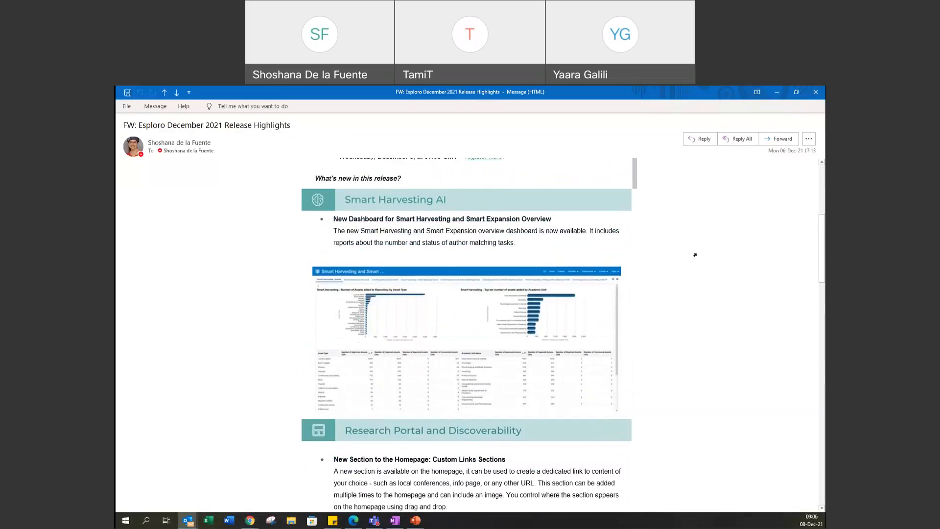
{"action": "scroll", "scroll_direction": "down", "scroll_amount": 3}
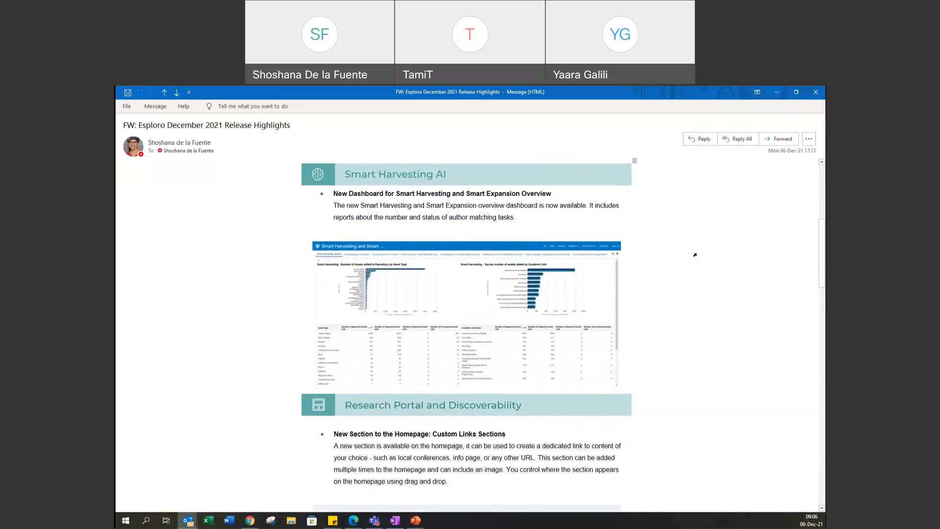
{"action": "mouse_move", "coordinate": [720, 262]}
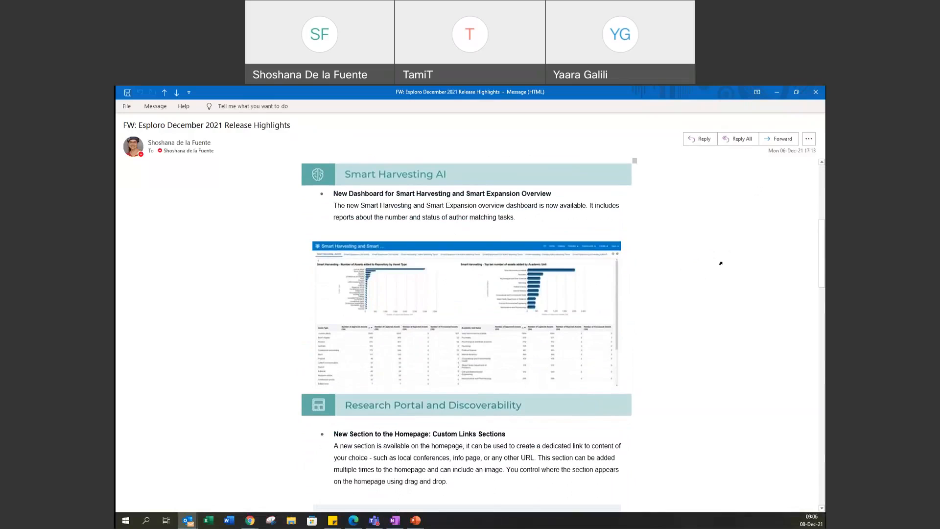
{"action": "mouse_move", "coordinate": [757, 275]}
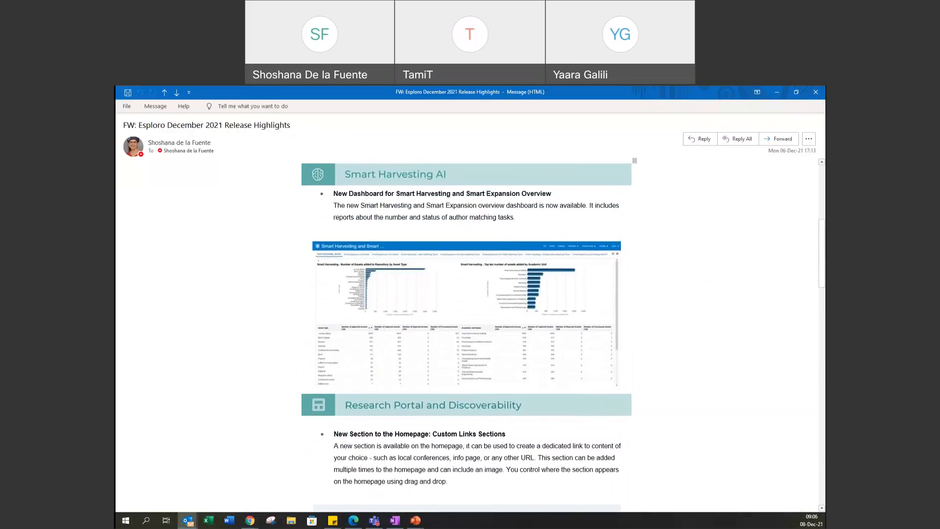
{"action": "mouse_move", "coordinate": [397, 89]}
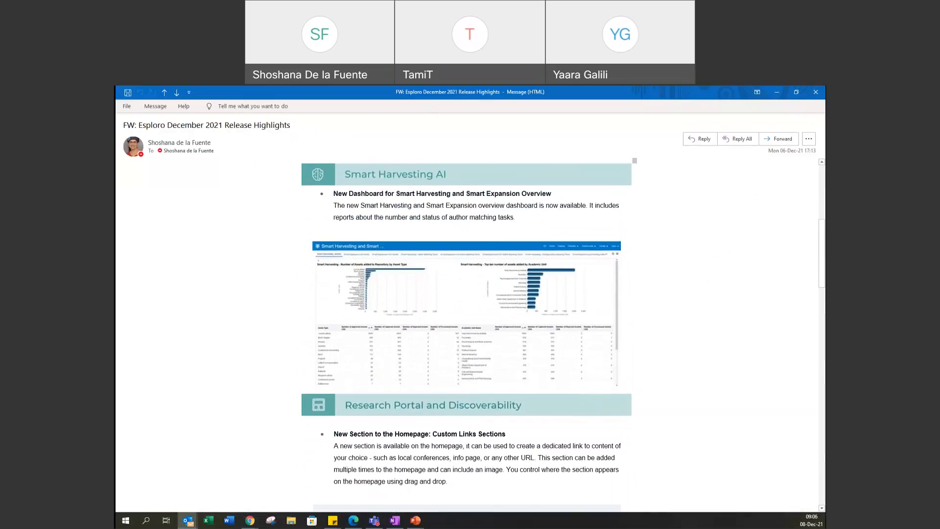
{"action": "mouse_move", "coordinate": [366, 109]}
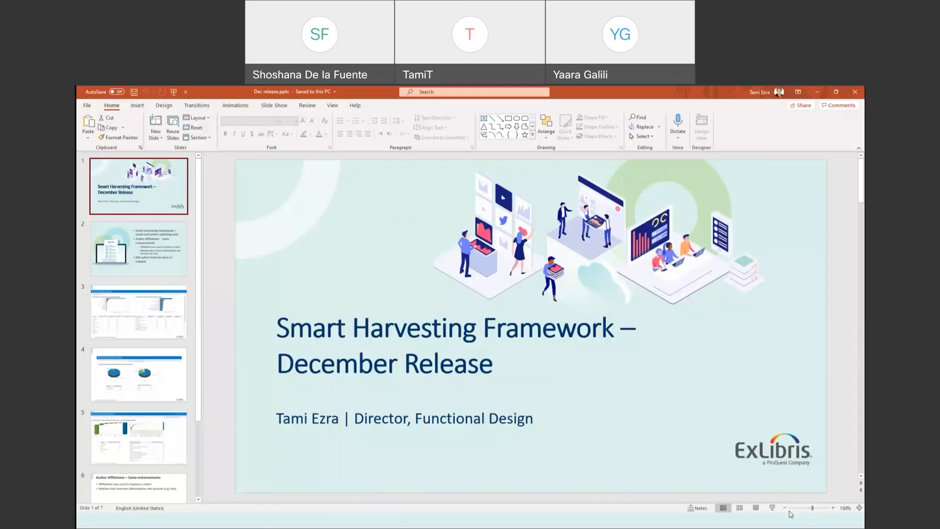
Start the December Release deck as a full-screen slide show
{"action": "left_click", "coordinate": [774, 508]}
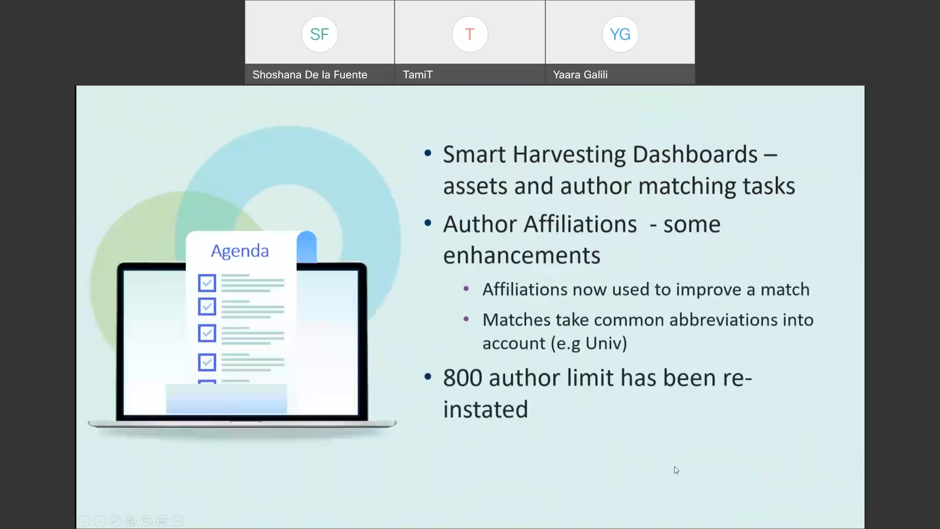
{"action": "mouse_move", "coordinate": [841, 160]}
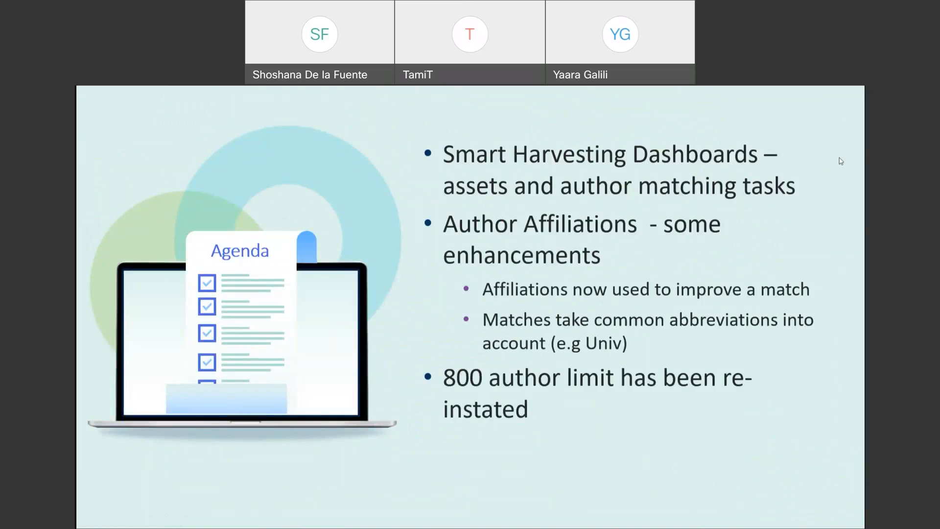
{"action": "mouse_move", "coordinate": [799, 144]}
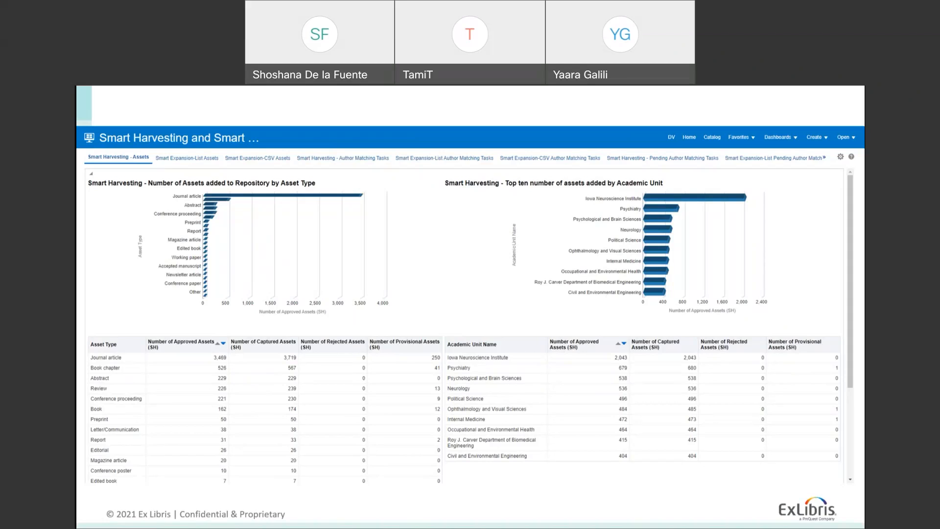
{"action": "mouse_move", "coordinate": [719, 275]}
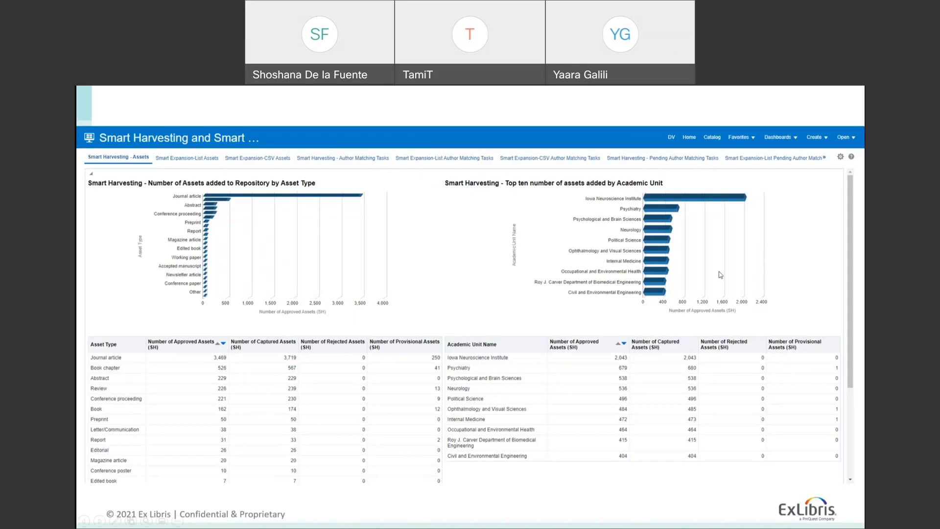
{"action": "mouse_move", "coordinate": [160, 210]}
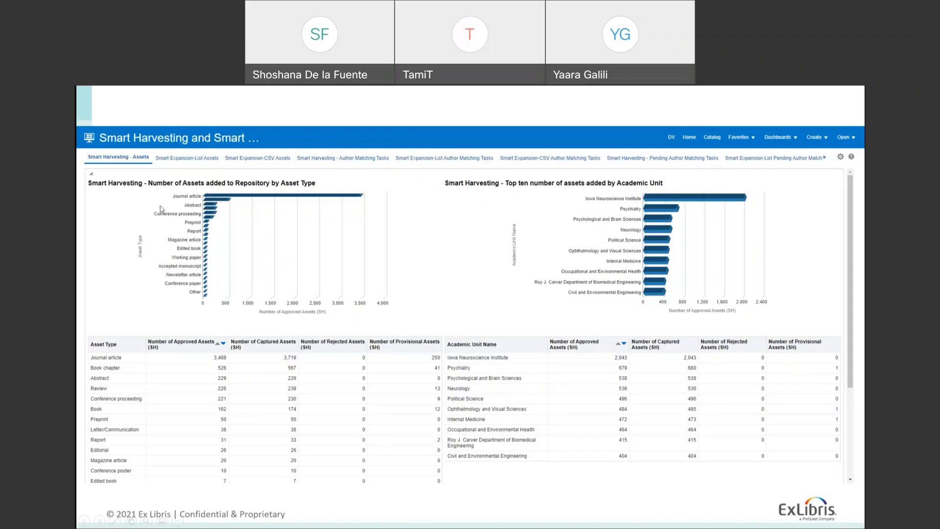
{"action": "mouse_move", "coordinate": [78, 152]}
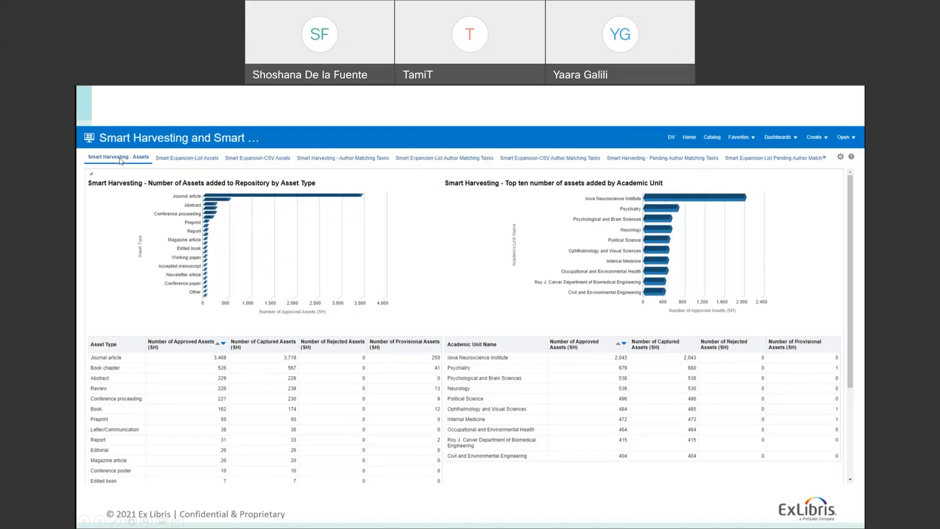
{"action": "mouse_move", "coordinate": [117, 170]}
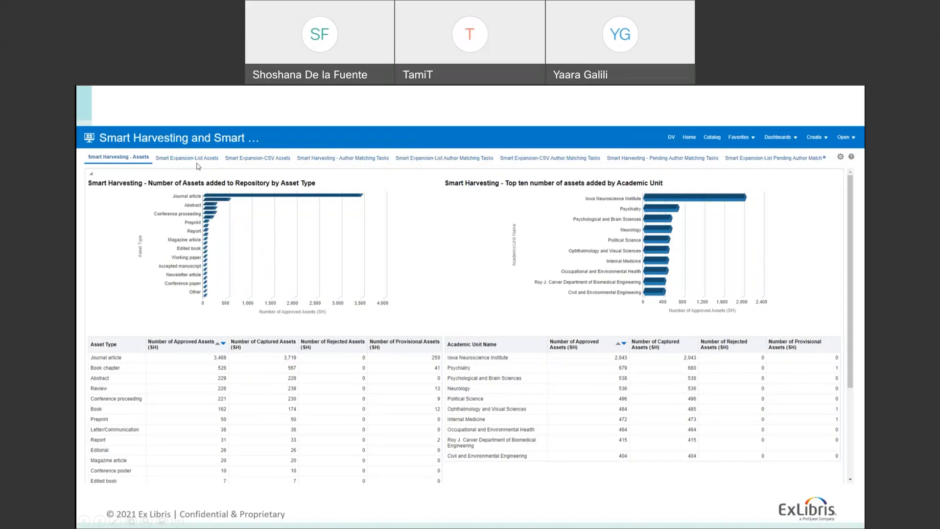
{"action": "mouse_move", "coordinate": [199, 166]}
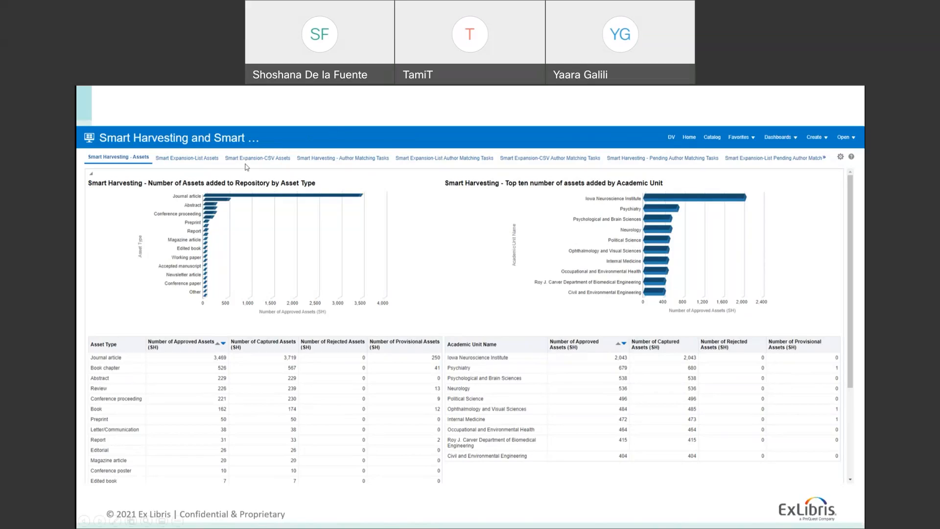
{"action": "mouse_move", "coordinate": [273, 169]}
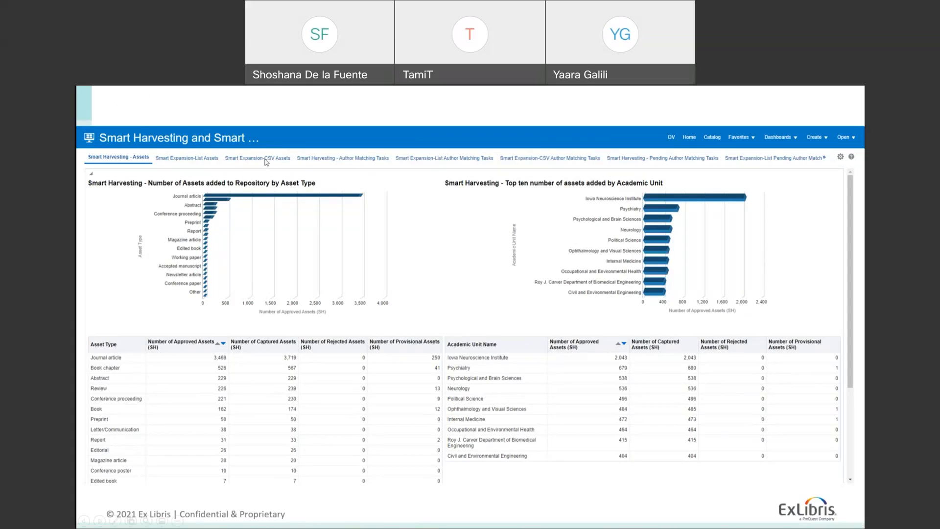
{"action": "mouse_move", "coordinate": [267, 162]}
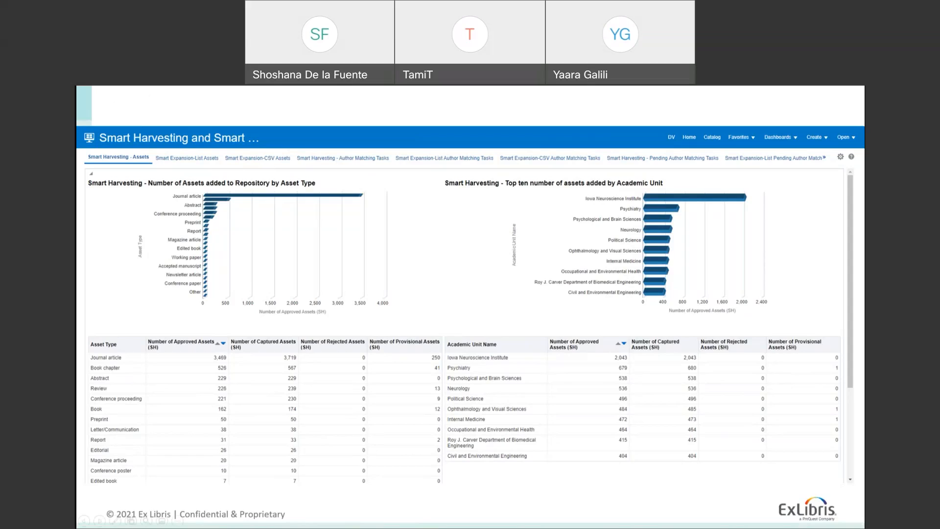
{"action": "mouse_move", "coordinate": [152, 134]}
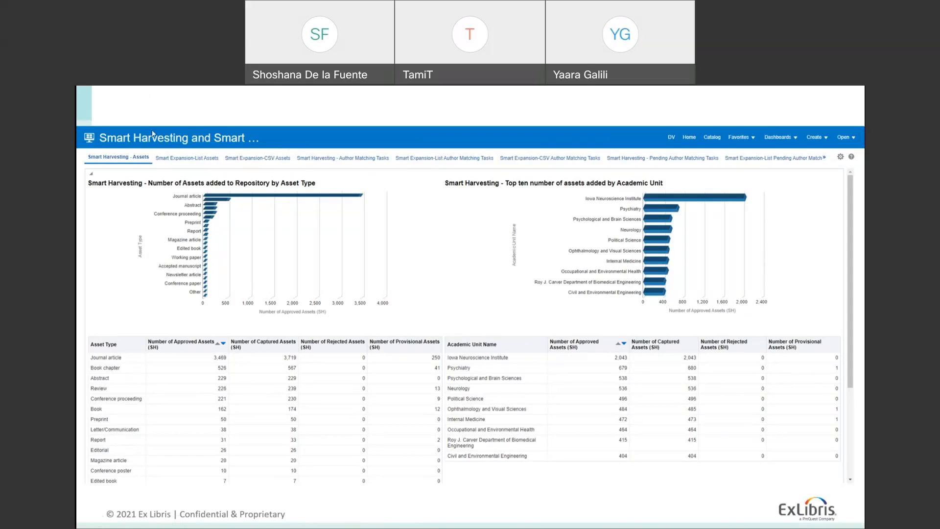
{"action": "mouse_move", "coordinate": [268, 166]}
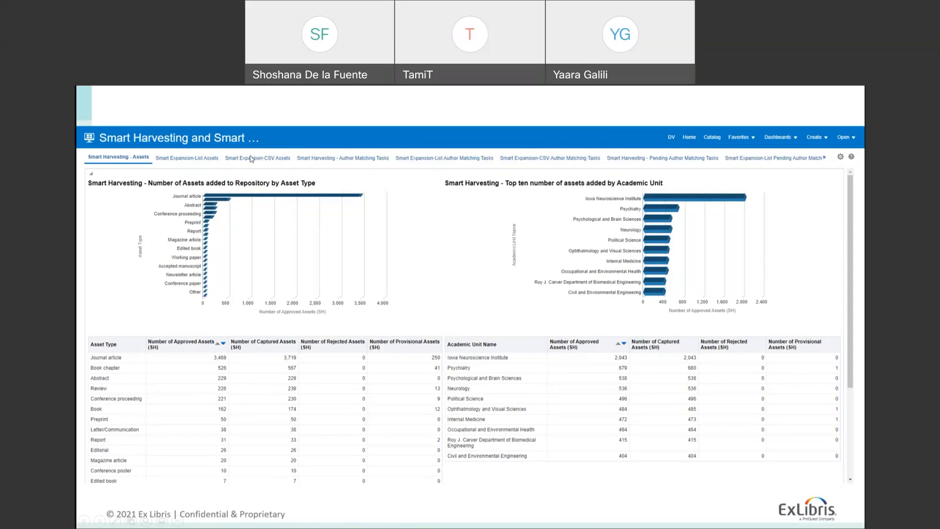
{"action": "mouse_move", "coordinate": [254, 158]}
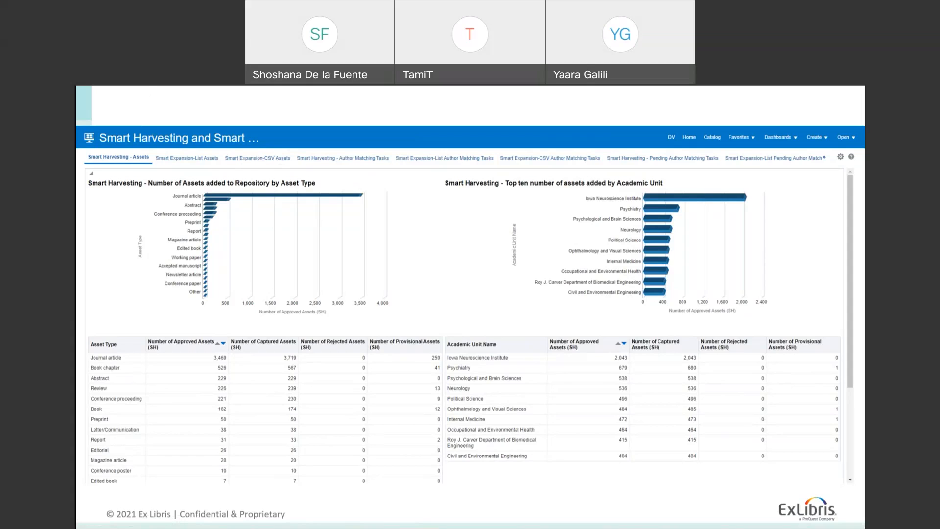
{"action": "mouse_move", "coordinate": [660, 413]}
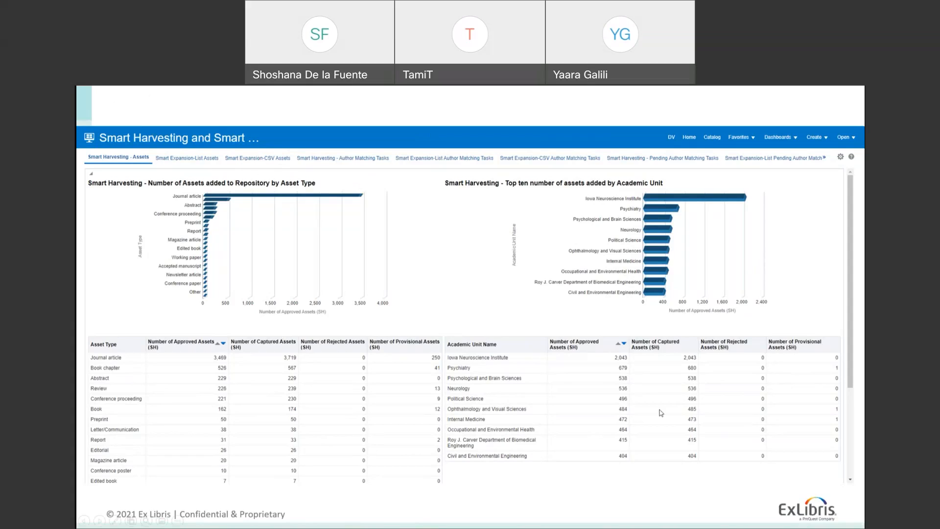
{"action": "mouse_move", "coordinate": [87, 198]}
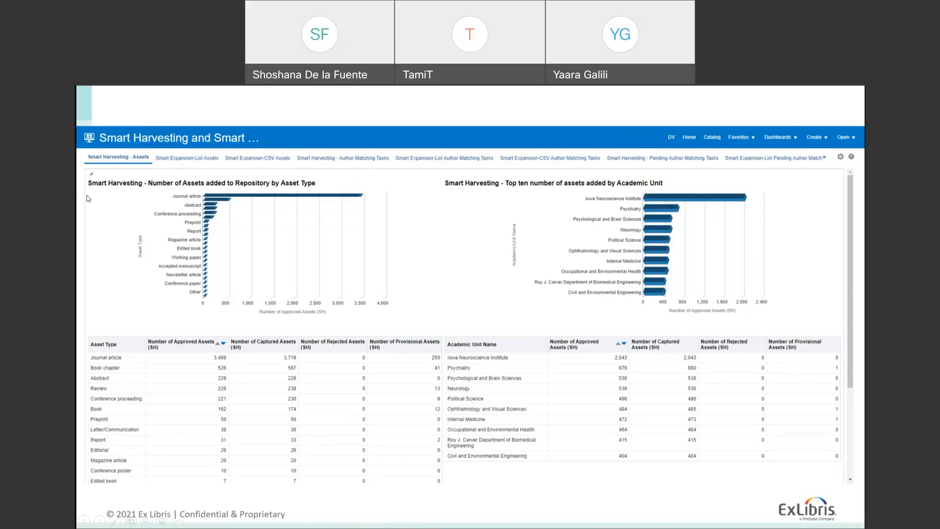
{"action": "mouse_move", "coordinate": [128, 244]}
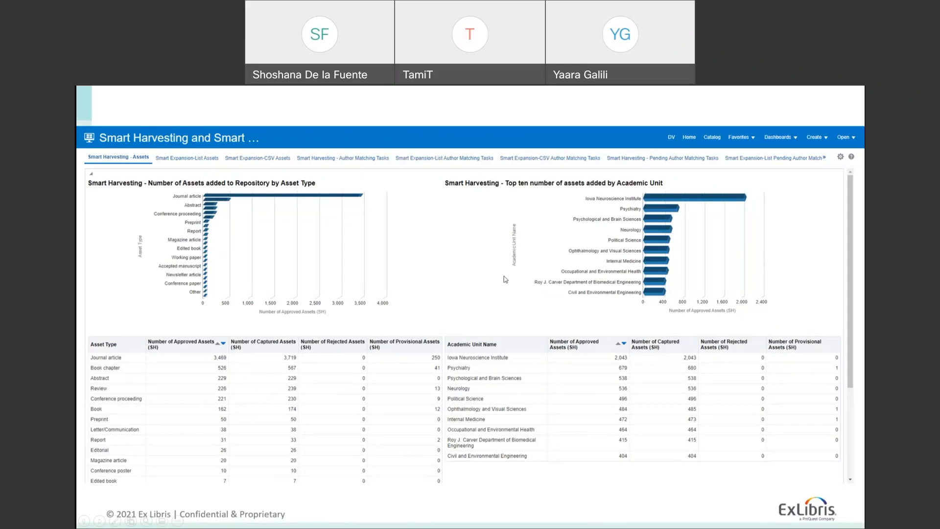
{"action": "mouse_move", "coordinate": [135, 214]}
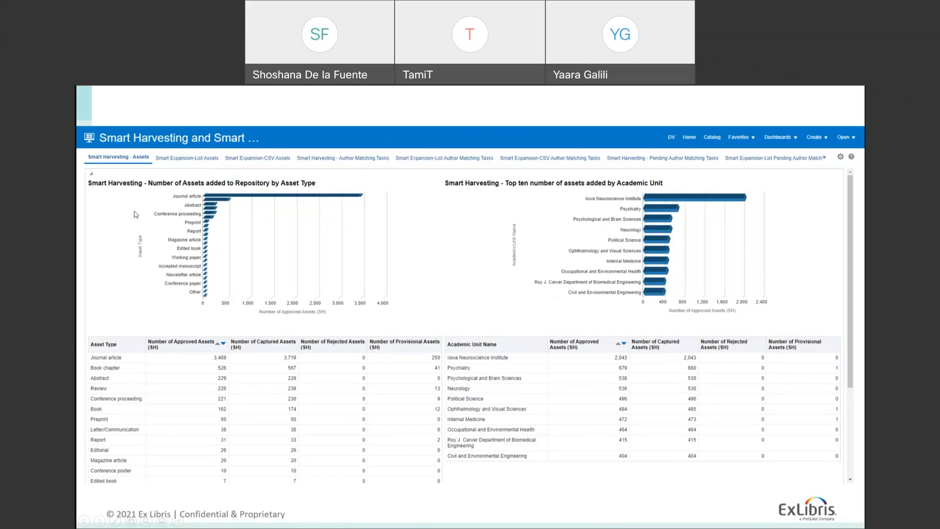
{"action": "mouse_move", "coordinate": [309, 273]}
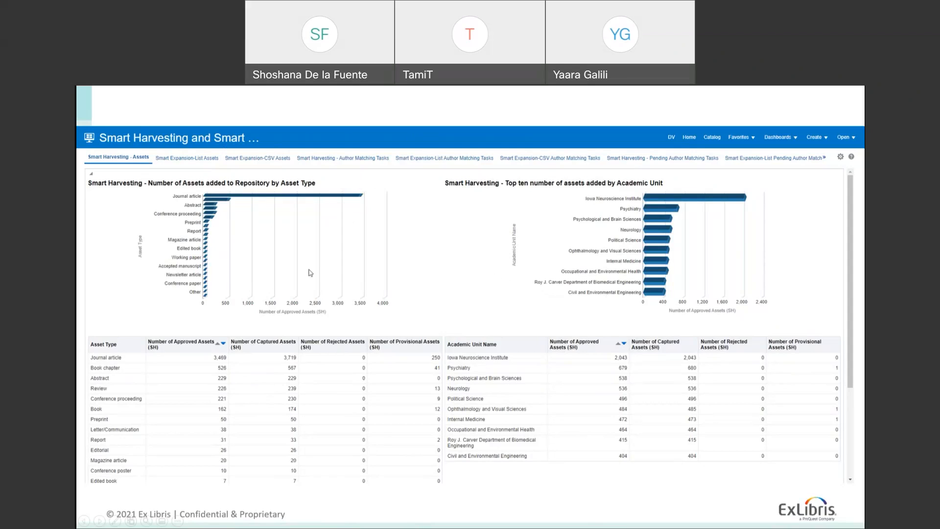
{"action": "mouse_move", "coordinate": [184, 175]}
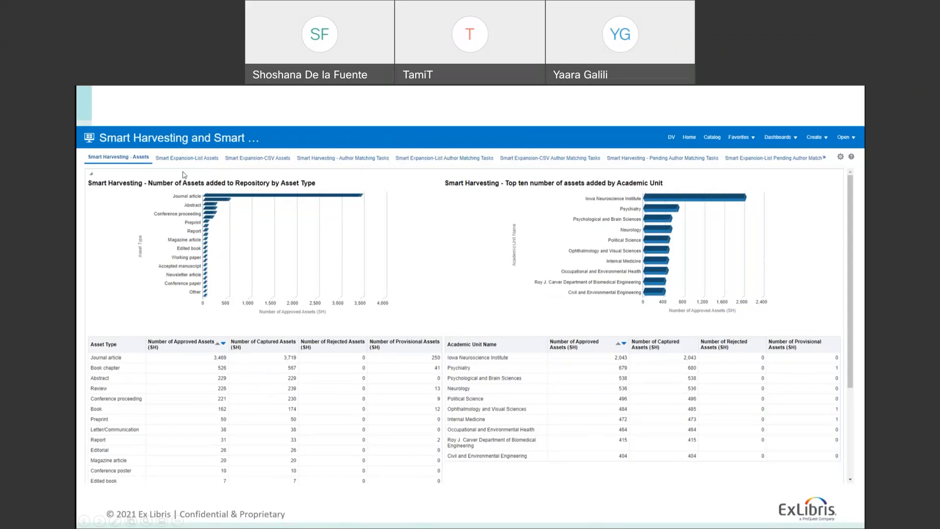
{"action": "mouse_move", "coordinate": [232, 205]}
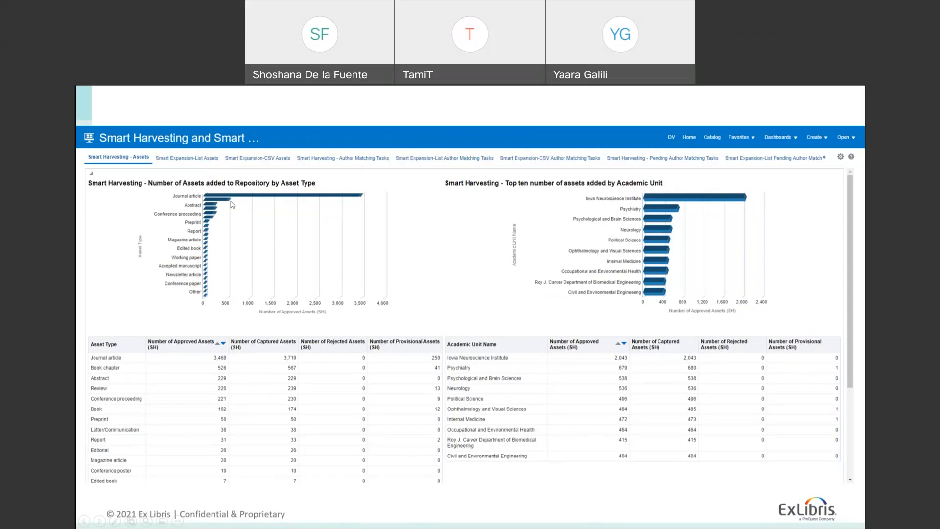
{"action": "mouse_move", "coordinate": [741, 192]}
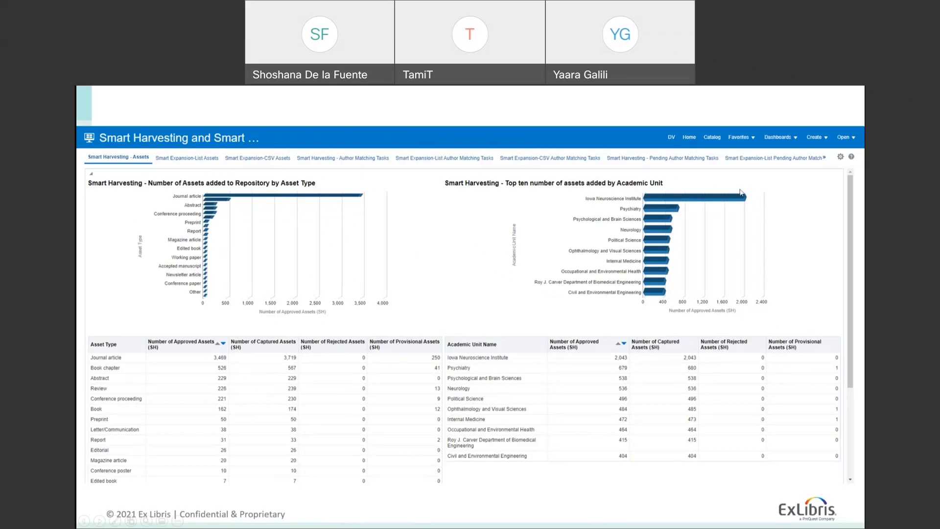
{"action": "mouse_move", "coordinate": [508, 229]}
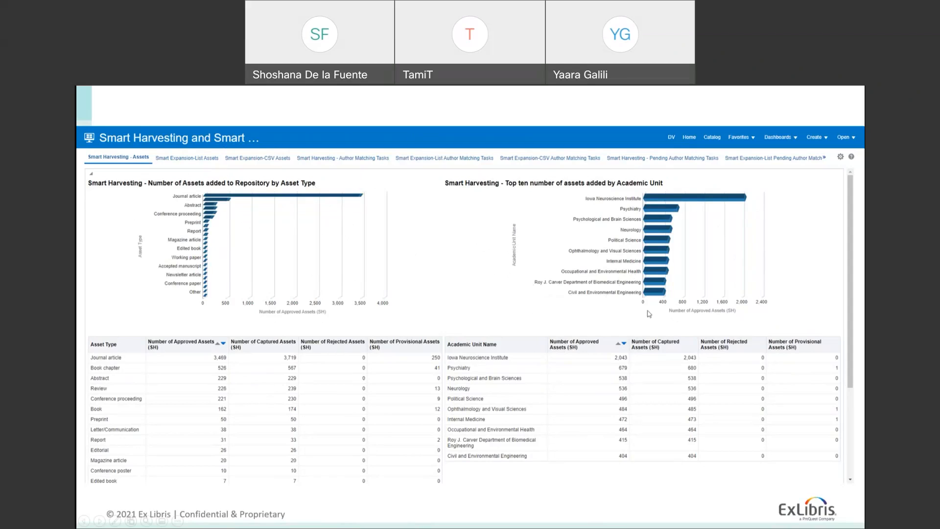
{"action": "mouse_move", "coordinate": [549, 243]}
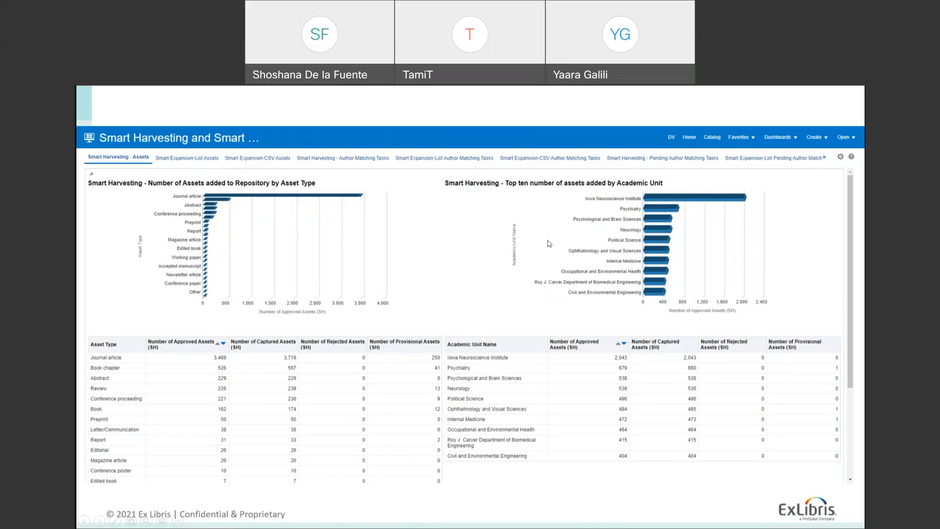
{"action": "mouse_move", "coordinate": [588, 478]}
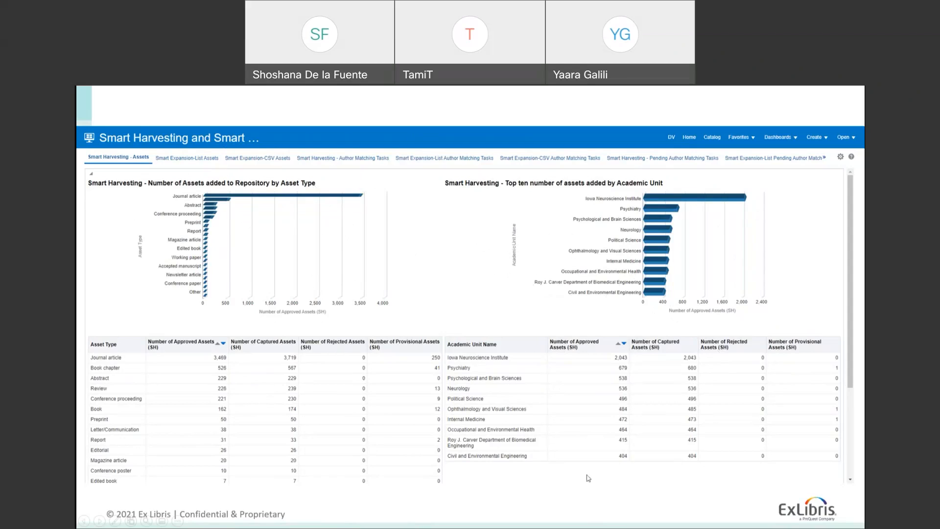
{"action": "mouse_move", "coordinate": [371, 395]}
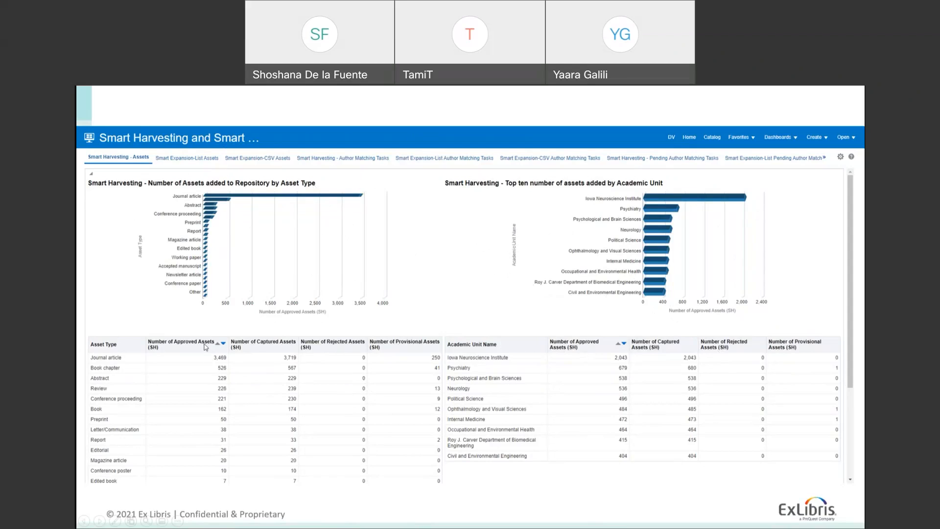
{"action": "mouse_move", "coordinate": [275, 348]}
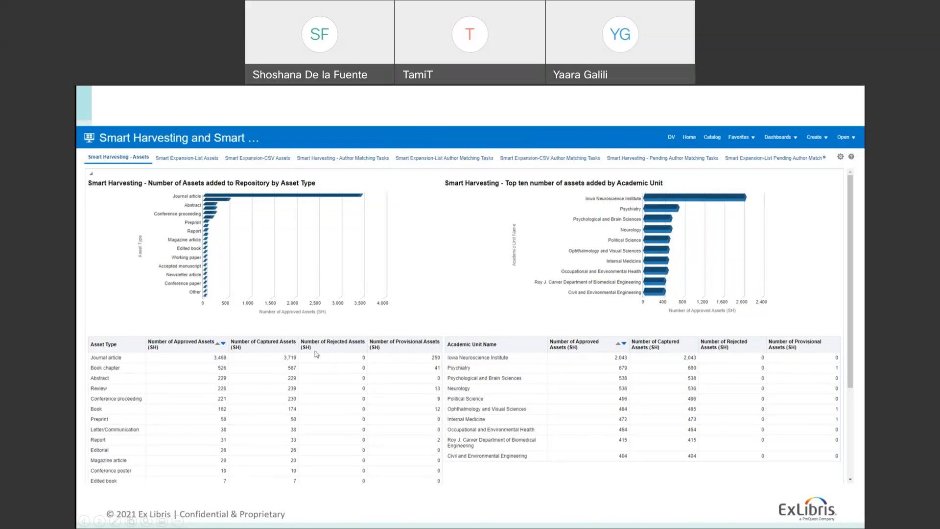
{"action": "mouse_move", "coordinate": [379, 375]}
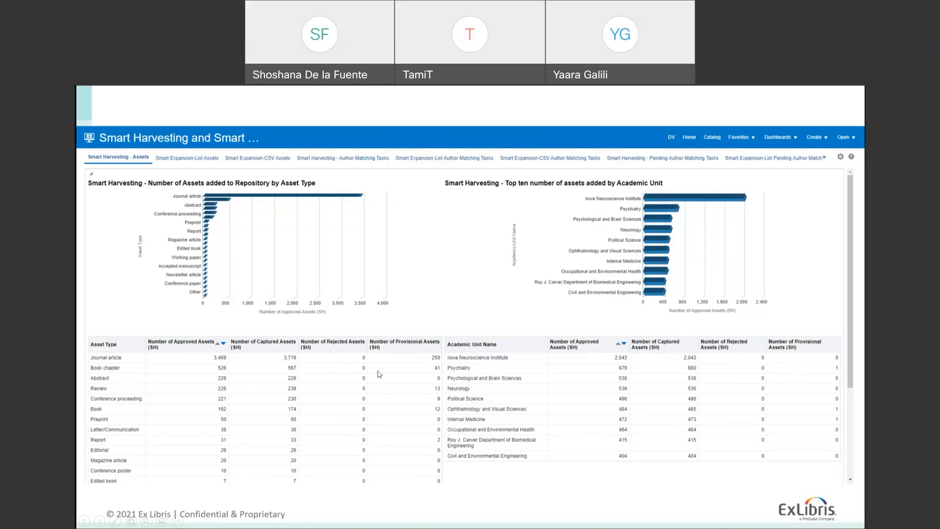
{"action": "mouse_move", "coordinate": [393, 368]}
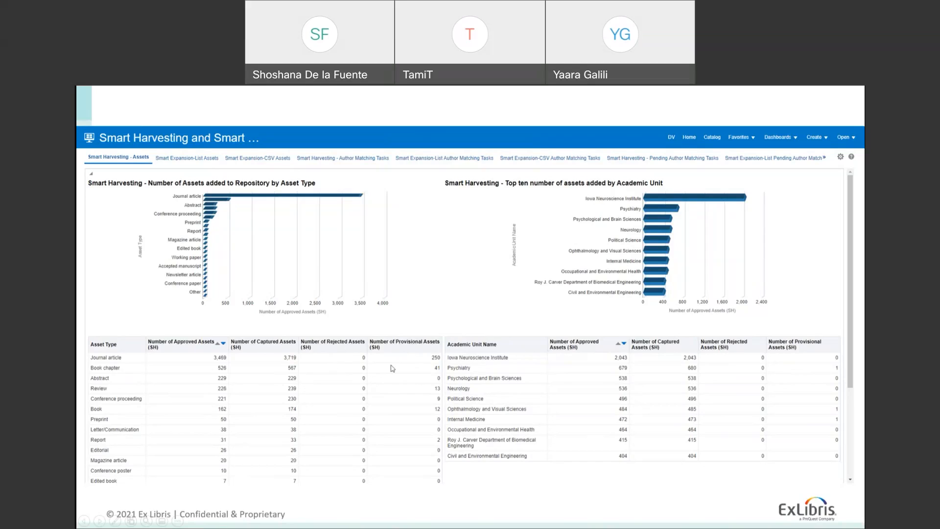
{"action": "mouse_move", "coordinate": [422, 361]}
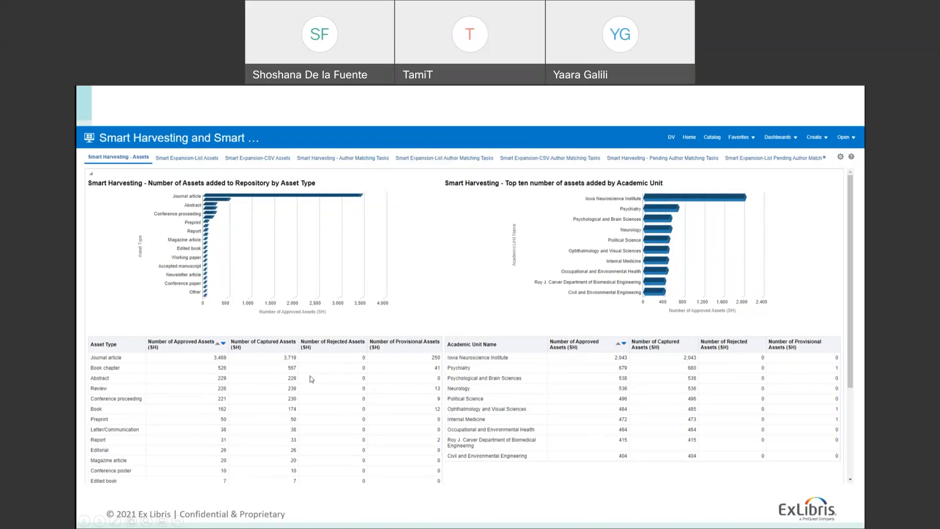
{"action": "mouse_move", "coordinate": [559, 357]}
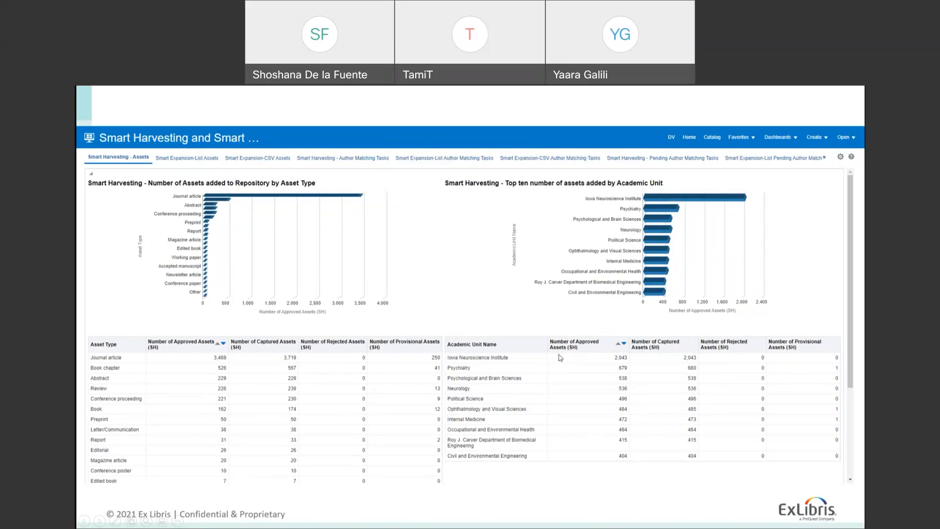
{"action": "mouse_move", "coordinate": [632, 411]}
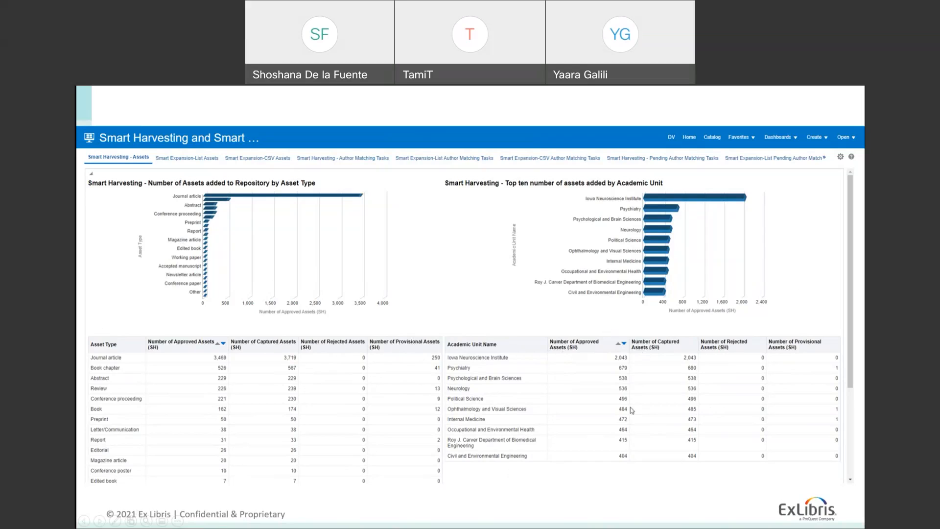
{"action": "mouse_move", "coordinate": [204, 165]}
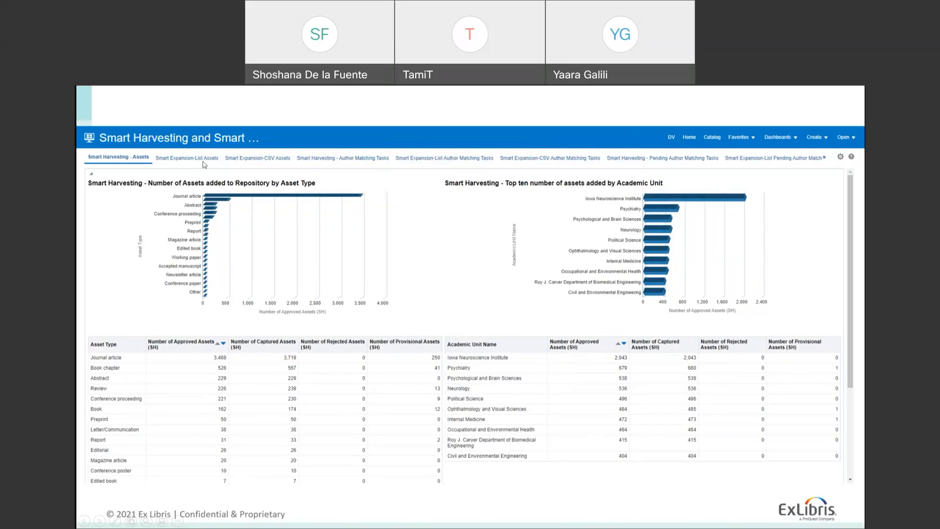
{"action": "mouse_move", "coordinate": [257, 166]}
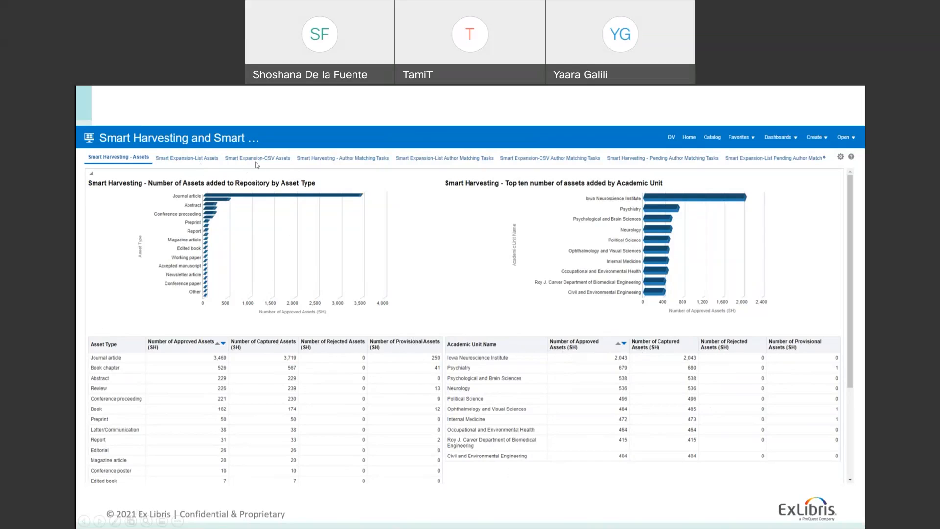
{"action": "mouse_move", "coordinate": [293, 209]}
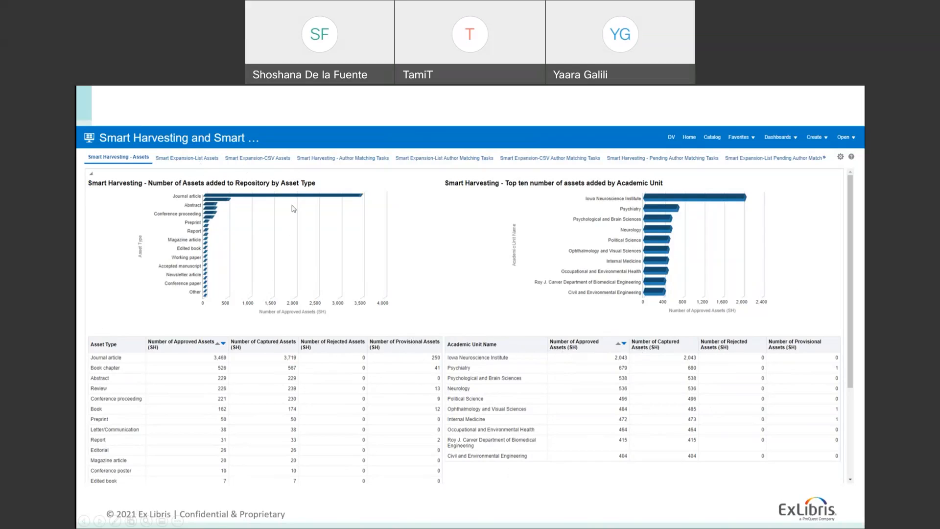
Advance to the Author Matching Tasks slide with status and rank pie charts
{"action": "left_click", "coordinate": [342, 157]}
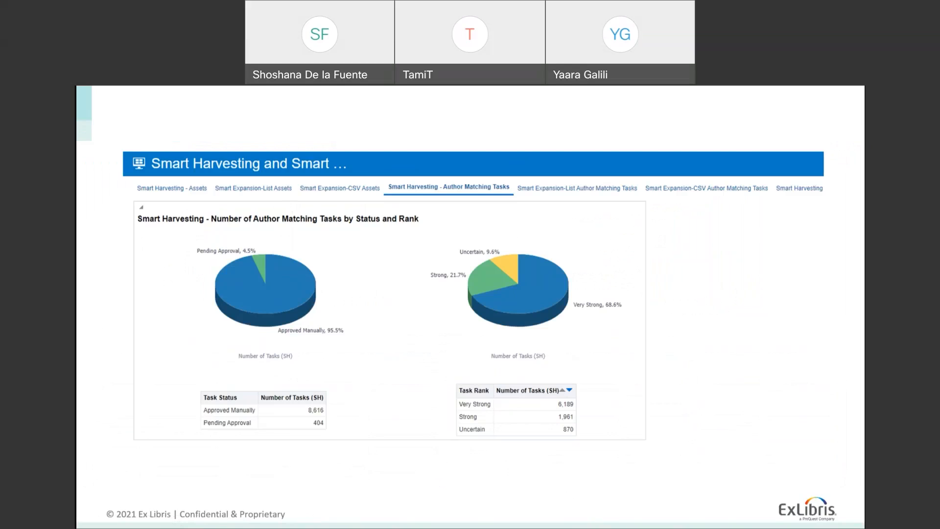
{"action": "mouse_move", "coordinate": [446, 239]}
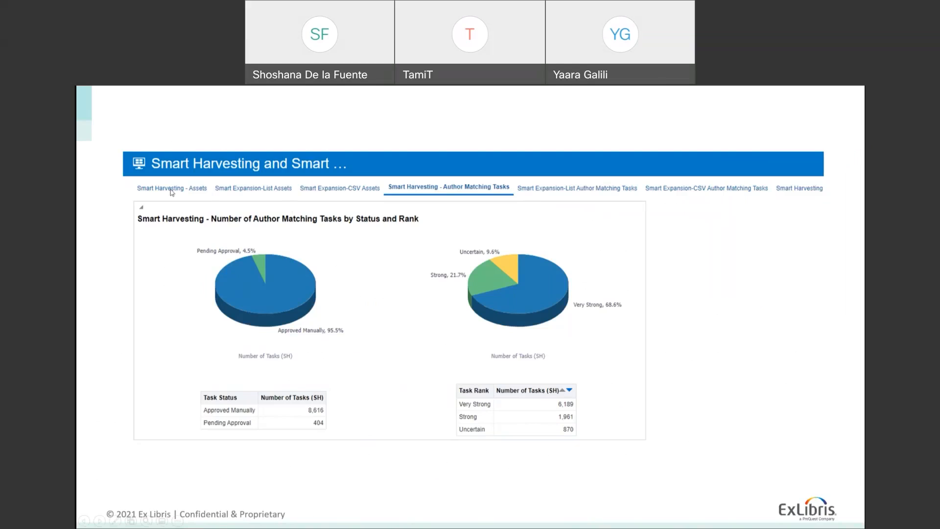
{"action": "mouse_move", "coordinate": [412, 190]}
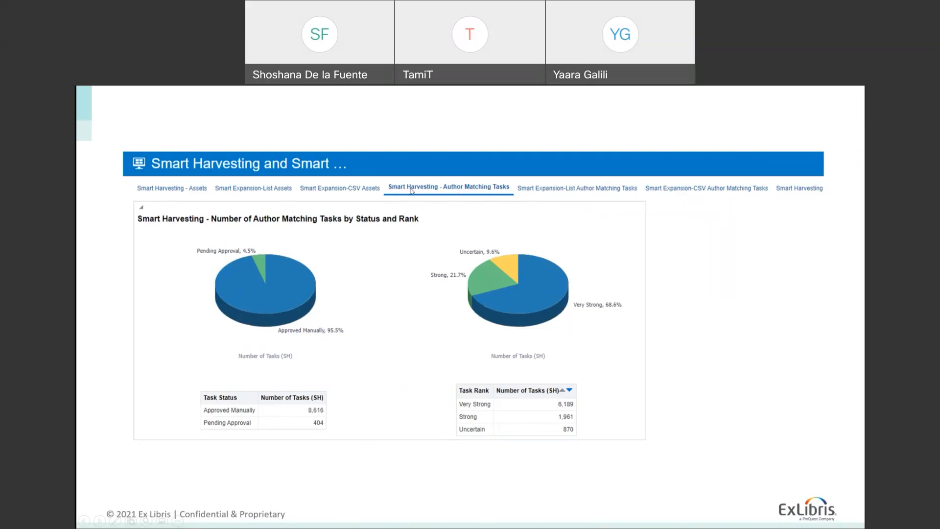
{"action": "mouse_move", "coordinate": [443, 192]}
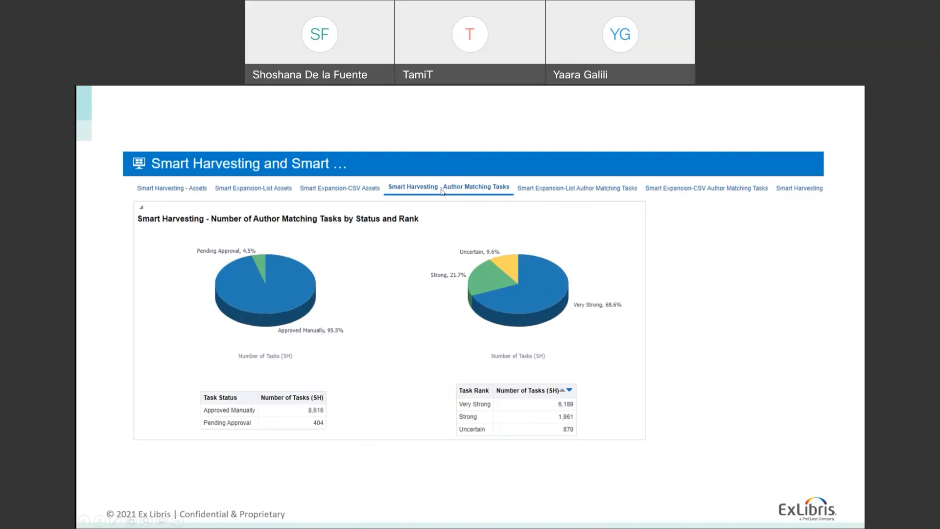
{"action": "mouse_move", "coordinate": [481, 255]}
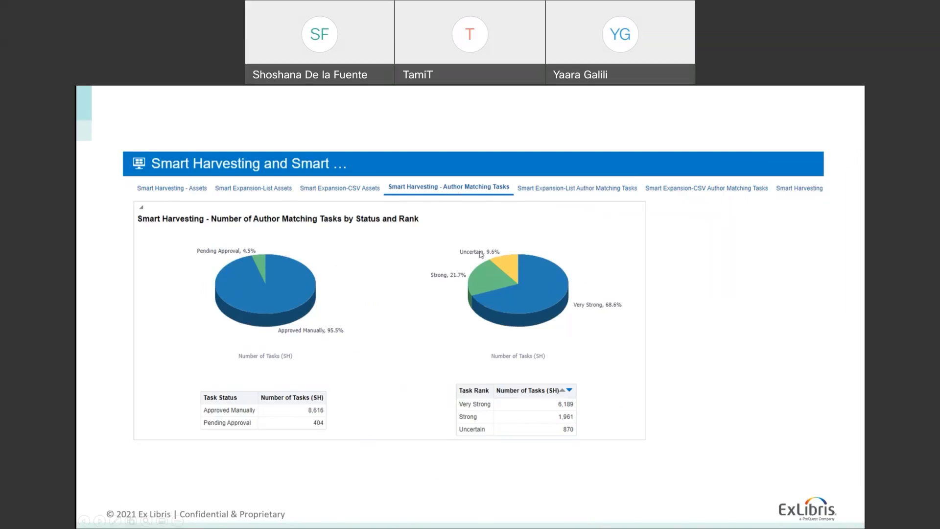
{"action": "mouse_move", "coordinate": [398, 289]}
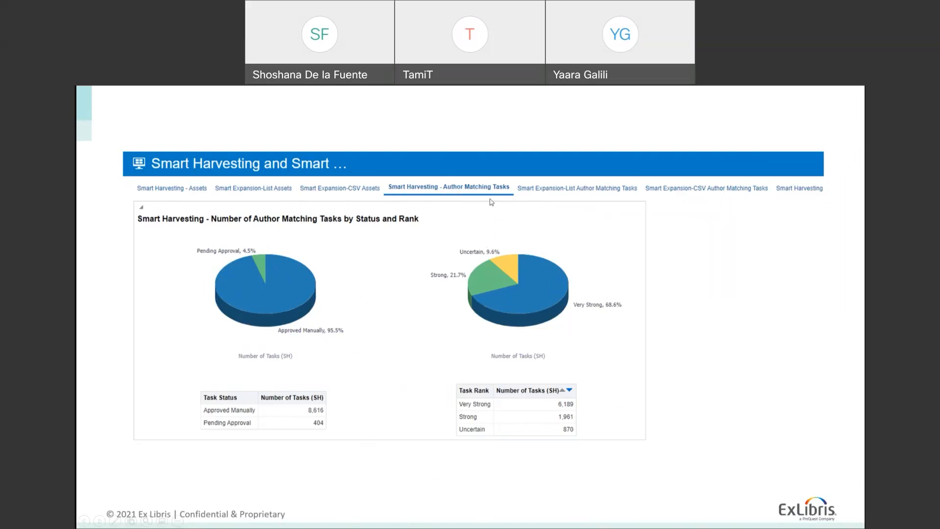
{"action": "mouse_move", "coordinate": [262, 226]}
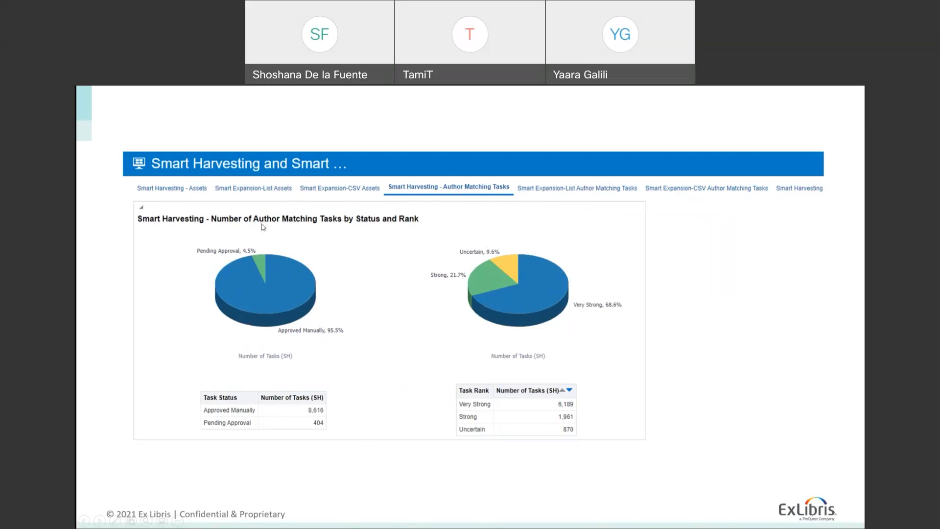
{"action": "mouse_move", "coordinate": [377, 231]}
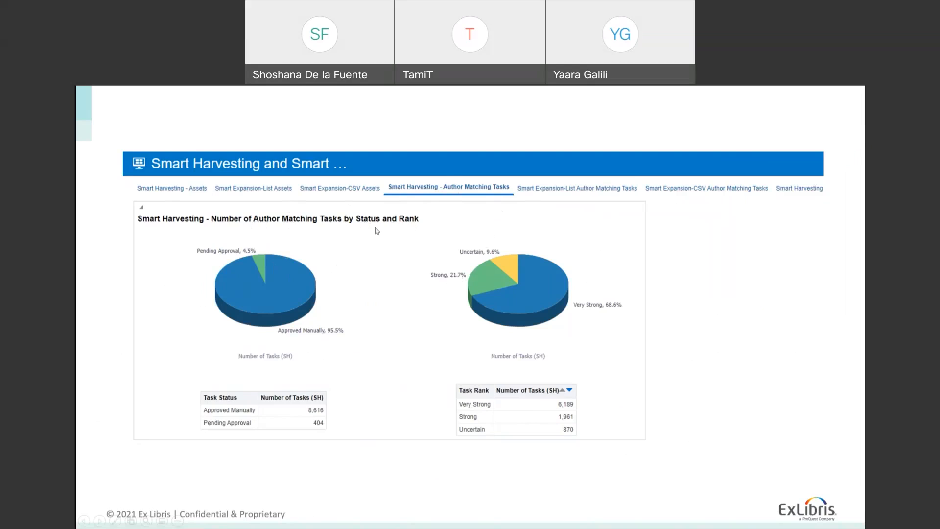
{"action": "mouse_move", "coordinate": [403, 228]}
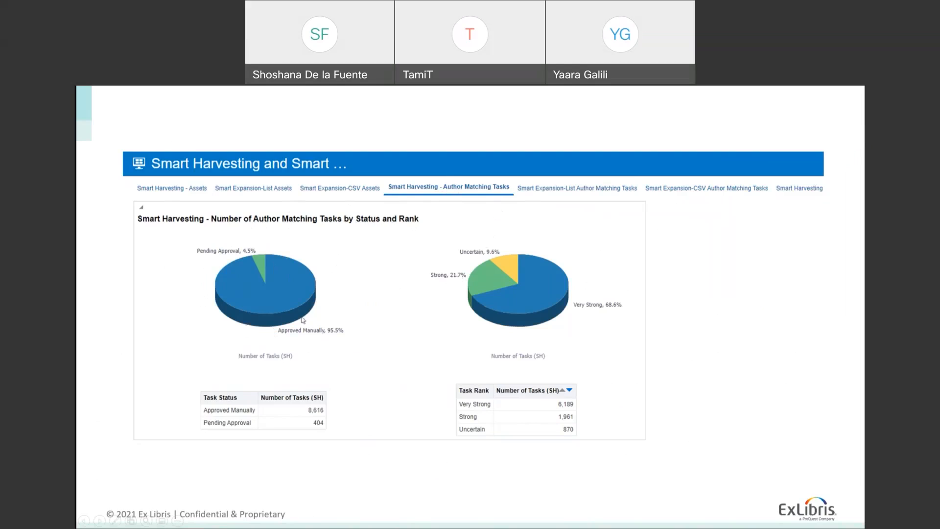
{"action": "mouse_move", "coordinate": [273, 345]}
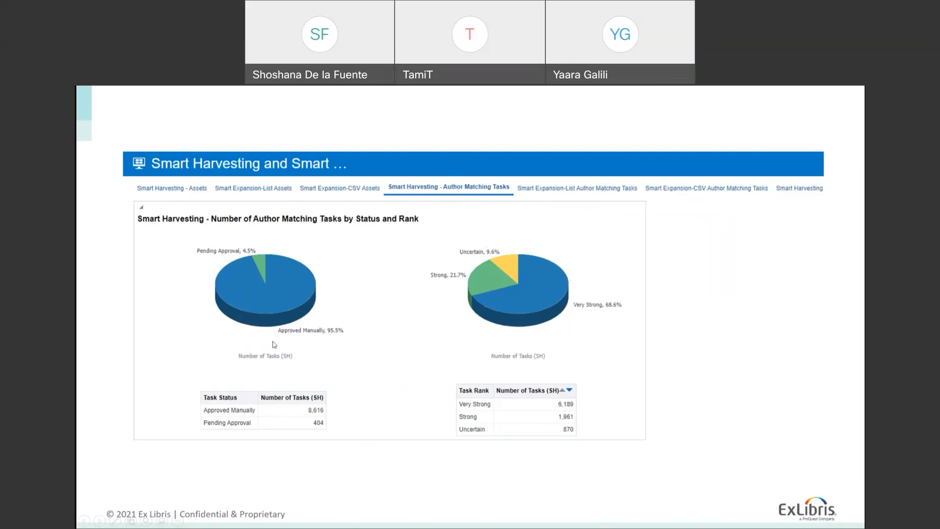
{"action": "mouse_move", "coordinate": [236, 307]}
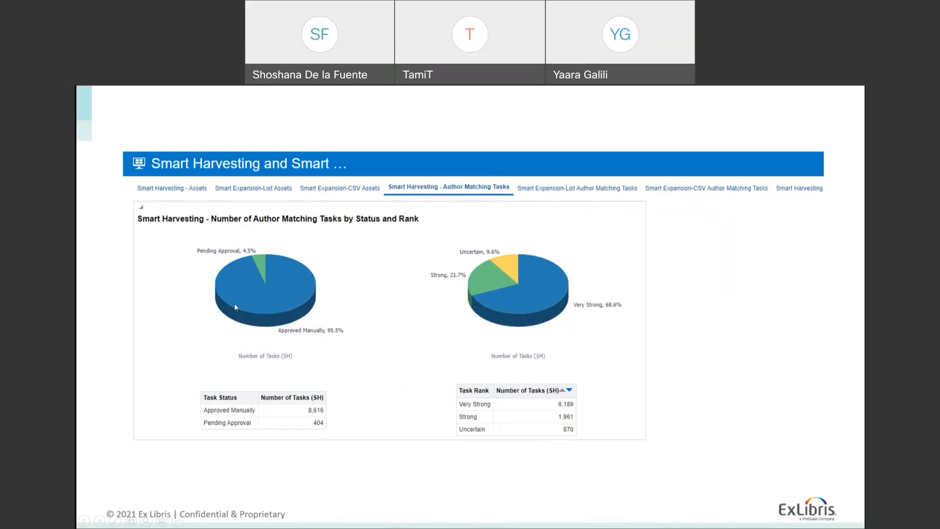
{"action": "mouse_move", "coordinate": [276, 336]}
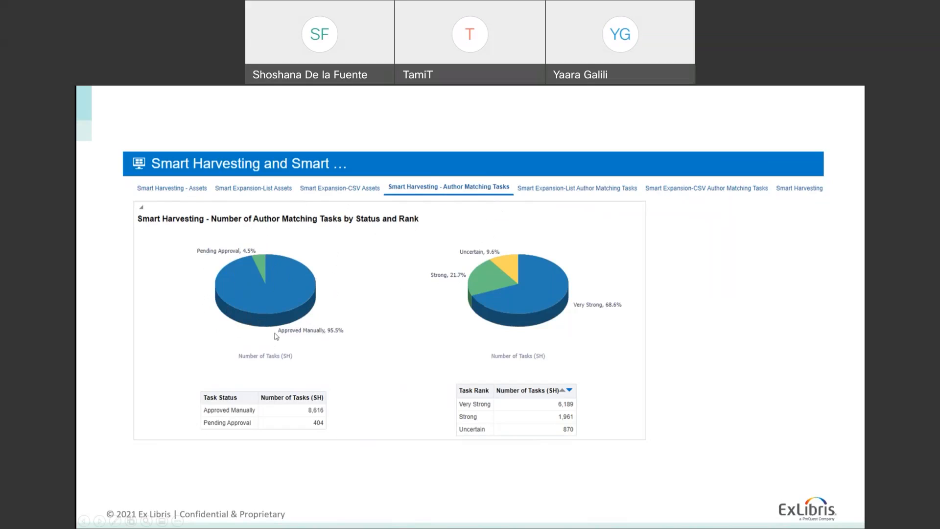
{"action": "mouse_move", "coordinate": [300, 336]}
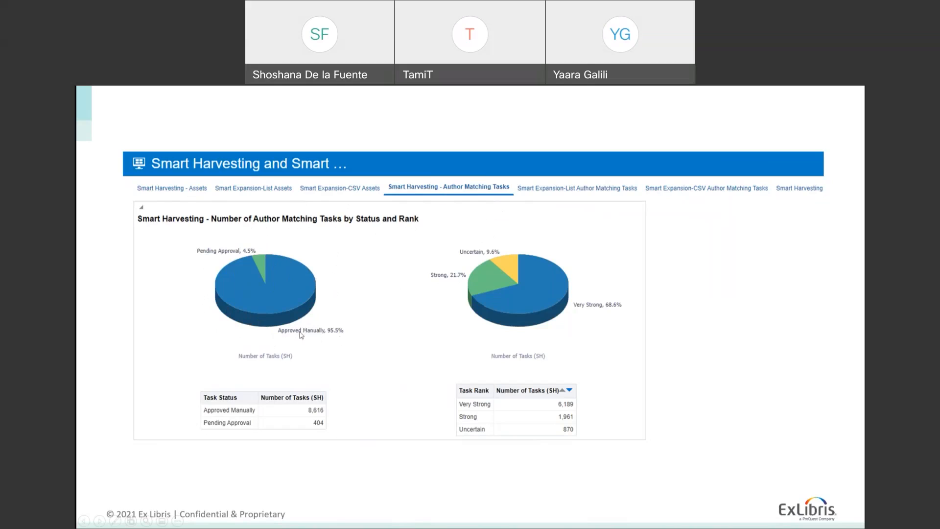
{"action": "mouse_move", "coordinate": [279, 282]}
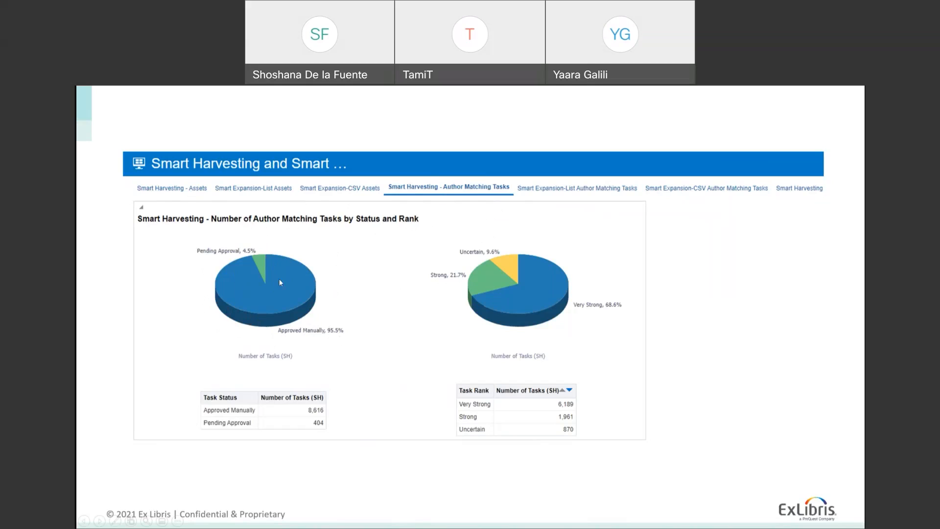
{"action": "mouse_move", "coordinate": [253, 259]}
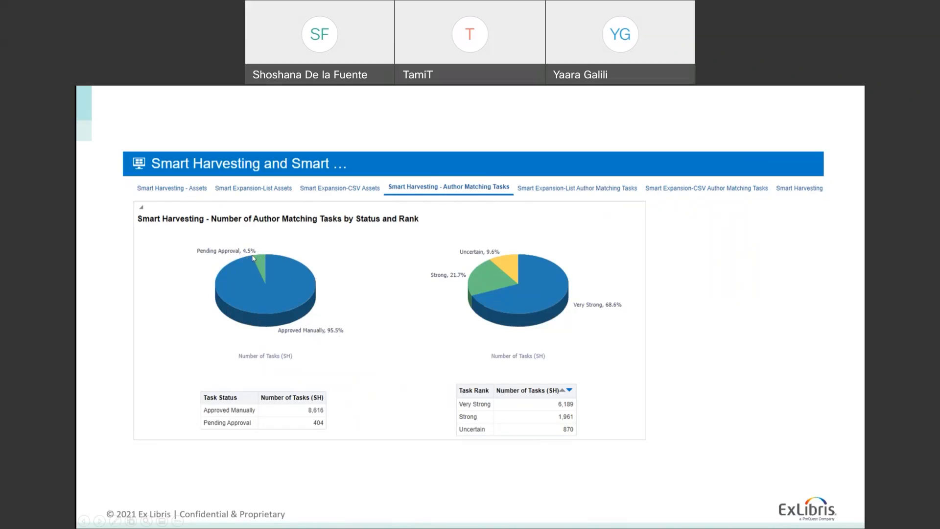
{"action": "mouse_move", "coordinate": [588, 301]}
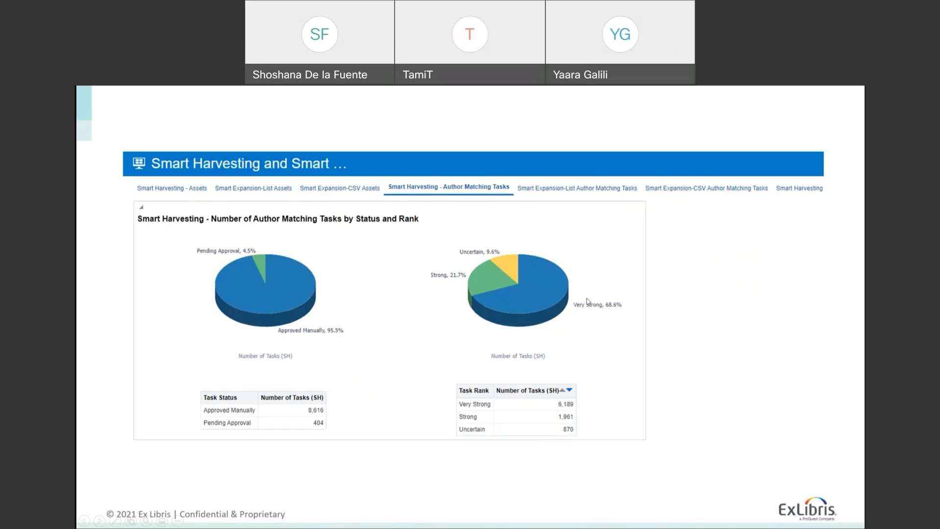
{"action": "mouse_move", "coordinate": [495, 232]}
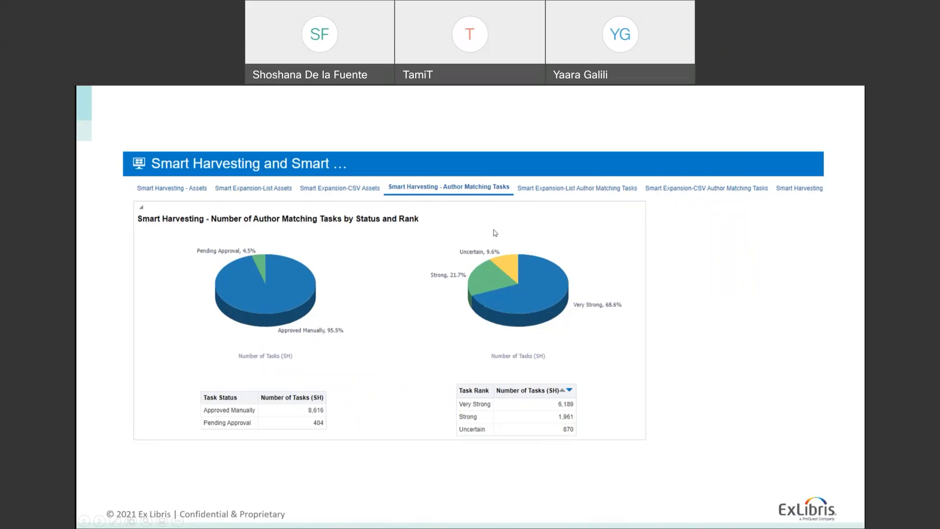
{"action": "mouse_move", "coordinate": [474, 317]}
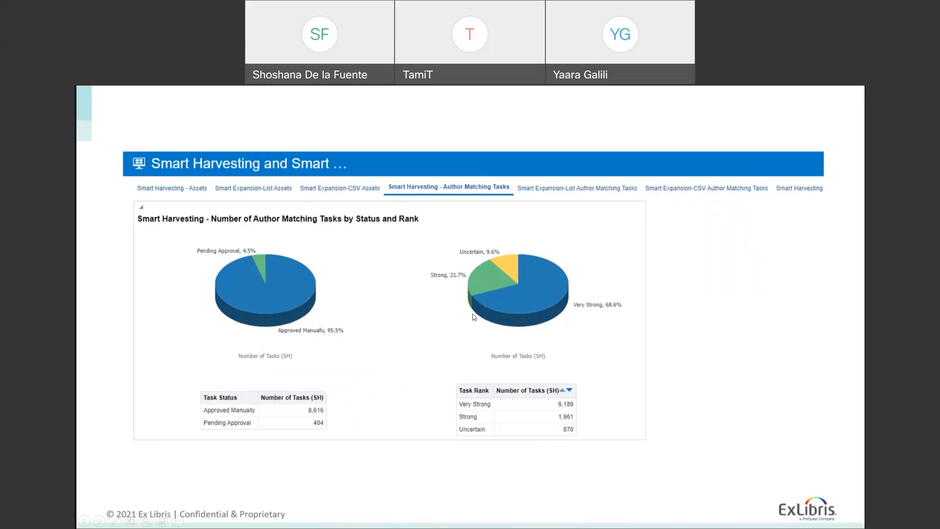
{"action": "mouse_move", "coordinate": [539, 243]}
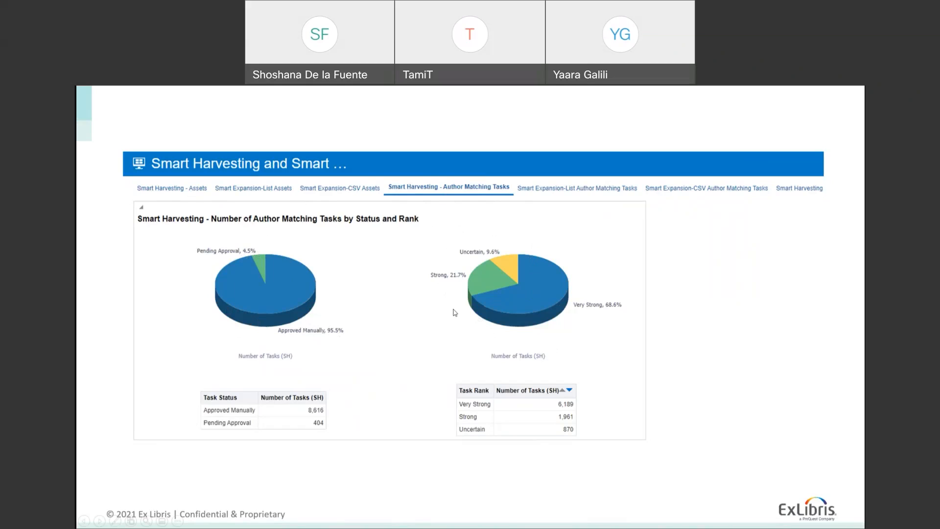
Advance to the Pending Author Matching Tasks by asset type and affiliation slide
{"action": "left_click", "coordinate": [739, 133]}
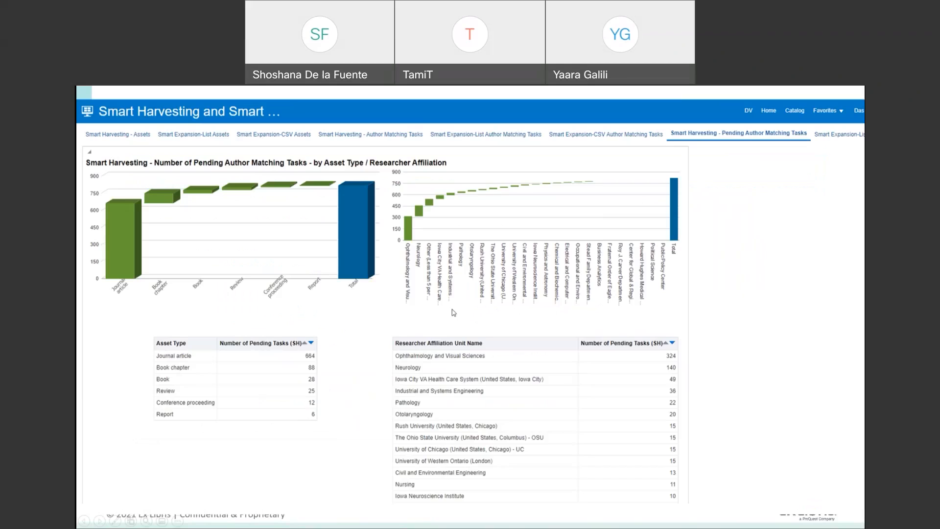
{"action": "mouse_move", "coordinate": [279, 177]}
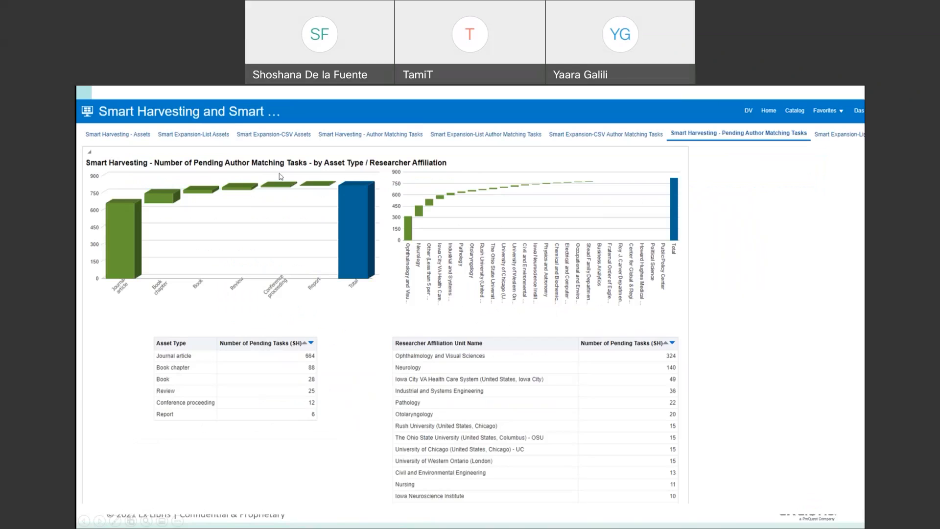
{"action": "mouse_move", "coordinate": [455, 376]}
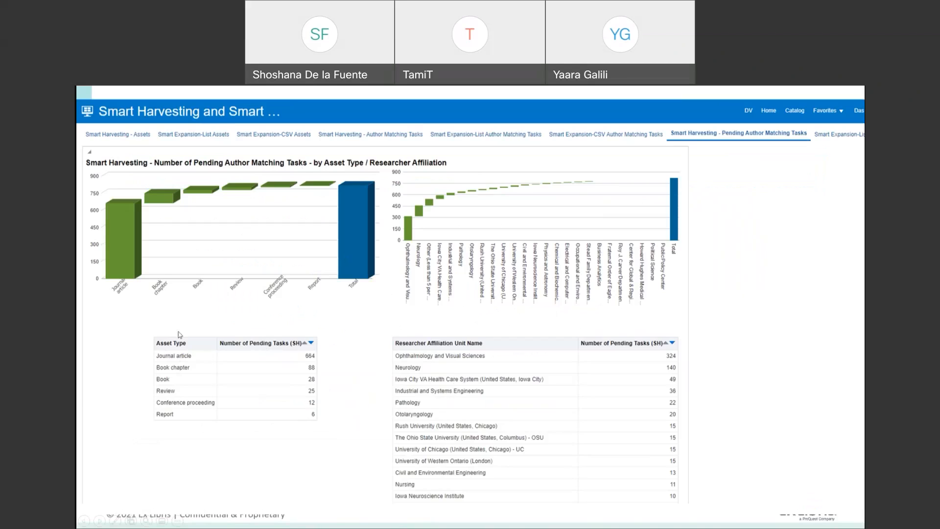
{"action": "mouse_move", "coordinate": [416, 285]}
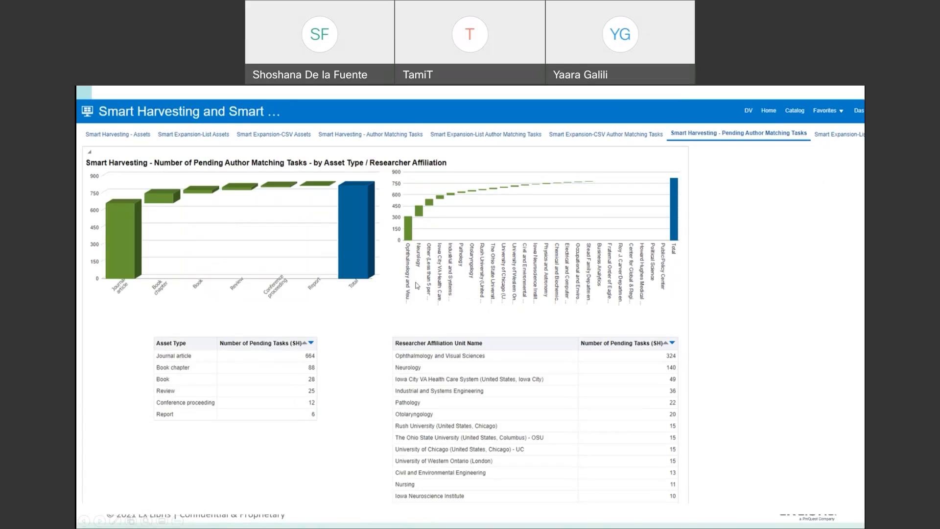
{"action": "mouse_move", "coordinate": [628, 471]}
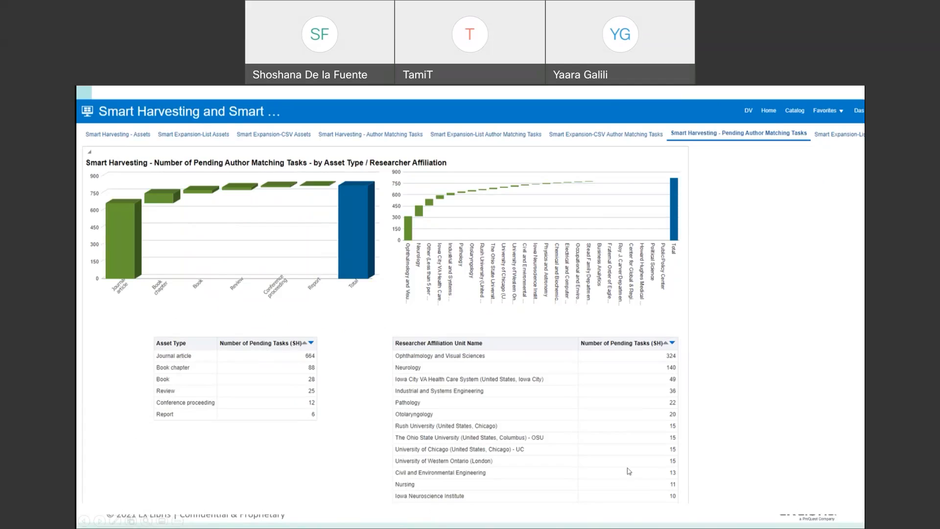
{"action": "mouse_move", "coordinate": [166, 339]}
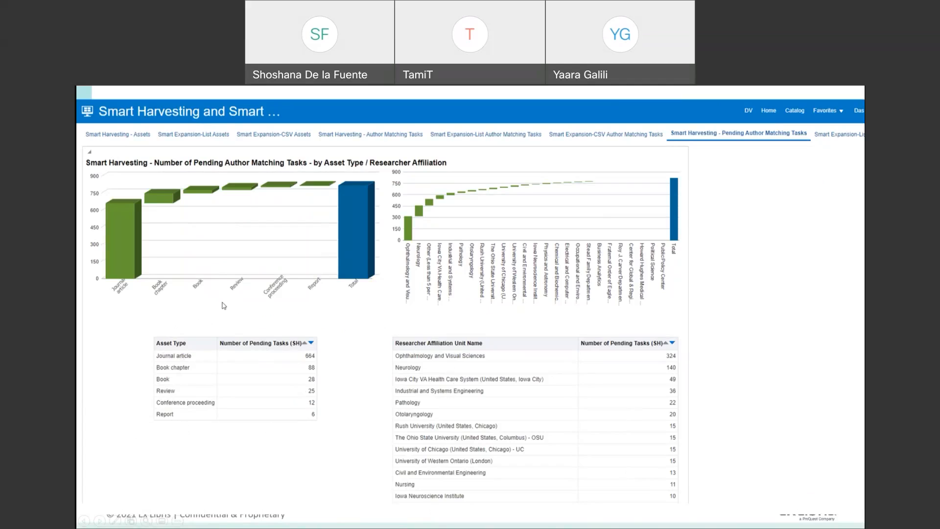
{"action": "mouse_move", "coordinate": [429, 321]}
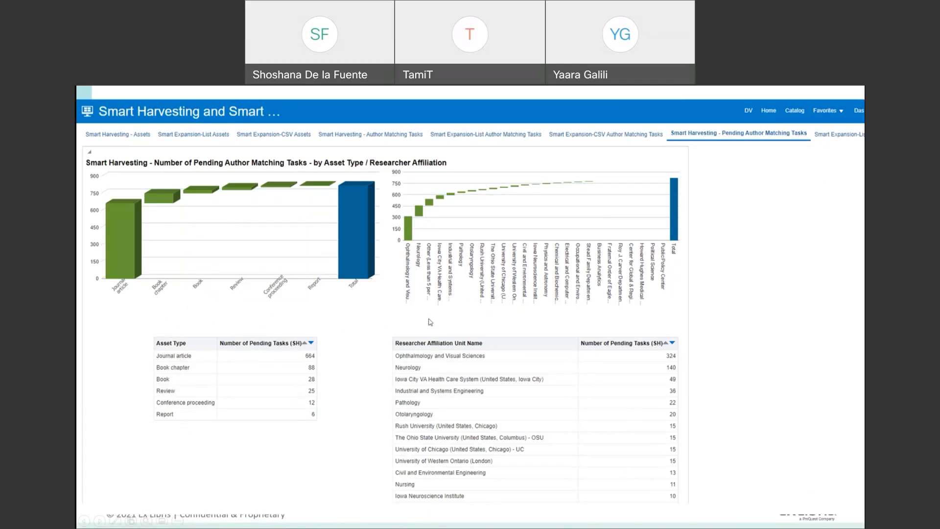
{"action": "mouse_move", "coordinate": [590, 333]}
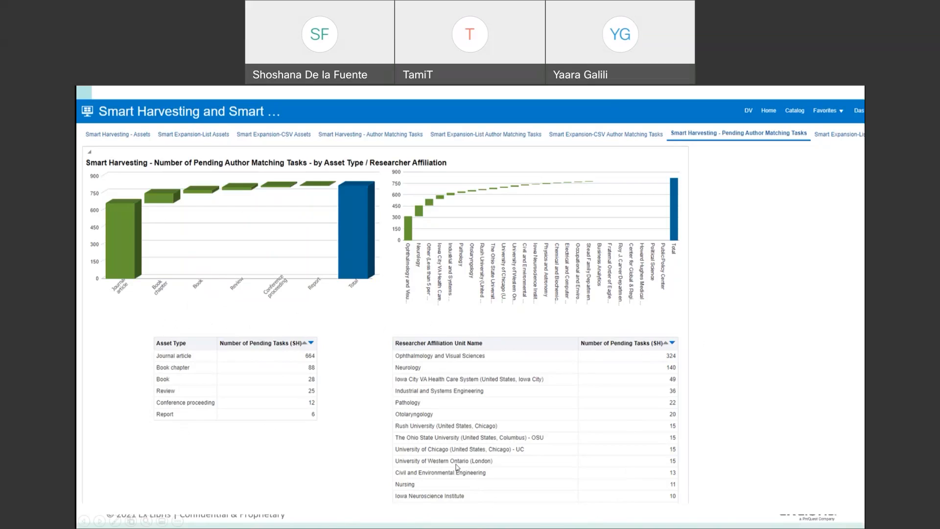
{"action": "mouse_move", "coordinate": [456, 462]}
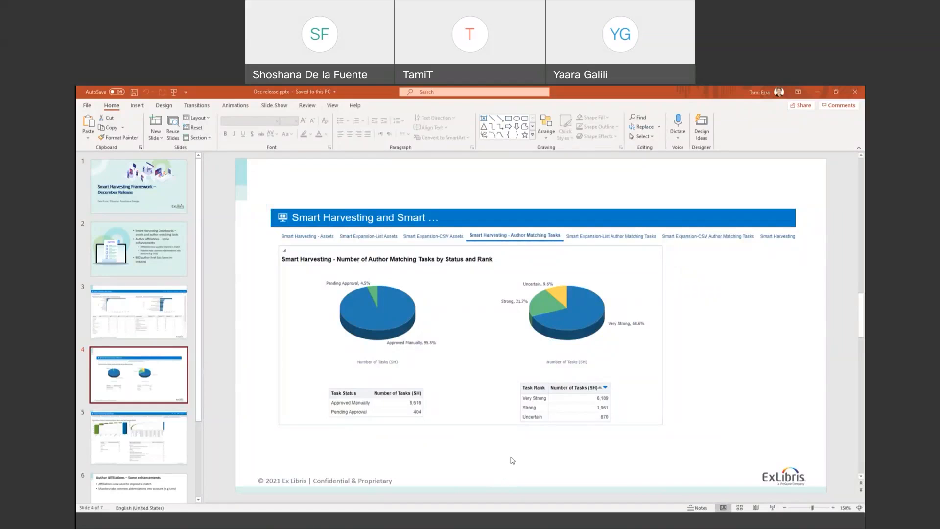
{"action": "mouse_move", "coordinate": [385, 526]}
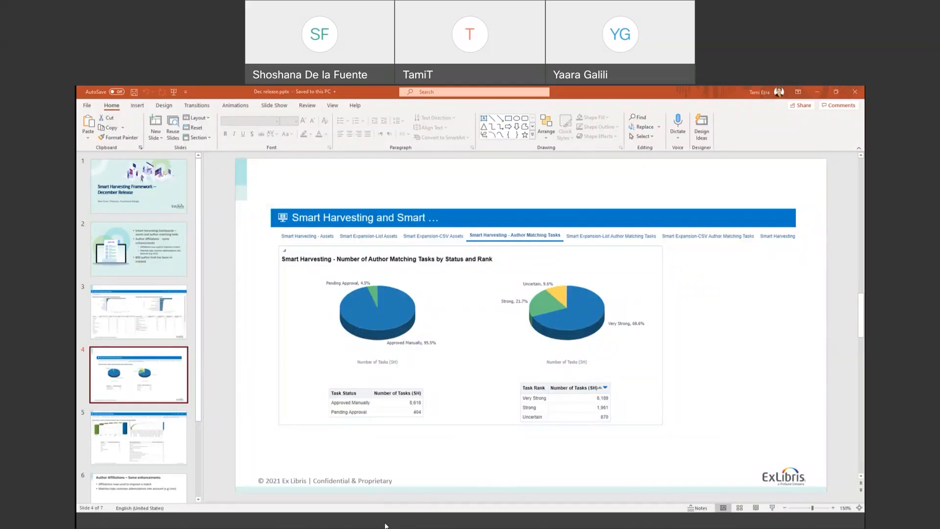
{"action": "mouse_move", "coordinate": [417, 488]}
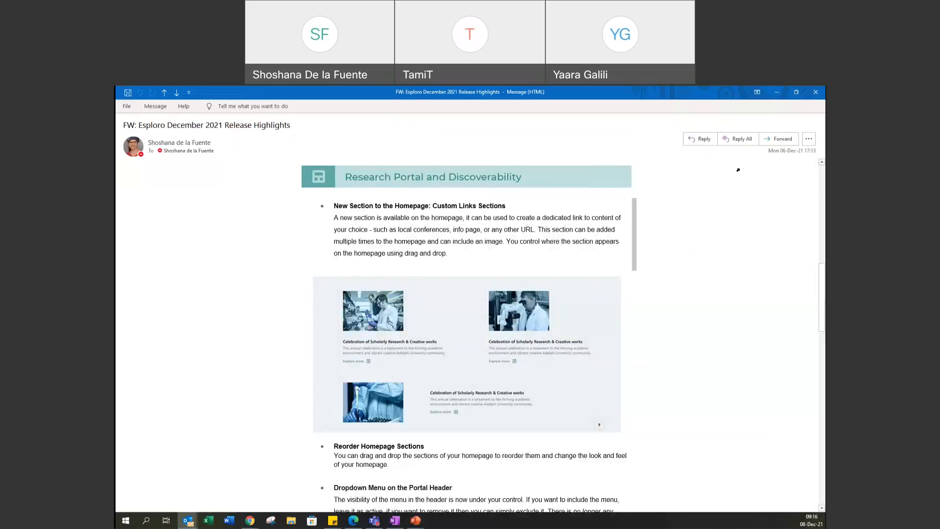
{"action": "mouse_move", "coordinate": [671, 267]}
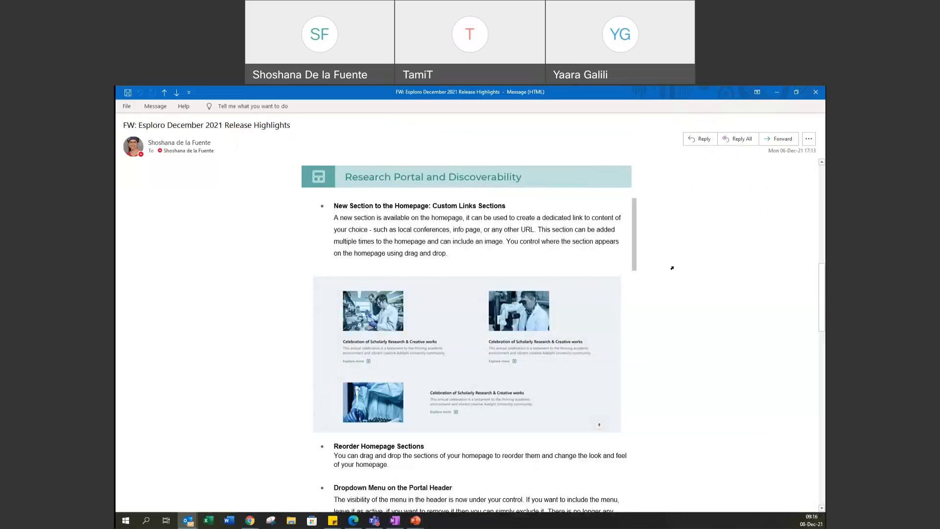
Scroll the email past the portal header dropdown item to Researcher Profiles
{"action": "scroll", "scroll_direction": "down", "scroll_amount": 3}
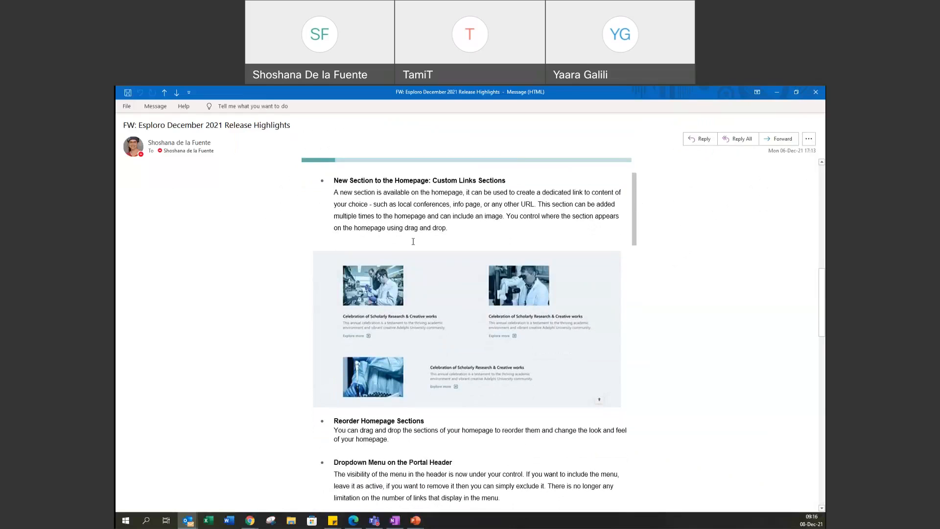
{"action": "mouse_move", "coordinate": [417, 281]}
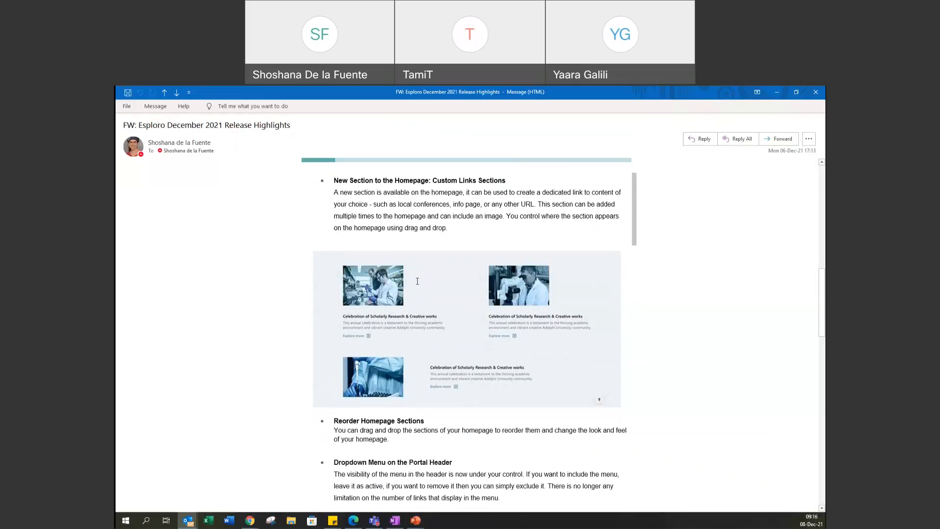
{"action": "mouse_move", "coordinate": [488, 213]}
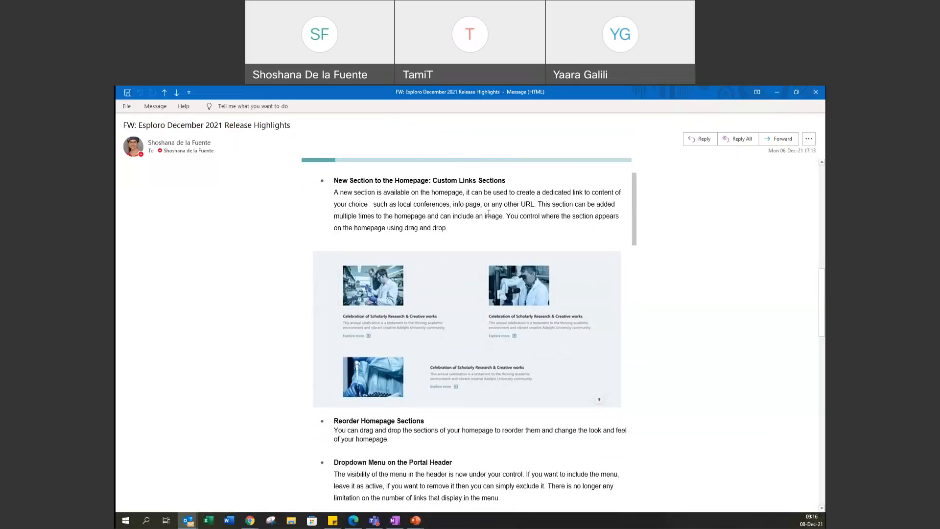
{"action": "mouse_move", "coordinate": [670, 371]}
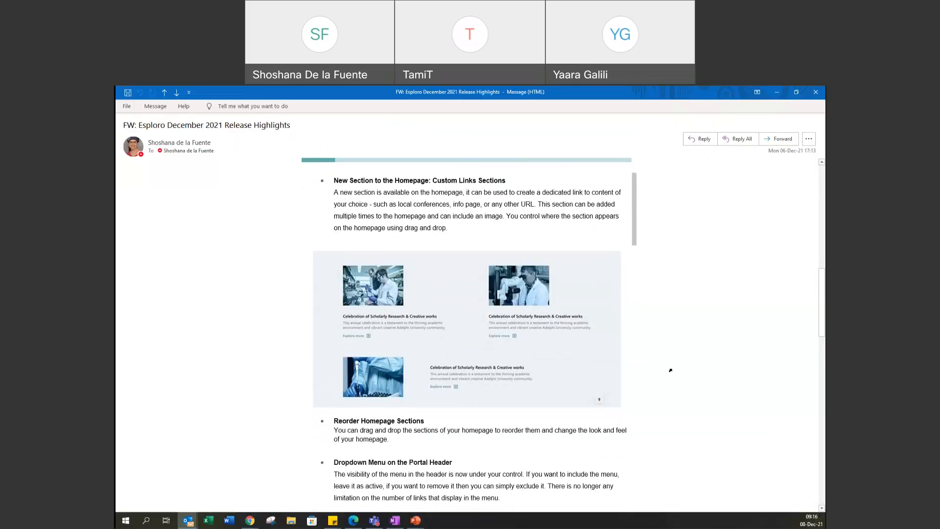
{"action": "scroll", "scroll_direction": "down", "scroll_amount": 3}
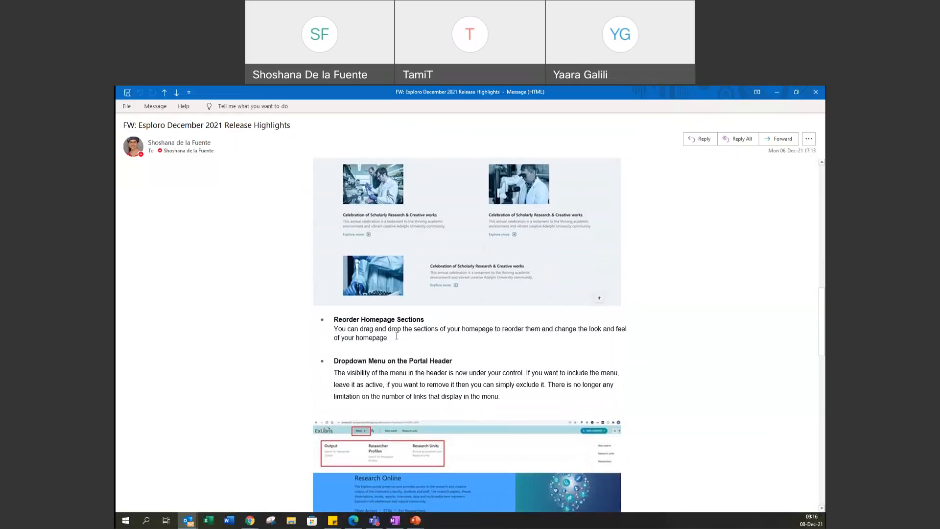
{"action": "mouse_move", "coordinate": [416, 315]}
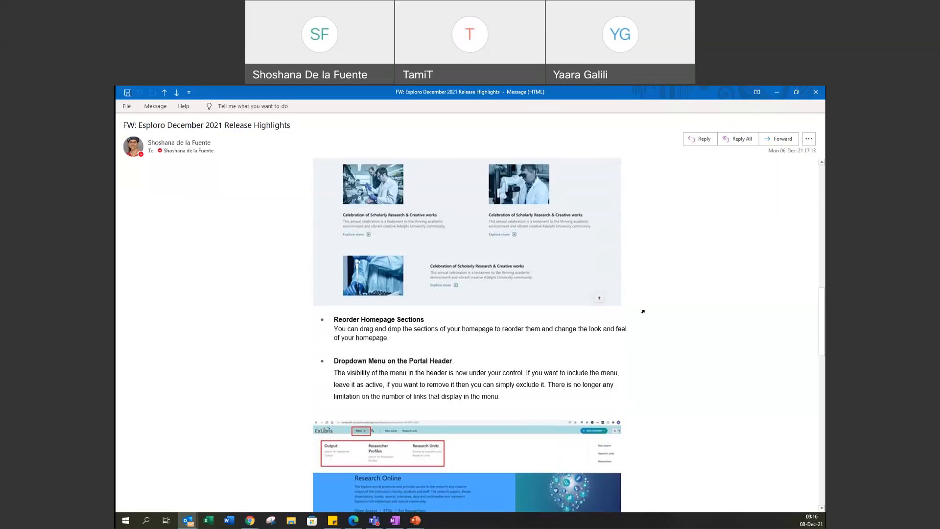
{"action": "scroll", "scroll_direction": "down", "scroll_amount": 3}
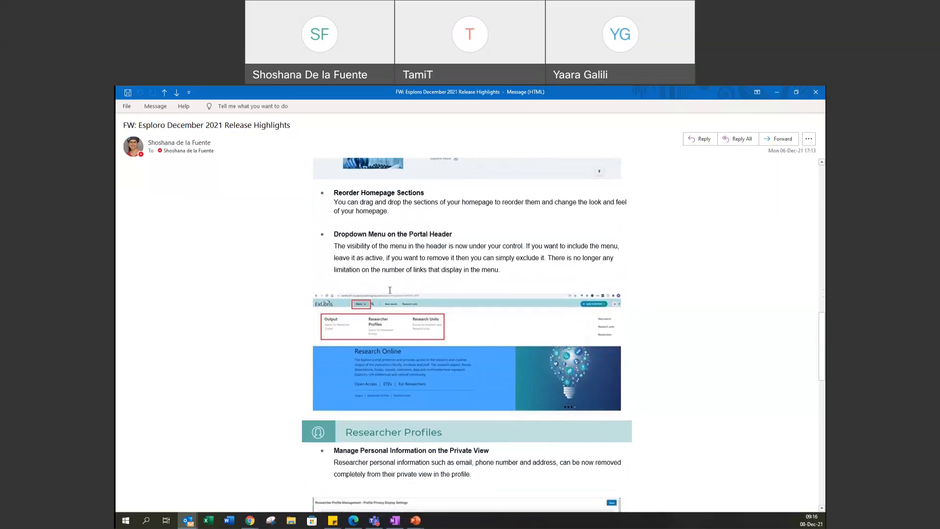
{"action": "mouse_move", "coordinate": [389, 289]}
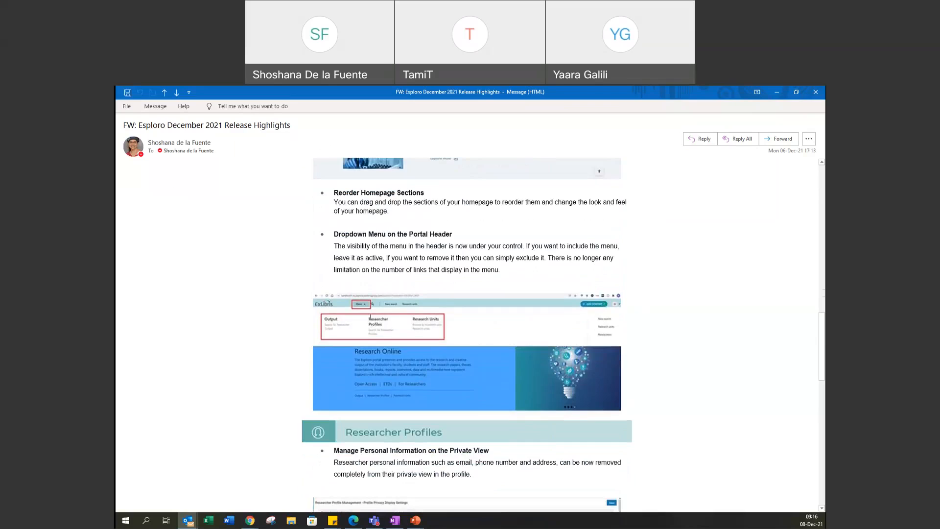
{"action": "mouse_move", "coordinate": [557, 318]}
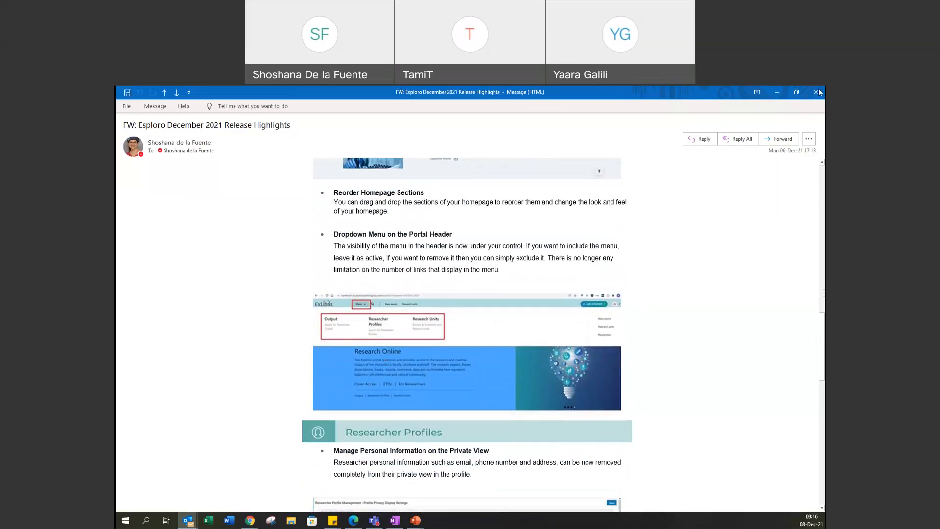
{"action": "mouse_move", "coordinate": [776, 92]}
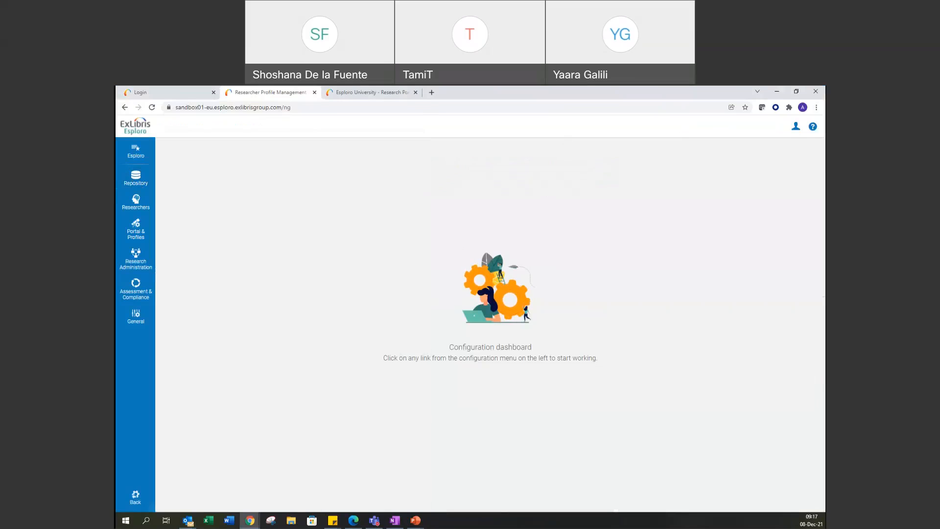
Return to the Esploro welcome page and open the Configuration menu
{"action": "left_click", "coordinate": [135, 498]}
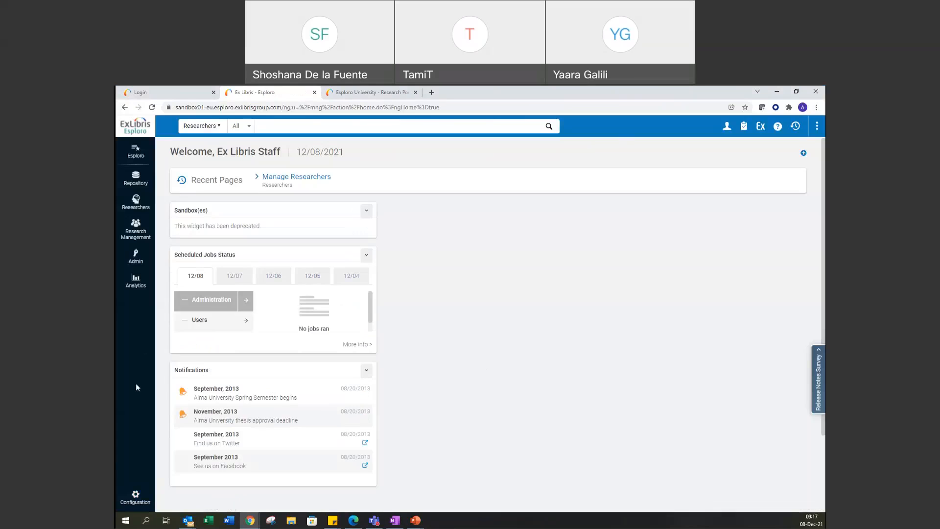
{"action": "mouse_move", "coordinate": [135, 494]}
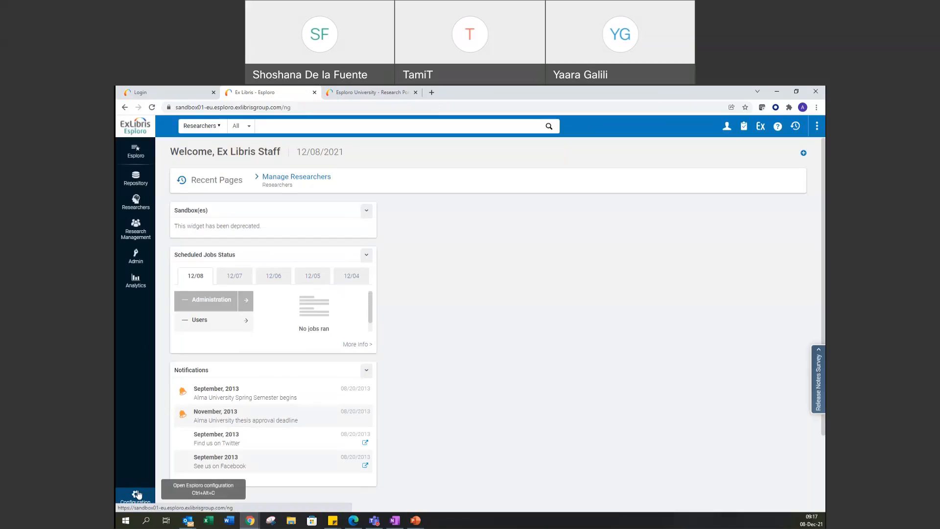
{"action": "left_click", "coordinate": [135, 495]}
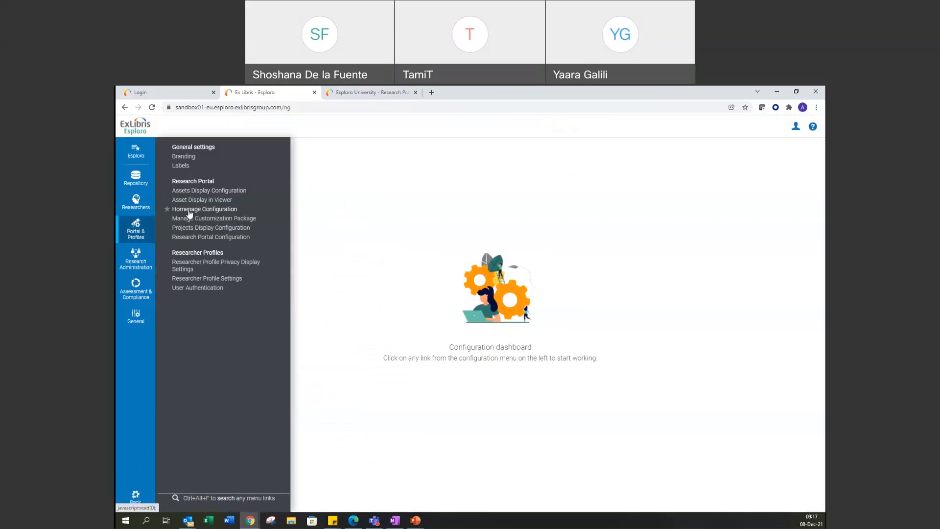
Open the Research Portal homepage configuration listing its ten sections
{"action": "left_click", "coordinate": [204, 209]}
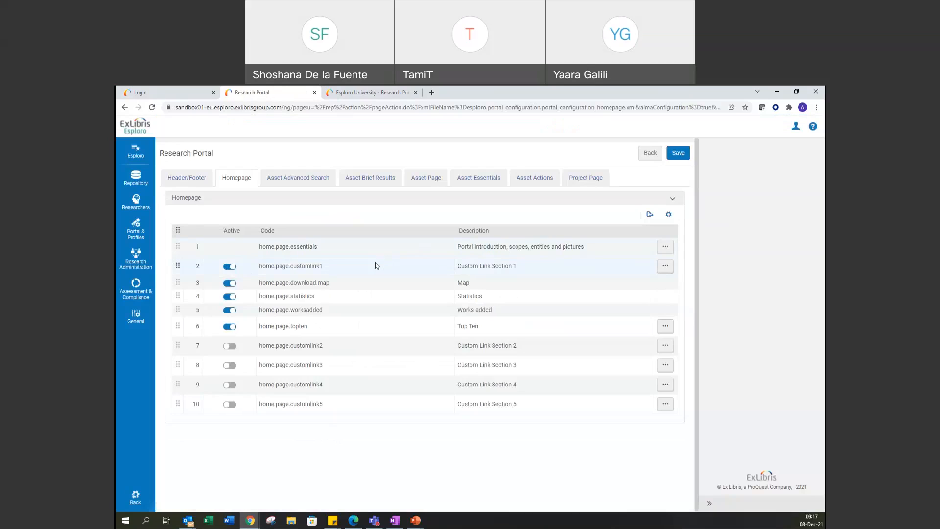
{"action": "mouse_move", "coordinate": [313, 209]}
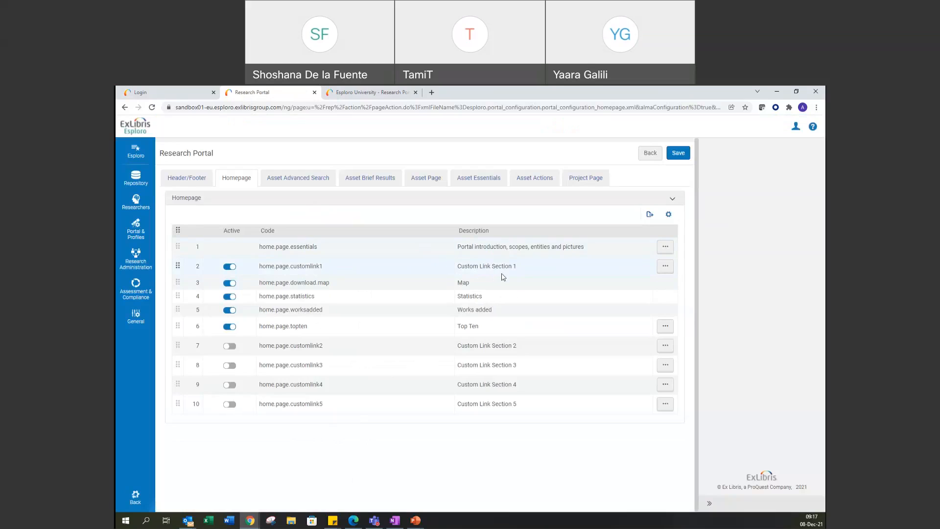
{"action": "mouse_move", "coordinate": [530, 270]}
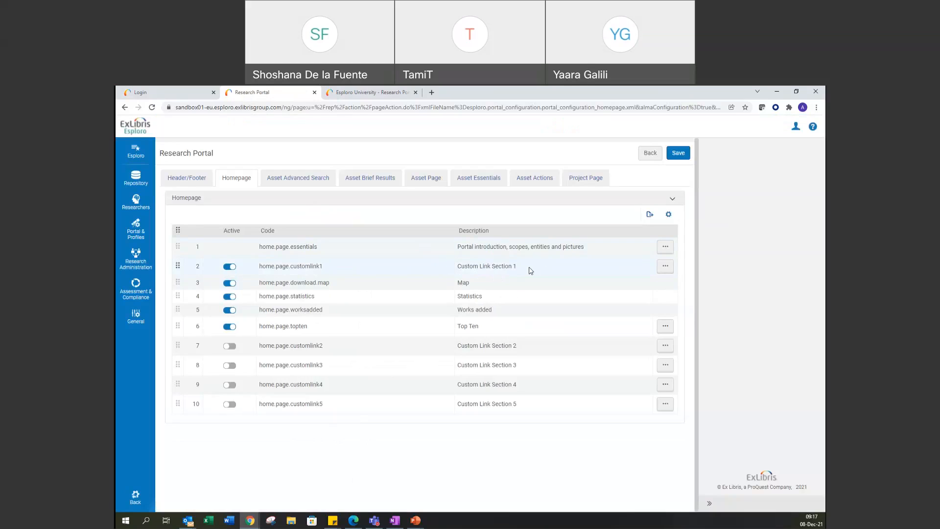
{"action": "mouse_move", "coordinate": [596, 352]}
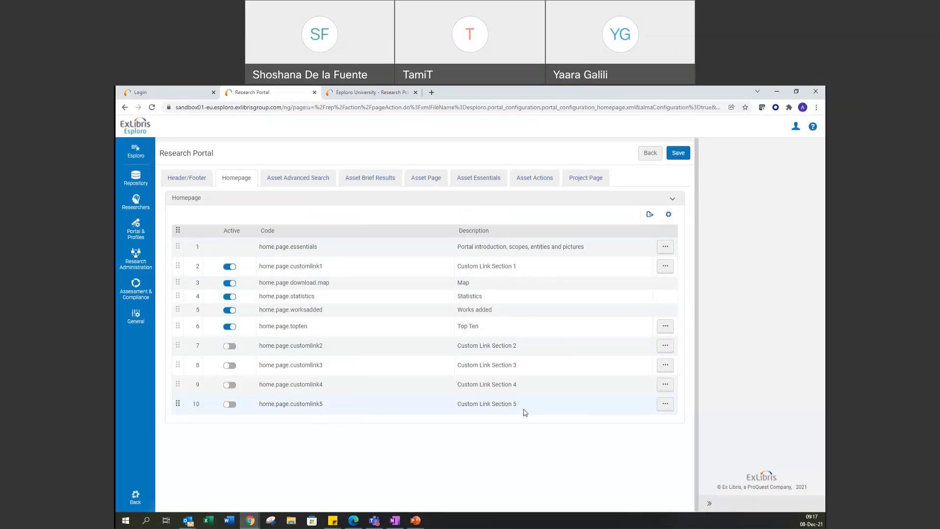
{"action": "left_click", "coordinate": [369, 92]}
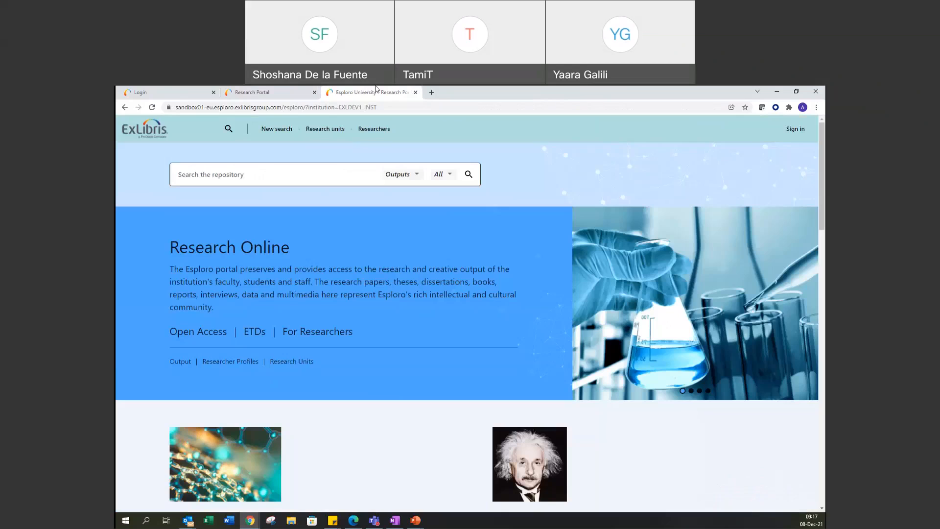
{"action": "mouse_move", "coordinate": [519, 283]}
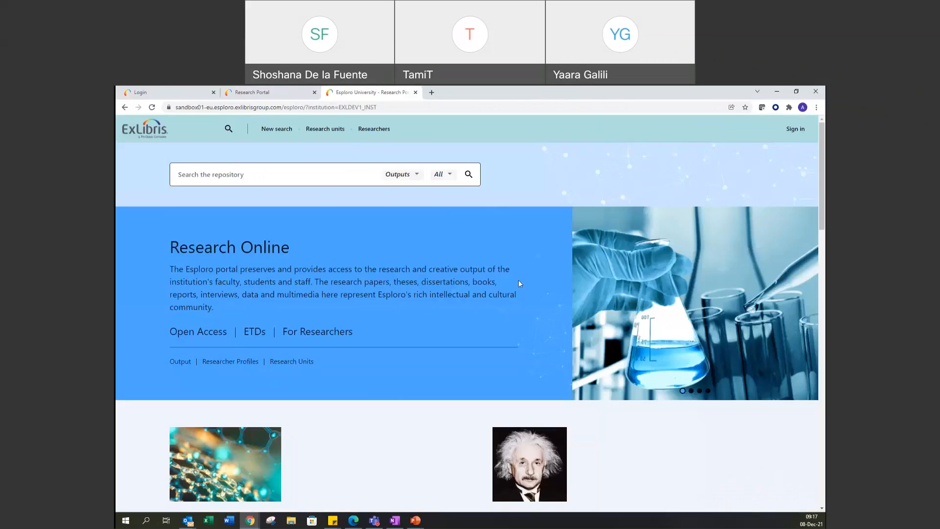
{"action": "scroll", "scroll_direction": "down", "scroll_amount": 3}
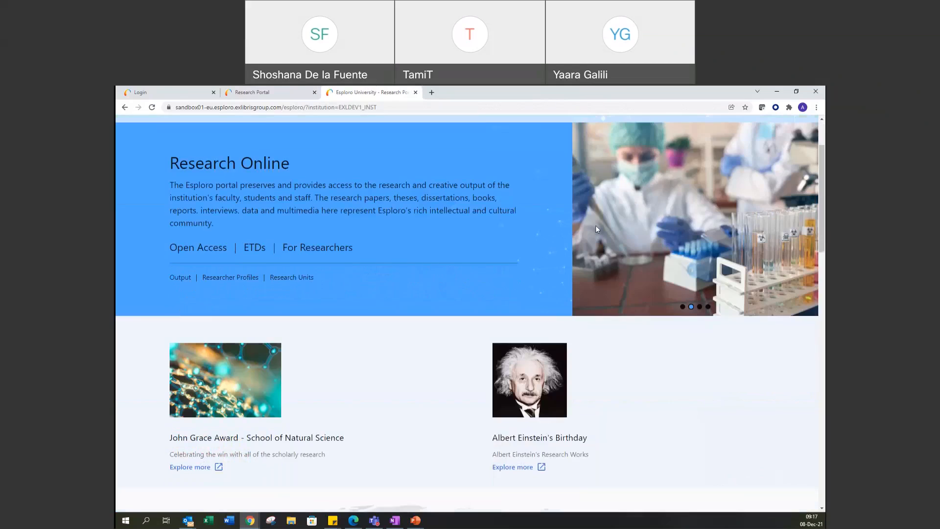
{"action": "scroll", "scroll_direction": "down", "scroll_amount": 3}
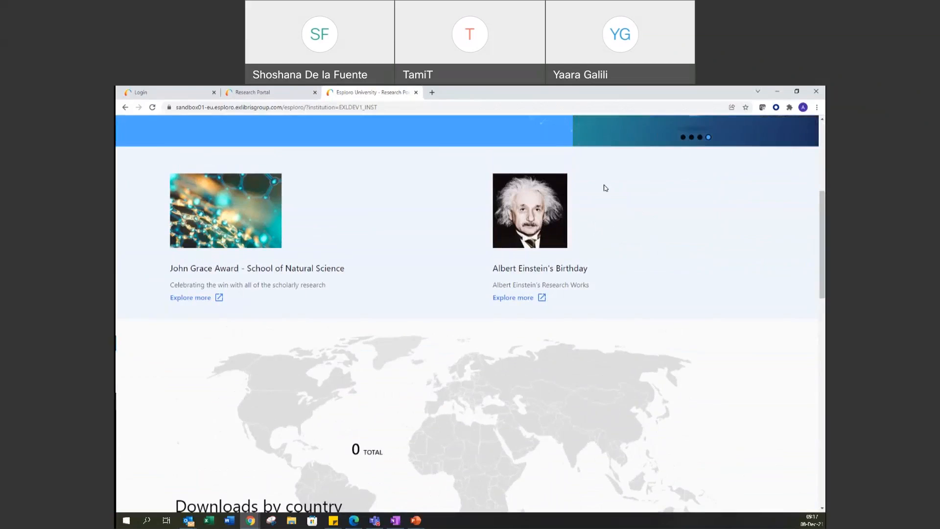
{"action": "mouse_move", "coordinate": [442, 139]}
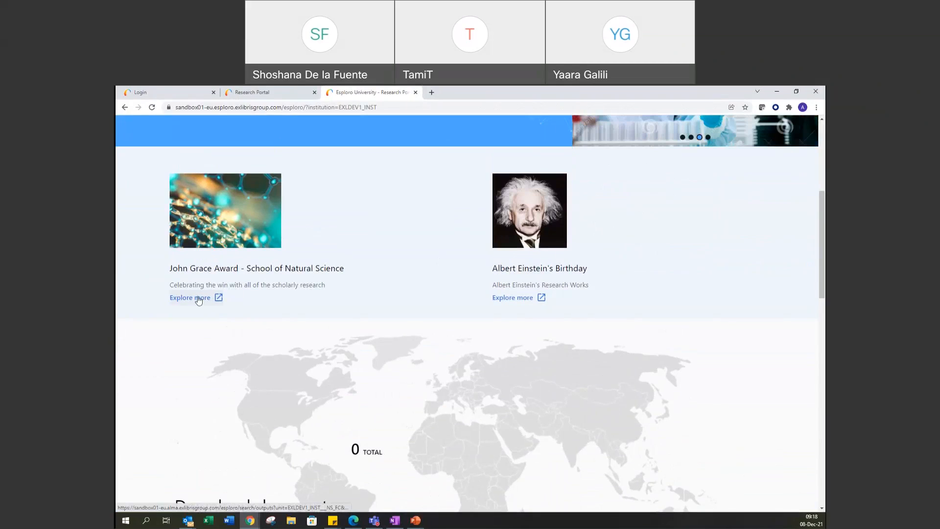
{"action": "mouse_move", "coordinate": [361, 307]}
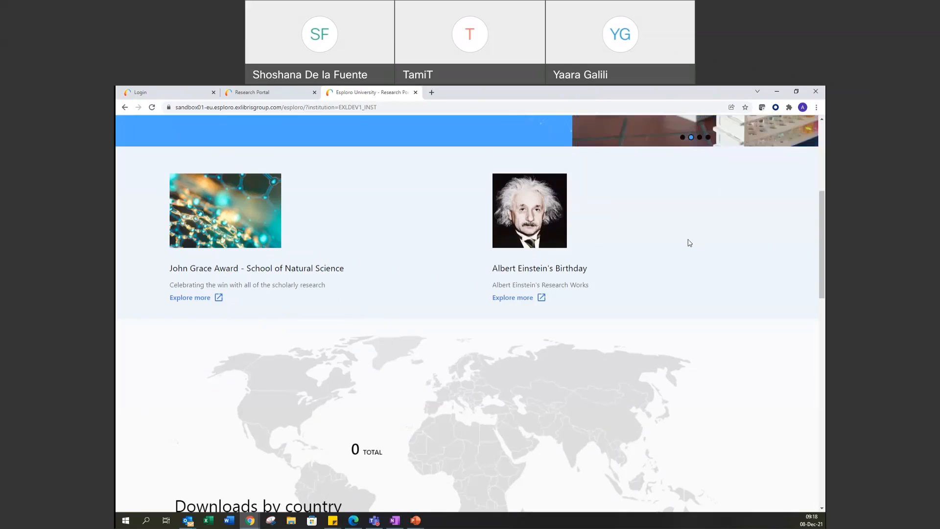
{"action": "mouse_move", "coordinate": [266, 196]}
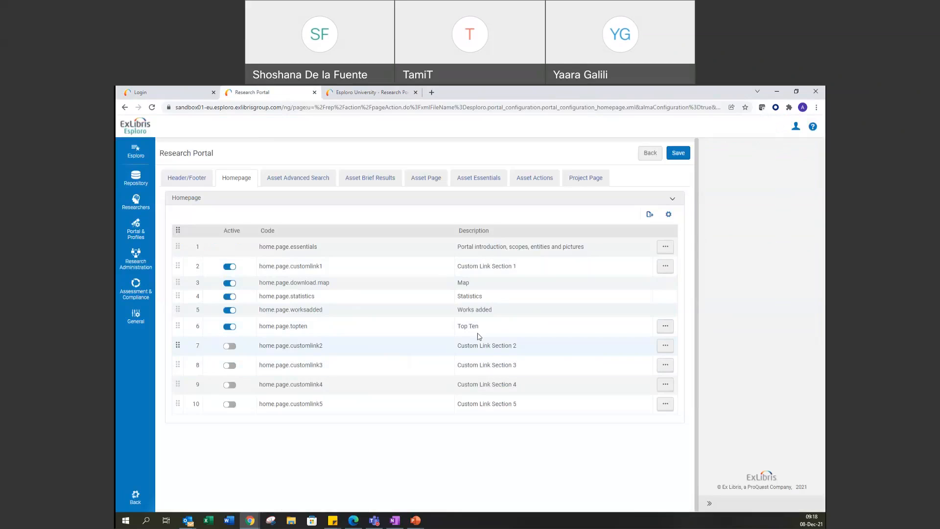
Configure Custom Link Section 1 and scroll through both links' fields
{"action": "left_click", "coordinate": [665, 266]}
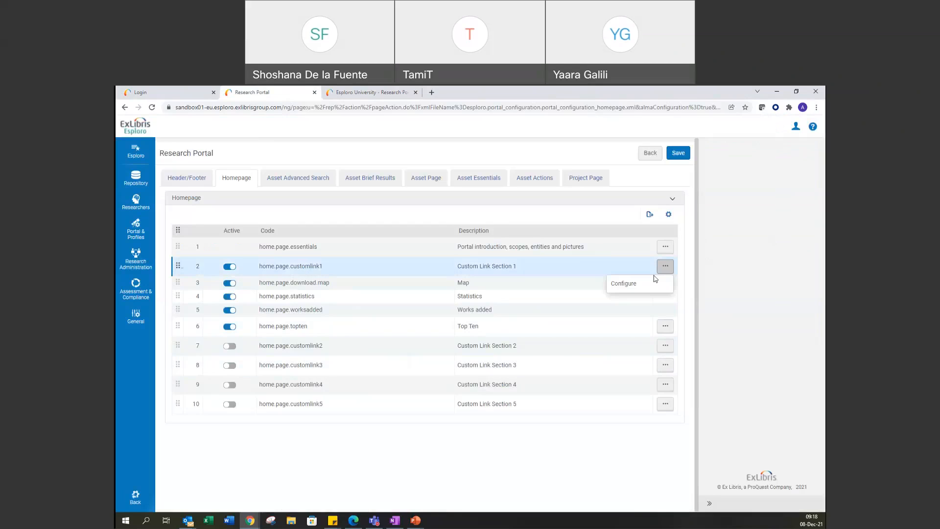
{"action": "mouse_move", "coordinate": [629, 284]}
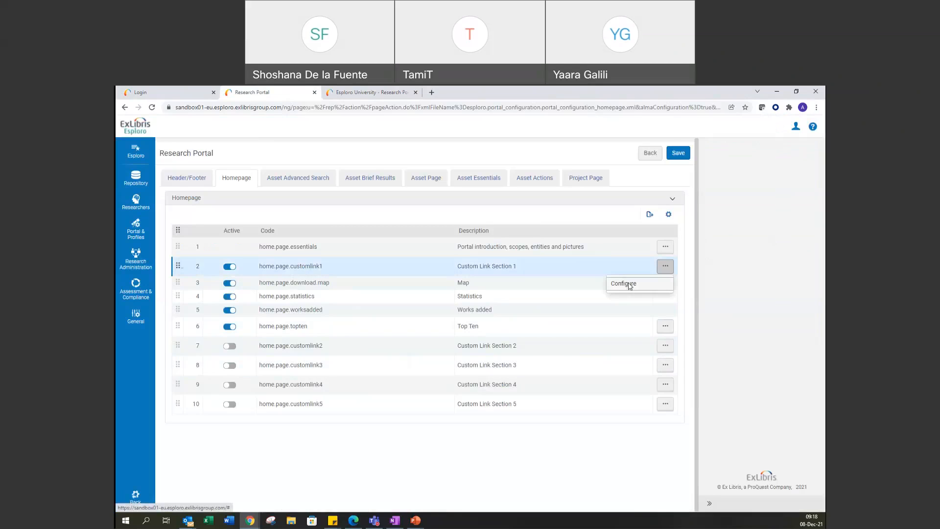
{"action": "left_click", "coordinate": [623, 283]}
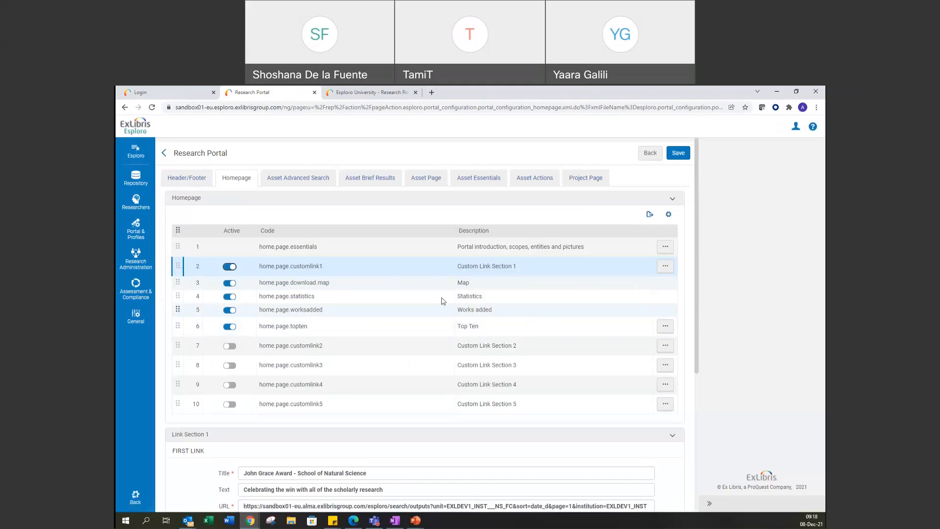
{"action": "scroll", "scroll_direction": "down", "scroll_amount": 3}
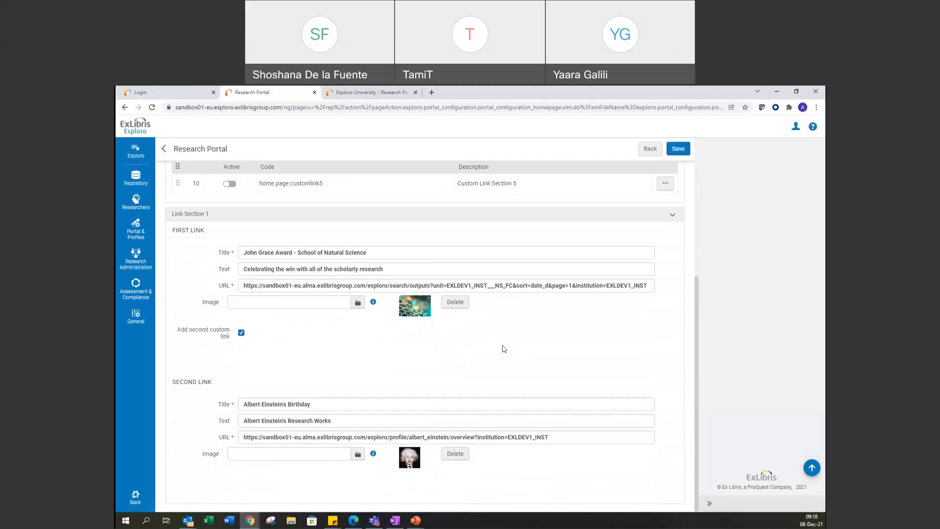
{"action": "mouse_move", "coordinate": [539, 369]}
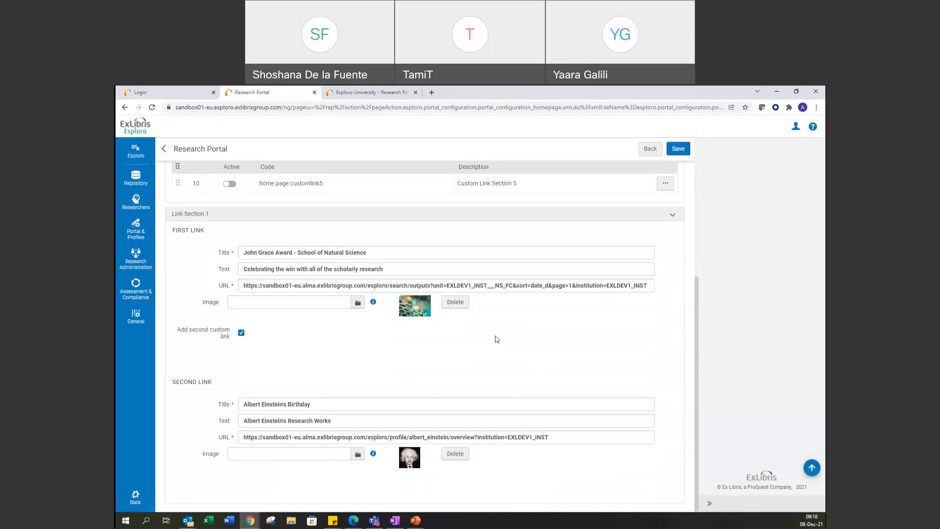
{"action": "mouse_move", "coordinate": [442, 388]}
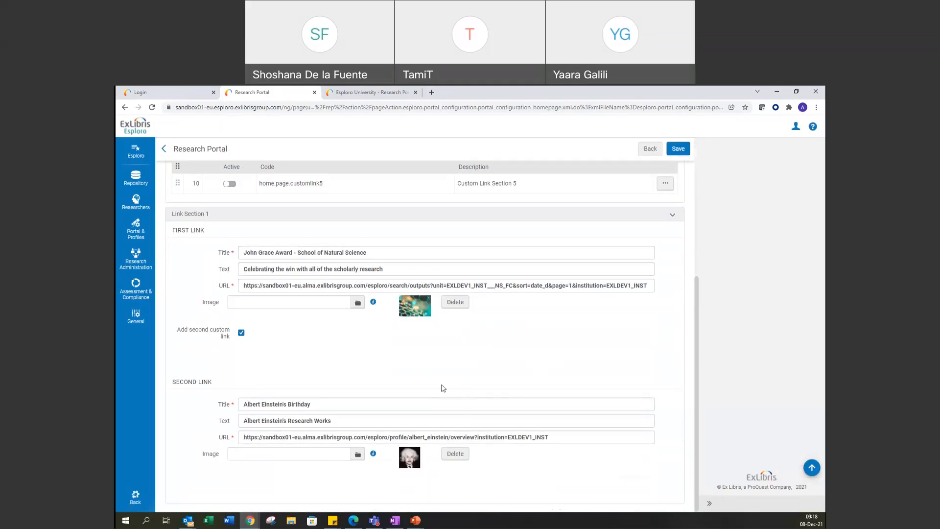
{"action": "mouse_move", "coordinate": [421, 304]}
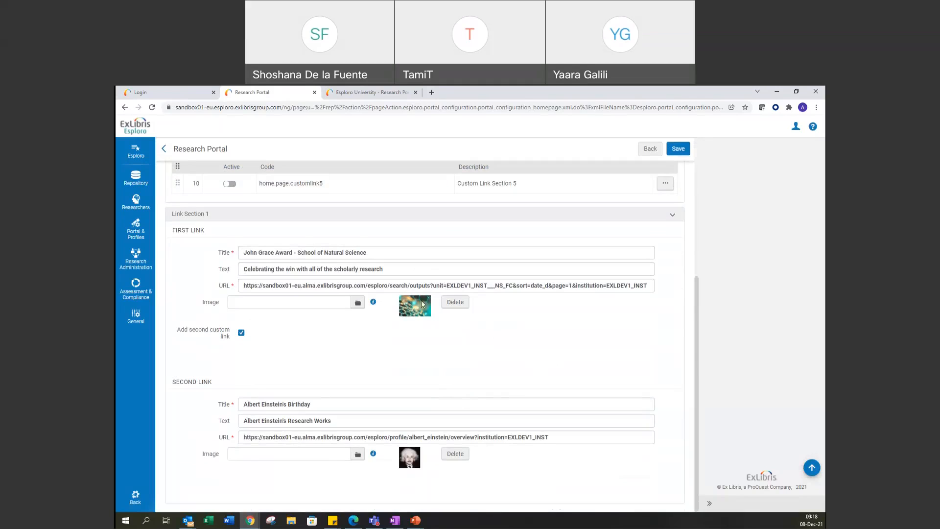
{"action": "mouse_move", "coordinate": [345, 472]}
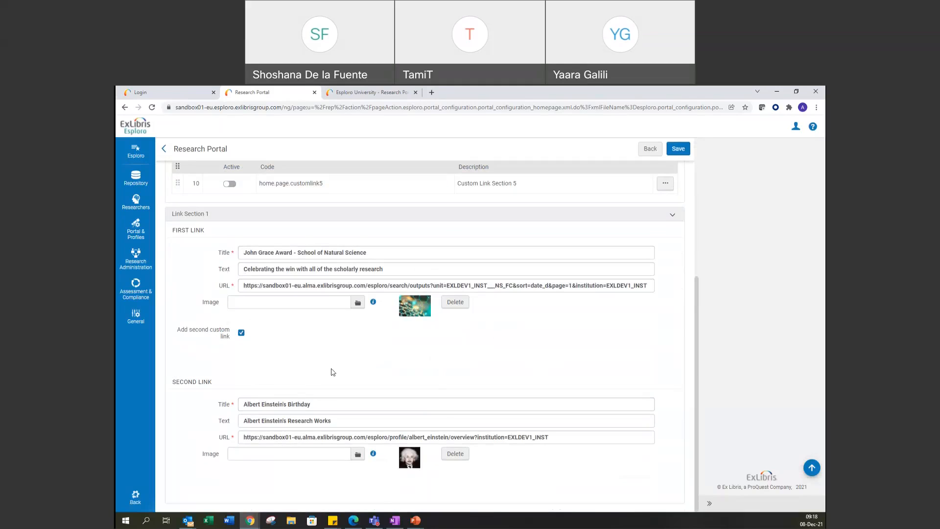
{"action": "mouse_move", "coordinate": [398, 353]}
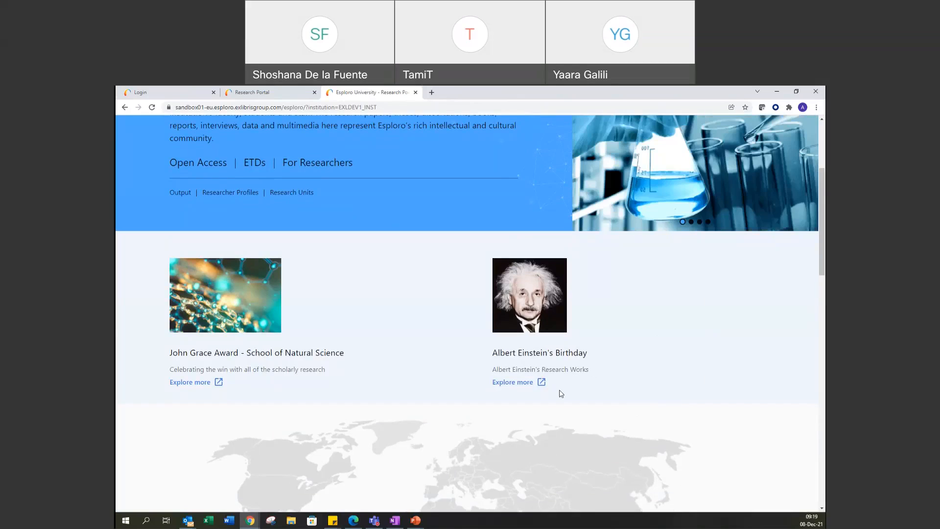
{"action": "mouse_move", "coordinate": [587, 280]}
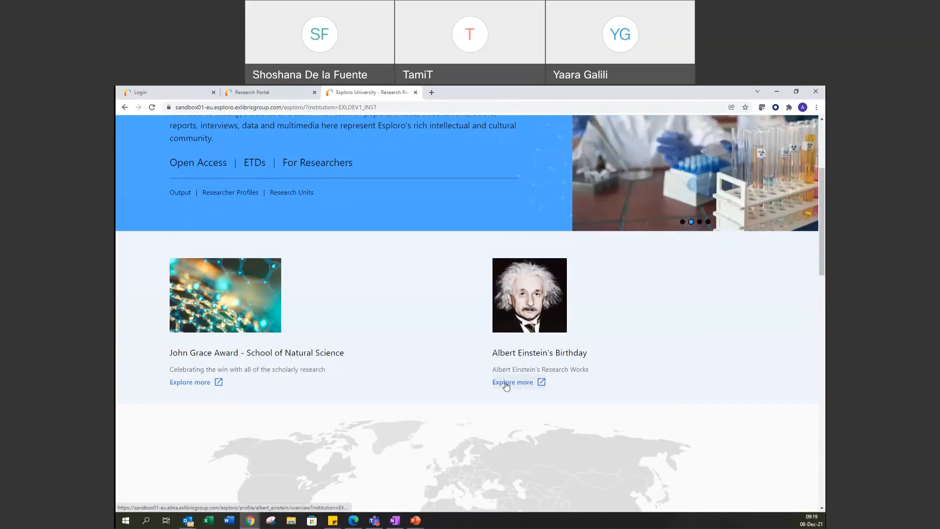
{"action": "left_click", "coordinate": [512, 382]}
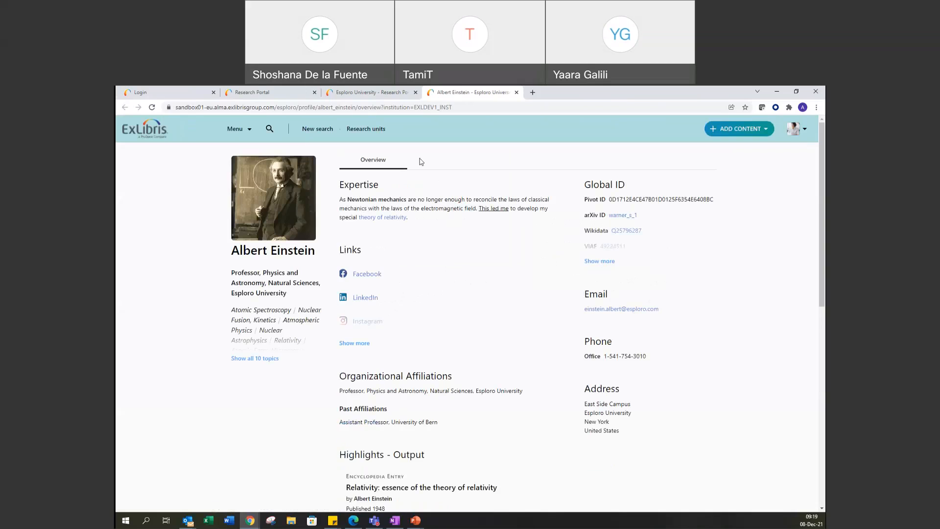
{"action": "mouse_move", "coordinate": [431, 154]}
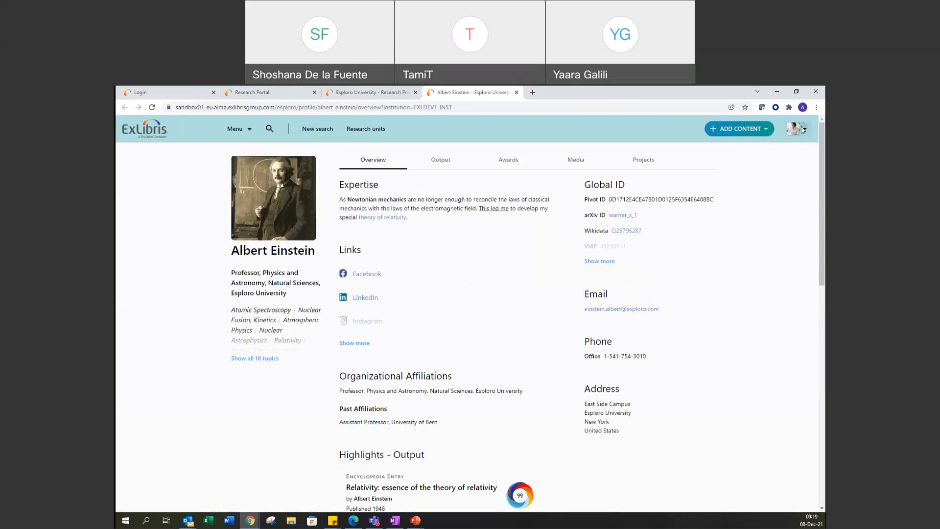
{"action": "left_click", "coordinate": [795, 129]}
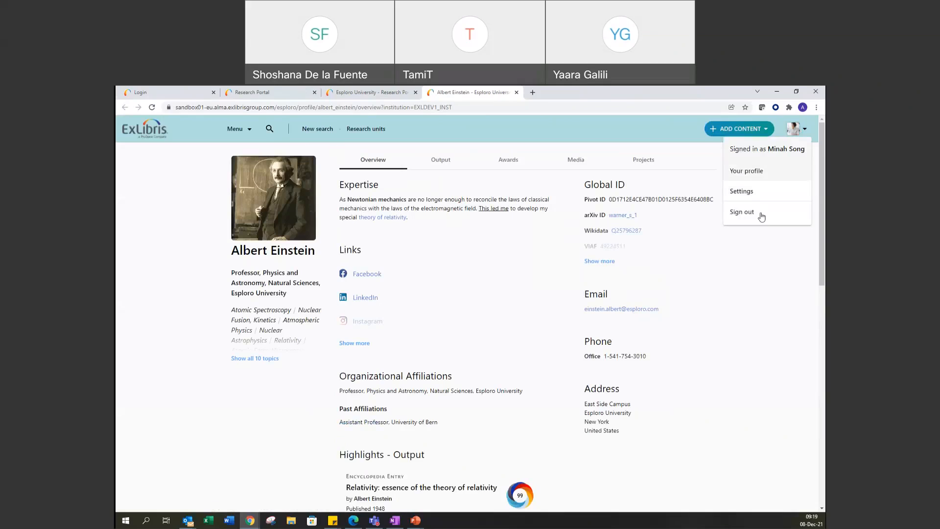
{"action": "left_click", "coordinate": [742, 211]}
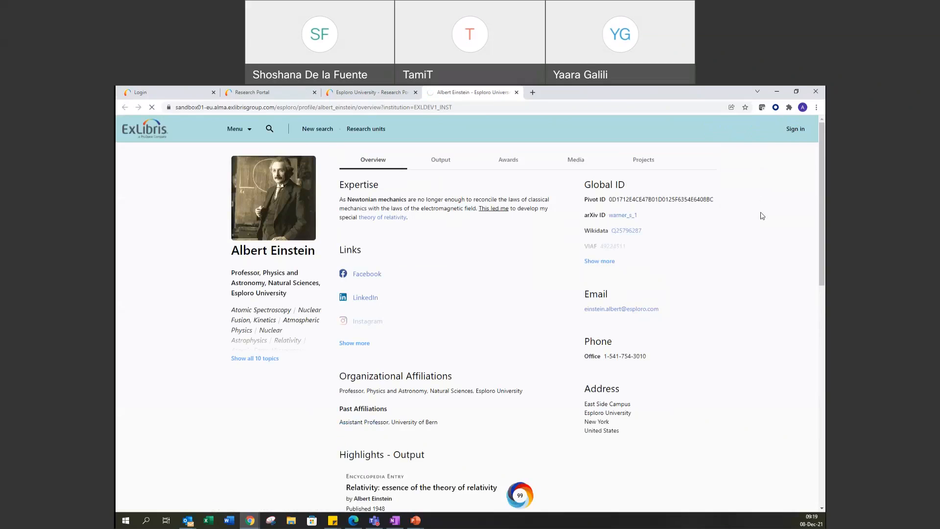
{"action": "left_click", "coordinate": [795, 128]}
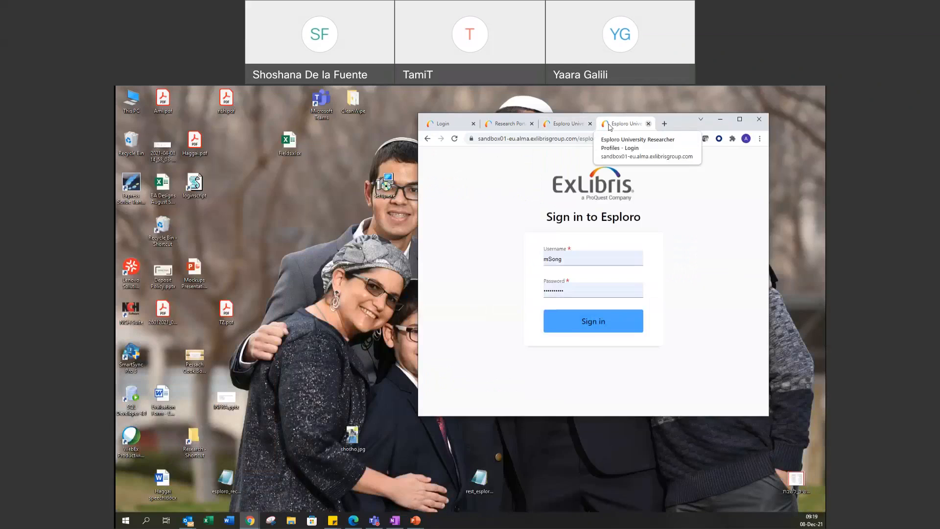
{"action": "left_click", "coordinate": [593, 321]}
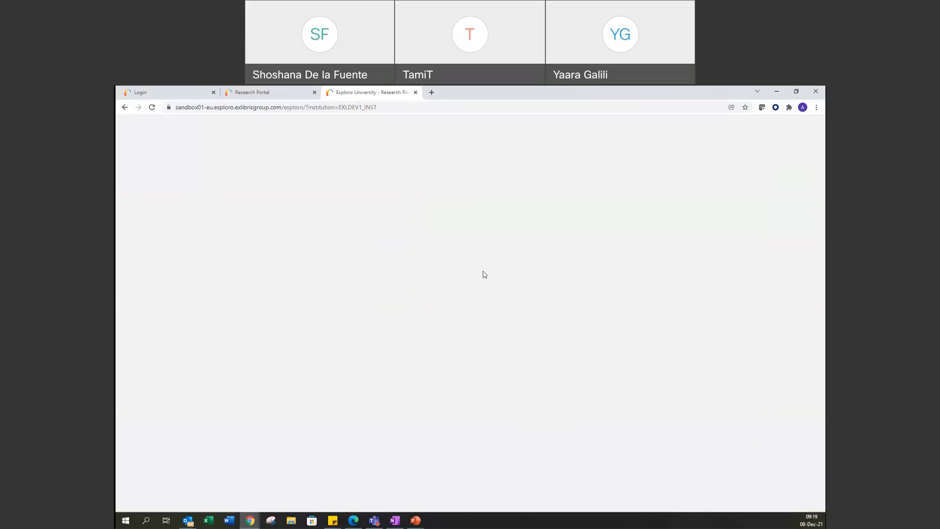
{"action": "mouse_move", "coordinate": [318, 176]}
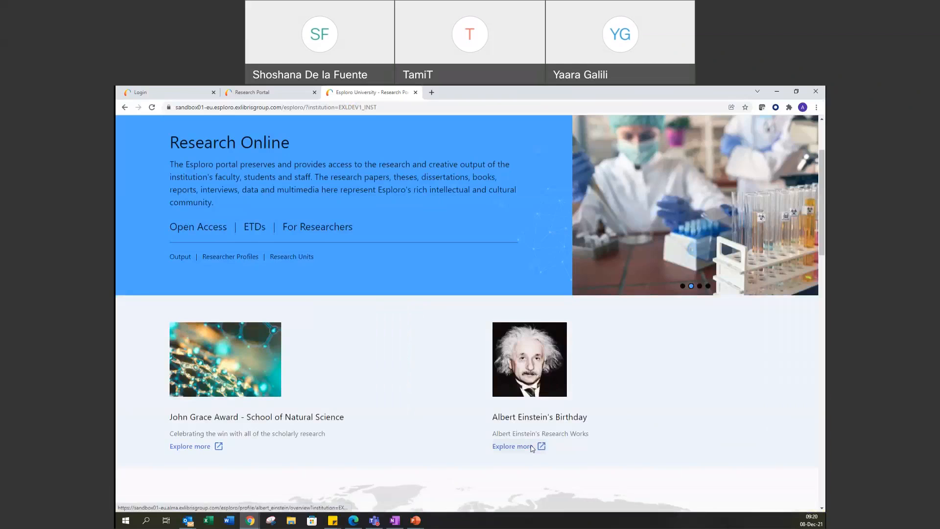
{"action": "left_click", "coordinate": [511, 446]}
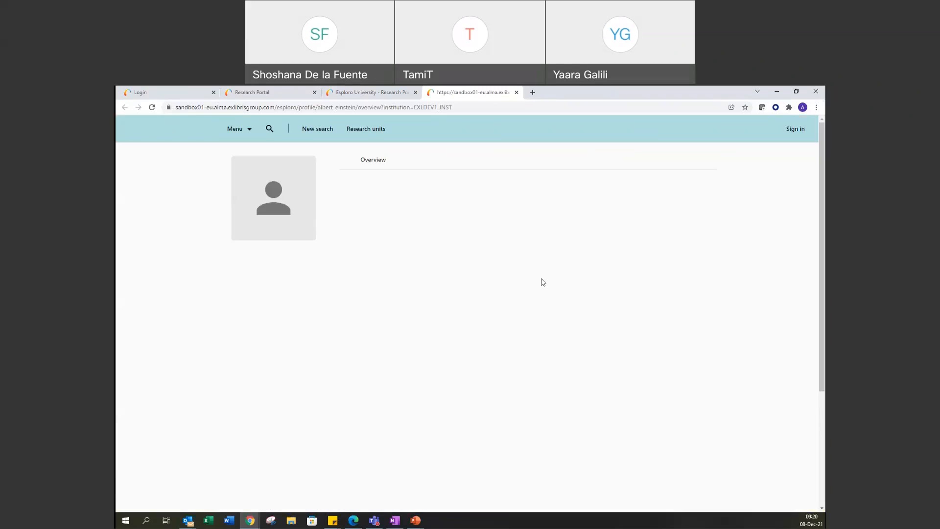
{"action": "mouse_move", "coordinate": [422, 199]}
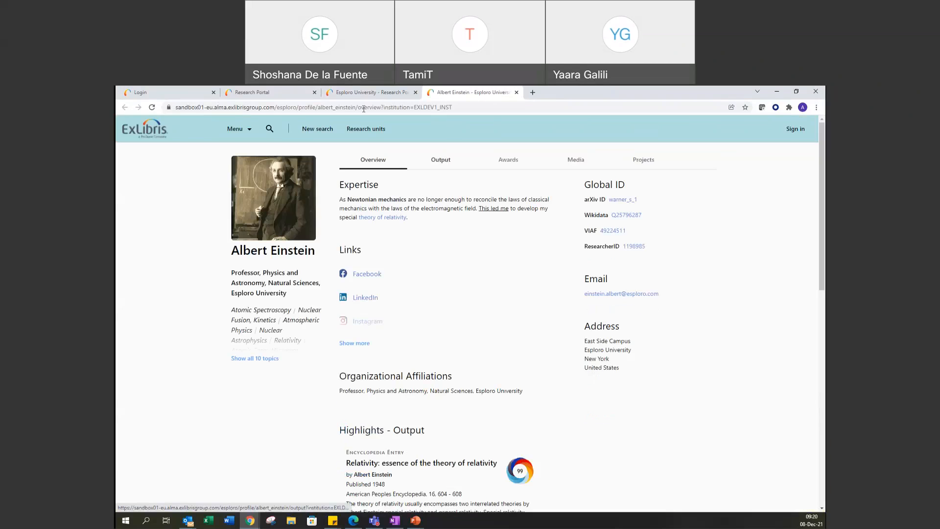
{"action": "left_click", "coordinate": [440, 159]}
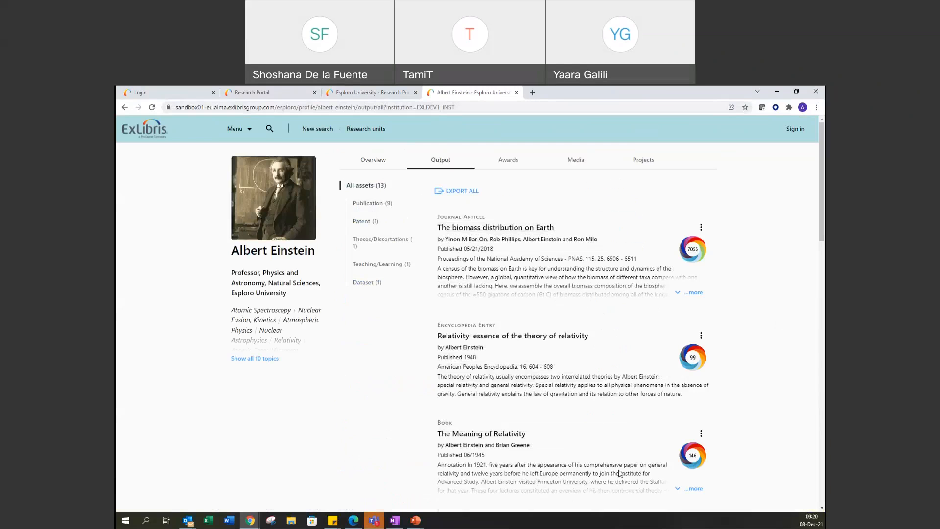
{"action": "mouse_move", "coordinate": [534, 209]}
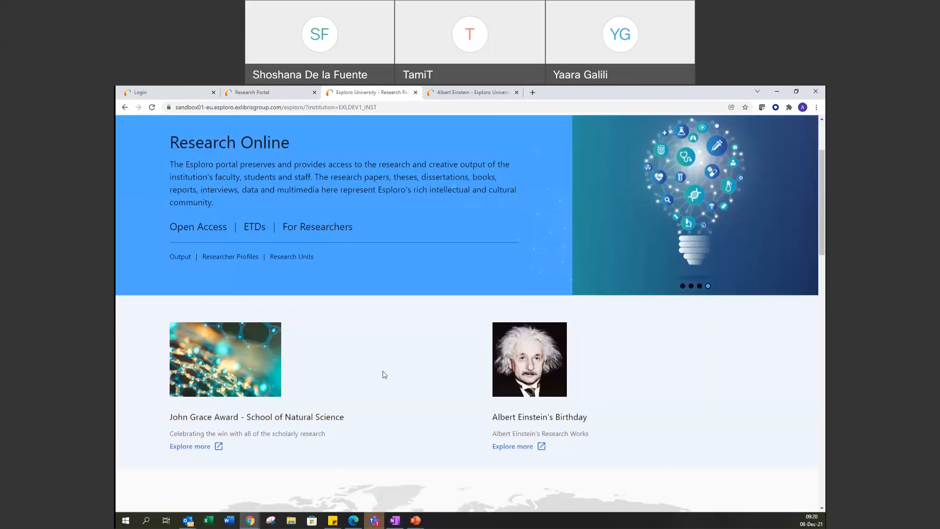
Open 'Explore more' under John Grace Award - School of Natural Science in a new tab
{"action": "scroll", "scroll_direction": "down", "scroll_amount": 3}
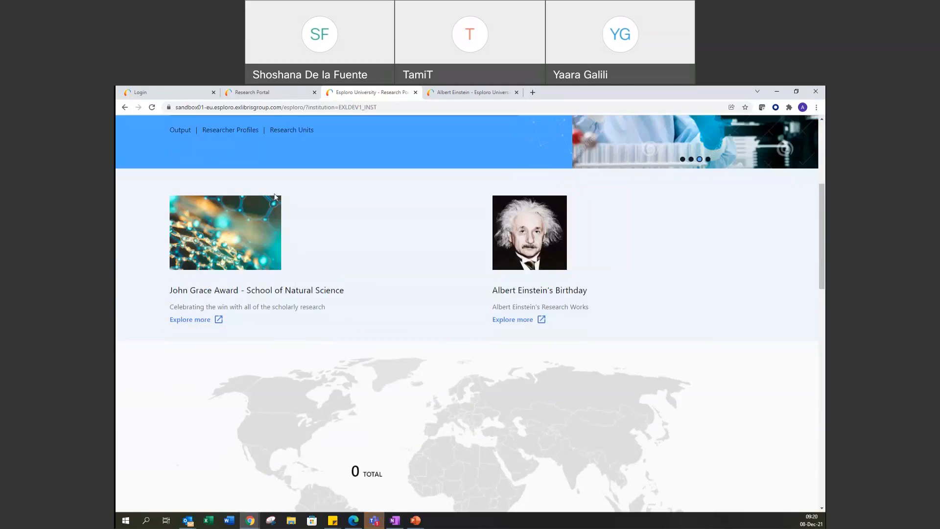
{"action": "mouse_move", "coordinate": [277, 272]}
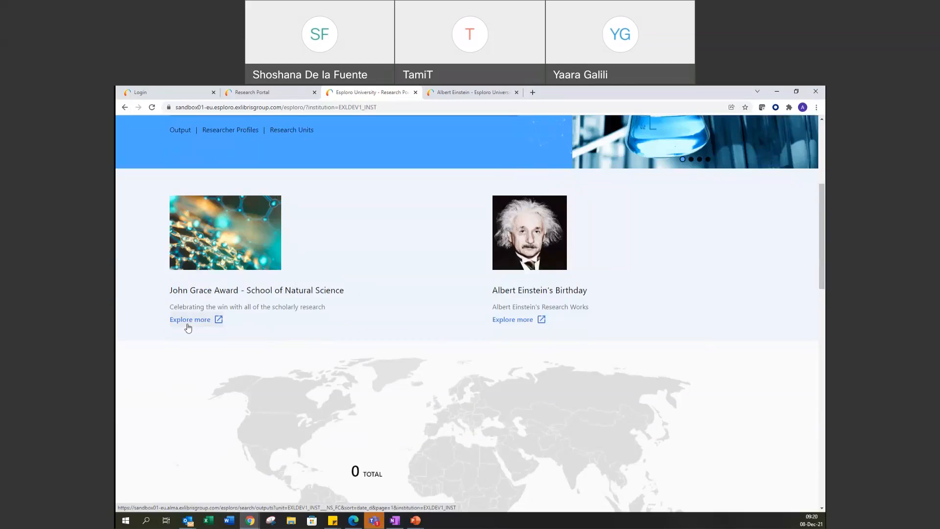
{"action": "left_click", "coordinate": [189, 318]}
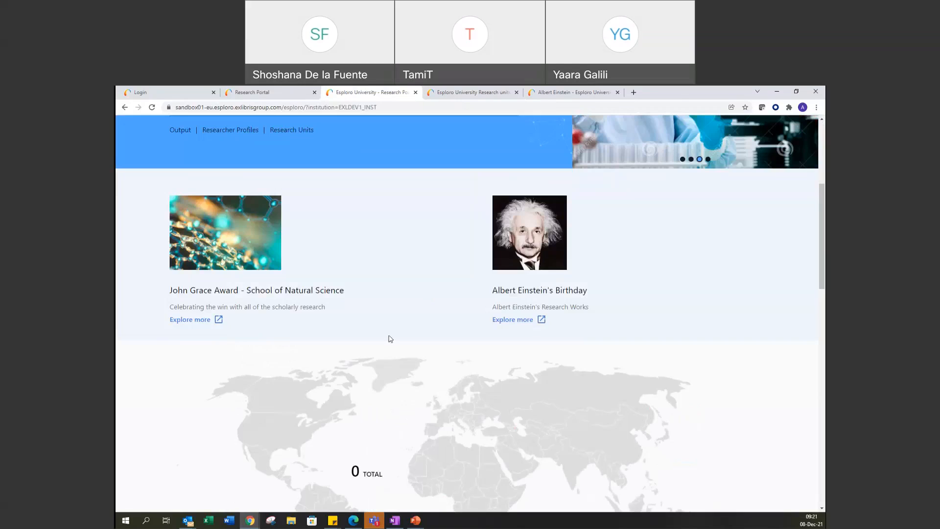
{"action": "mouse_move", "coordinate": [394, 342]}
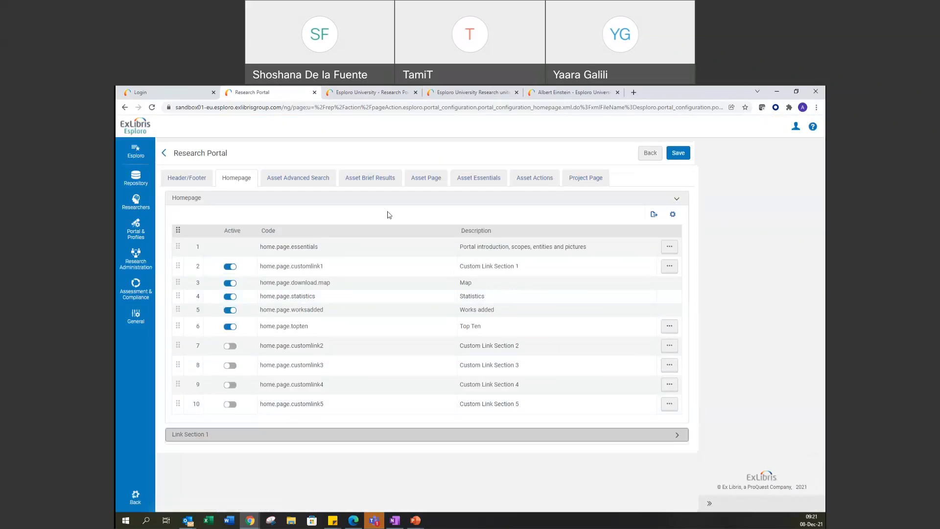
{"action": "mouse_move", "coordinate": [383, 281]}
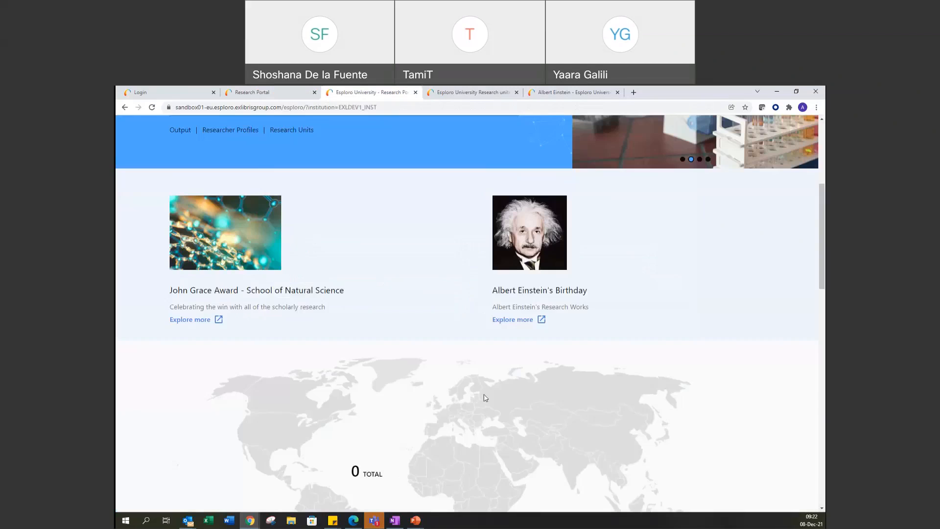
{"action": "scroll", "scroll_direction": "up", "scroll_amount": 3}
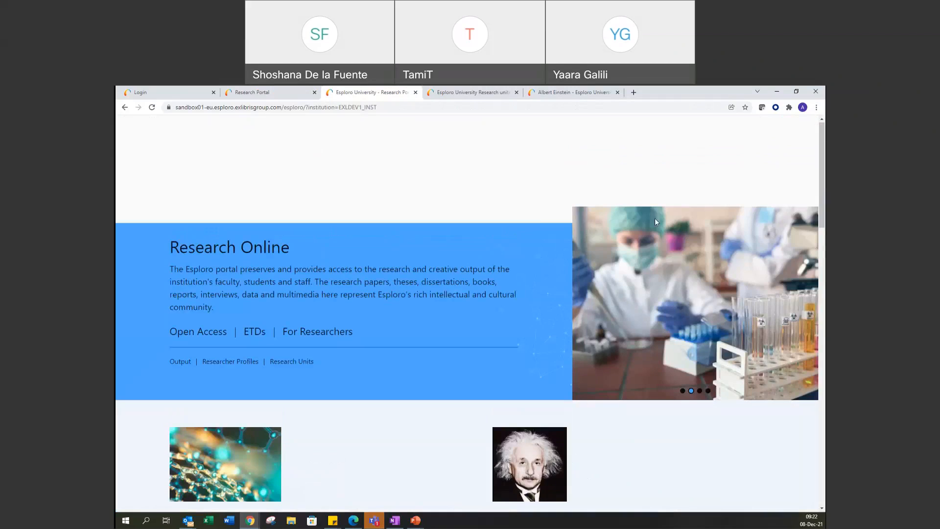
{"action": "mouse_move", "coordinate": [537, 286]}
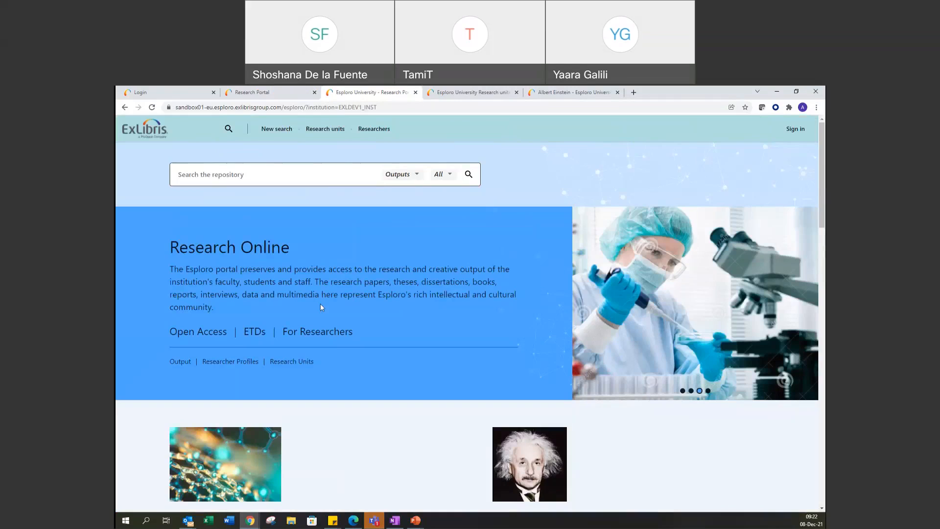
{"action": "scroll", "scroll_direction": "down", "scroll_amount": 3}
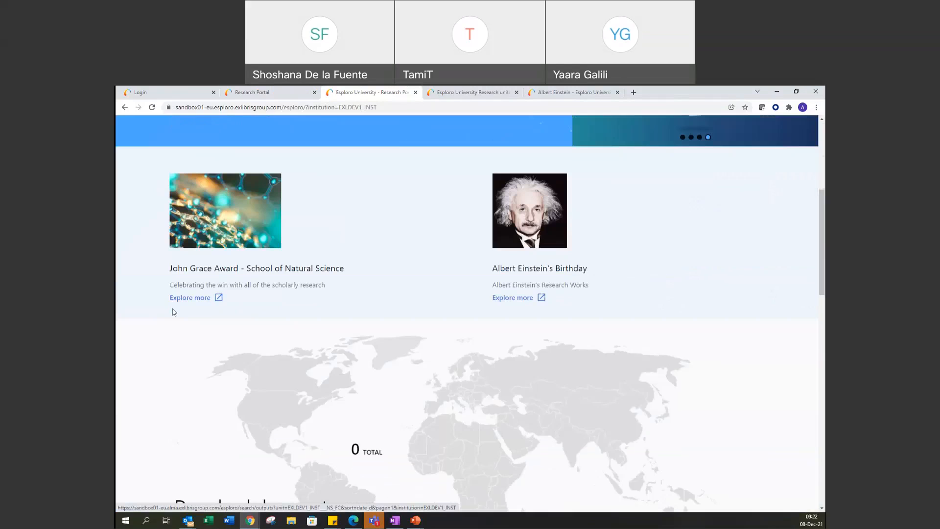
{"action": "scroll", "scroll_direction": "down", "scroll_amount": 3}
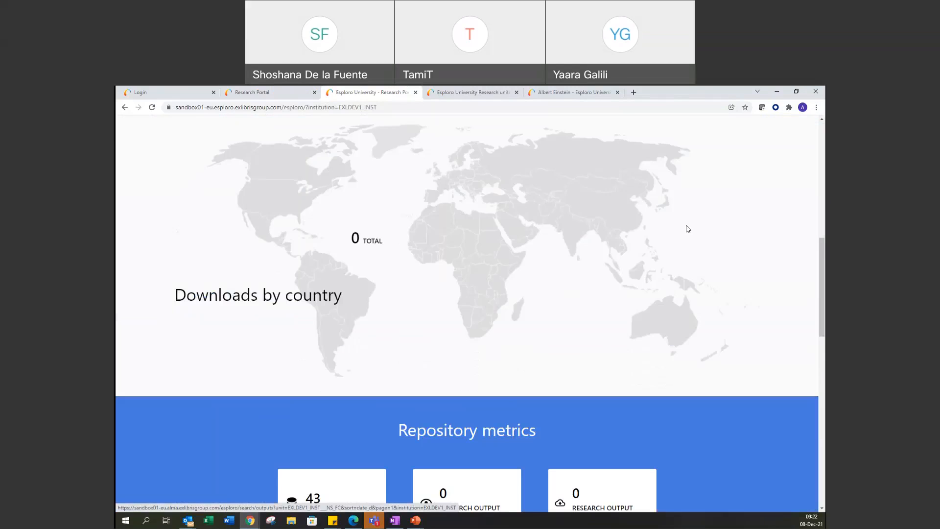
{"action": "scroll", "scroll_direction": "down", "scroll_amount": 3}
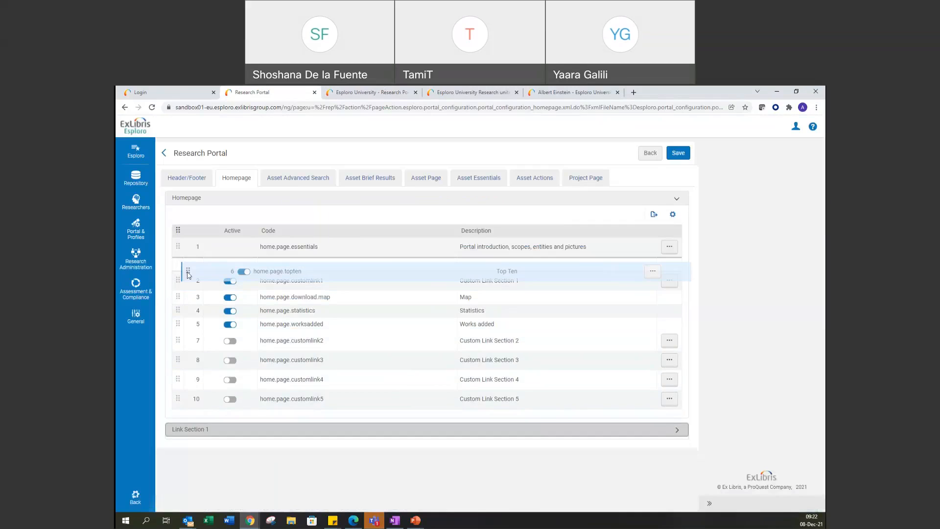
Move home.page.topten to row 2 and customlink1 below worksadded, then save the order
{"action": "left_click_drag", "start_coordinate": [187, 271], "coordinate": [187, 266]}
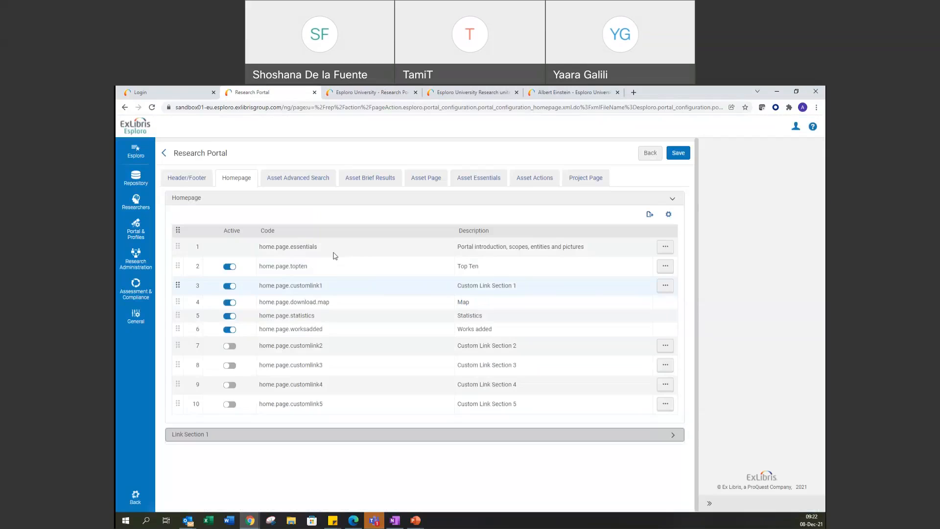
{"action": "mouse_move", "coordinate": [177, 285]}
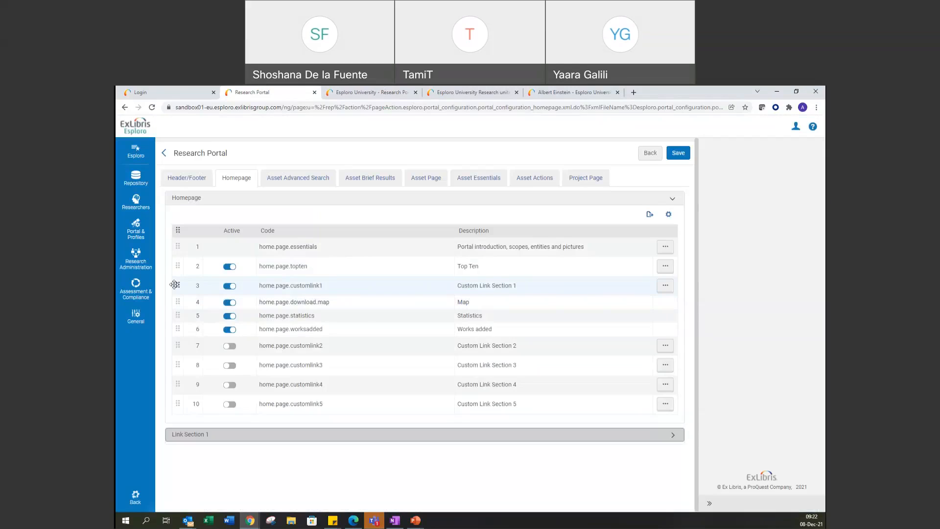
{"action": "left_click_drag", "start_coordinate": [177, 285], "coordinate": [177, 344]}
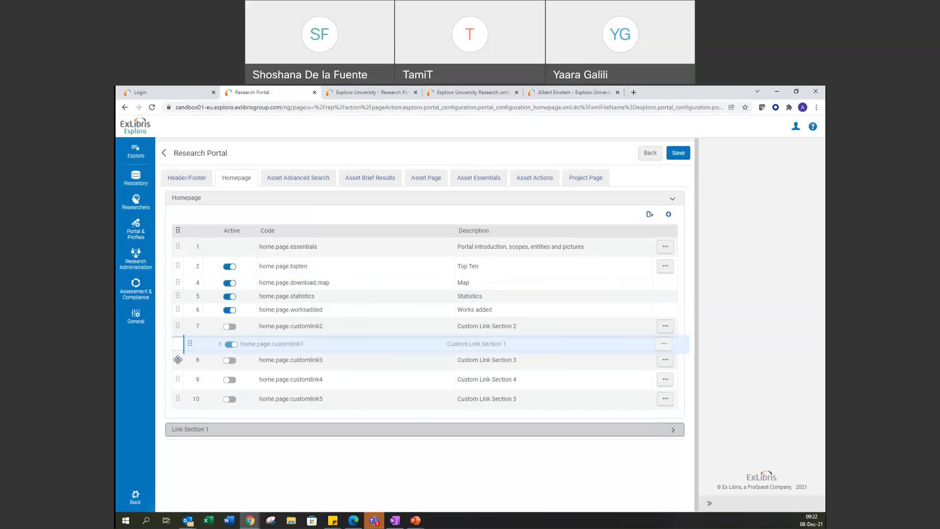
{"action": "left_click_drag", "start_coordinate": [177, 344], "coordinate": [178, 320]}
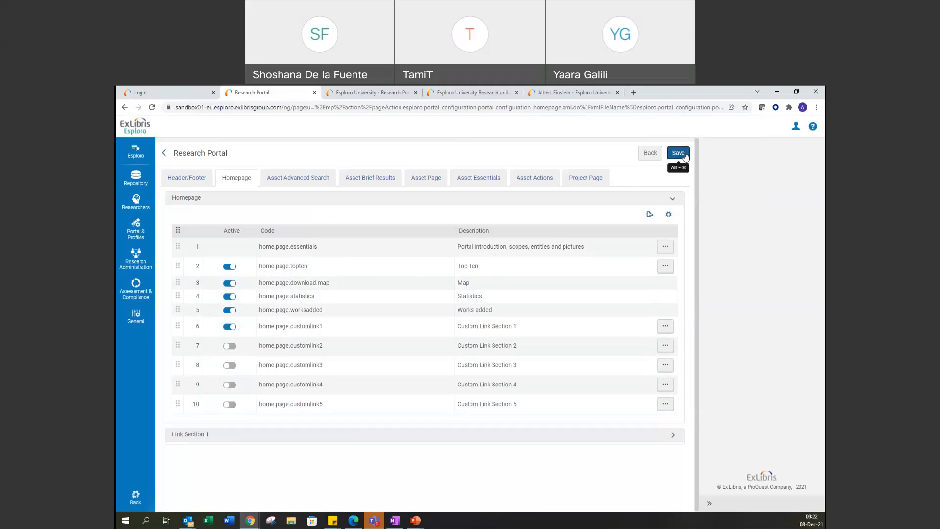
{"action": "left_click", "coordinate": [676, 153]}
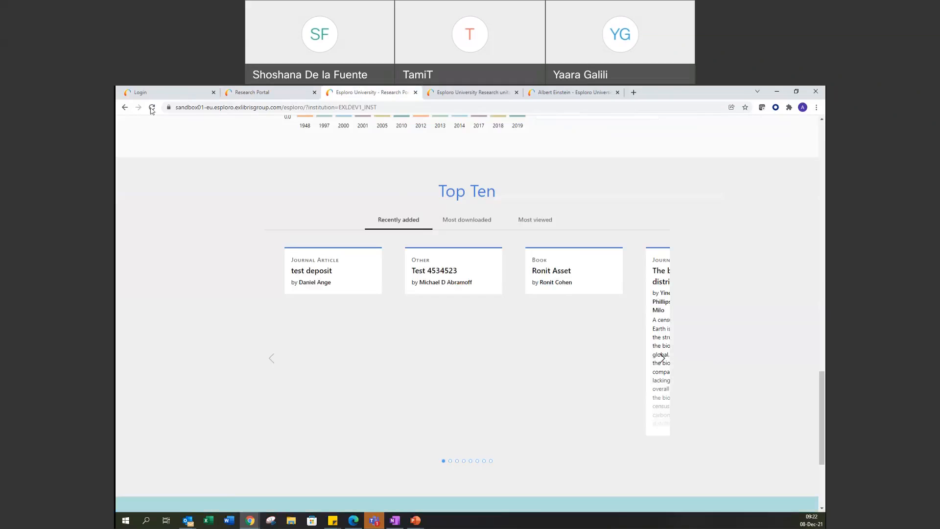
Reload the portal homepage and scroll to confirm Top Ten sits below the introduction
{"action": "left_click", "coordinate": [151, 107]}
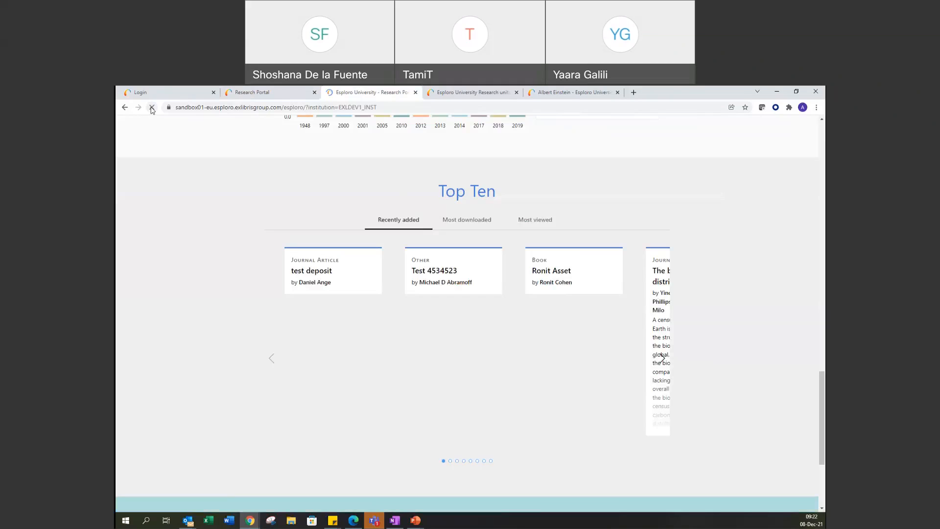
{"action": "left_click", "coordinate": [152, 107]}
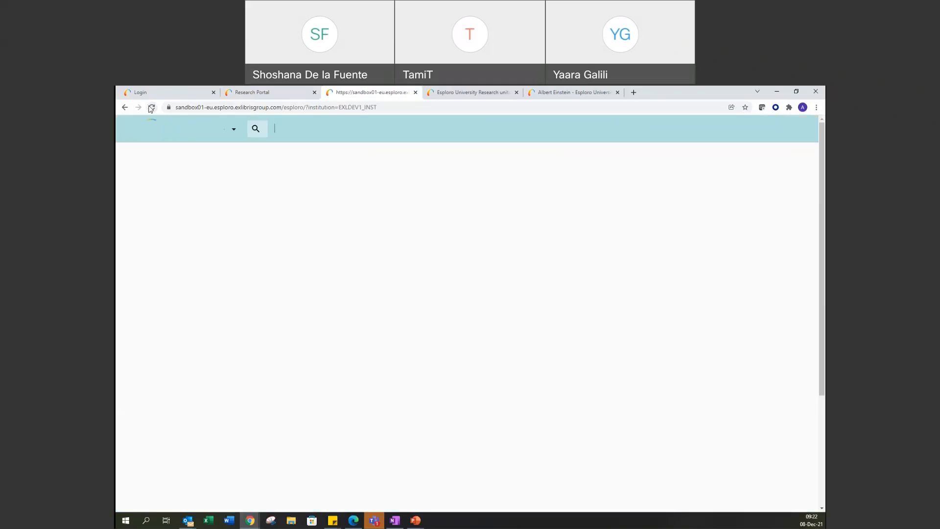
{"action": "left_click", "coordinate": [152, 107]}
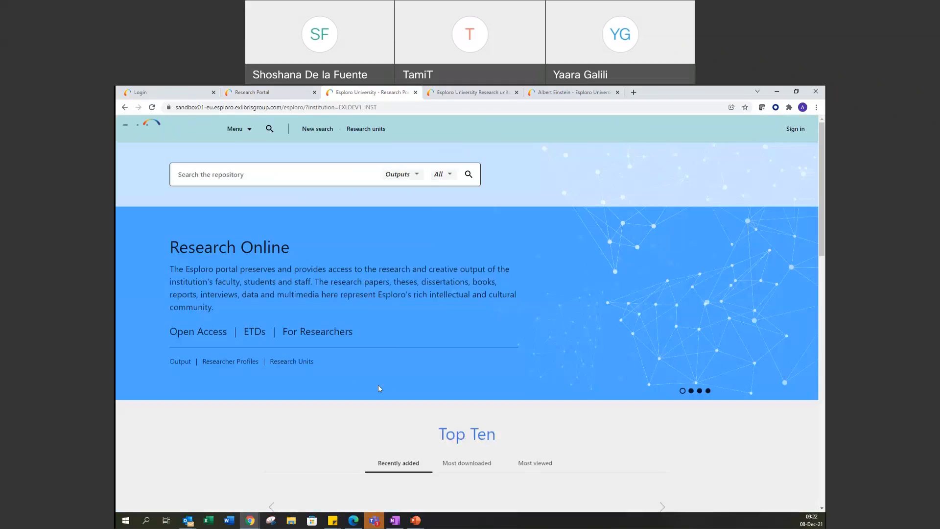
{"action": "scroll", "scroll_direction": "down", "scroll_amount": 3}
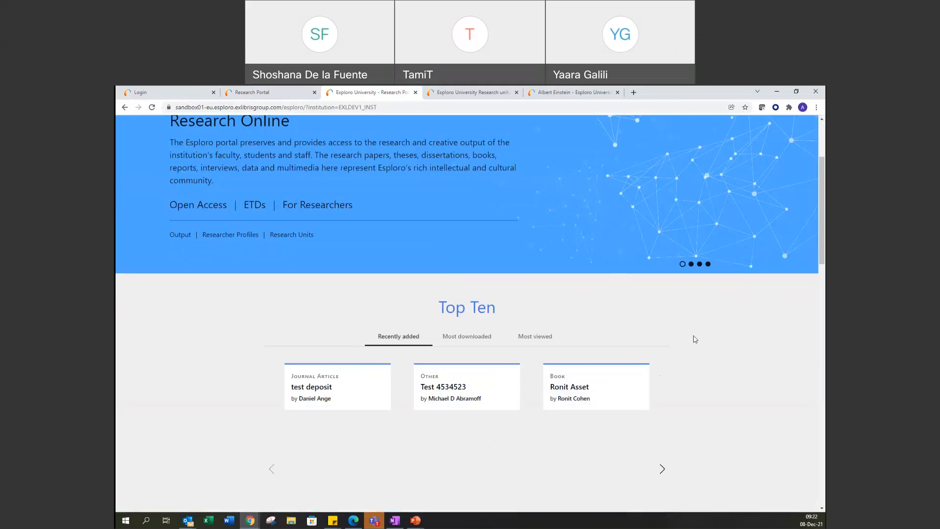
{"action": "scroll", "scroll_direction": "down", "scroll_amount": 3}
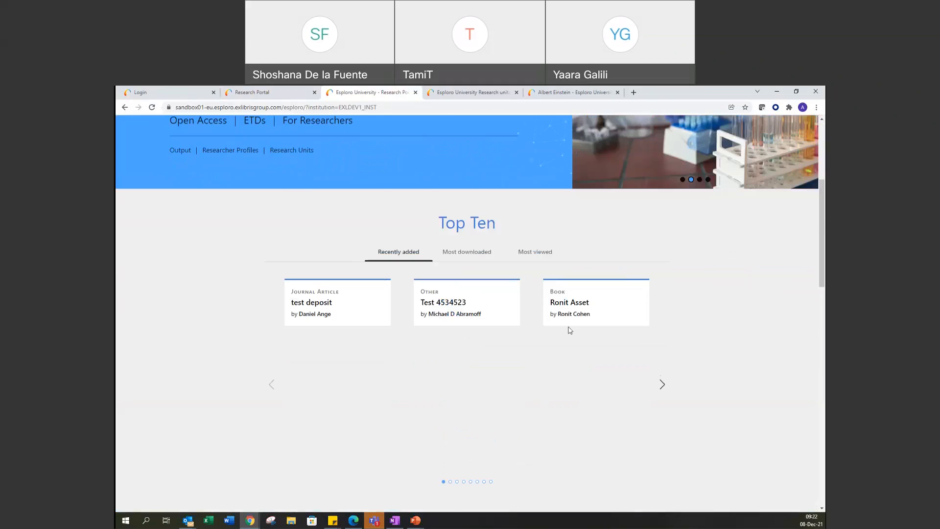
{"action": "scroll", "scroll_direction": "down", "scroll_amount": 3}
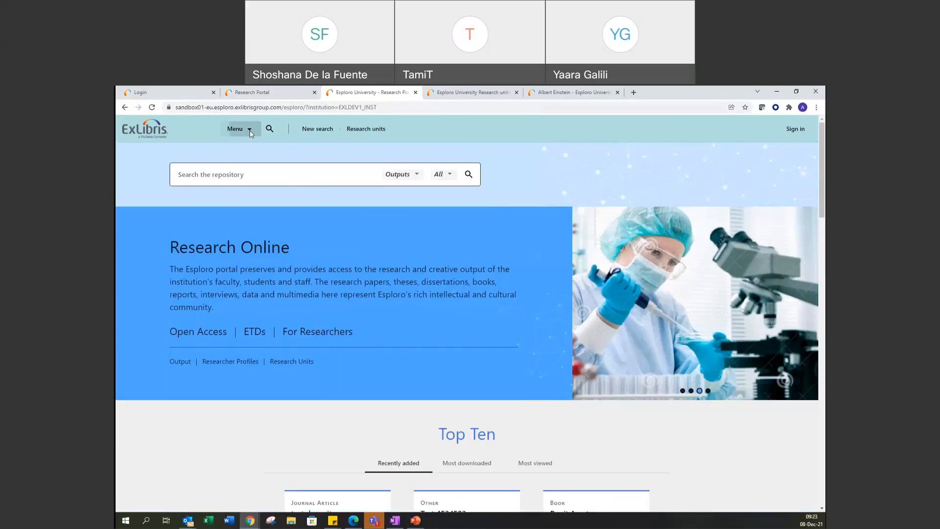
Uncheck 'Include dropdown menu on Header/Footer' in Research Portal Configuration and save
{"action": "left_click", "coordinate": [239, 128]}
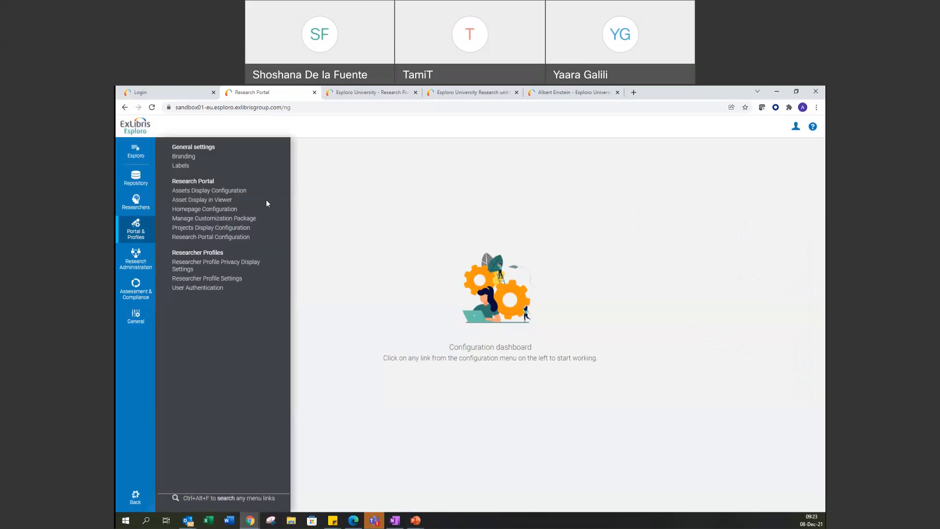
{"action": "left_click", "coordinate": [204, 208]}
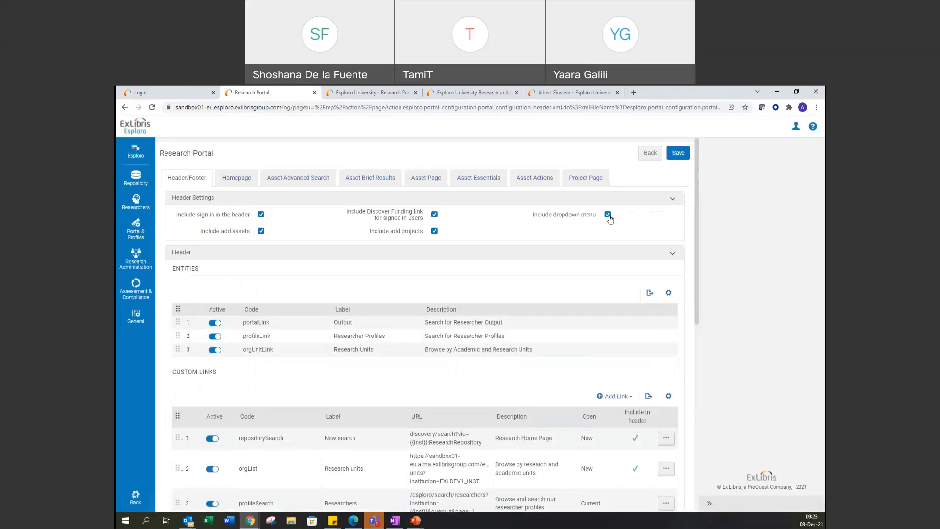
{"action": "left_click", "coordinate": [607, 214]}
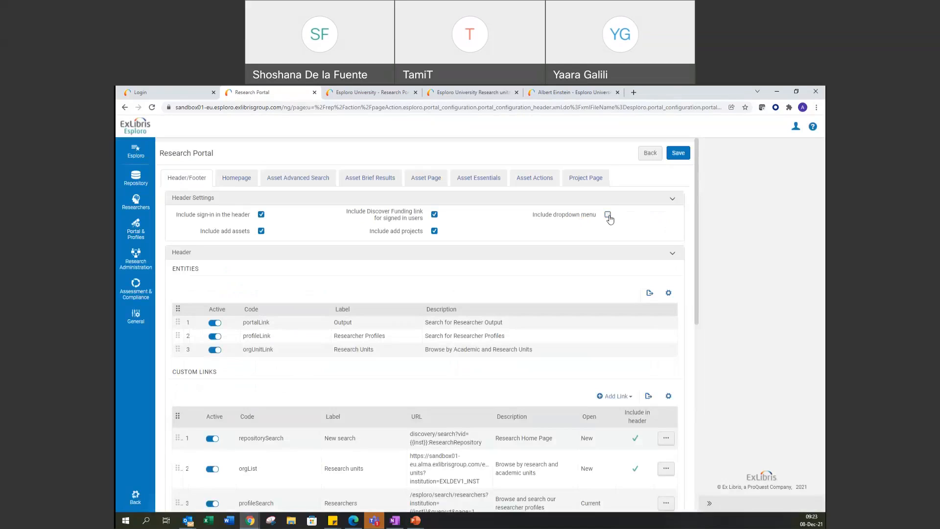
{"action": "left_click", "coordinate": [608, 214]}
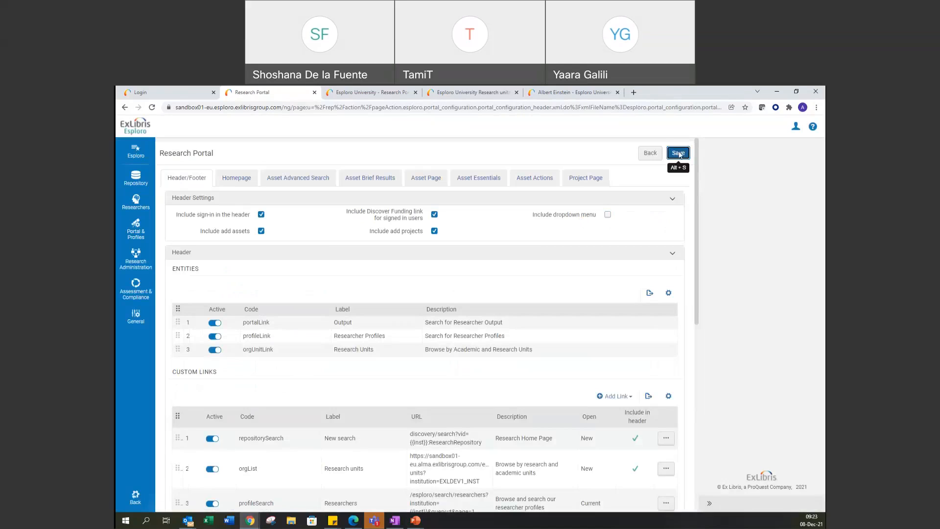
{"action": "left_click", "coordinate": [679, 153]}
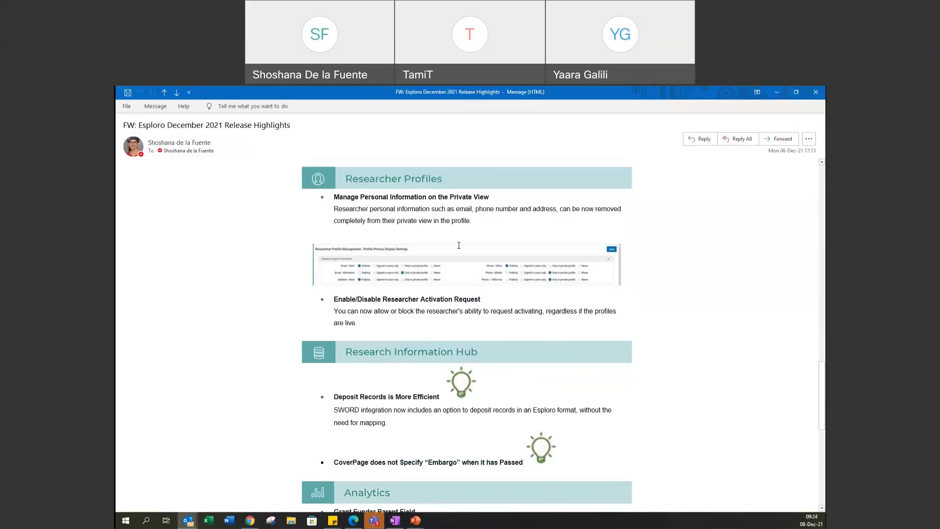
{"action": "mouse_move", "coordinate": [478, 217]}
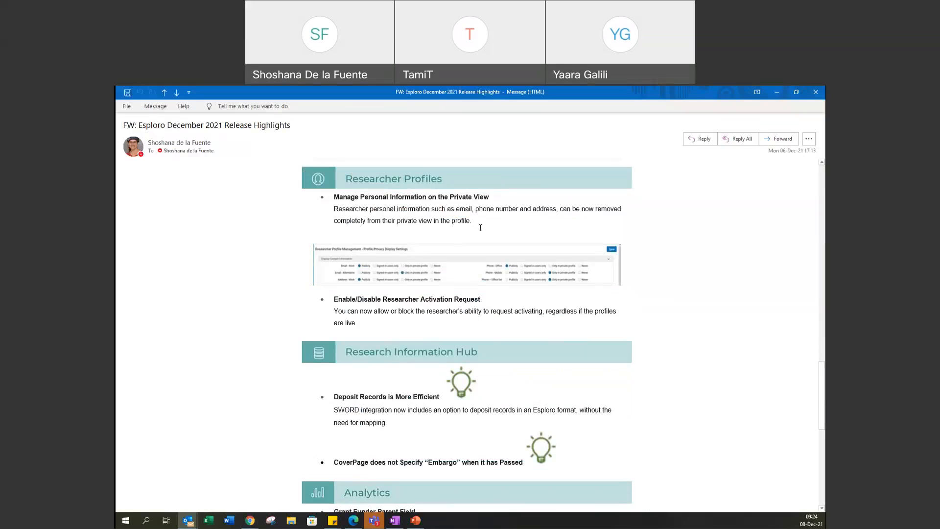
{"action": "mouse_move", "coordinate": [477, 243]}
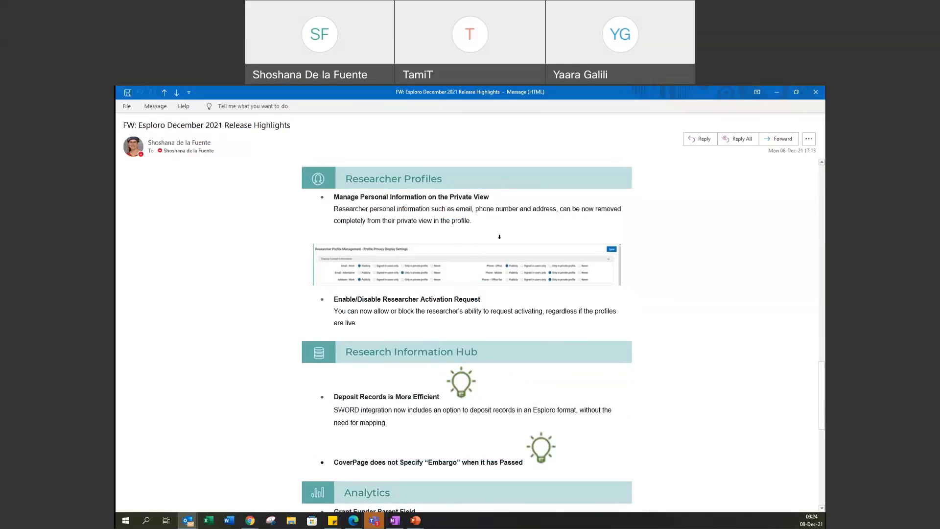
{"action": "mouse_move", "coordinate": [486, 211]}
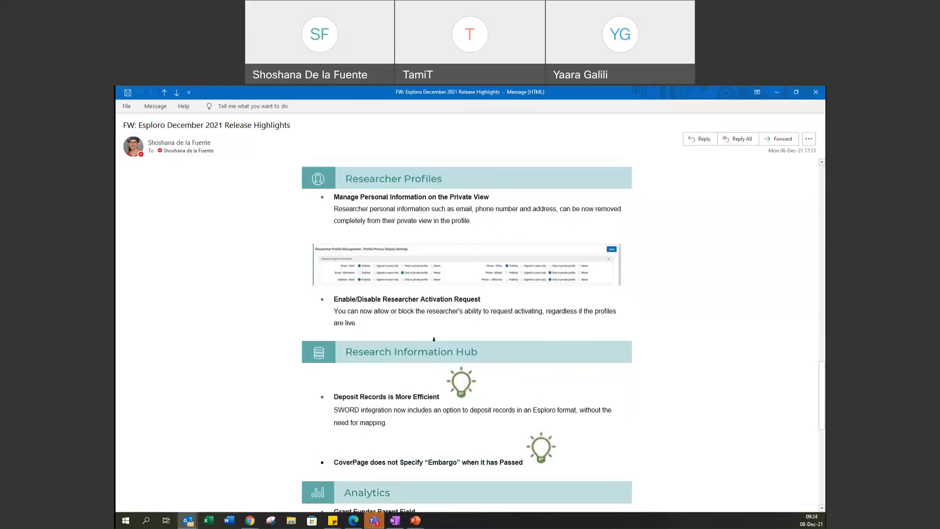
{"action": "mouse_move", "coordinate": [628, 233]}
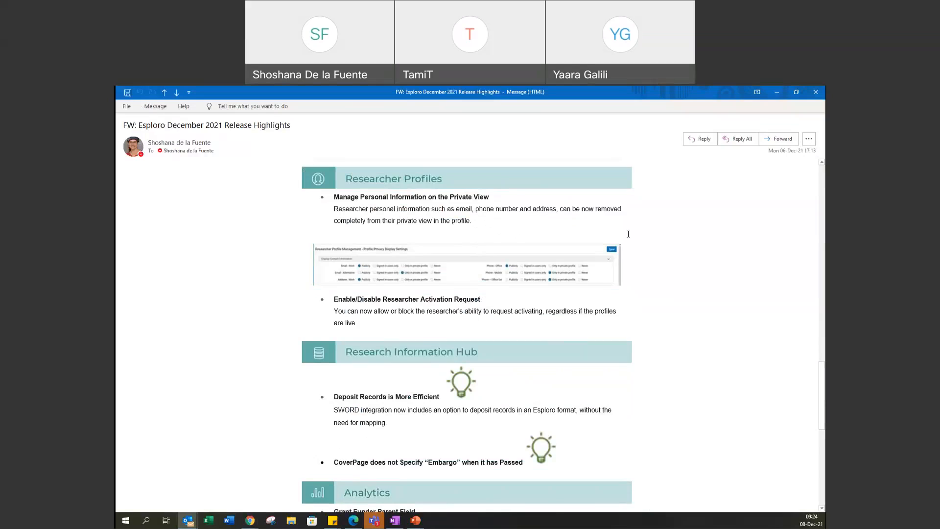
{"action": "mouse_move", "coordinate": [423, 229]}
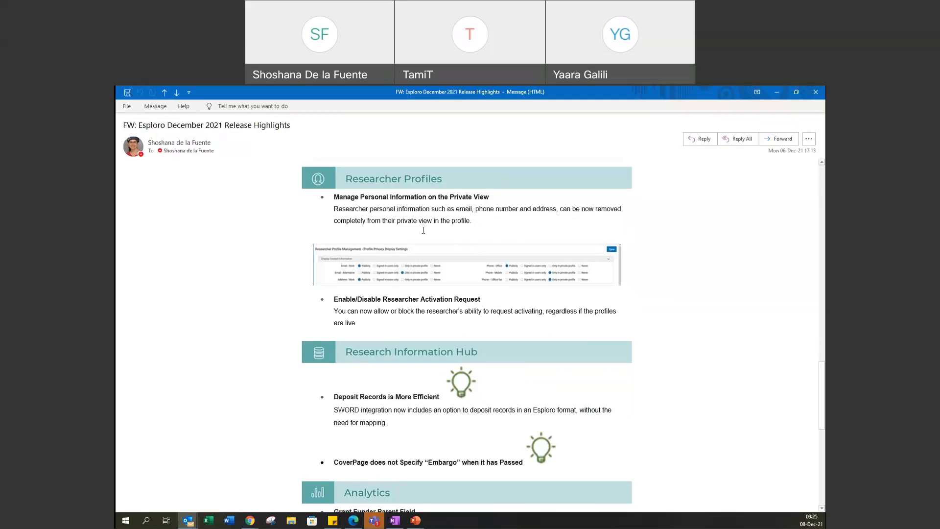
{"action": "mouse_move", "coordinate": [680, 293]}
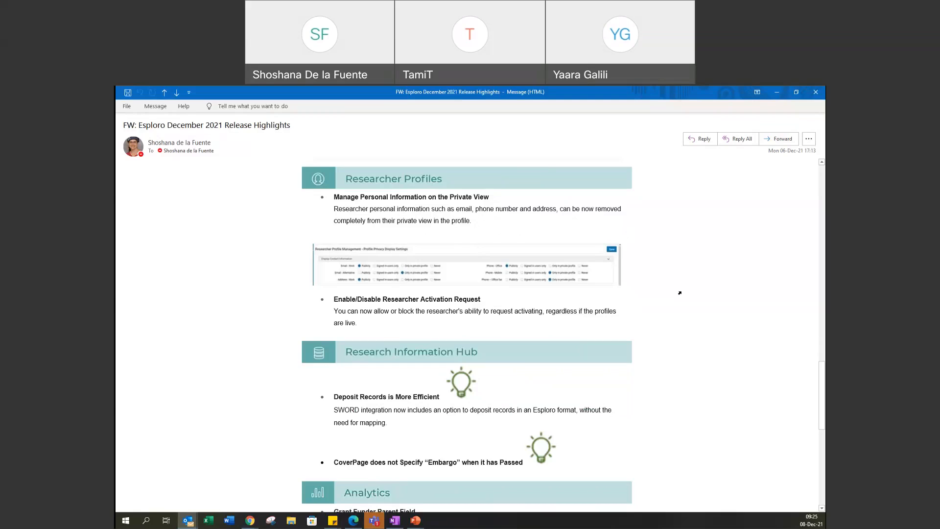
{"action": "mouse_move", "coordinate": [360, 310]}
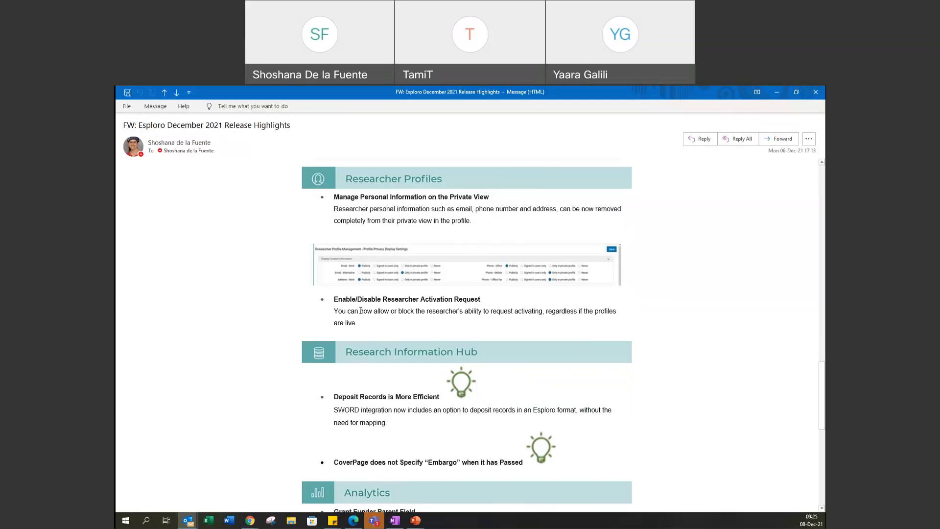
{"action": "mouse_move", "coordinate": [377, 303]}
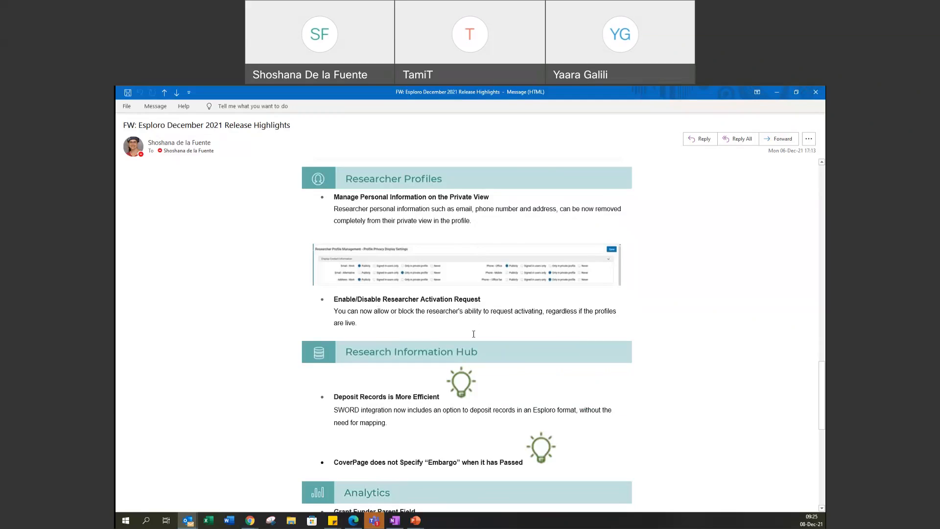
{"action": "mouse_move", "coordinate": [777, 89]}
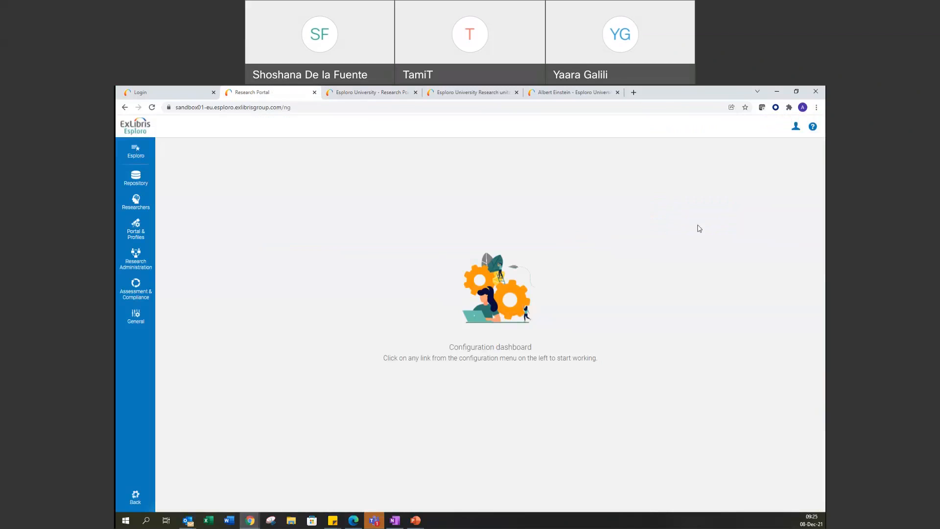
{"action": "mouse_move", "coordinate": [809, 244]}
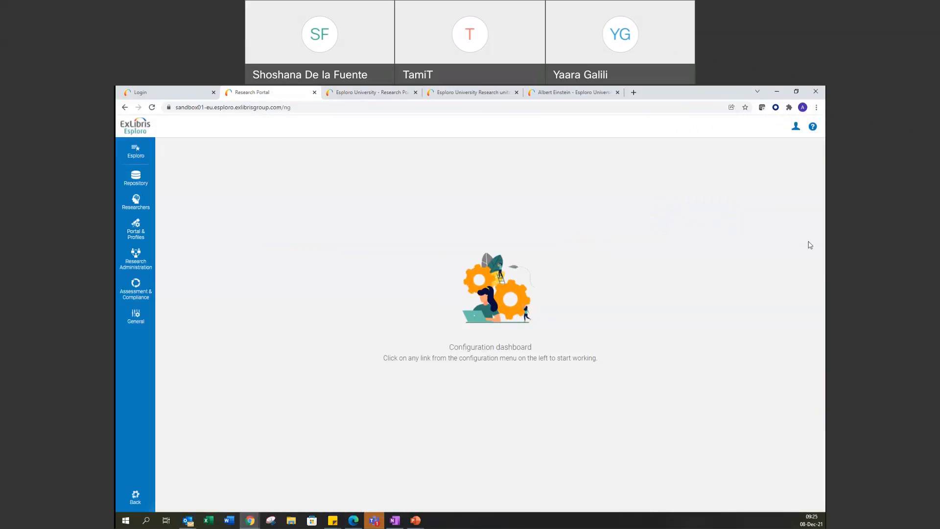
{"action": "mouse_move", "coordinate": [805, 248]}
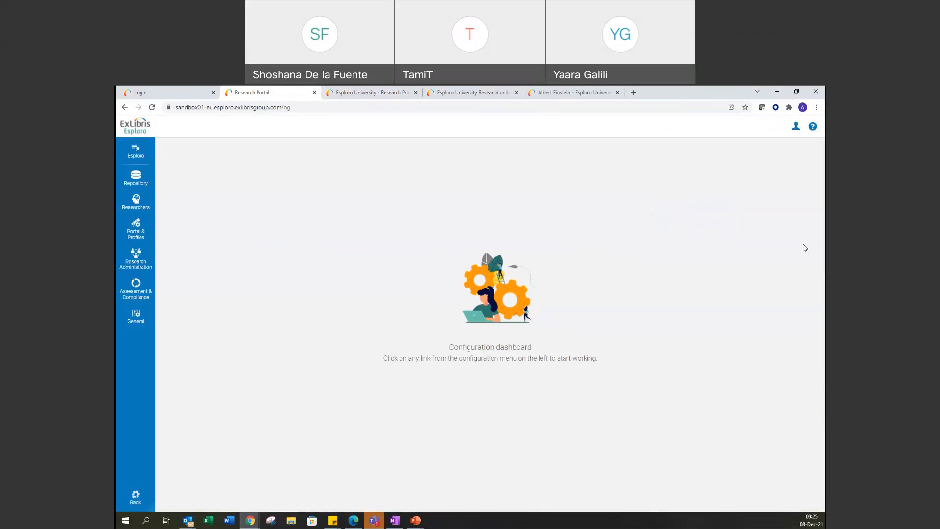
{"action": "mouse_move", "coordinate": [513, 209]}
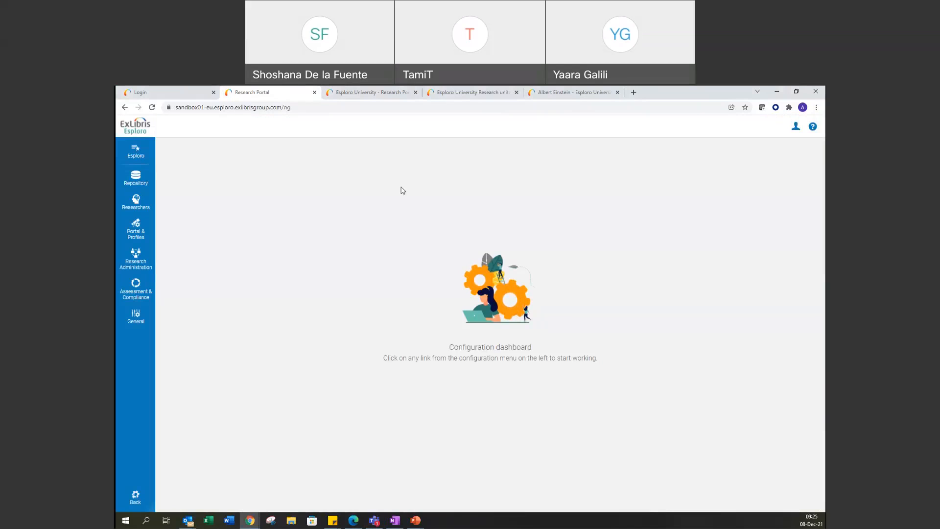
{"action": "mouse_move", "coordinate": [217, 253]}
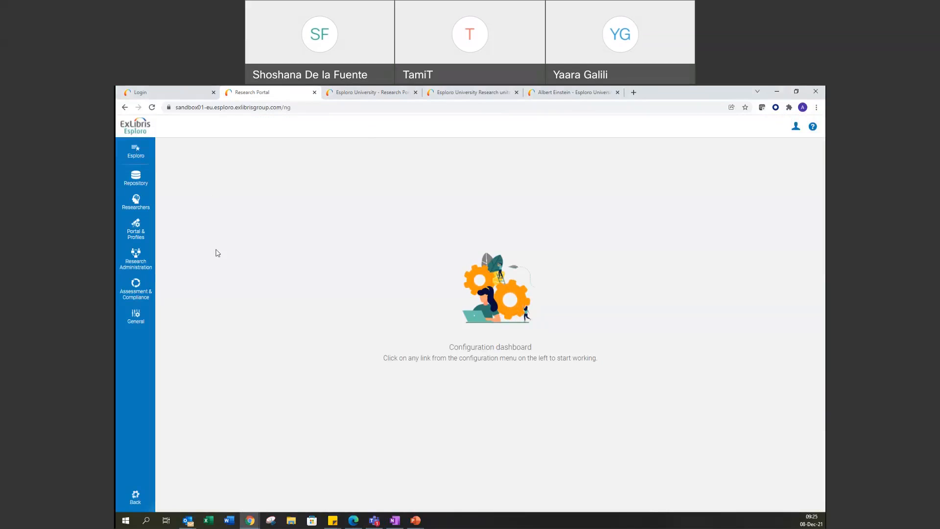
{"action": "mouse_move", "coordinate": [135, 180]}
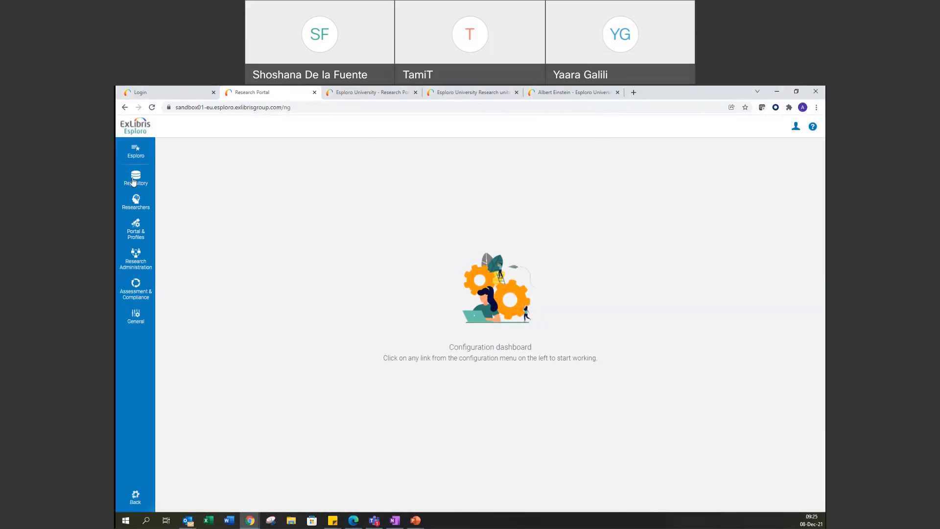
{"action": "mouse_move", "coordinate": [136, 203]}
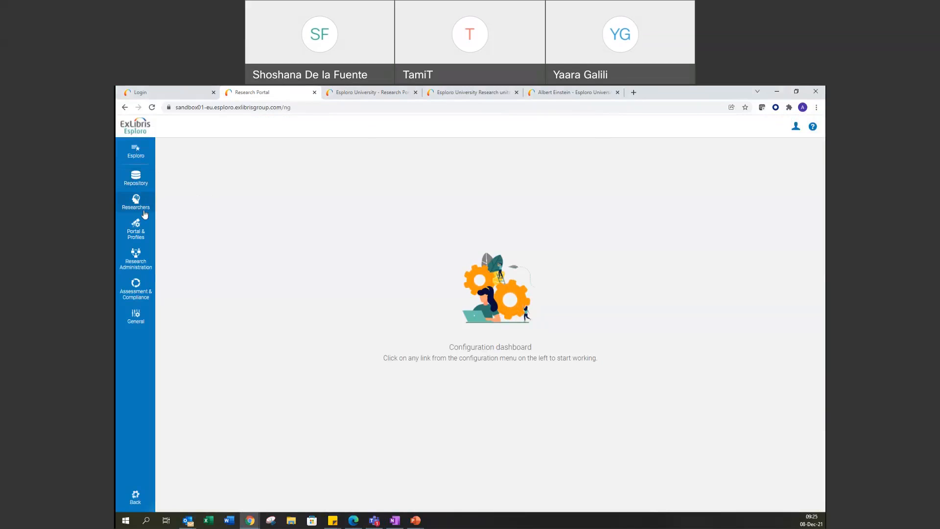
Expand the Researchers menu in the configuration dashboard's left navigation
{"action": "left_click", "coordinate": [136, 203]}
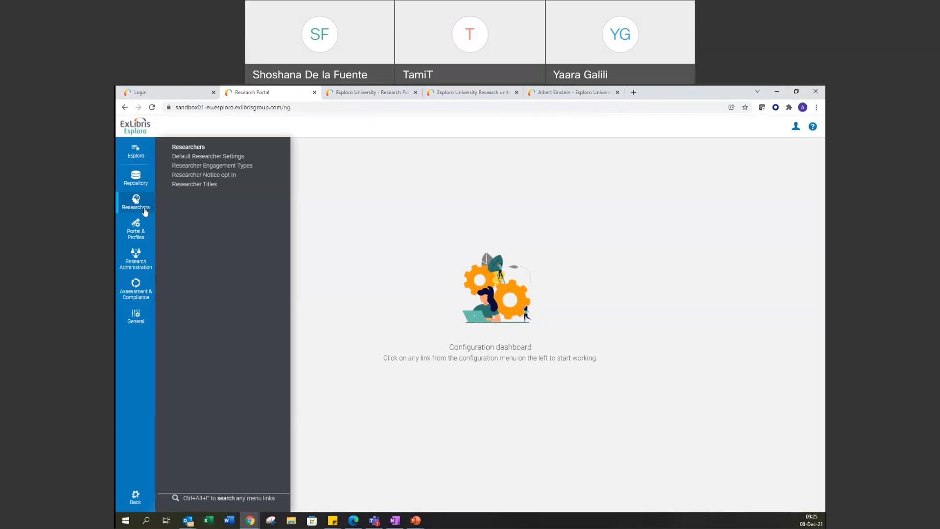
{"action": "mouse_move", "coordinate": [147, 487]}
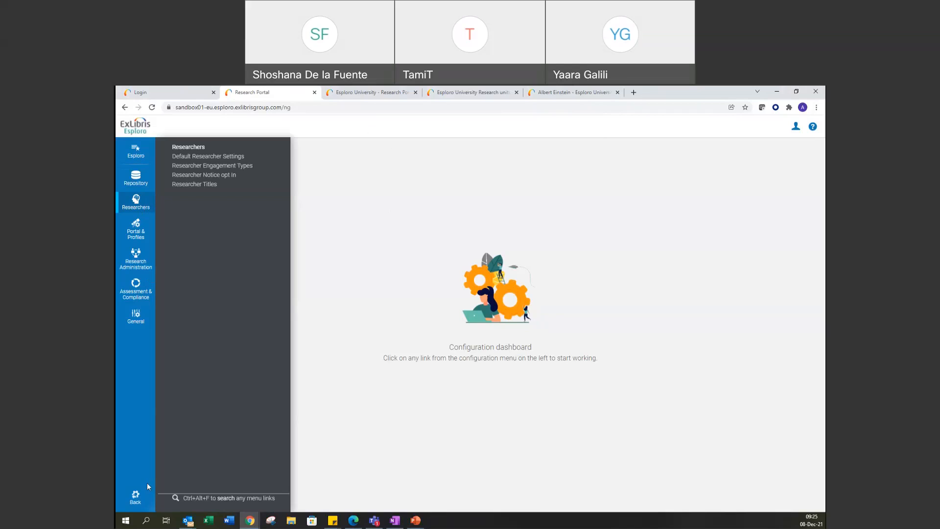
{"action": "mouse_move", "coordinate": [136, 495]}
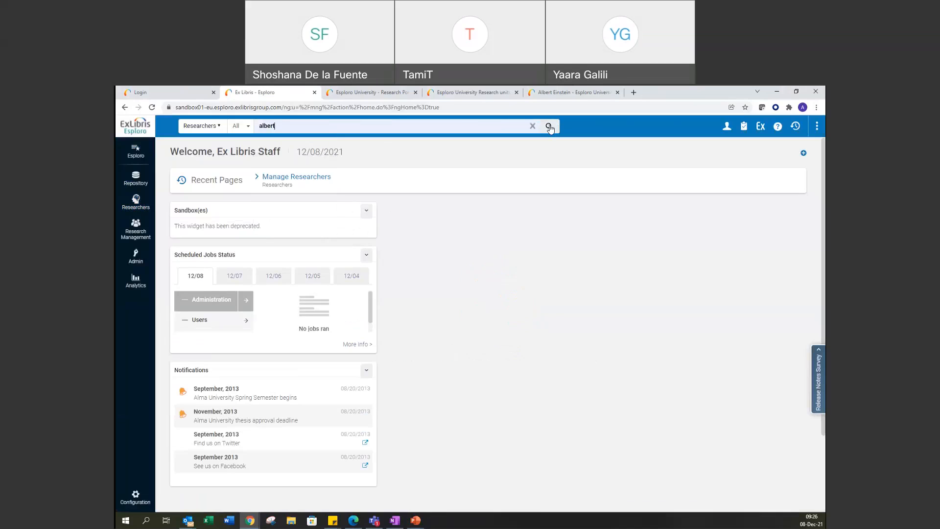
Search 'albert', view Einstein, Albert's public profile, then reopen his row actions in the results
{"action": "left_click", "coordinate": [548, 126]}
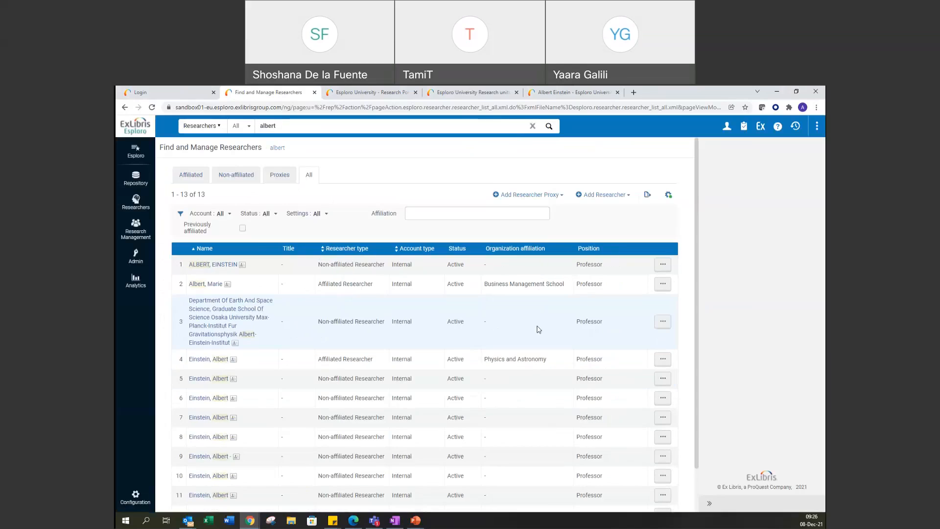
{"action": "mouse_move", "coordinate": [561, 283]}
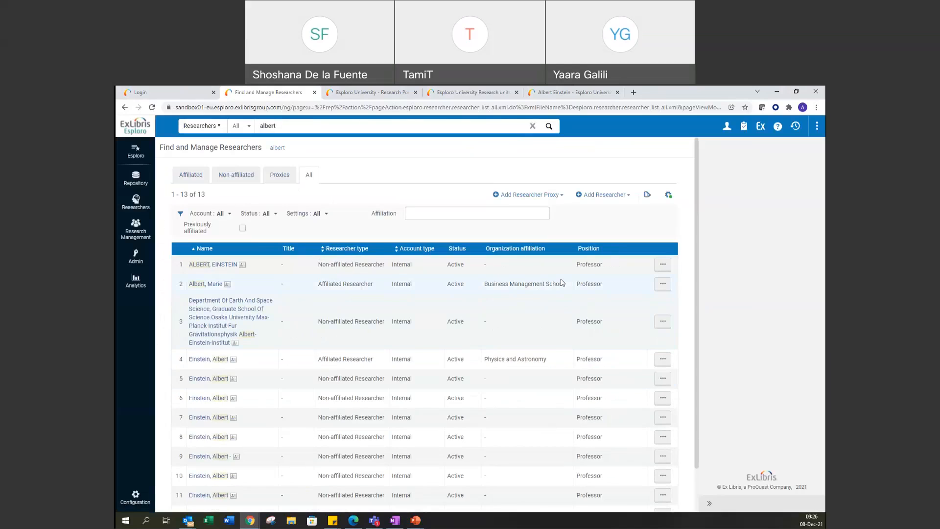
{"action": "mouse_move", "coordinate": [665, 369]}
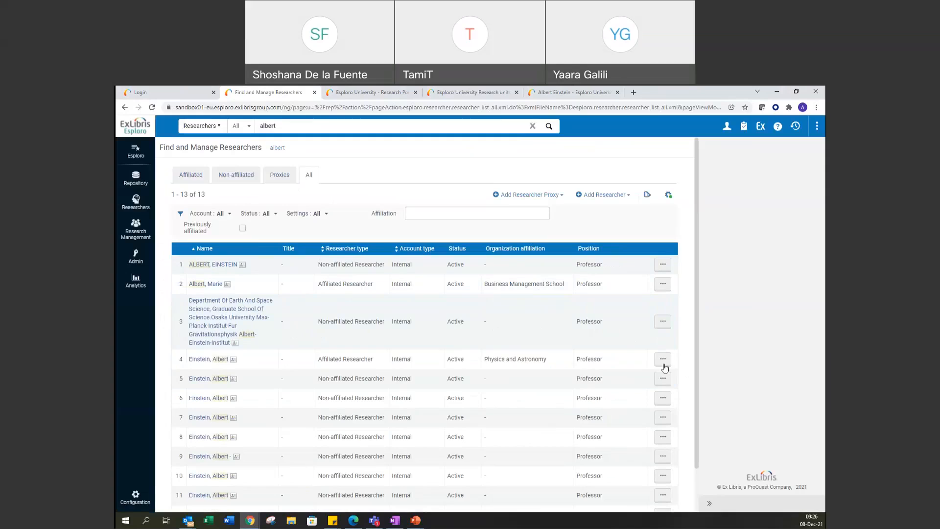
{"action": "left_click", "coordinate": [663, 359]}
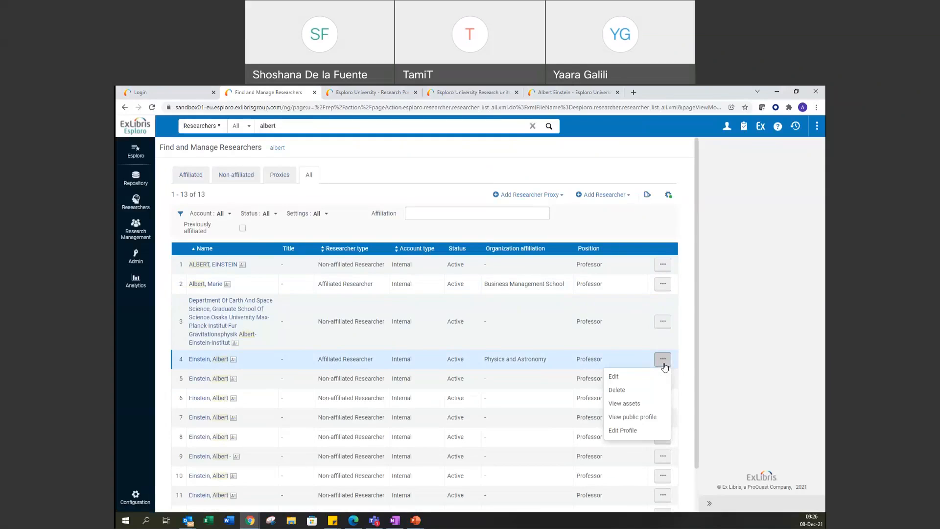
{"action": "mouse_move", "coordinate": [632, 417]}
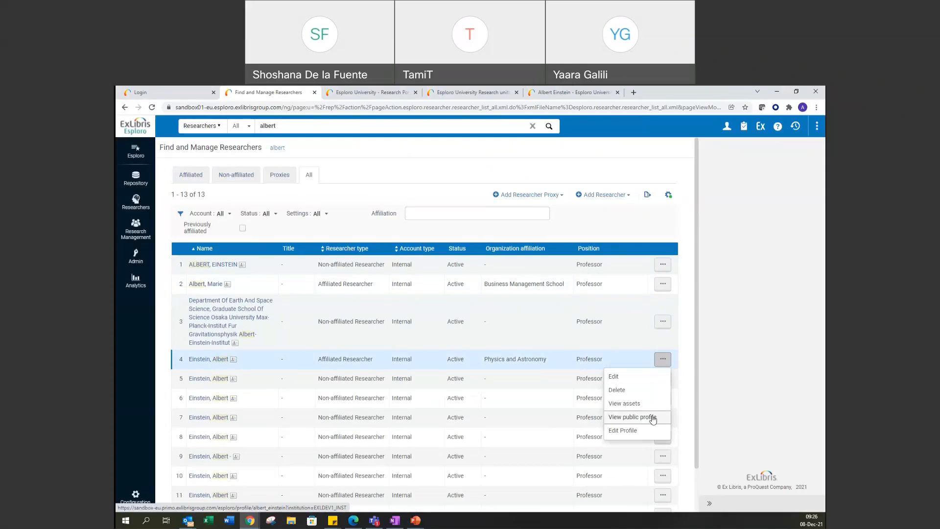
{"action": "mouse_move", "coordinate": [624, 420]}
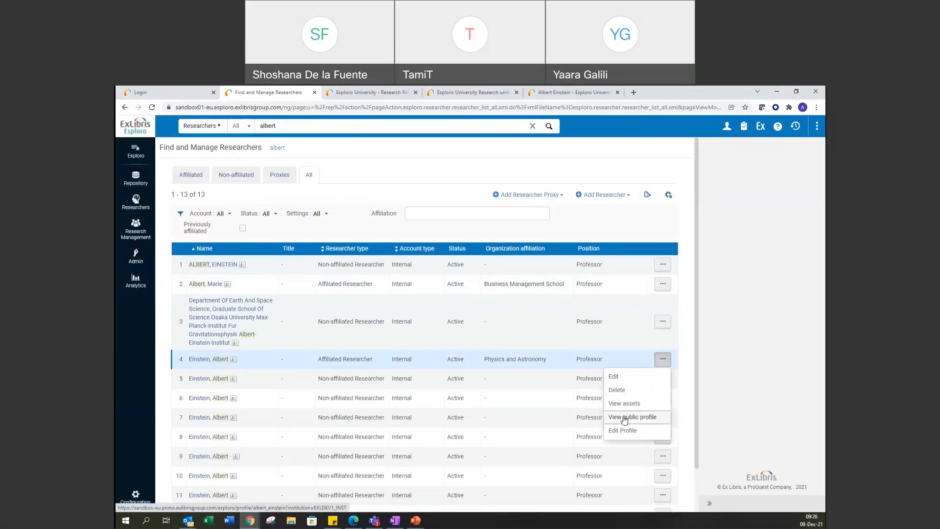
{"action": "left_click", "coordinate": [630, 417]}
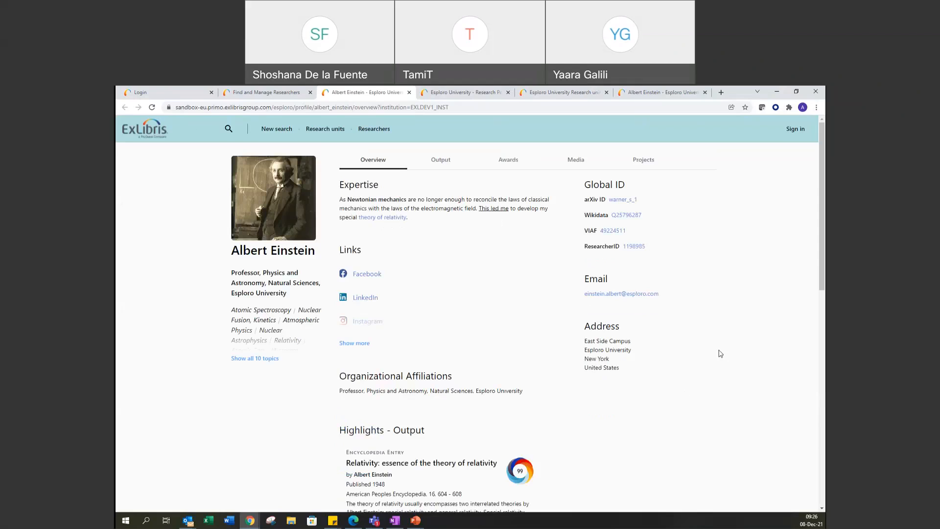
{"action": "mouse_move", "coordinate": [622, 280]}
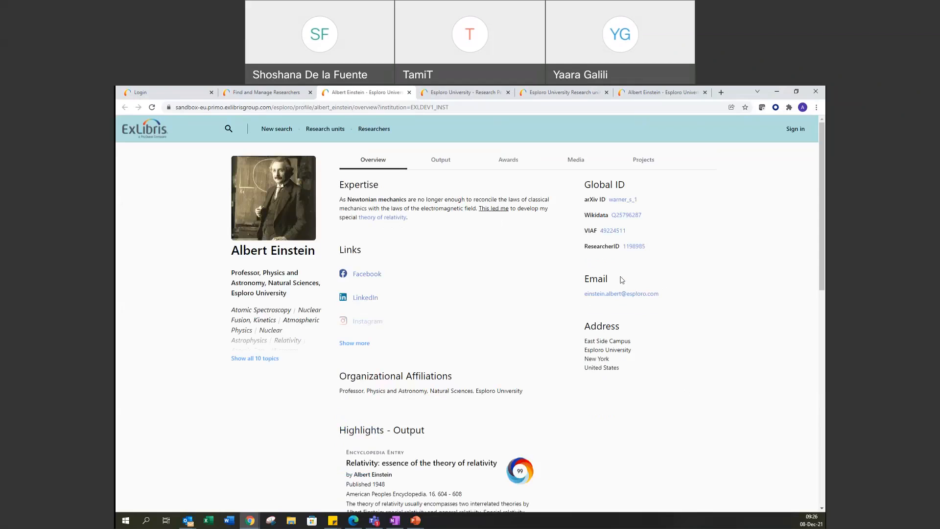
{"action": "mouse_move", "coordinate": [585, 316]}
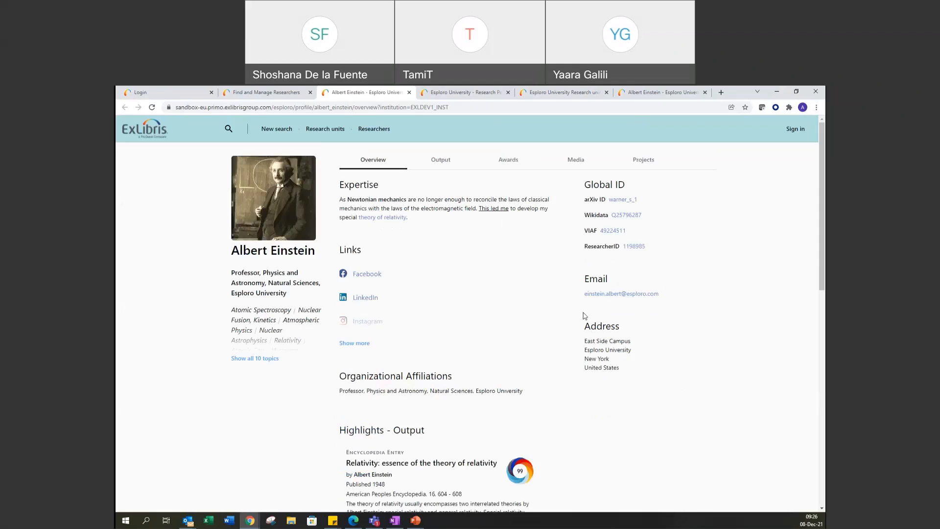
{"action": "mouse_move", "coordinate": [658, 340]}
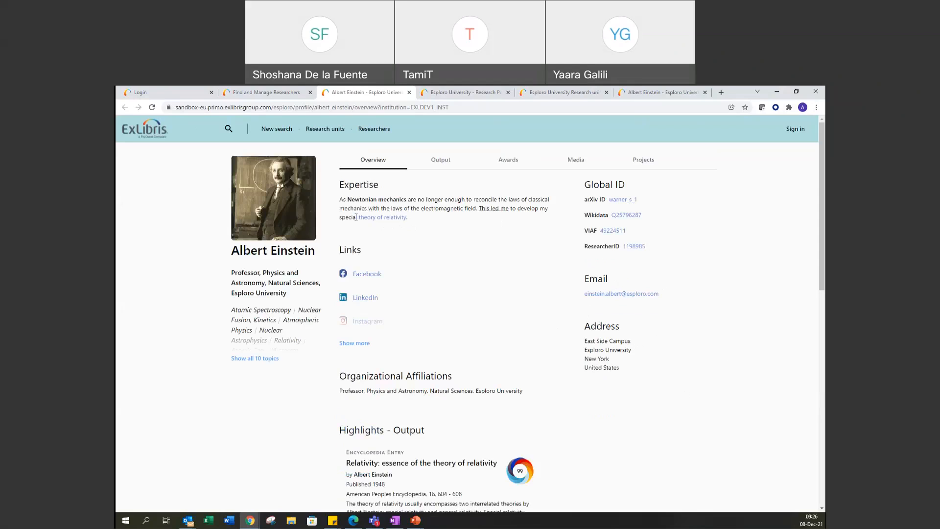
{"action": "left_click", "coordinate": [264, 91]}
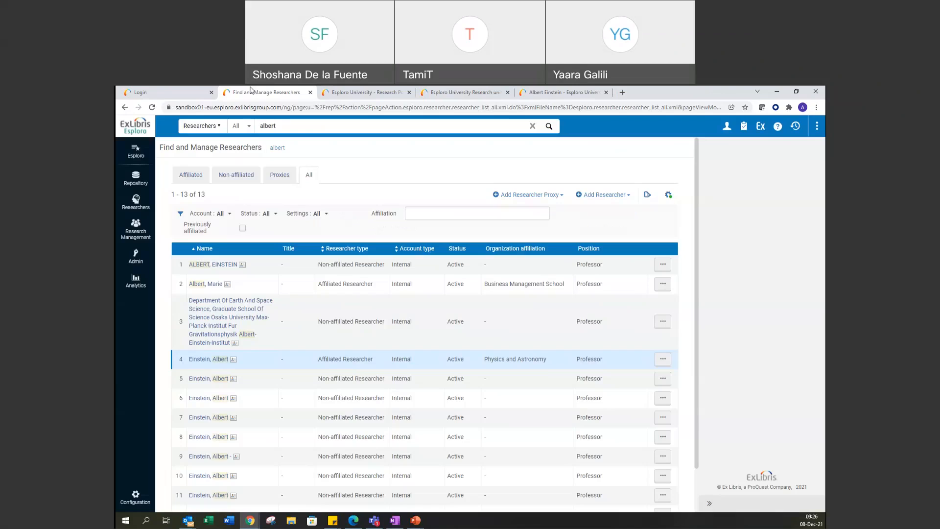
{"action": "left_click", "coordinate": [663, 359]}
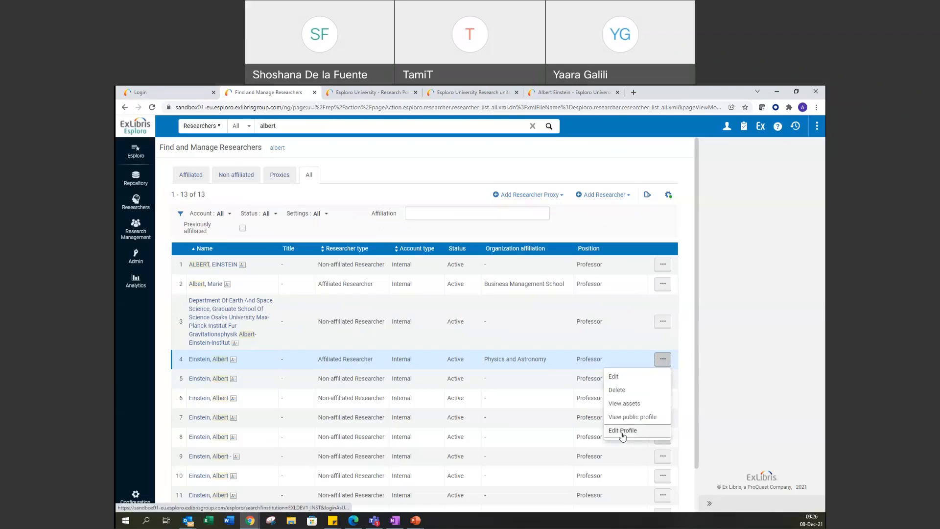
{"action": "left_click", "coordinate": [623, 430]}
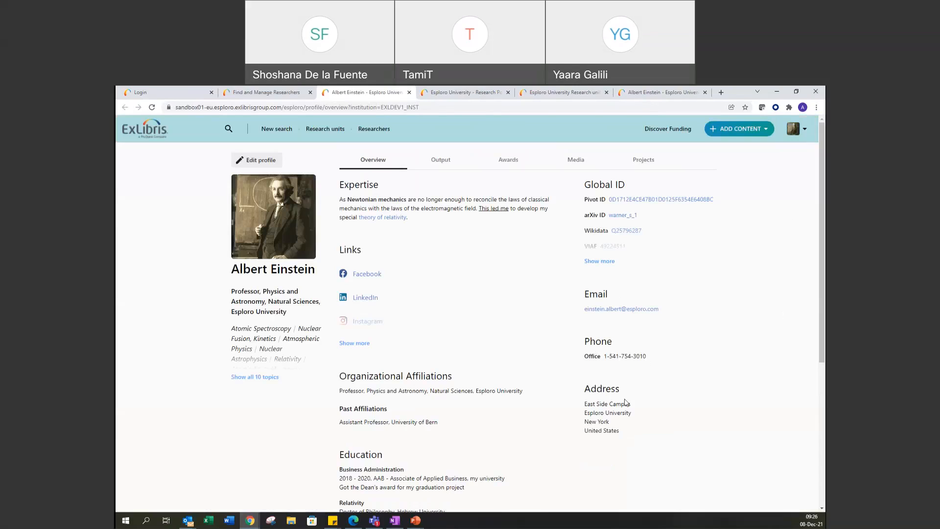
{"action": "mouse_move", "coordinate": [599, 318]}
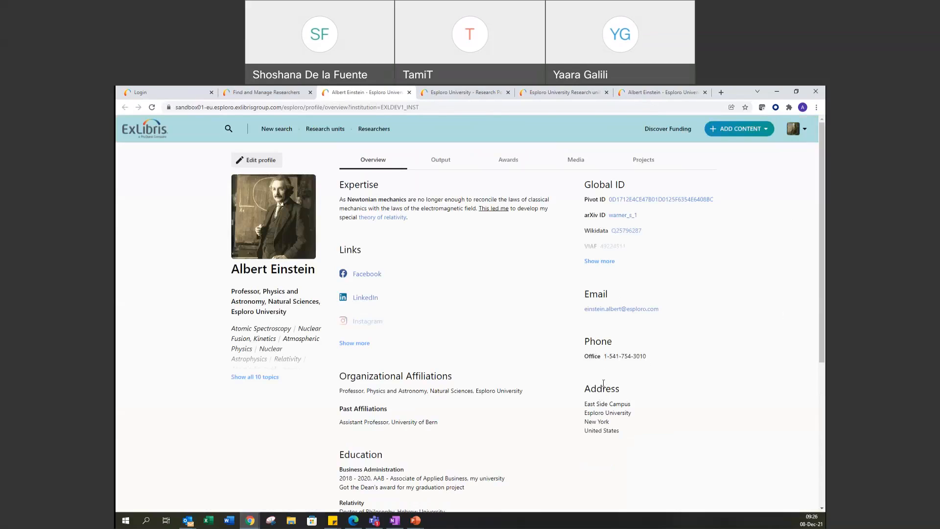
{"action": "mouse_move", "coordinate": [624, 412]}
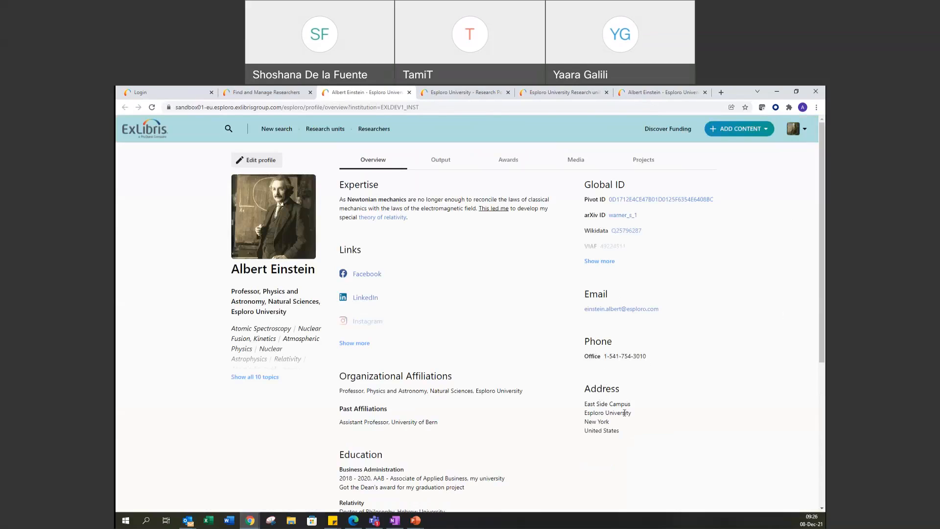
{"action": "mouse_move", "coordinate": [652, 403]}
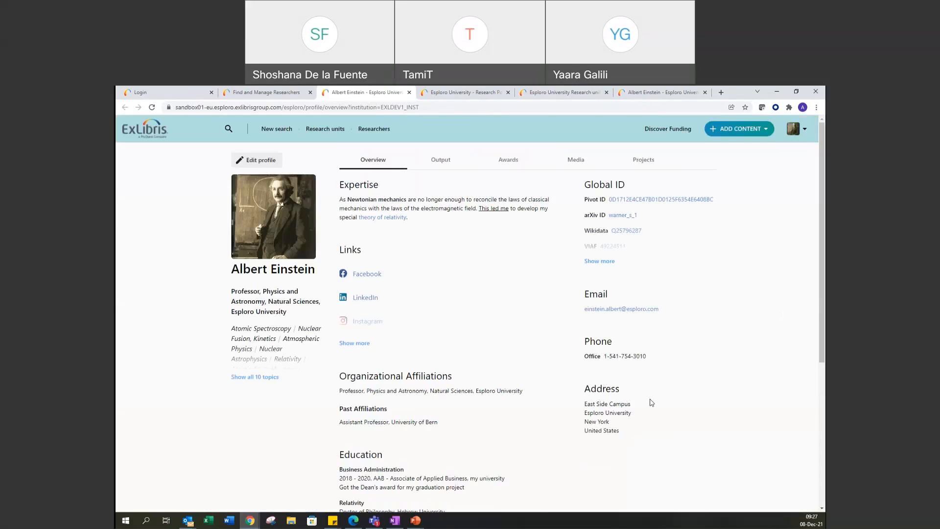
{"action": "mouse_move", "coordinate": [598, 312]}
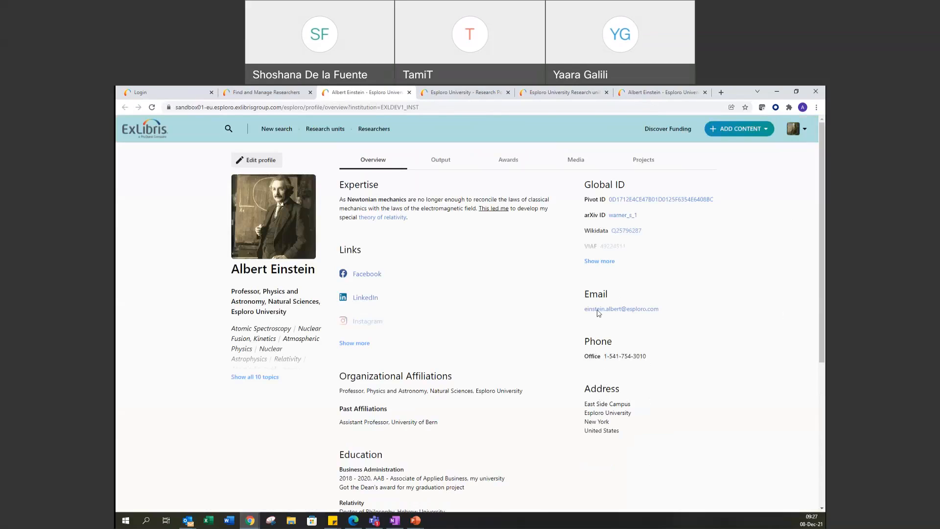
{"action": "mouse_move", "coordinate": [625, 274]}
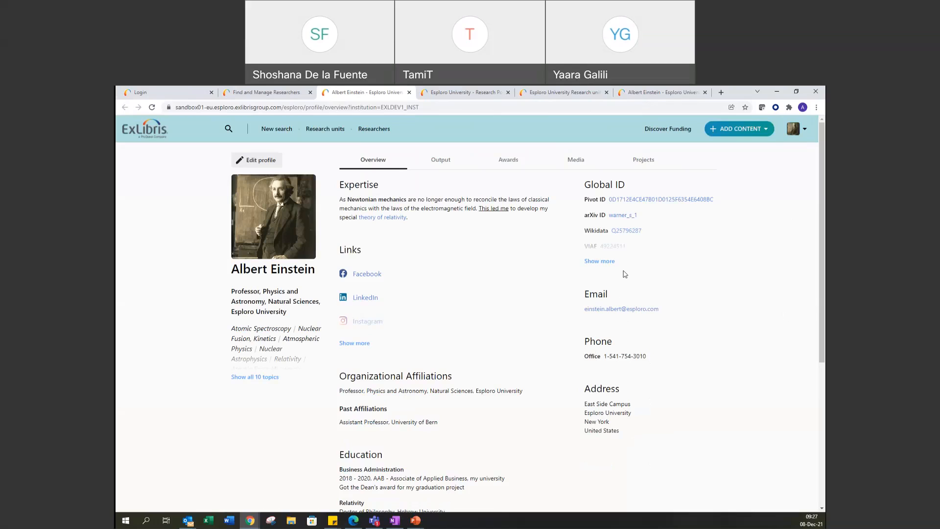
{"action": "mouse_move", "coordinate": [460, 197]}
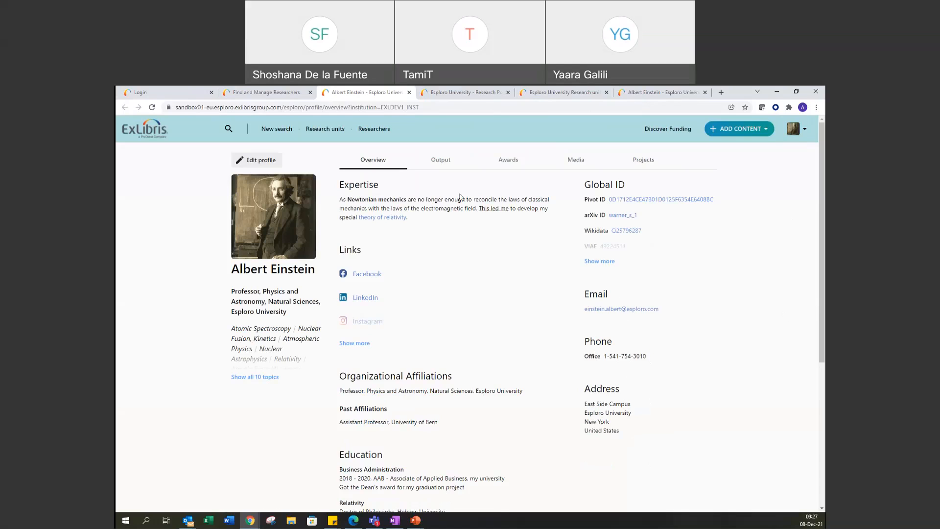
{"action": "left_click", "coordinate": [267, 92]}
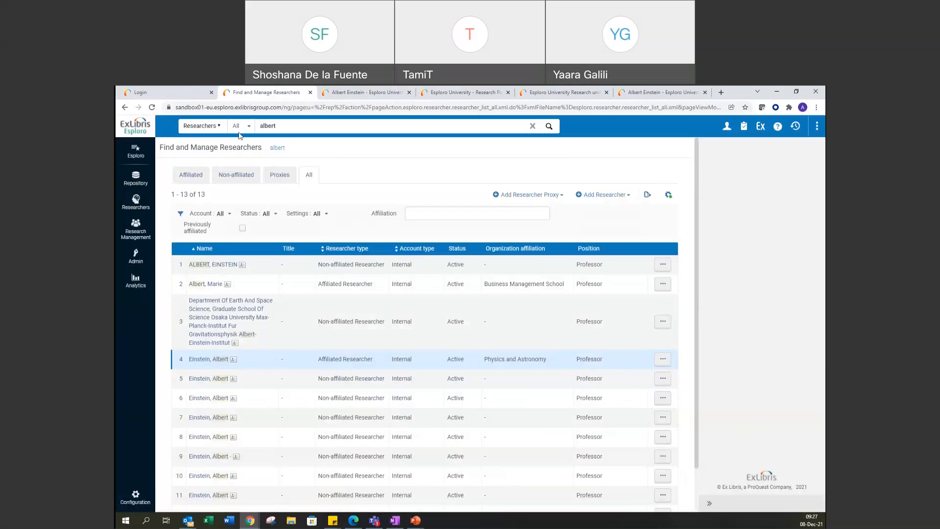
{"action": "mouse_move", "coordinate": [135, 497]}
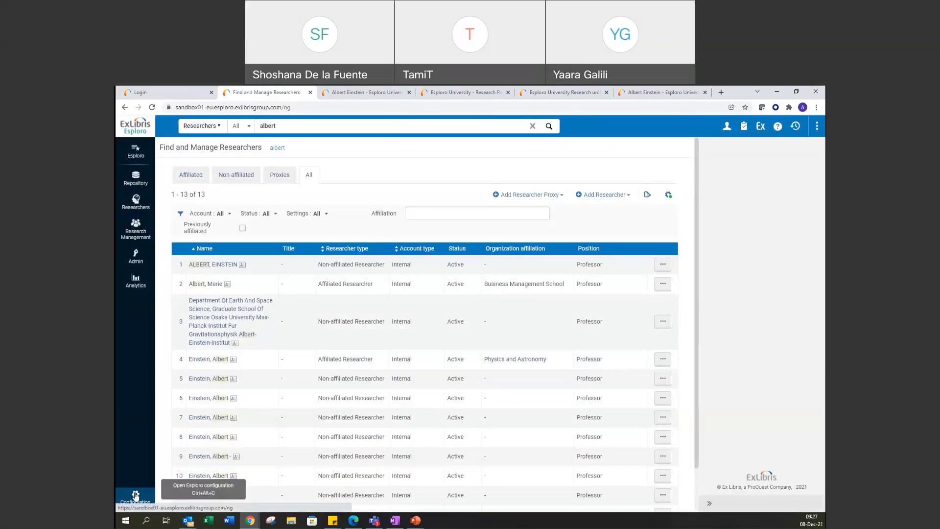
Go to Configuration > Portal & Profiles > Researcher Profile Privacy Display Settings
{"action": "left_click", "coordinate": [135, 494]}
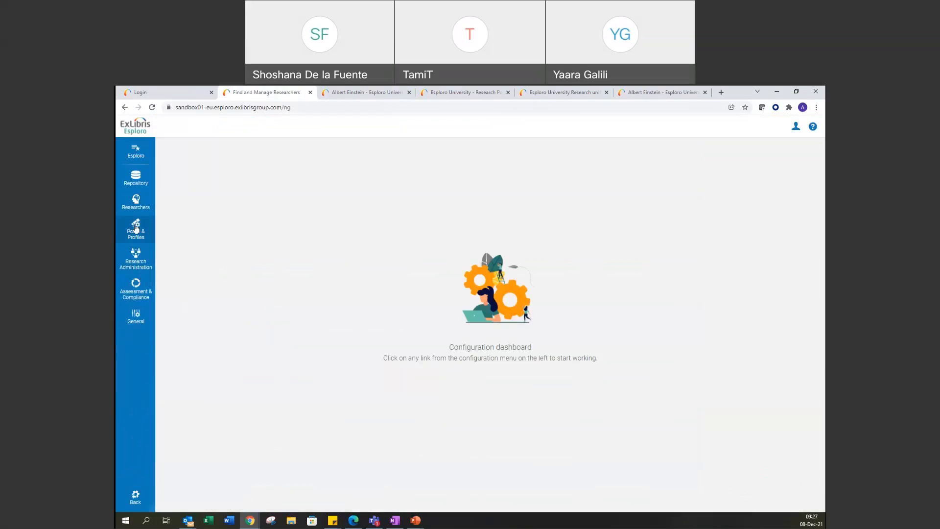
{"action": "left_click", "coordinate": [135, 229]}
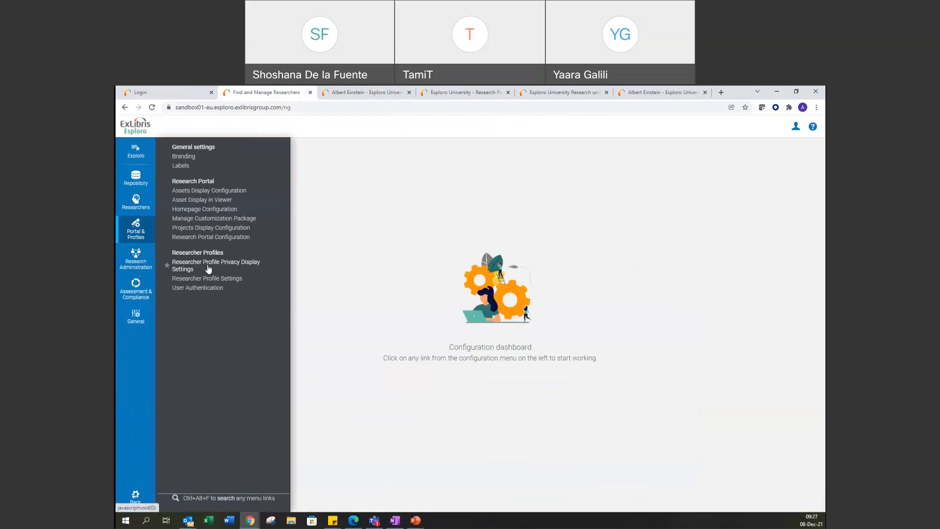
{"action": "left_click", "coordinate": [215, 265]}
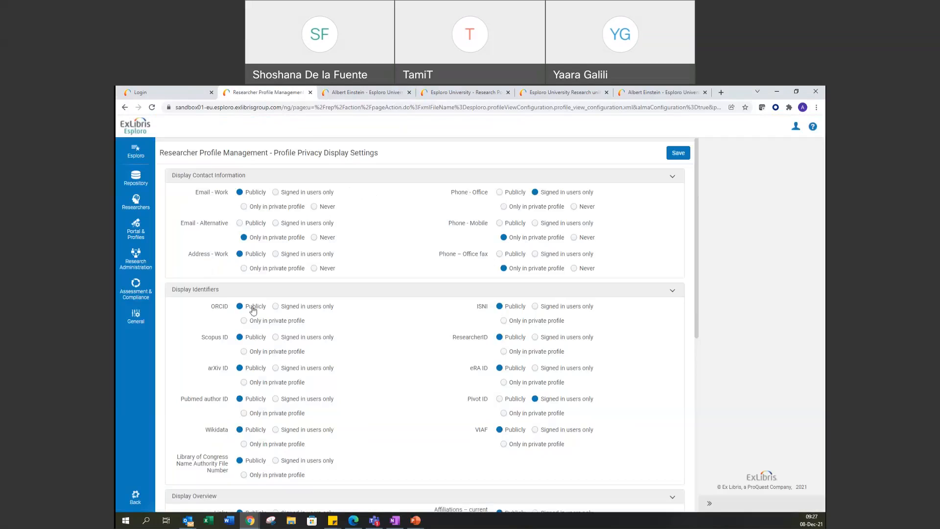
{"action": "mouse_move", "coordinate": [430, 344]}
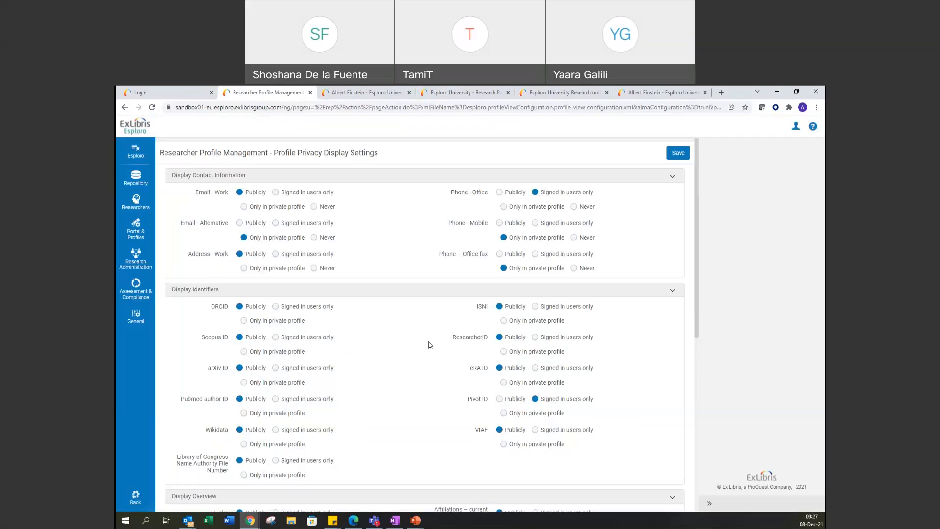
{"action": "mouse_move", "coordinate": [403, 245]}
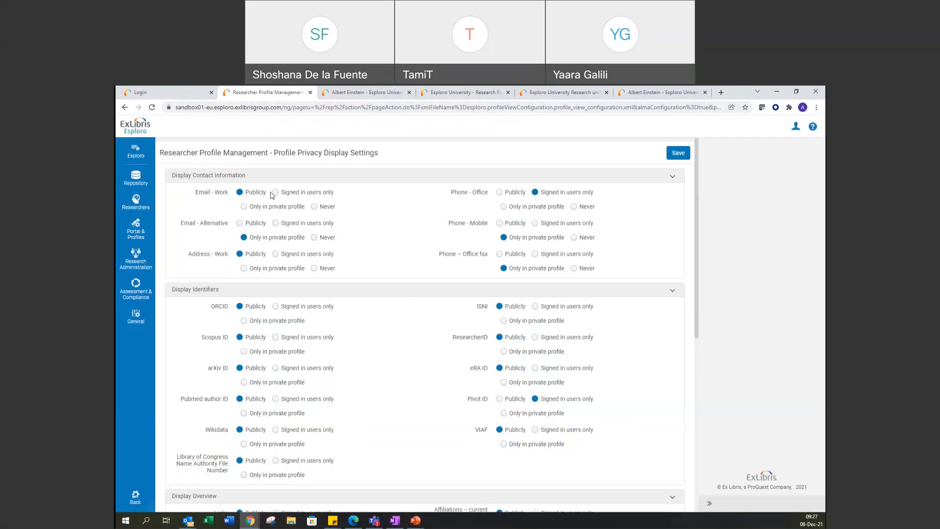
{"action": "mouse_move", "coordinate": [386, 196]}
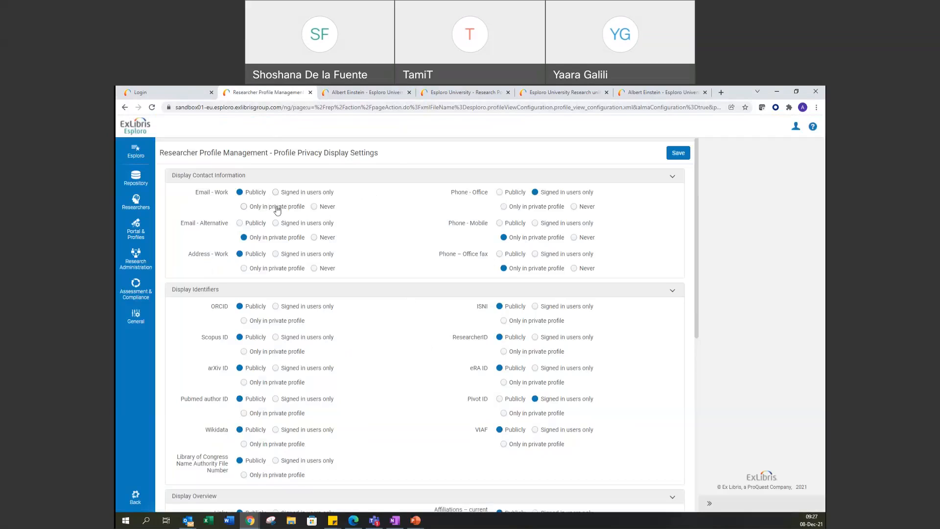
{"action": "mouse_move", "coordinate": [280, 212]}
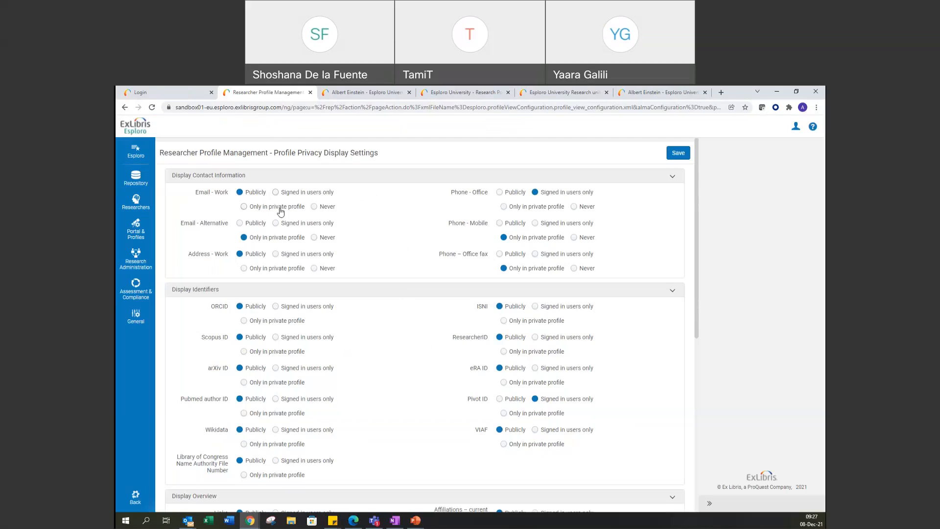
{"action": "mouse_move", "coordinate": [328, 216]}
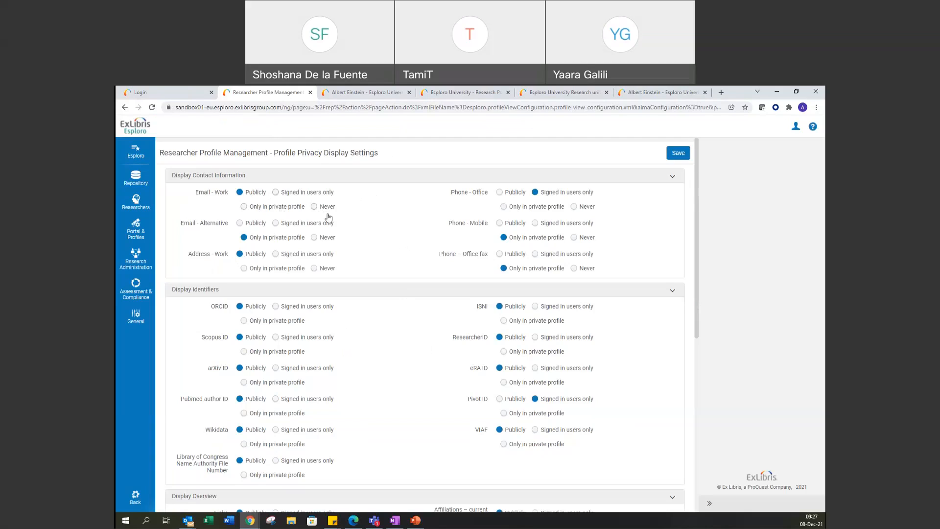
{"action": "mouse_move", "coordinate": [351, 201]}
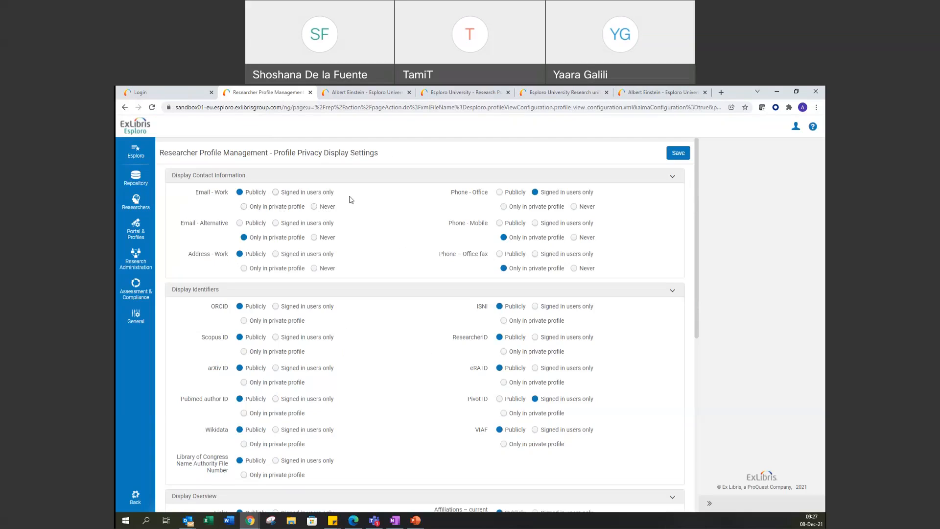
{"action": "mouse_move", "coordinate": [252, 254]}
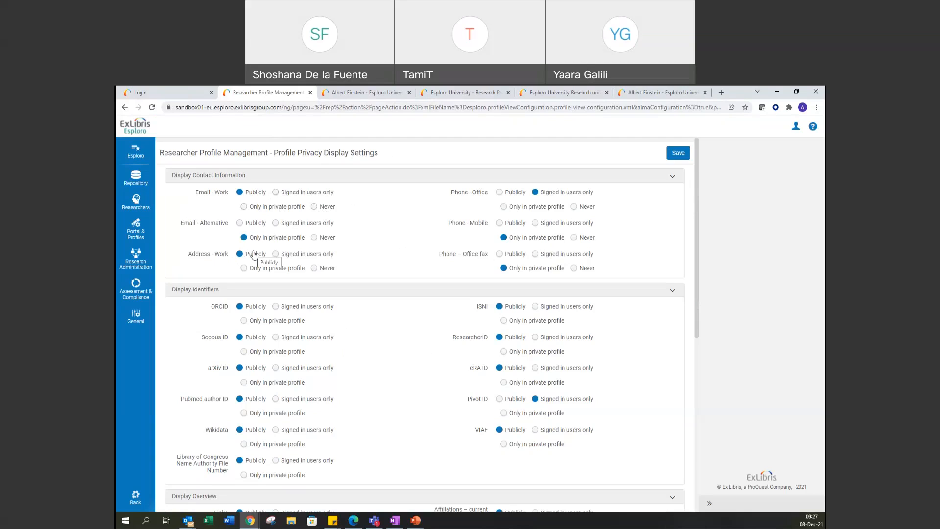
{"action": "mouse_move", "coordinate": [233, 199]}
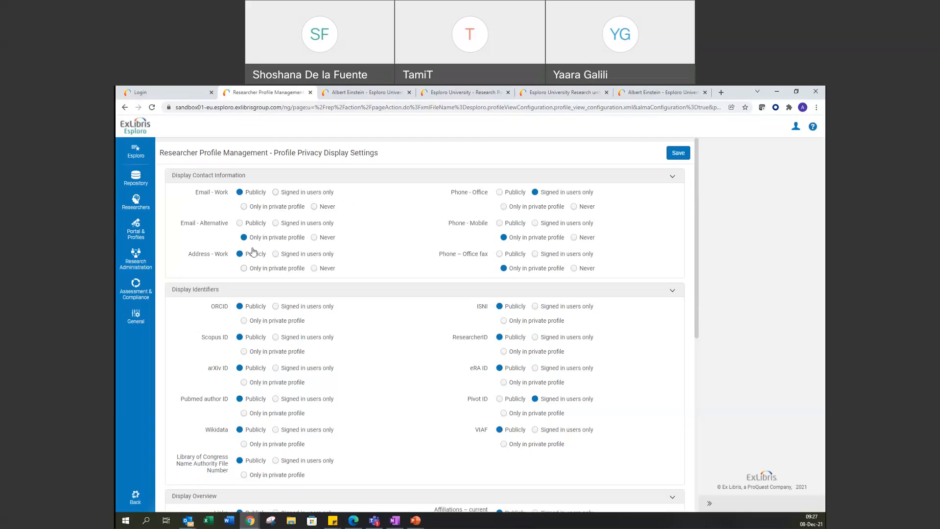
{"action": "mouse_move", "coordinate": [222, 262]}
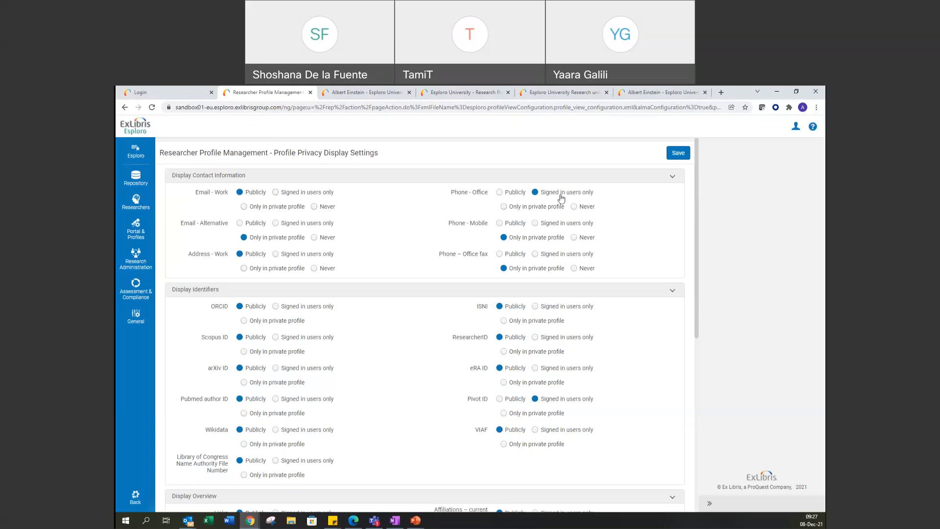
{"action": "mouse_move", "coordinate": [563, 198]}
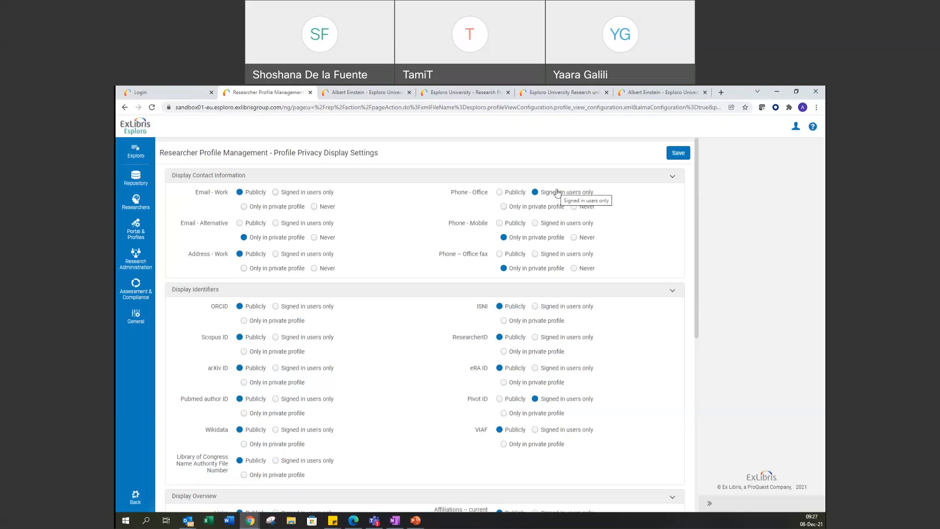
{"action": "mouse_move", "coordinate": [477, 191]}
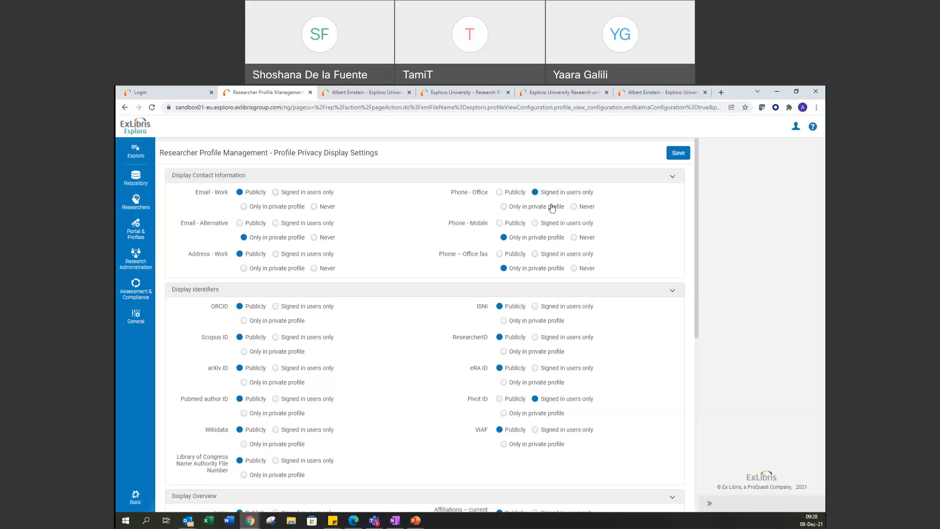
{"action": "mouse_move", "coordinate": [414, 263]}
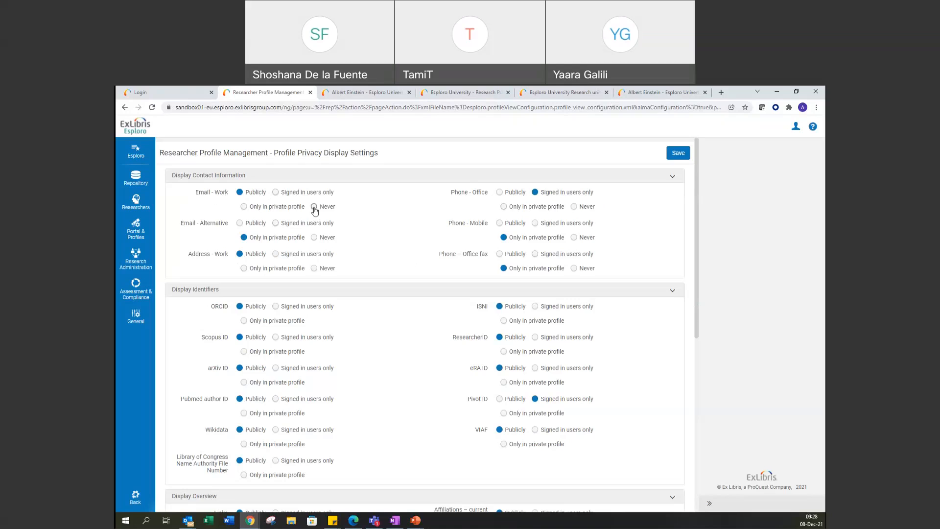
Set Email - Work to Never, save the privacy settings, and expand the Repository menu
{"action": "left_click", "coordinate": [315, 206]}
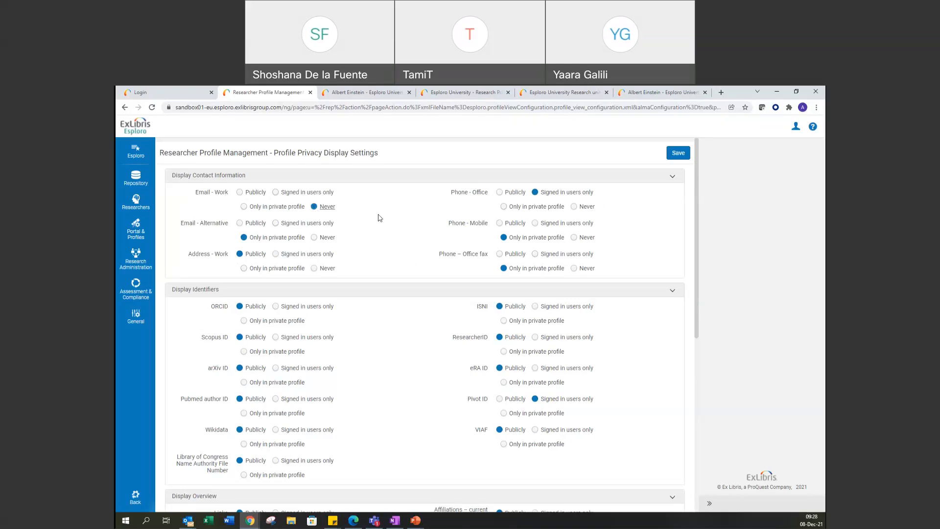
{"action": "mouse_move", "coordinate": [435, 253]}
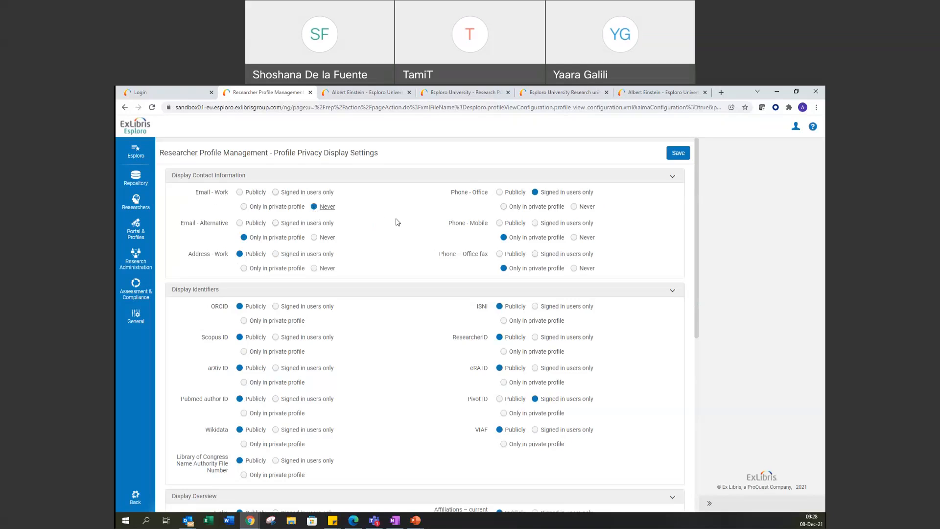
{"action": "mouse_move", "coordinate": [400, 229]}
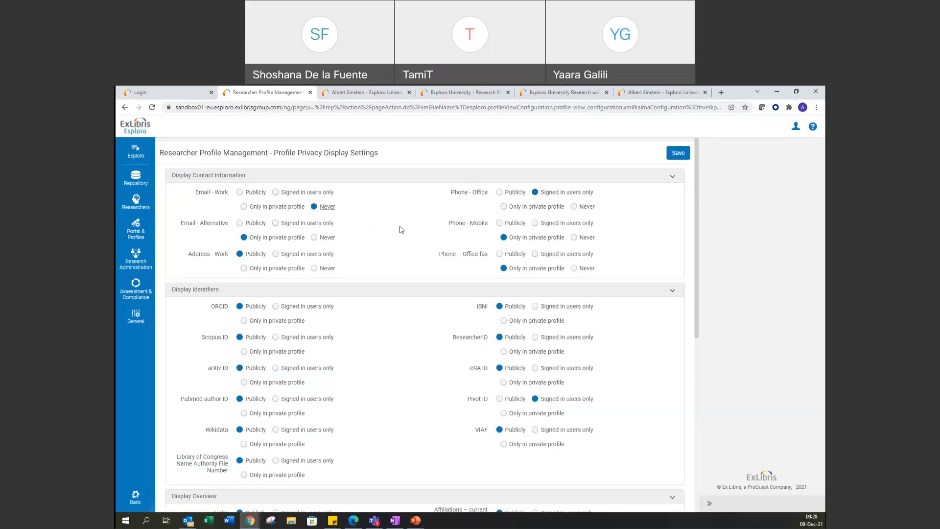
{"action": "mouse_move", "coordinate": [678, 152]}
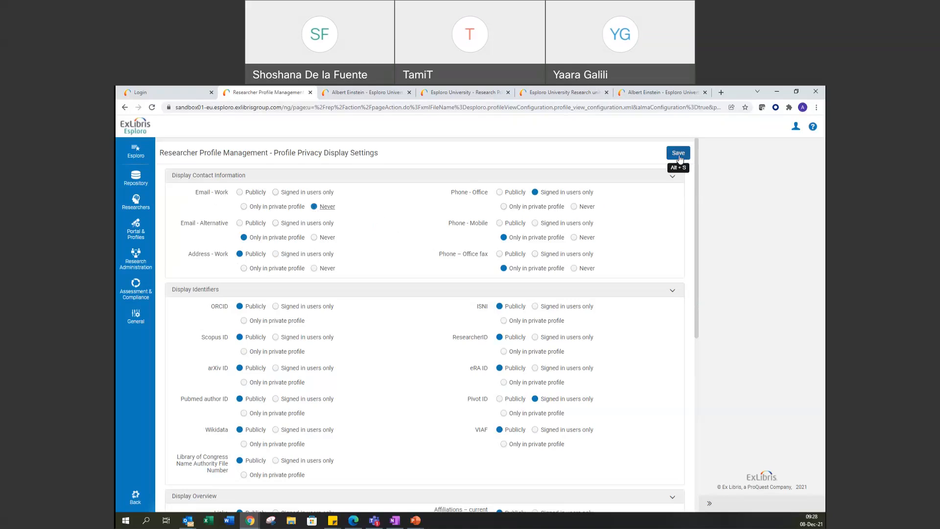
{"action": "left_click", "coordinate": [678, 153]}
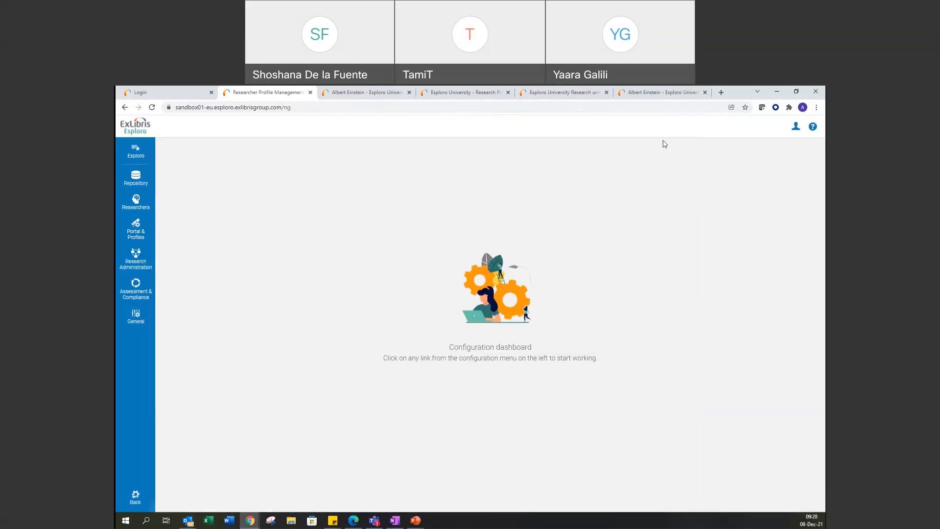
{"action": "mouse_move", "coordinate": [421, 223]}
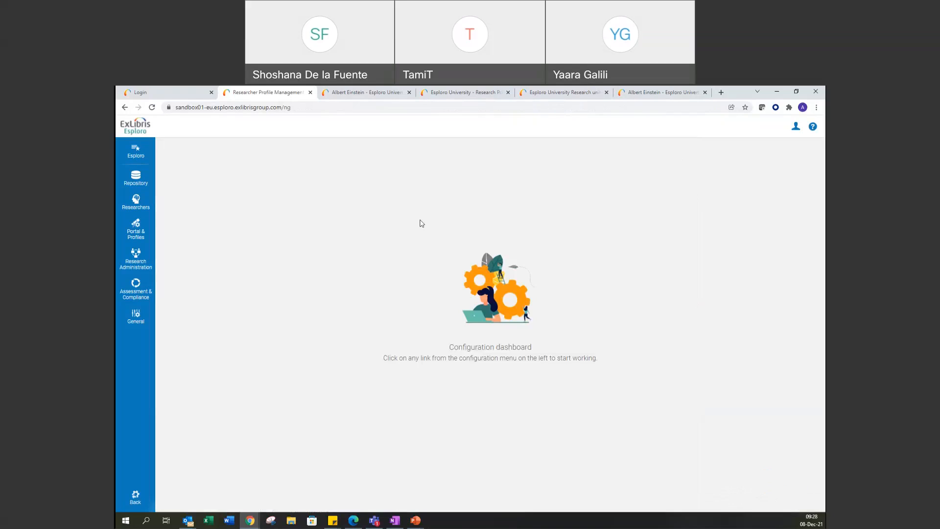
{"action": "mouse_move", "coordinate": [387, 116]}
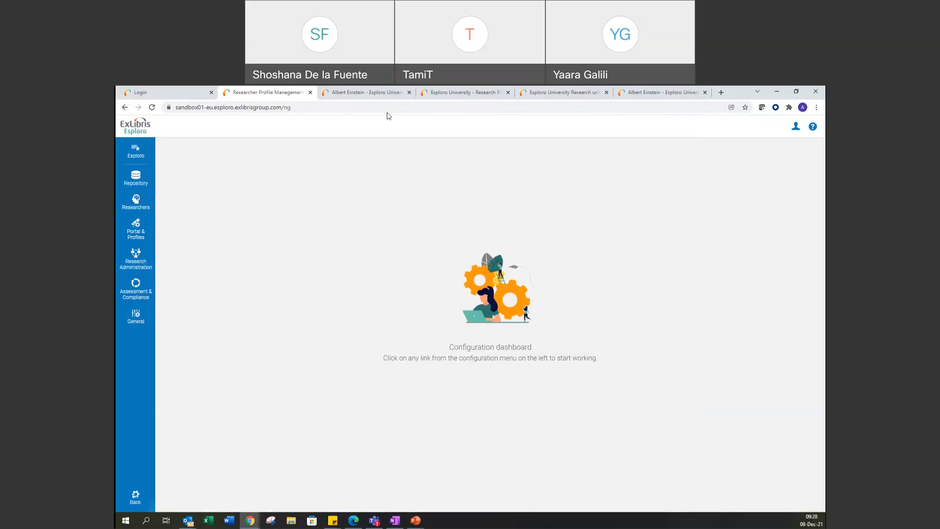
{"action": "mouse_move", "coordinate": [381, 149]}
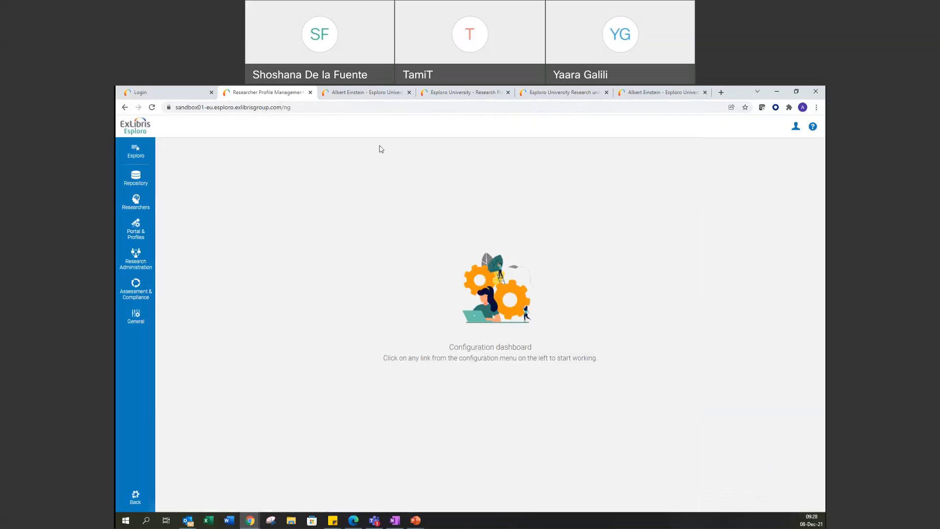
{"action": "mouse_move", "coordinate": [510, 232]}
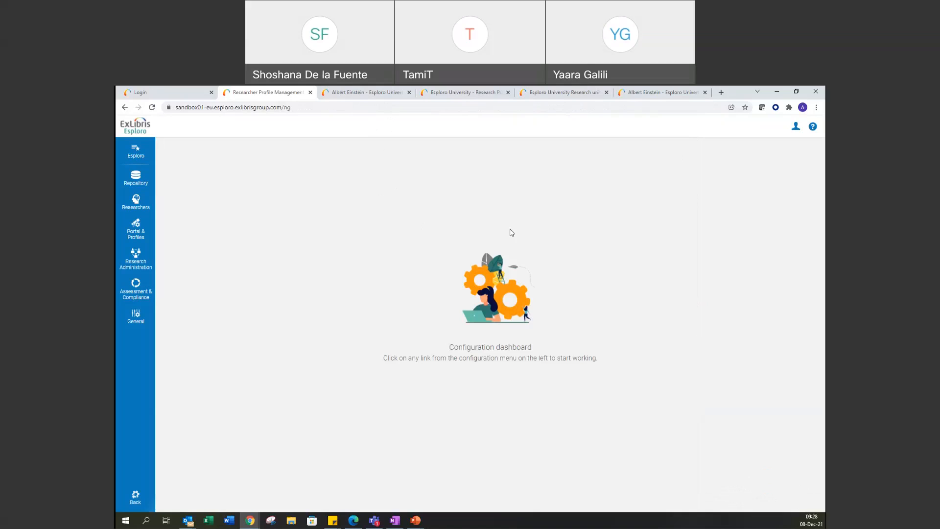
{"action": "mouse_move", "coordinate": [410, 122]}
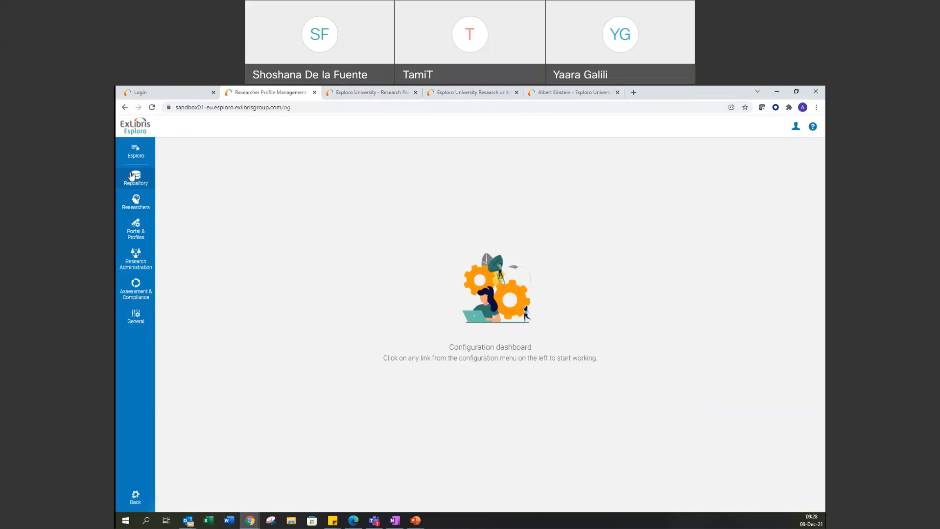
{"action": "left_click", "coordinate": [136, 178]}
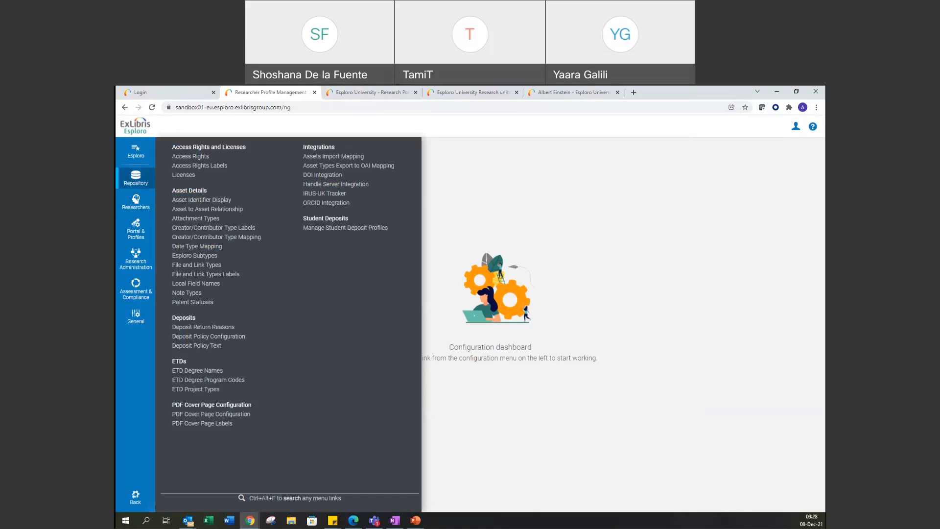
{"action": "mouse_move", "coordinate": [136, 498]}
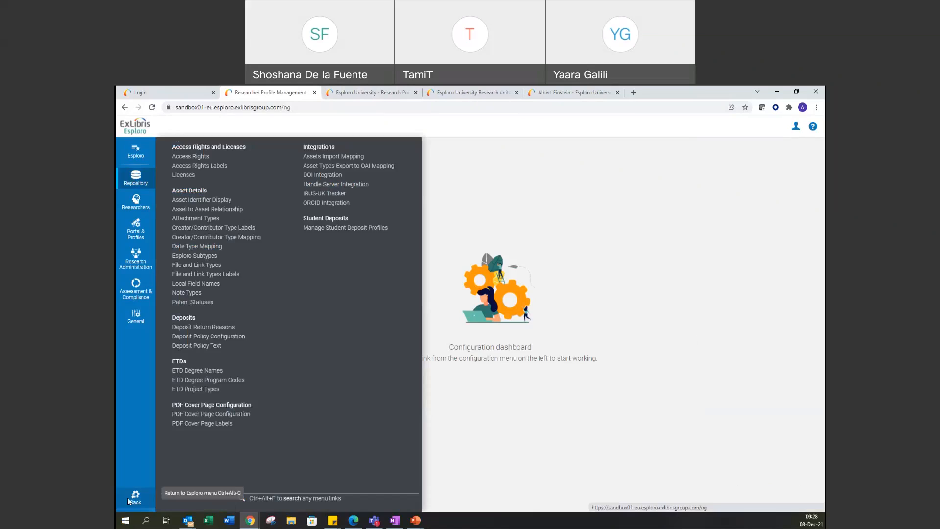
Leave configuration, search researchers for 'albert' (13 results), and open Einstein's row actions
{"action": "left_click", "coordinate": [135, 498]}
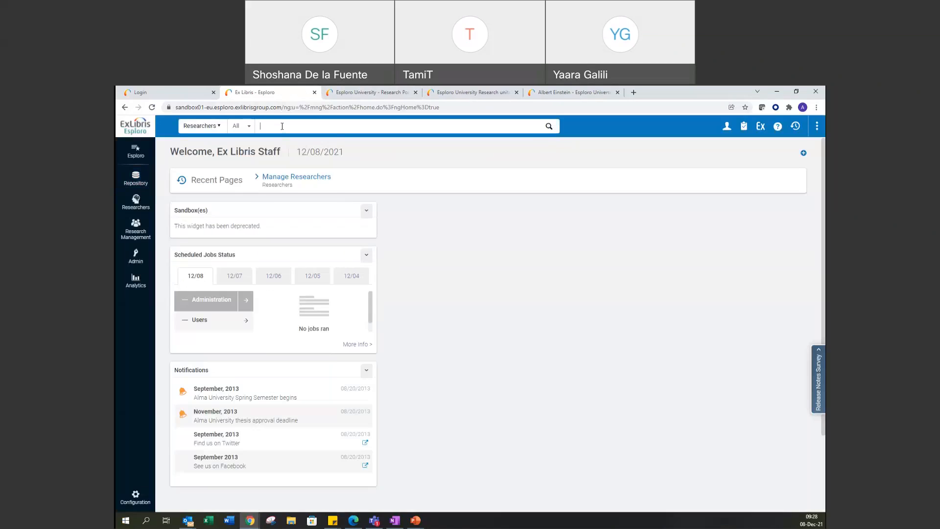
{"action": "type", "text": "albert"}
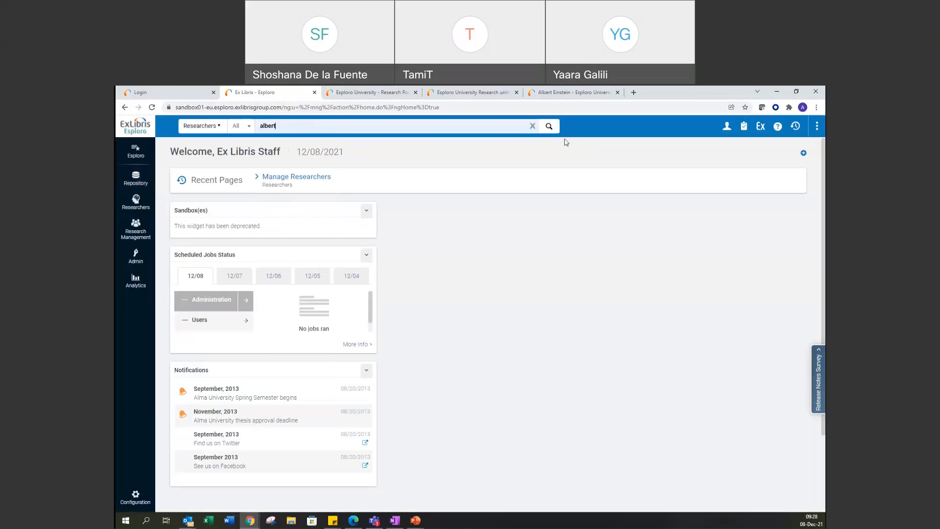
{"action": "left_click", "coordinate": [548, 126]}
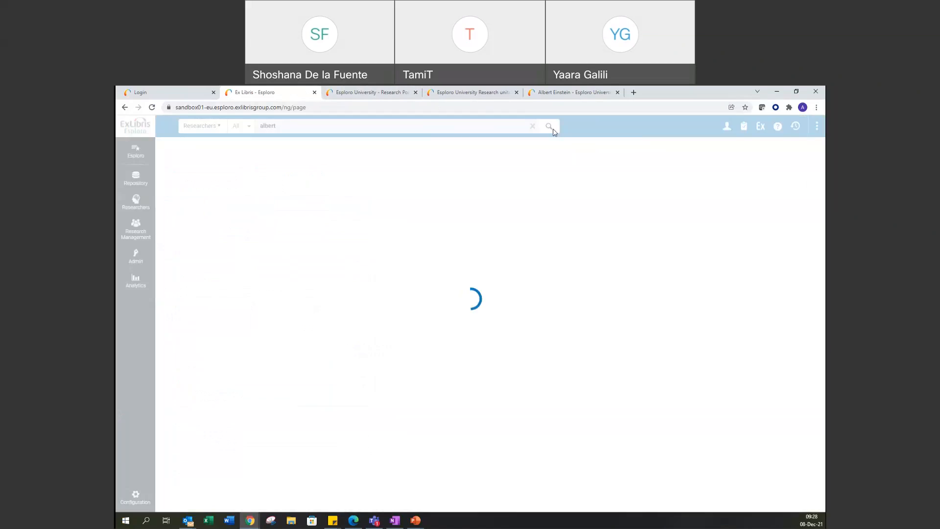
{"action": "left_click", "coordinate": [663, 358]}
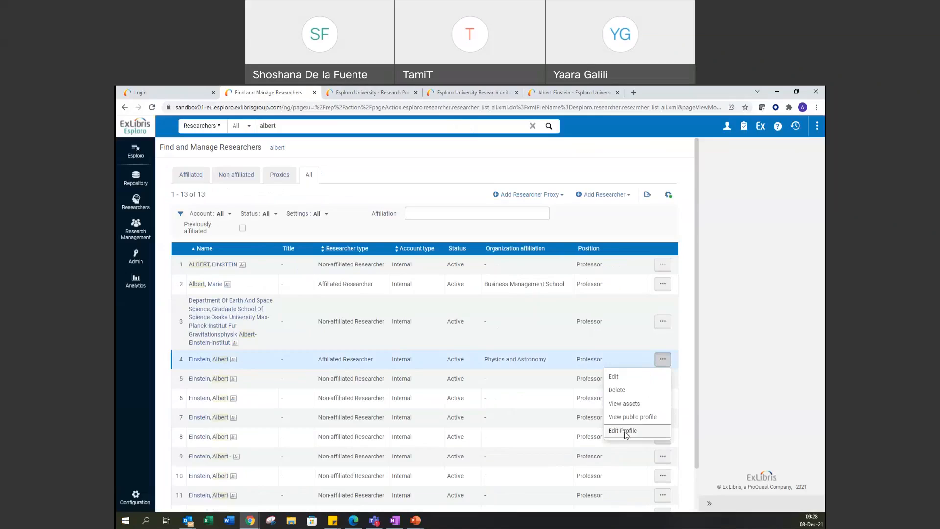
Open Albert Einstein's portal profile in a new tab via Edit Profile
{"action": "left_click", "coordinate": [623, 431]}
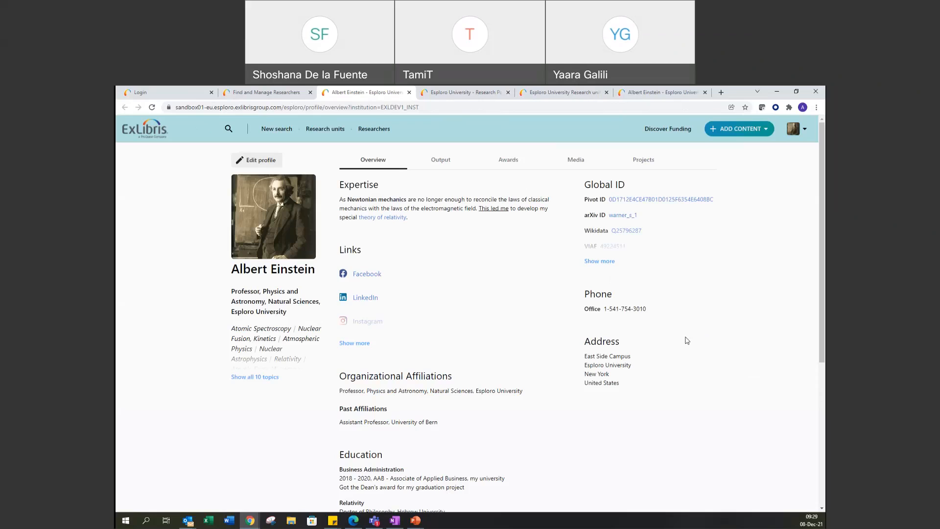
{"action": "mouse_move", "coordinate": [695, 330]}
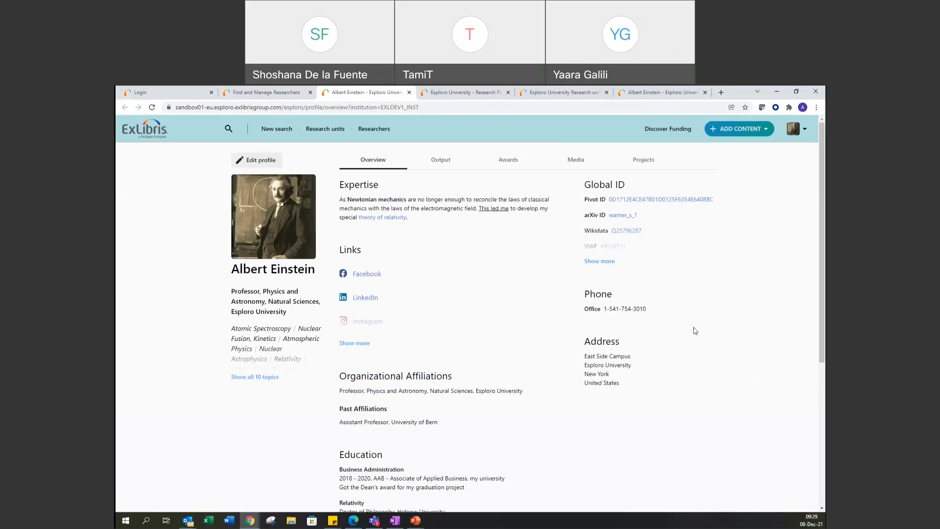
{"action": "mouse_move", "coordinate": [601, 428]}
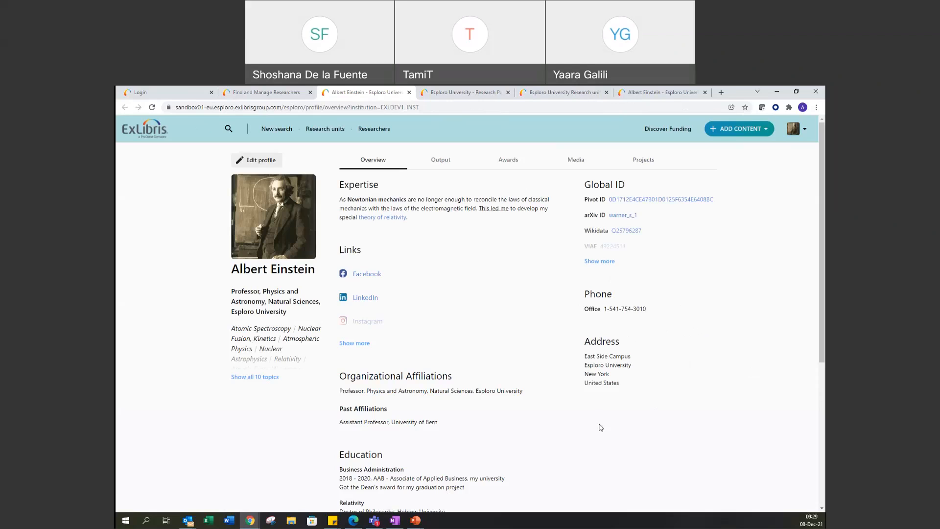
{"action": "mouse_move", "coordinate": [582, 471]}
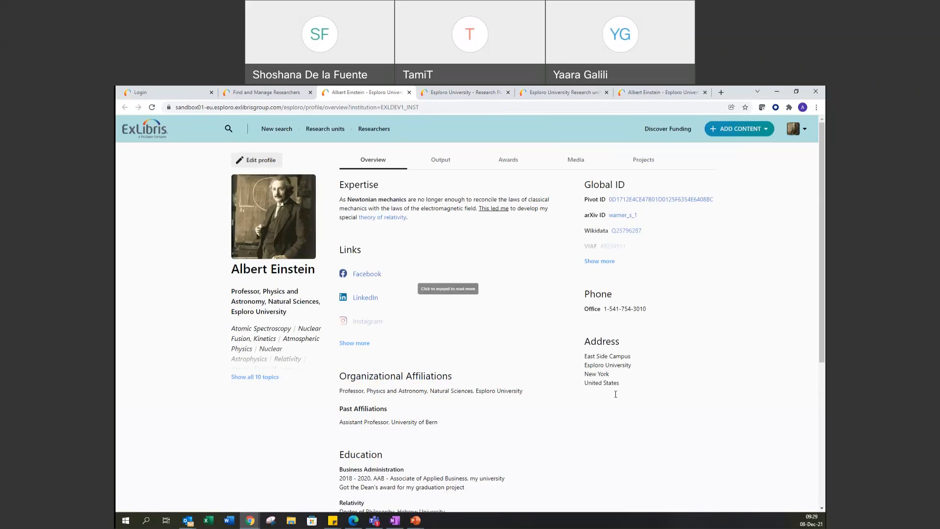
{"action": "mouse_move", "coordinate": [667, 424]}
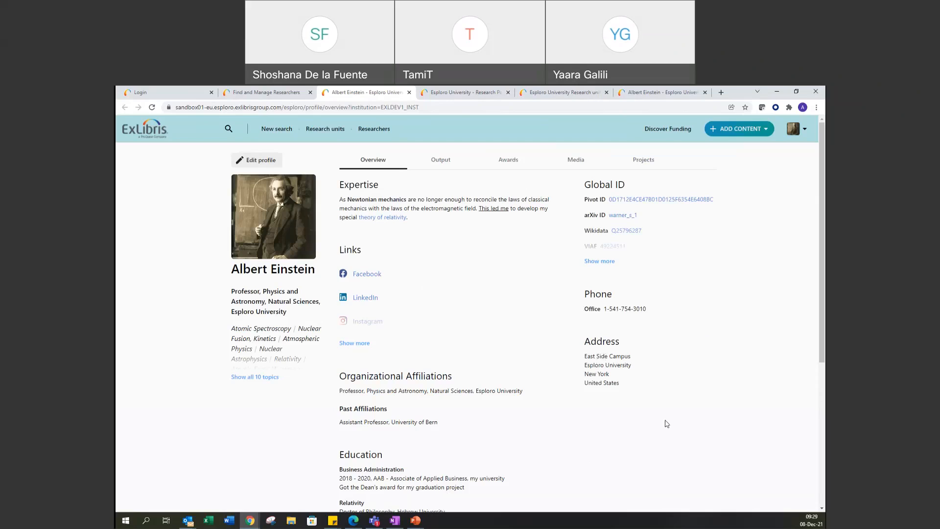
{"action": "mouse_move", "coordinate": [649, 411]}
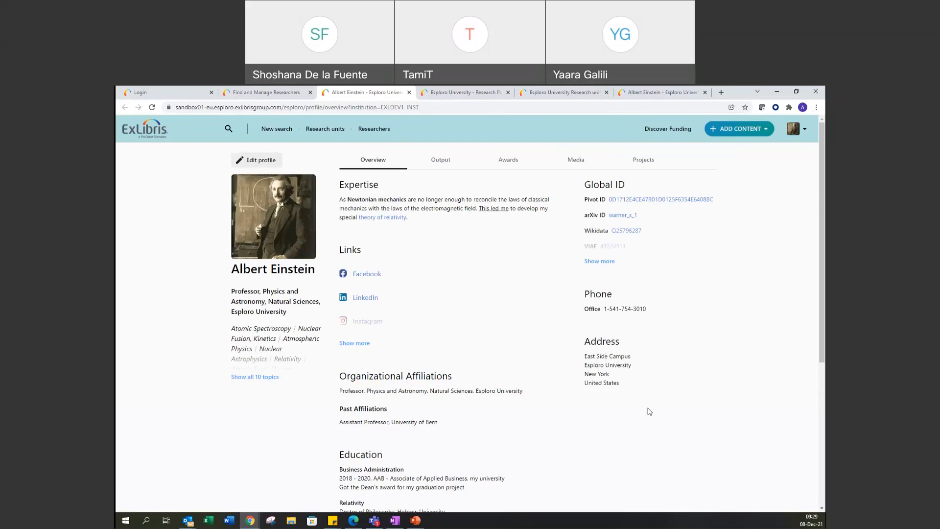
{"action": "mouse_move", "coordinate": [632, 419]}
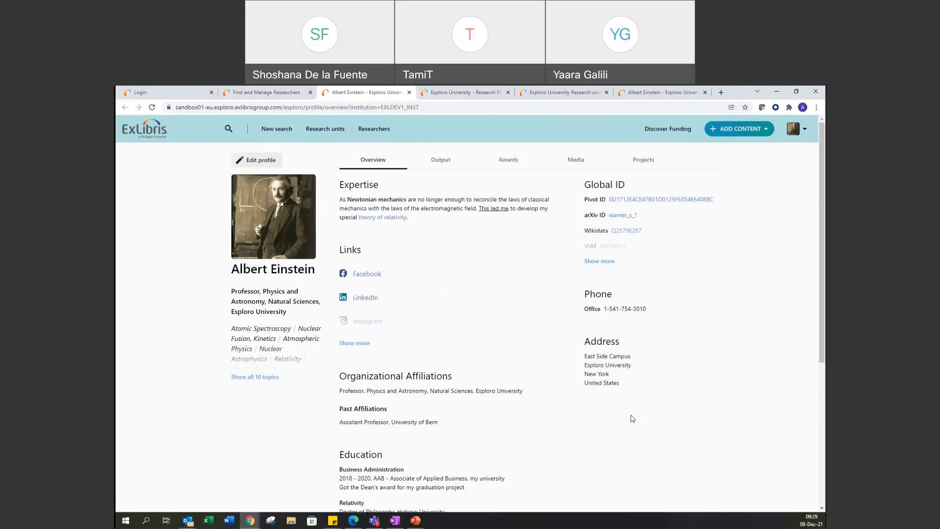
{"action": "mouse_move", "coordinate": [641, 435]}
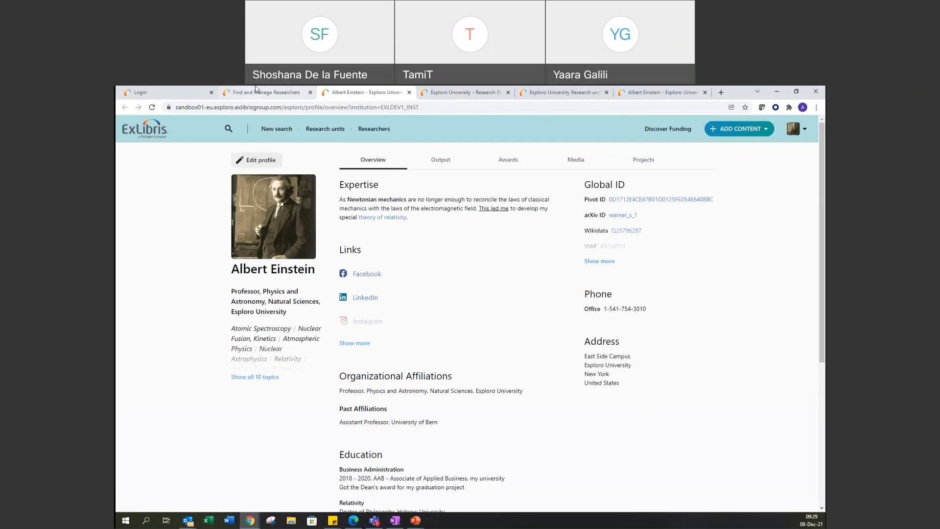
Reopen Portal & Profiles > Researcher Profile Privacy Display Settings and scroll through identifier and overview options
{"action": "left_click", "coordinate": [267, 91]}
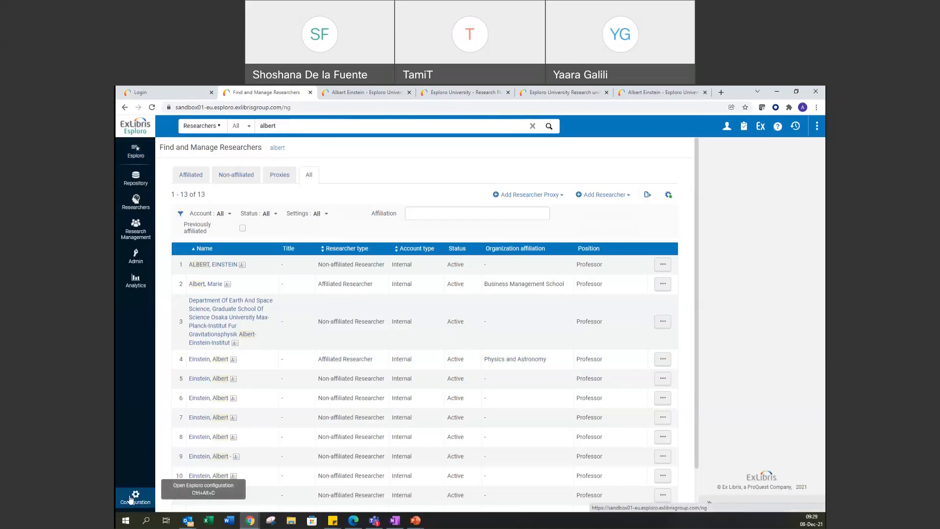
{"action": "left_click", "coordinate": [135, 494]}
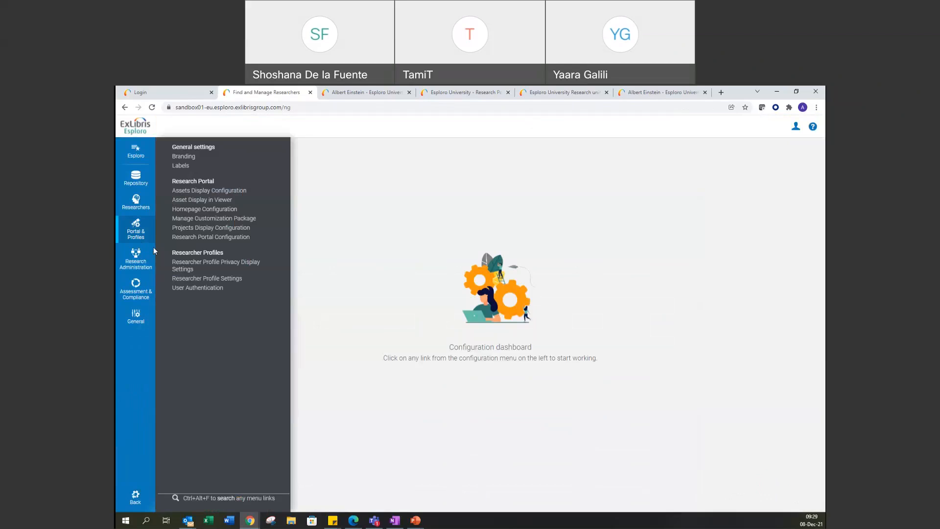
{"action": "mouse_move", "coordinate": [216, 265]}
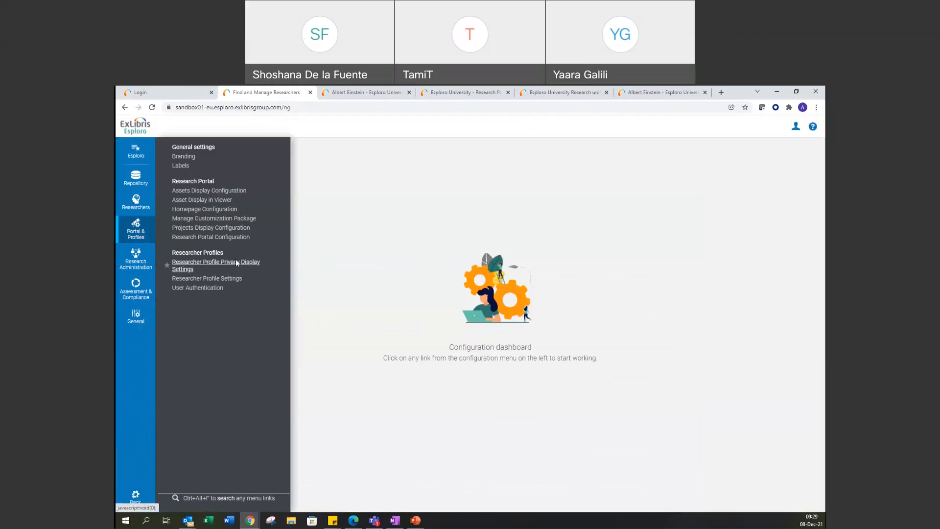
{"action": "left_click", "coordinate": [215, 265]}
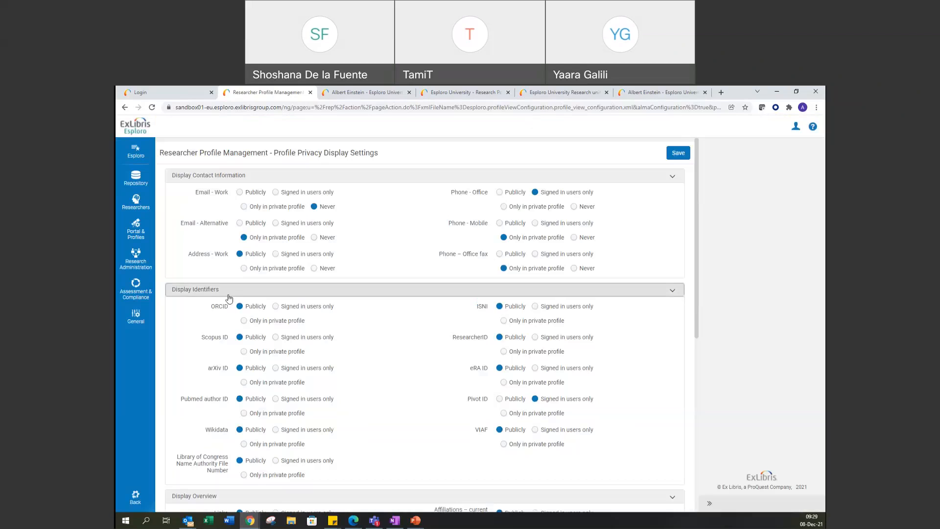
{"action": "scroll", "scroll_direction": "down", "scroll_amount": 3}
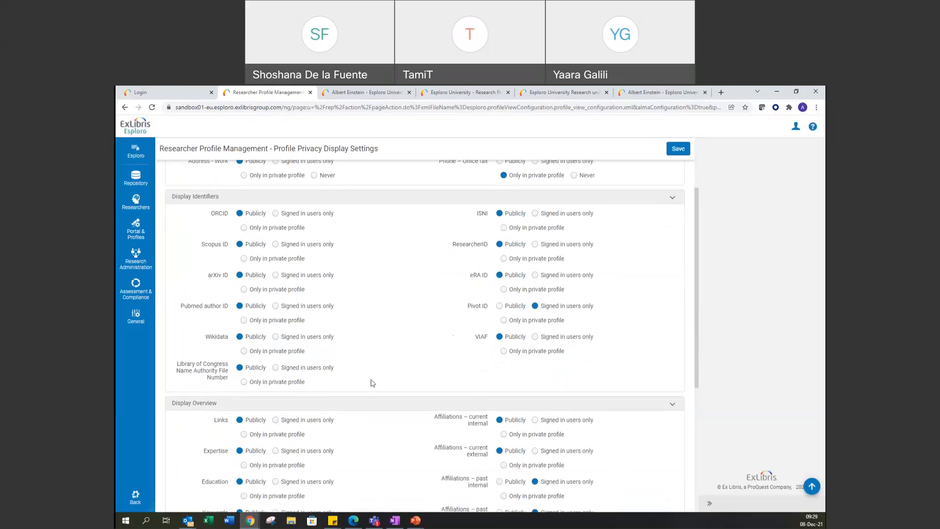
{"action": "scroll", "scroll_direction": "down", "scroll_amount": 3}
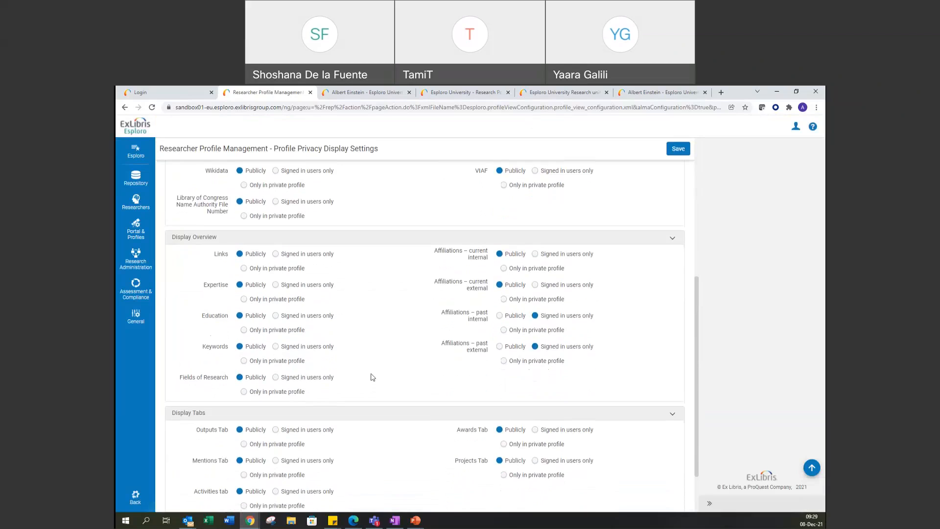
{"action": "scroll", "scroll_direction": "down", "scroll_amount": 3}
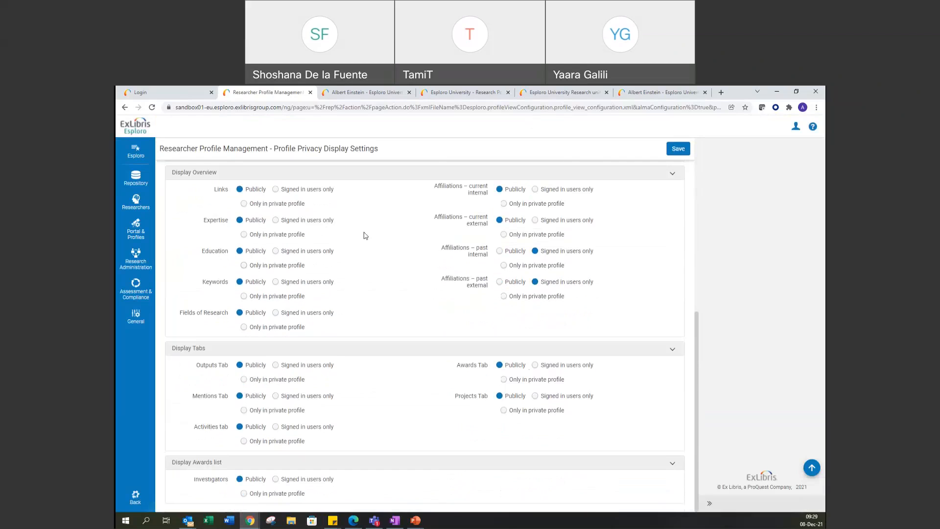
{"action": "mouse_move", "coordinate": [388, 331]}
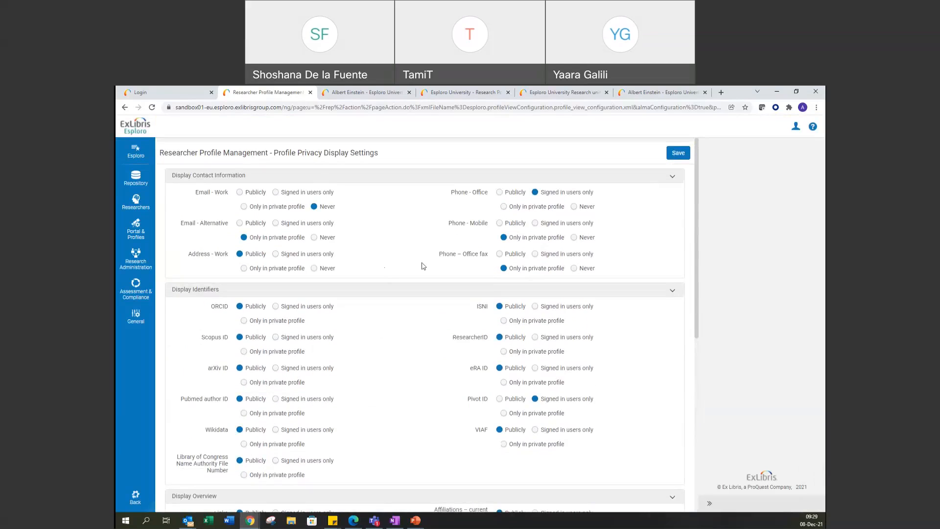
{"action": "mouse_move", "coordinate": [302, 208]}
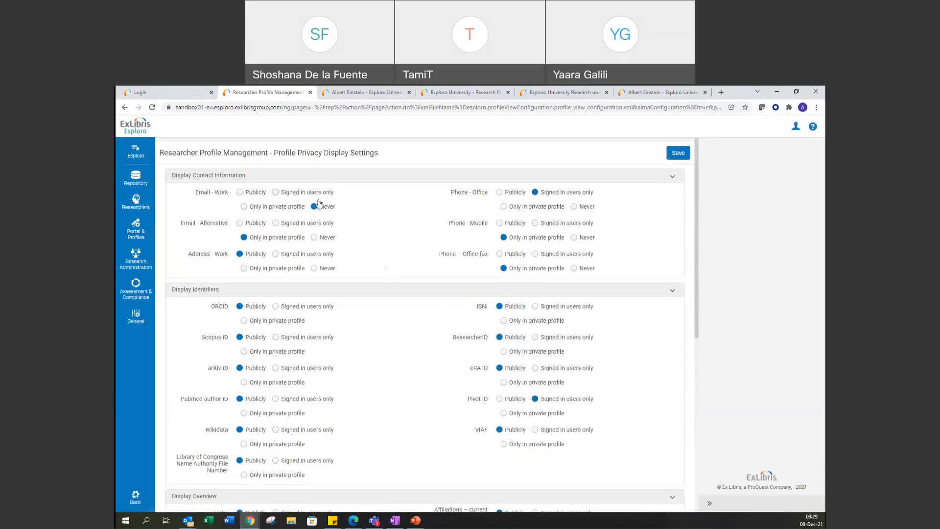
Set Email - Work to display Publicly and save the settings
{"action": "left_click", "coordinate": [314, 206]}
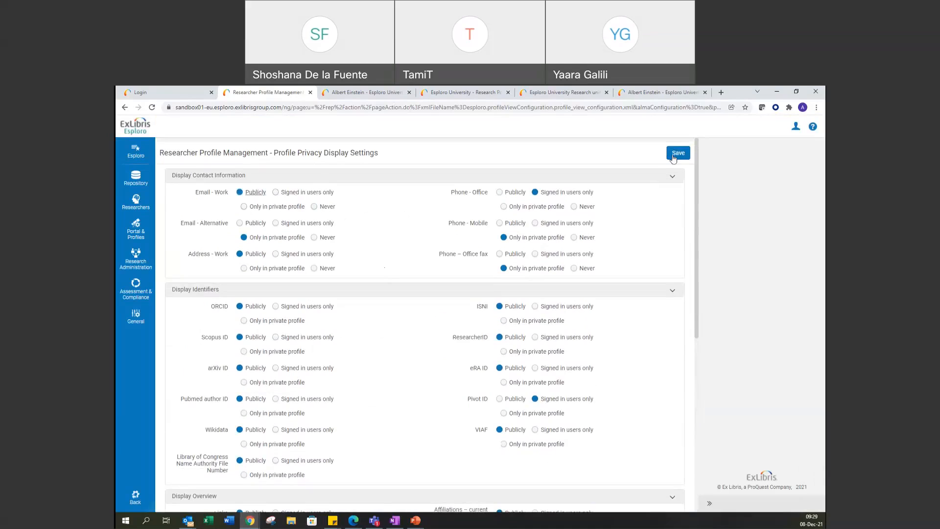
{"action": "left_click", "coordinate": [678, 152]}
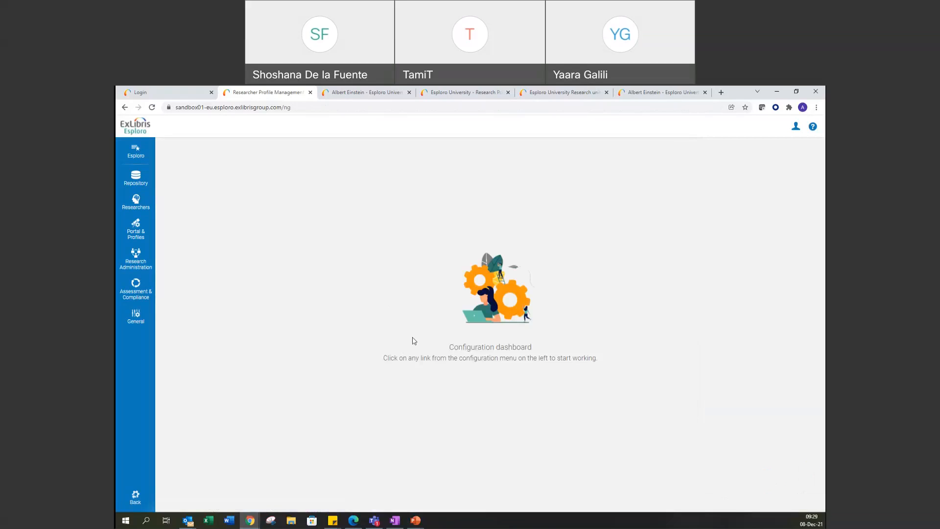
{"action": "mouse_move", "coordinate": [528, 222]}
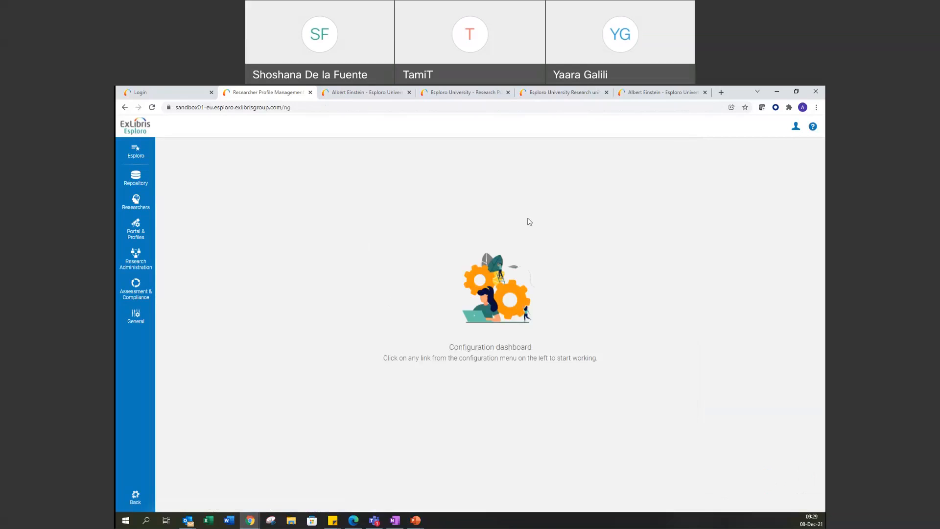
{"action": "mouse_move", "coordinate": [240, 246]}
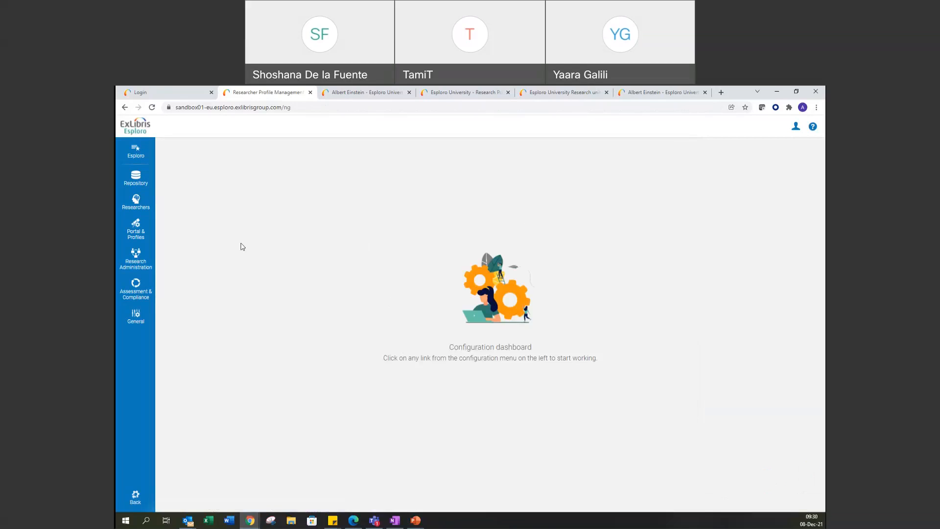
{"action": "mouse_move", "coordinate": [136, 231]}
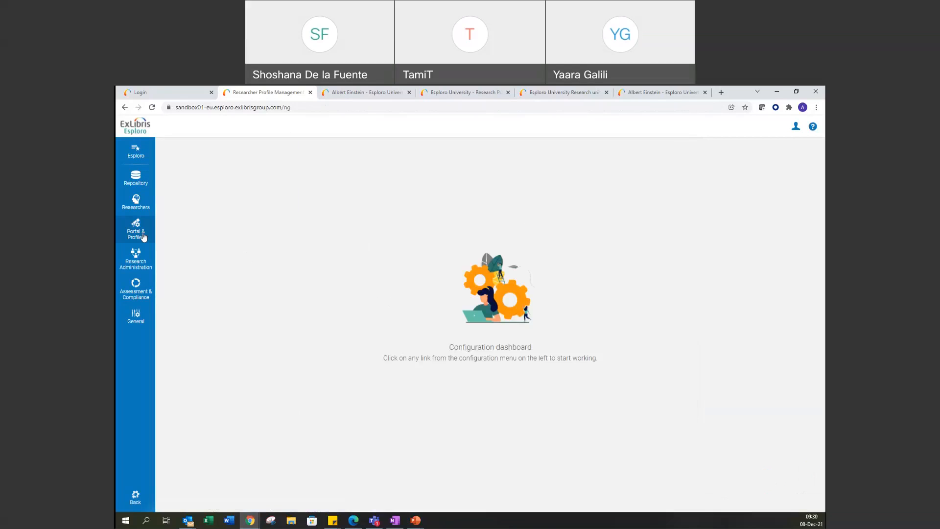
{"action": "left_click", "coordinate": [135, 230]}
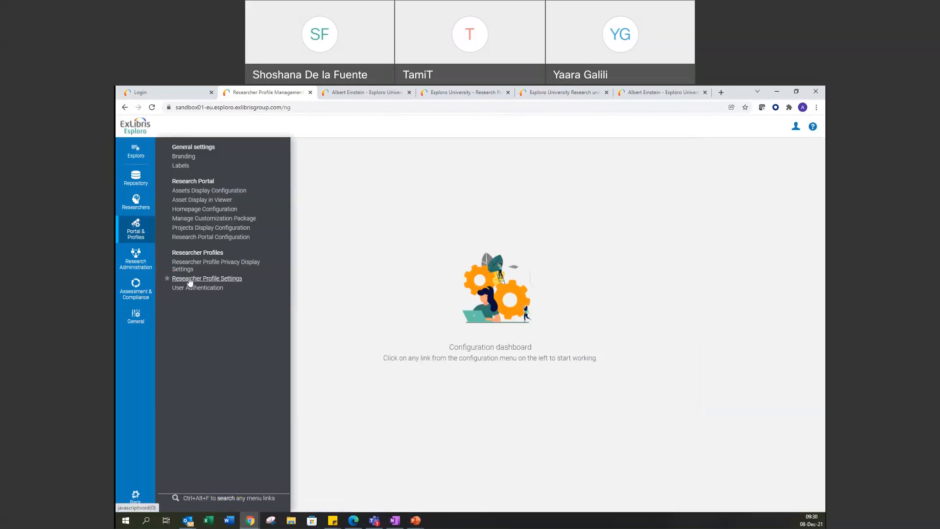
{"action": "left_click", "coordinate": [206, 278]}
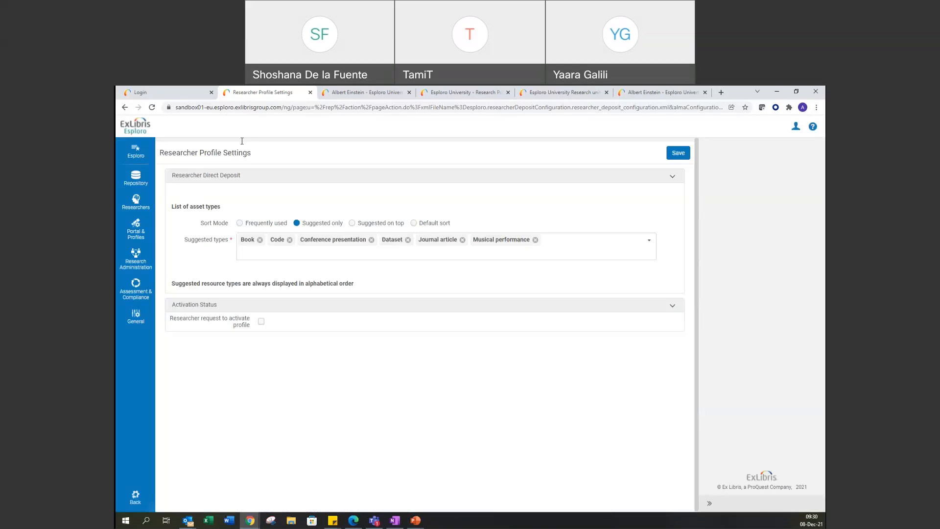
{"action": "mouse_move", "coordinate": [588, 285]}
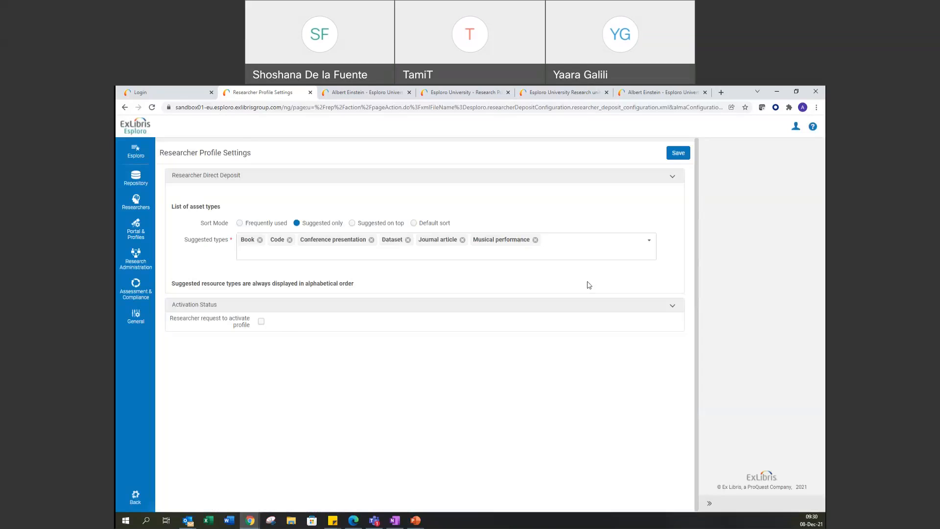
{"action": "mouse_move", "coordinate": [406, 262]}
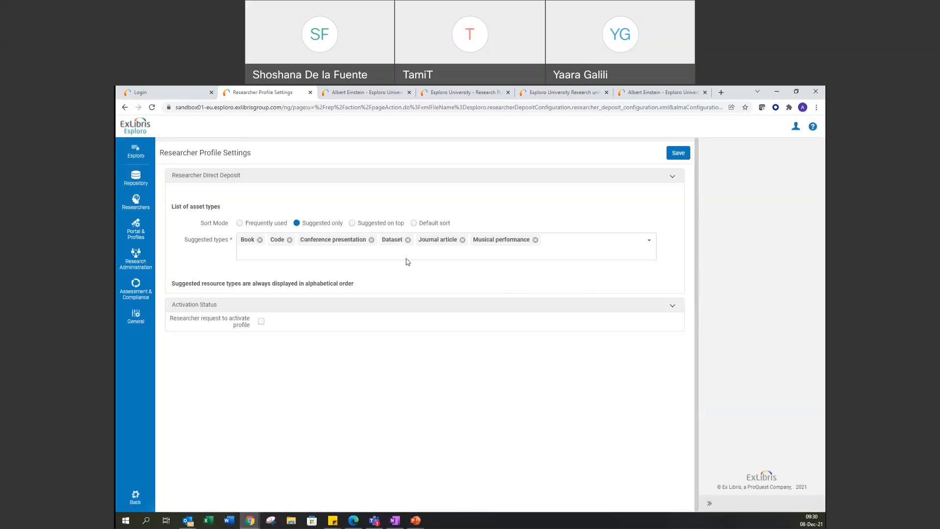
{"action": "mouse_move", "coordinate": [199, 334]}
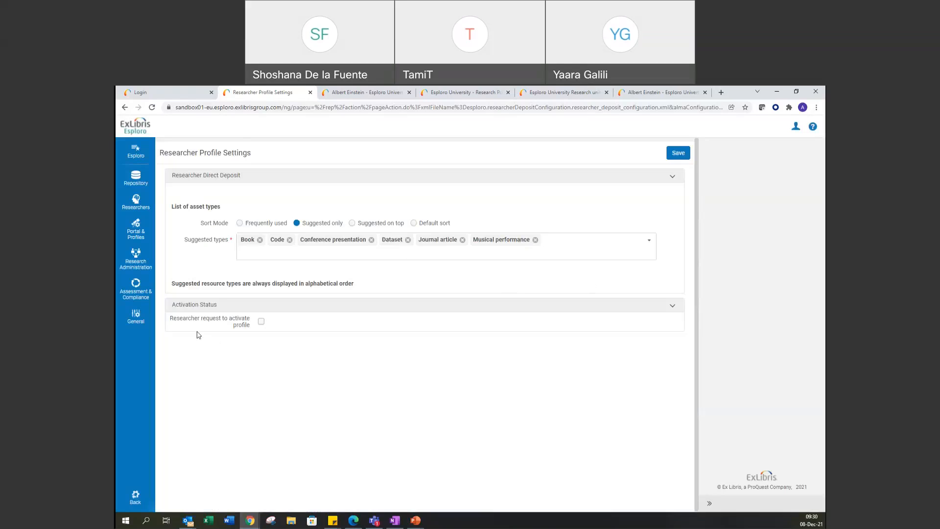
{"action": "mouse_move", "coordinate": [217, 327]}
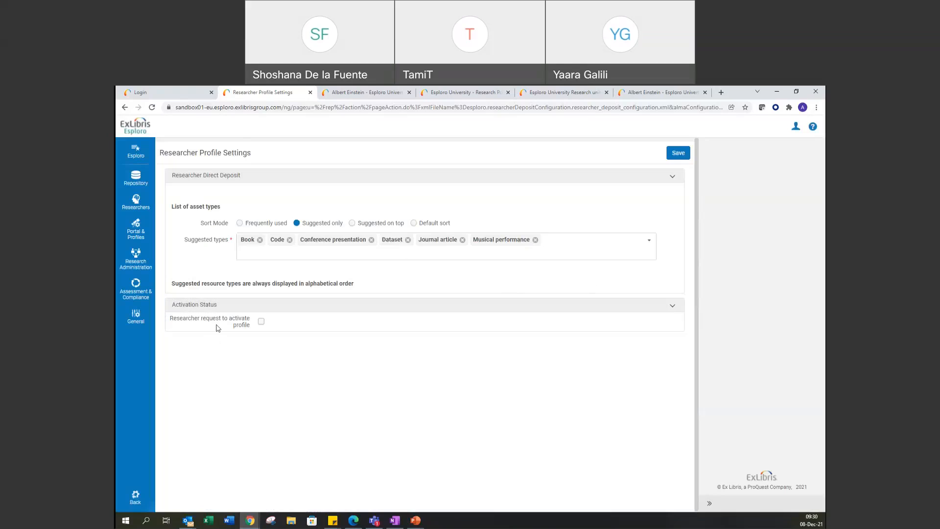
{"action": "mouse_move", "coordinate": [236, 324]}
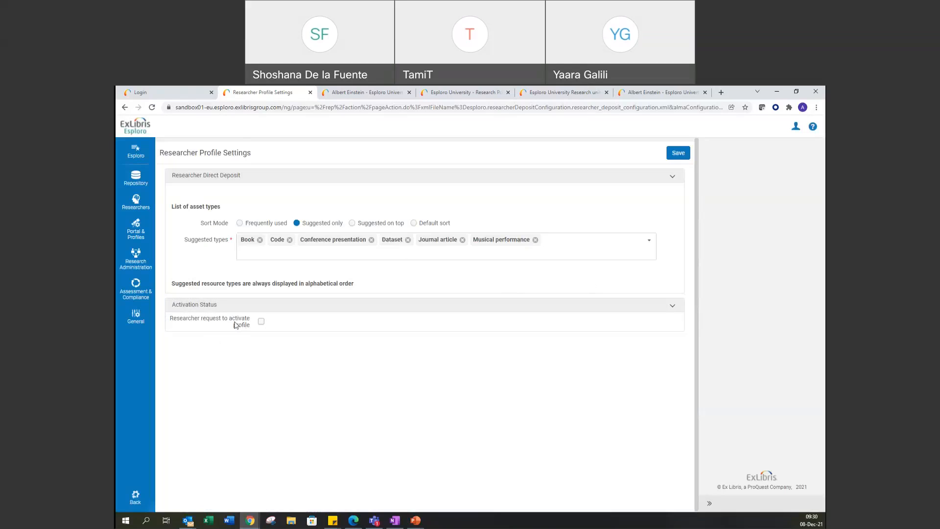
{"action": "mouse_move", "coordinate": [249, 335]}
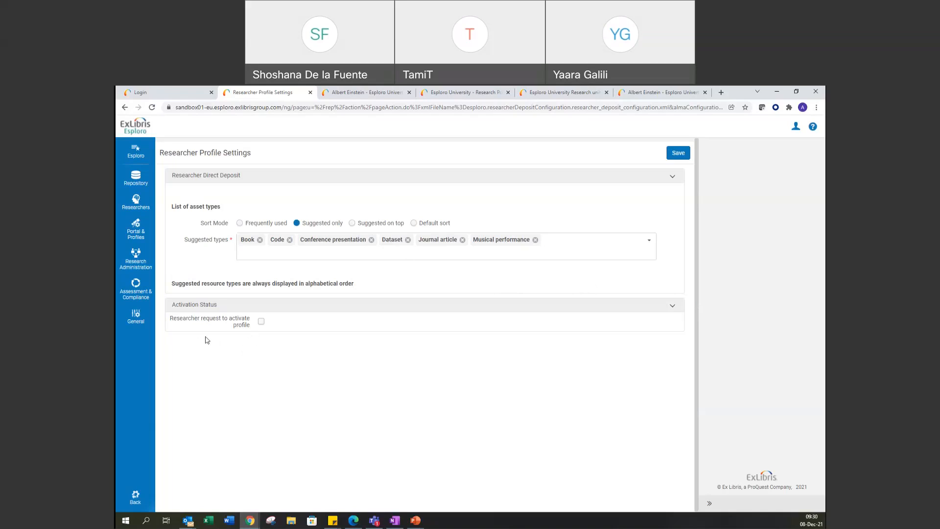
{"action": "mouse_move", "coordinate": [227, 349]}
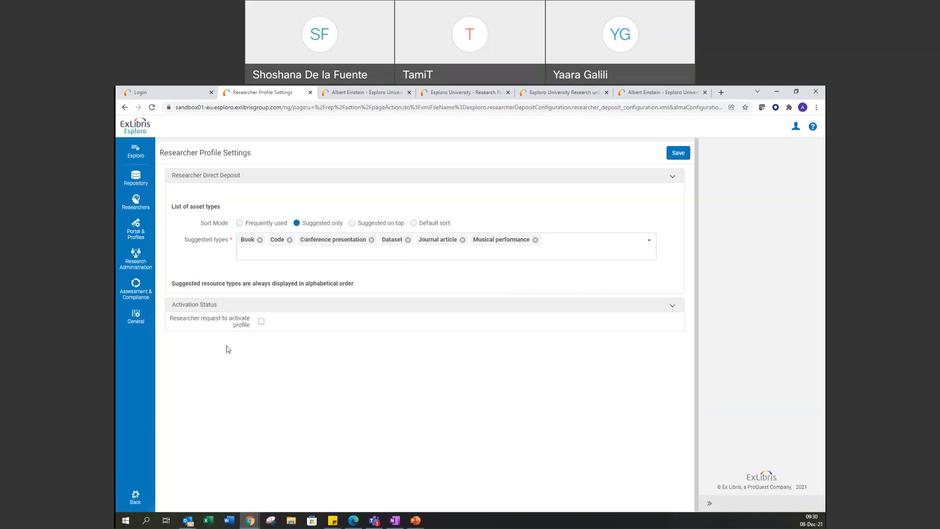
{"action": "mouse_move", "coordinate": [261, 320]}
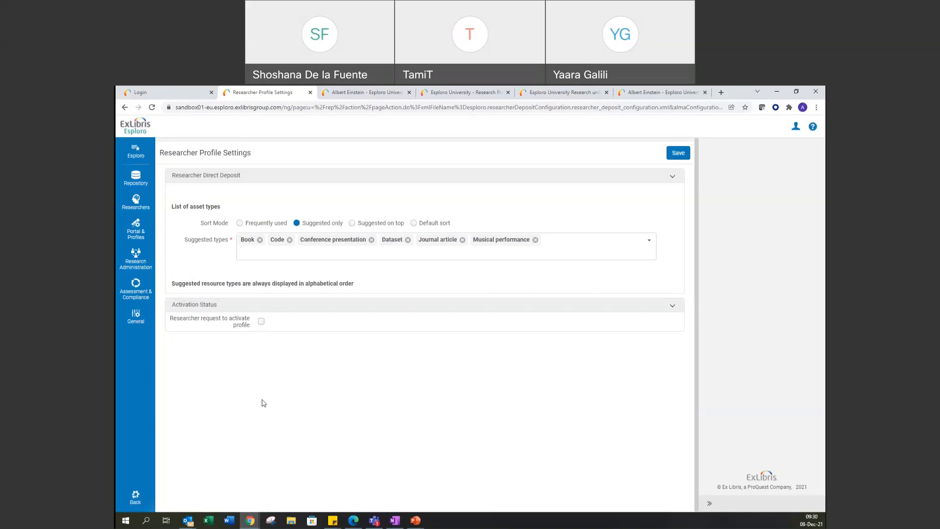
{"action": "mouse_move", "coordinate": [289, 444]}
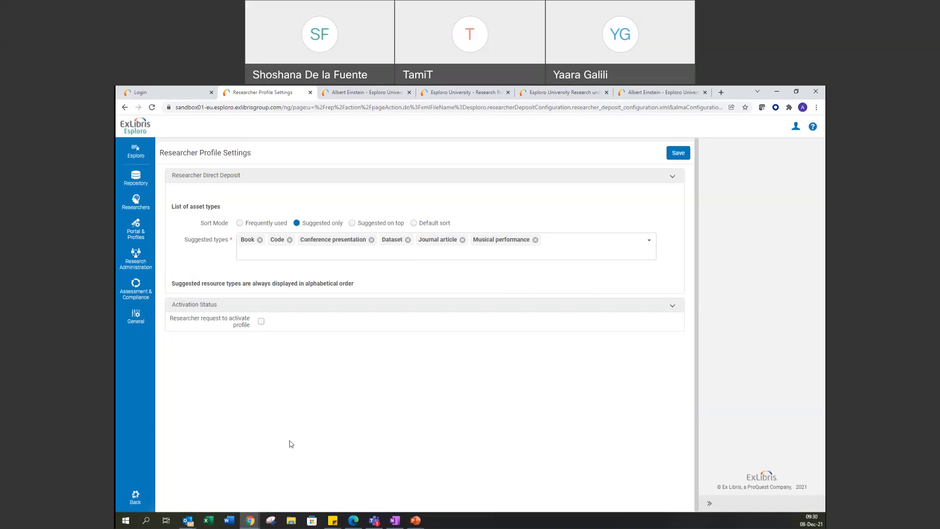
{"action": "mouse_move", "coordinate": [290, 342]}
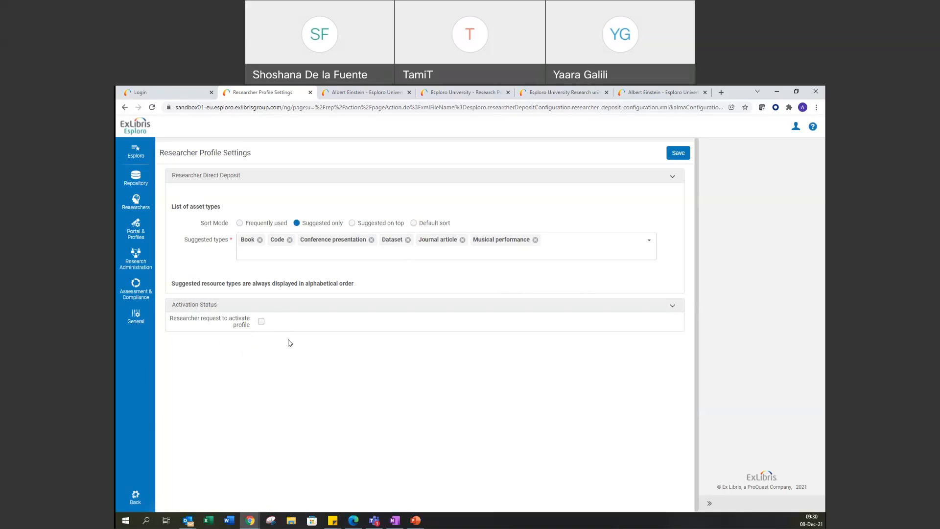
{"action": "mouse_move", "coordinate": [251, 363]}
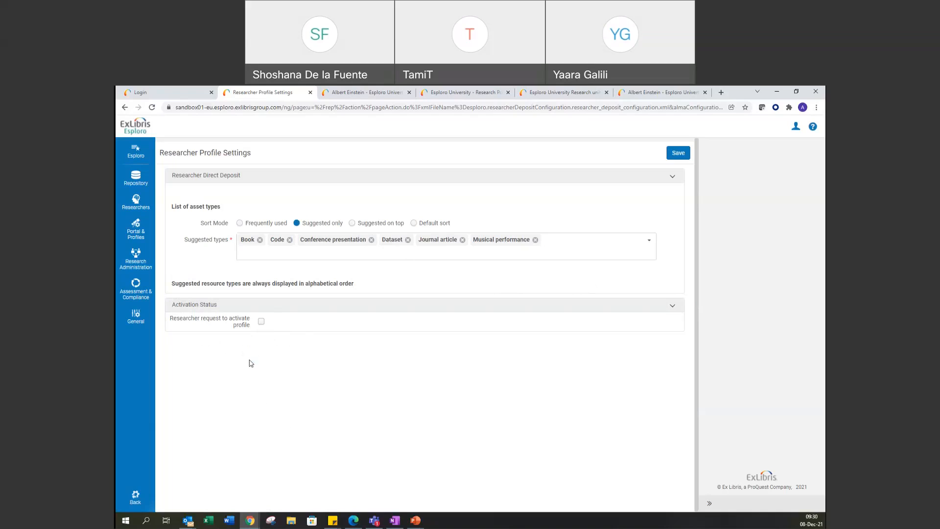
{"action": "mouse_move", "coordinate": [517, 261]}
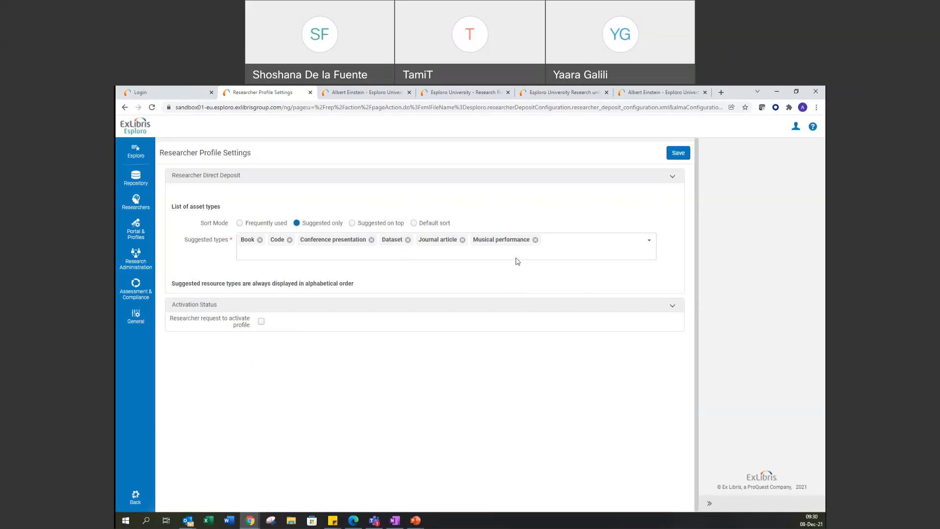
{"action": "left_click", "coordinate": [364, 92]}
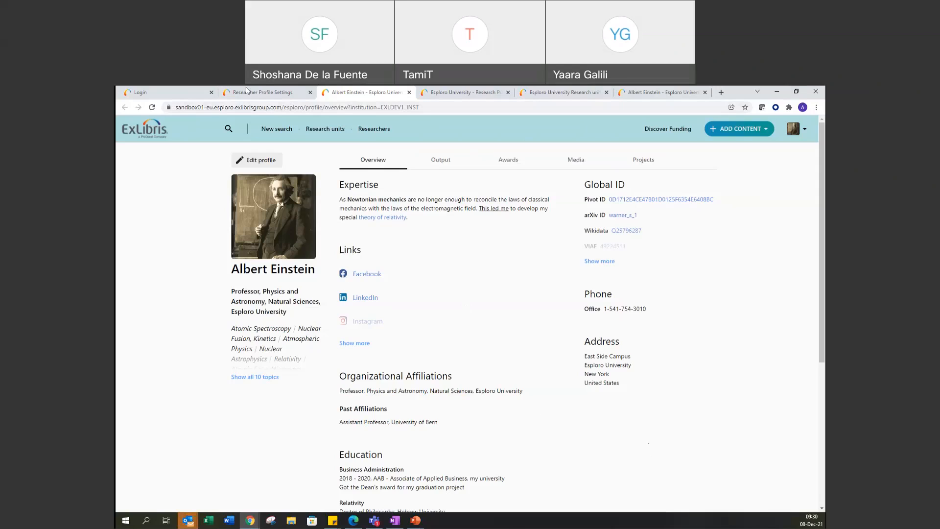
{"action": "left_click", "coordinate": [262, 93]}
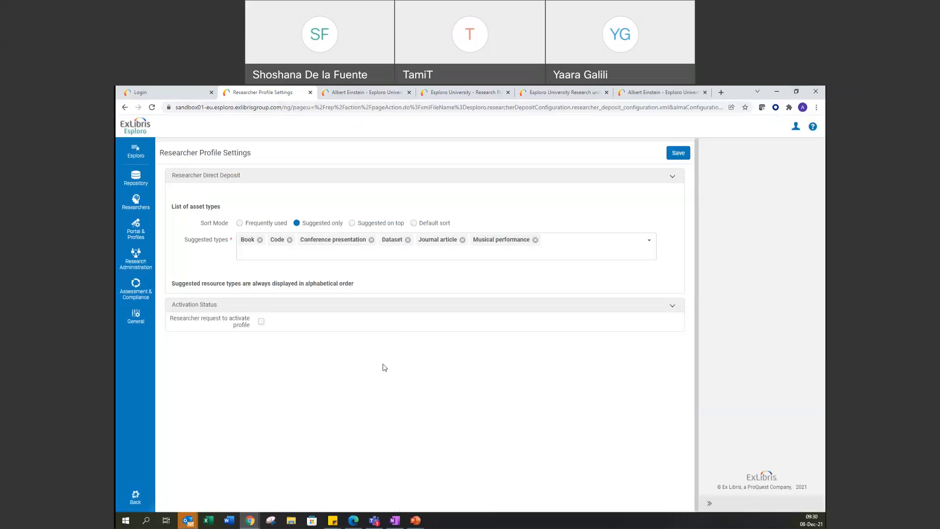
{"action": "mouse_move", "coordinate": [388, 370]}
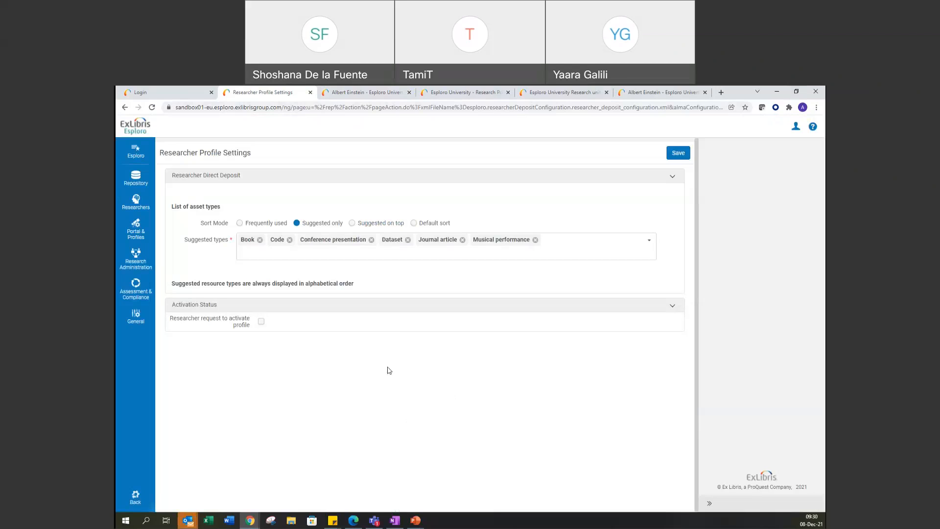
{"action": "mouse_move", "coordinate": [790, 209]}
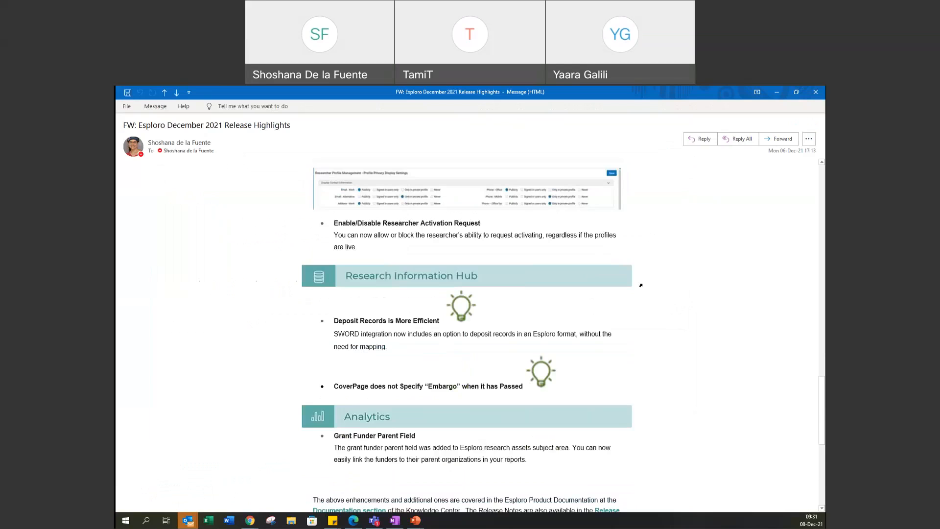
{"action": "scroll", "scroll_direction": "down", "scroll_amount": 3}
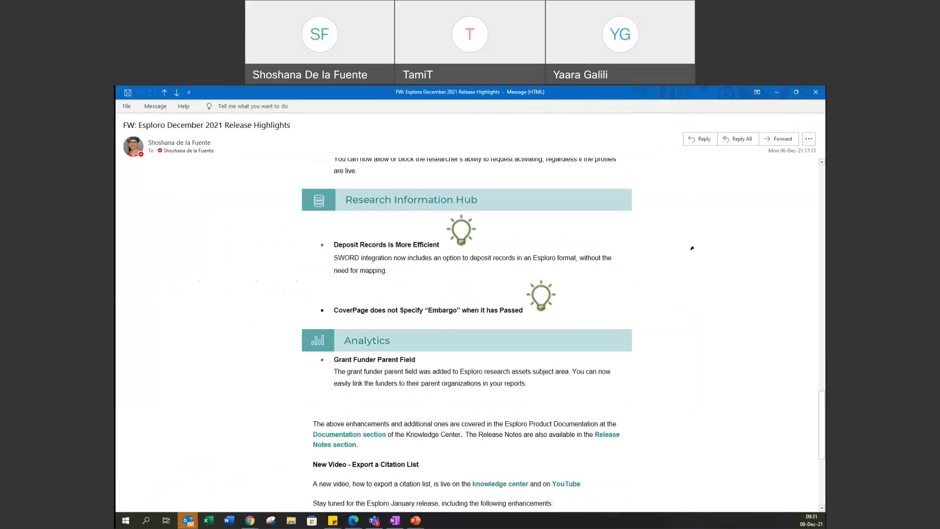
{"action": "mouse_move", "coordinate": [555, 312]}
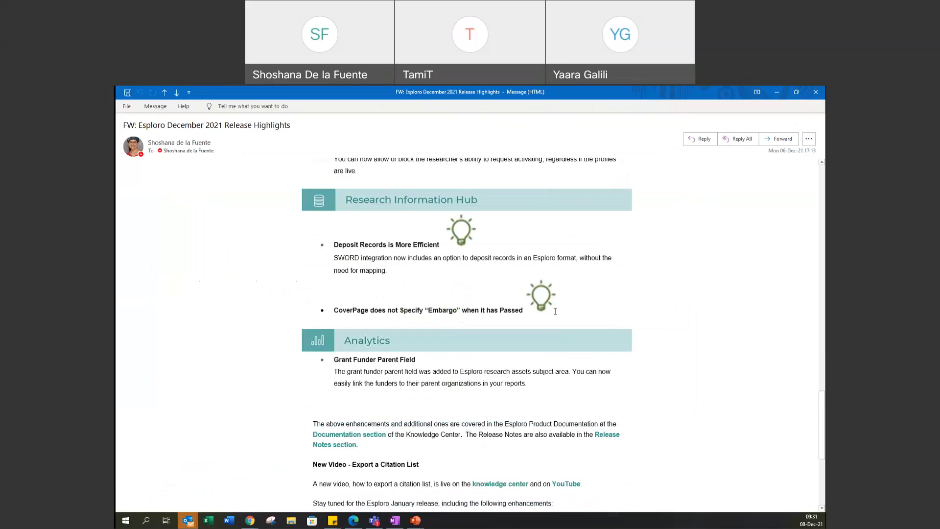
{"action": "mouse_move", "coordinate": [629, 313]}
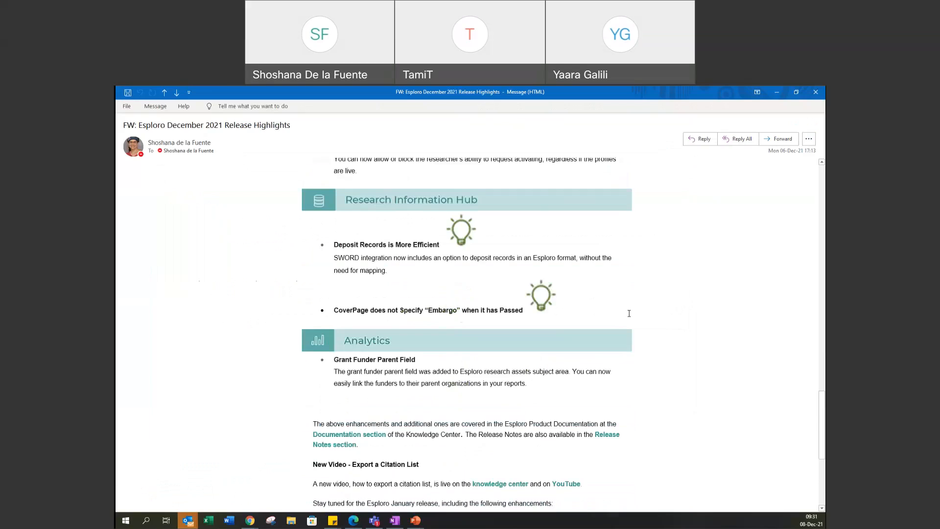
{"action": "mouse_move", "coordinate": [561, 299]}
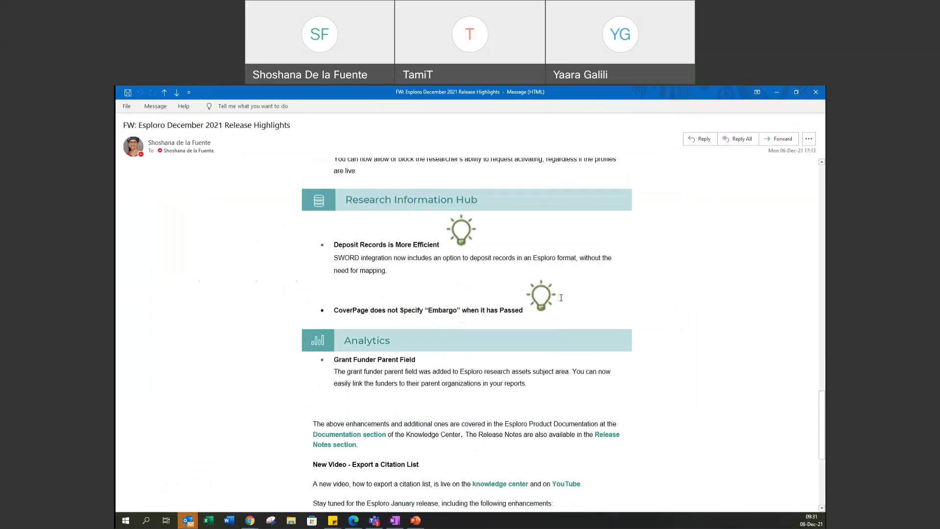
{"action": "mouse_move", "coordinate": [646, 317]}
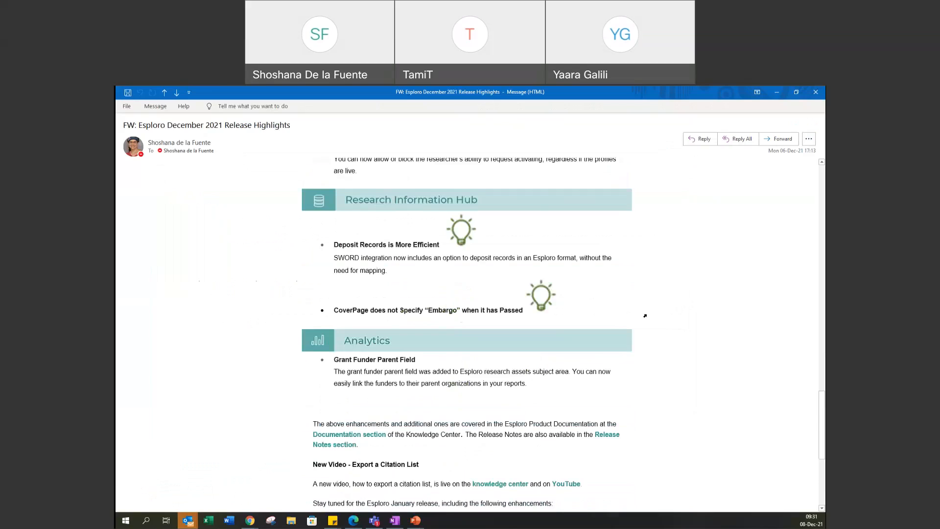
{"action": "mouse_move", "coordinate": [641, 300]}
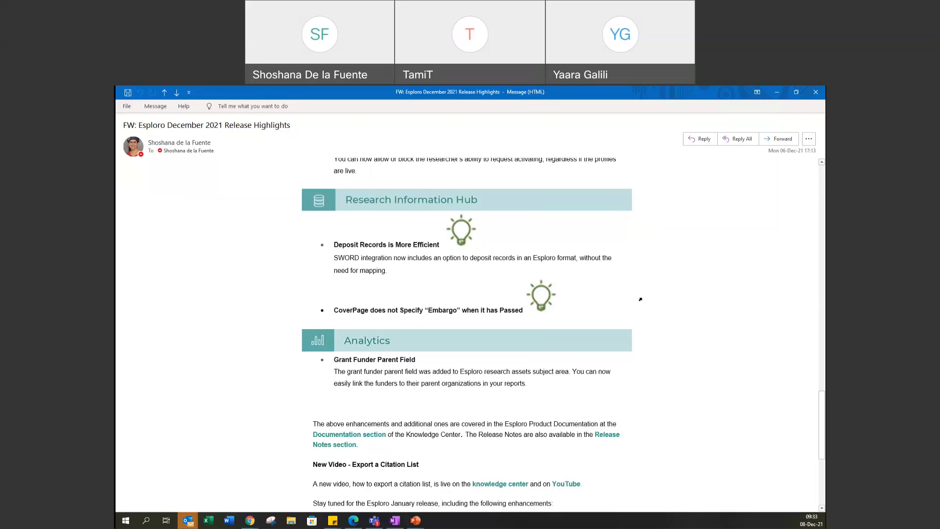
{"action": "mouse_move", "coordinate": [626, 300]}
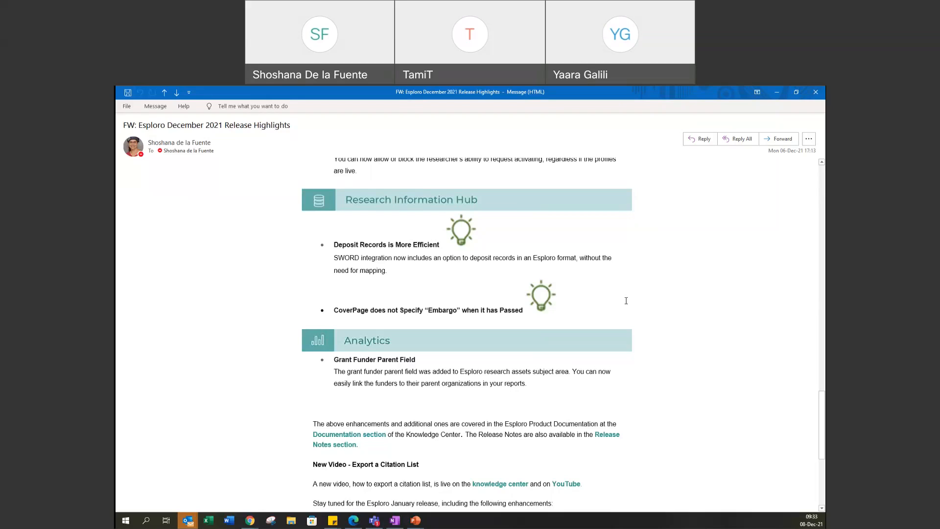
{"action": "mouse_move", "coordinate": [737, 168]}
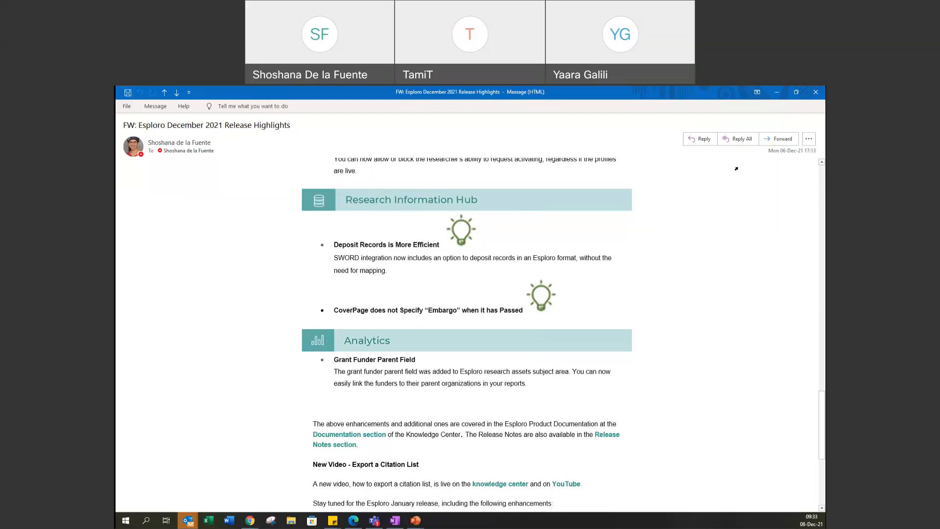
{"action": "mouse_move", "coordinate": [776, 92]}
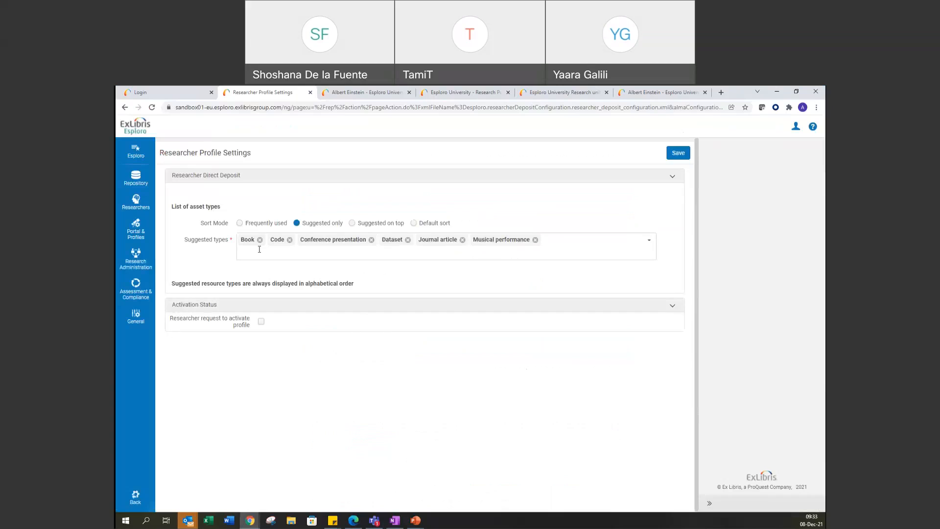
{"action": "mouse_move", "coordinate": [144, 99]}
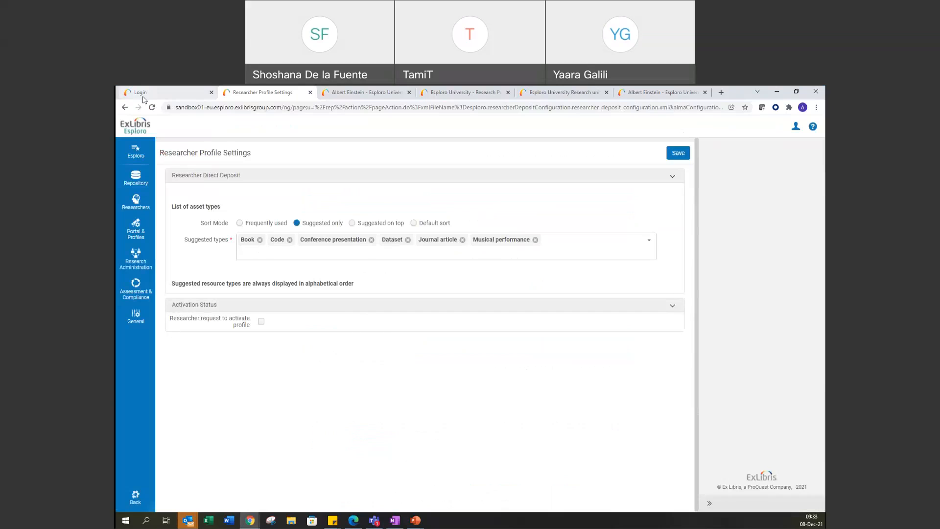
Log in from the Login tab using the prefilled credentials
{"action": "left_click", "coordinate": [140, 92]}
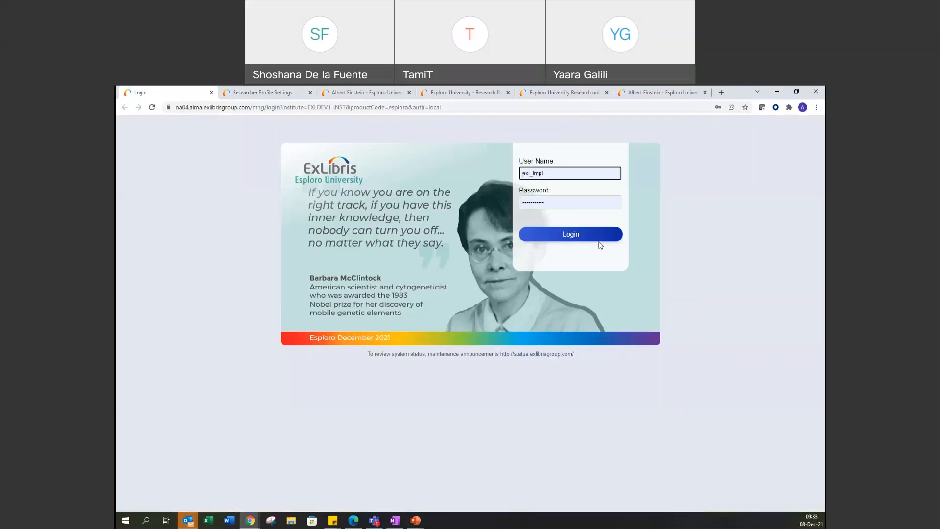
{"action": "left_click", "coordinate": [570, 234]}
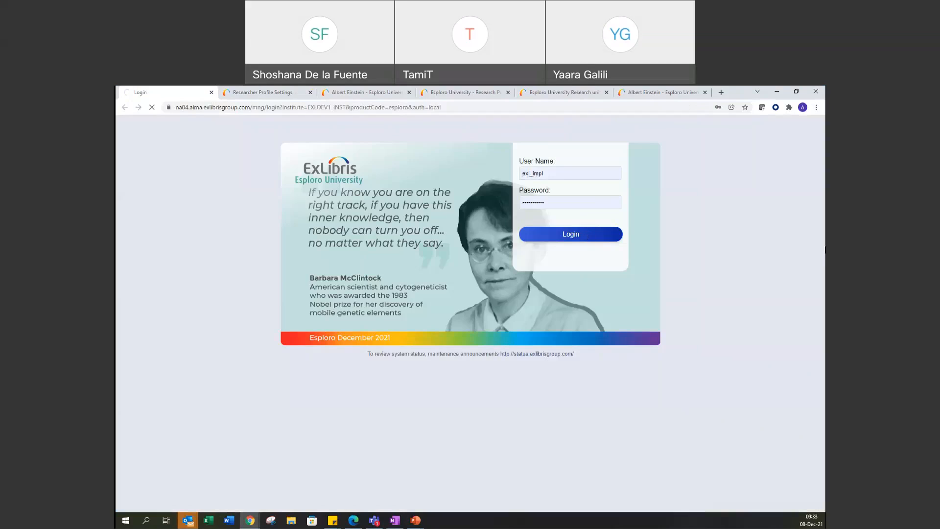
{"action": "left_click", "coordinate": [570, 234]}
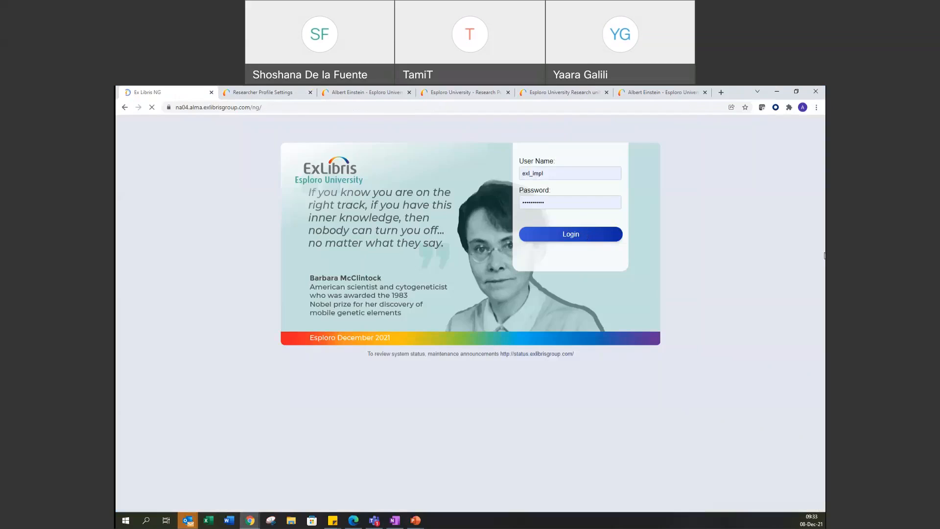
{"action": "left_click", "coordinate": [569, 234]}
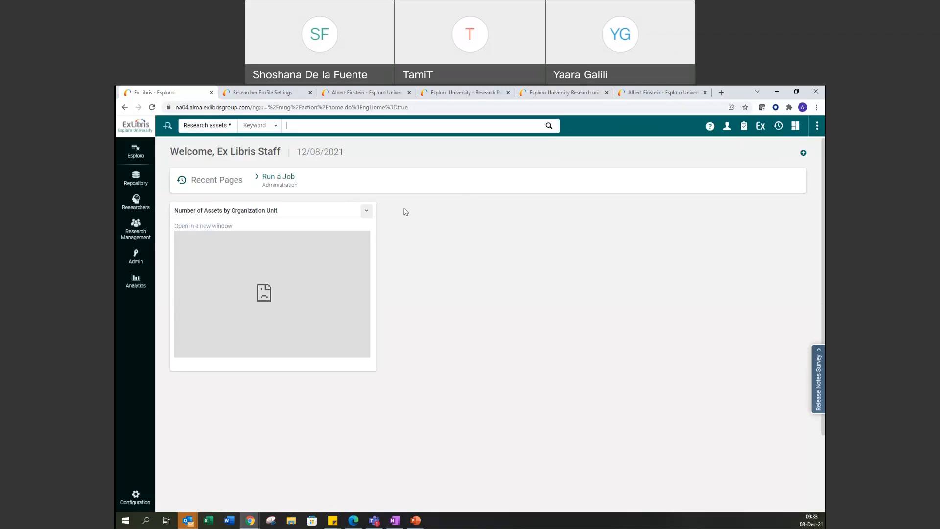
{"action": "mouse_move", "coordinate": [416, 152]}
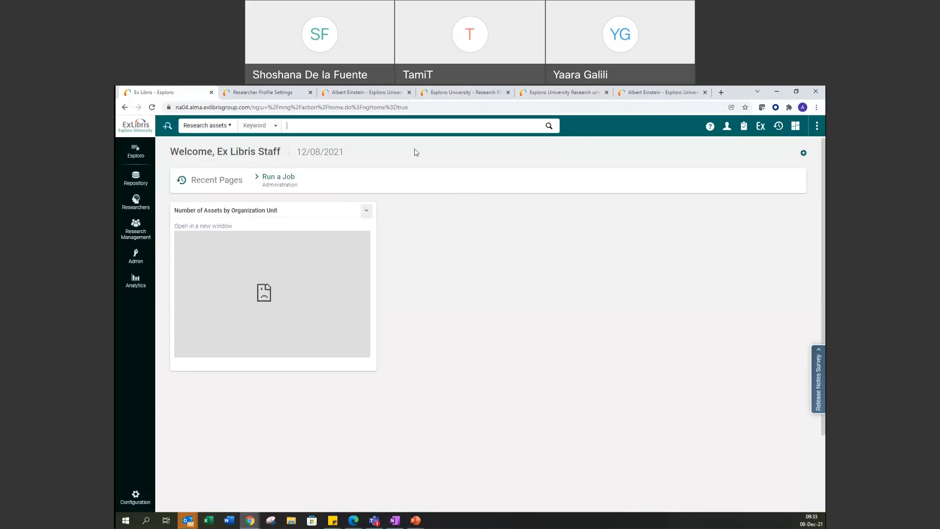
{"action": "mouse_move", "coordinate": [270, 98]}
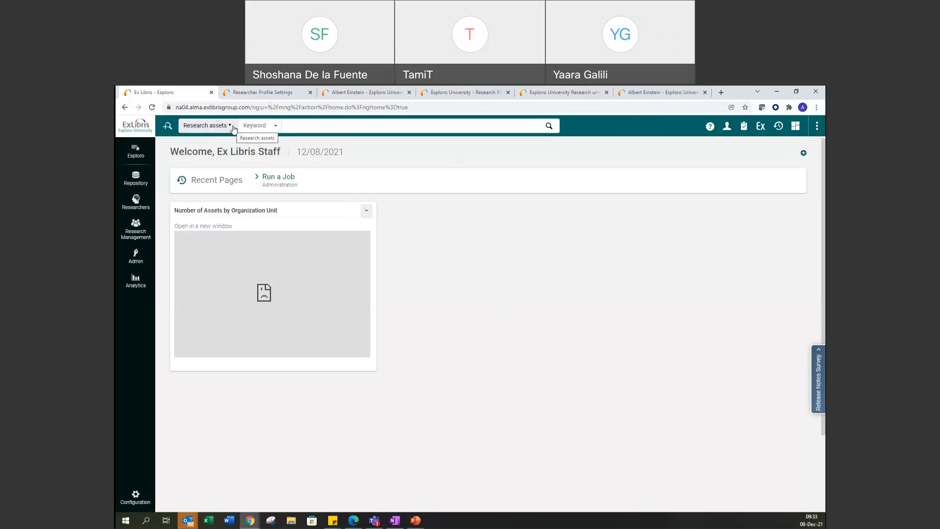
Build an advanced asset search with the condition Access Rights equals Embargo
{"action": "left_click", "coordinate": [206, 125]}
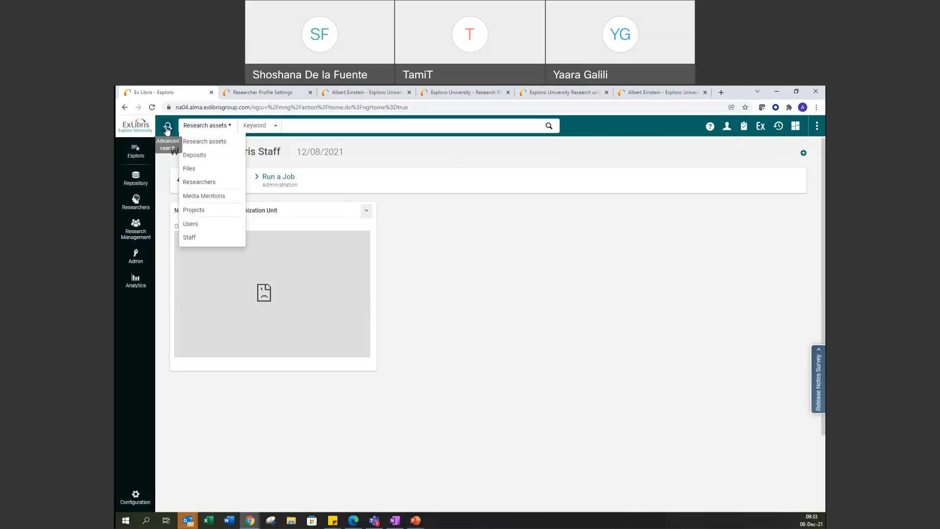
{"action": "left_click", "coordinate": [167, 125]}
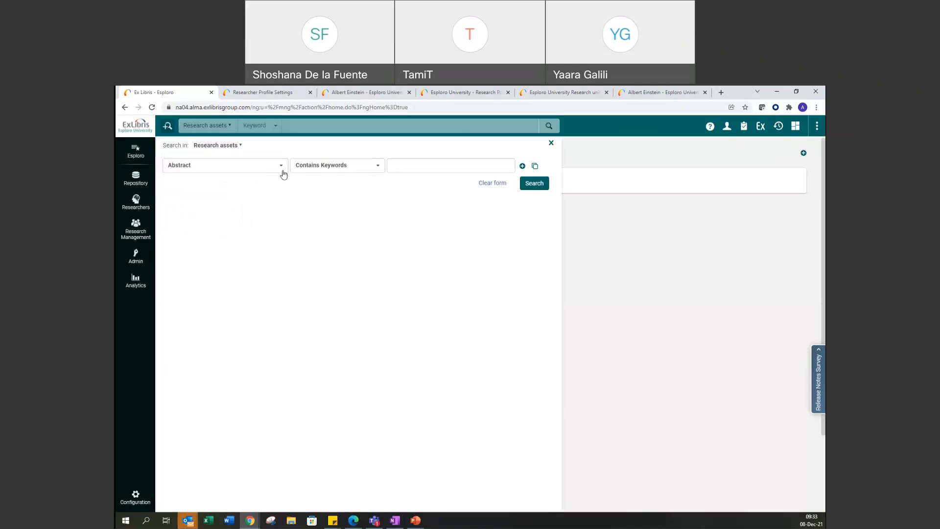
{"action": "left_click", "coordinate": [223, 165]}
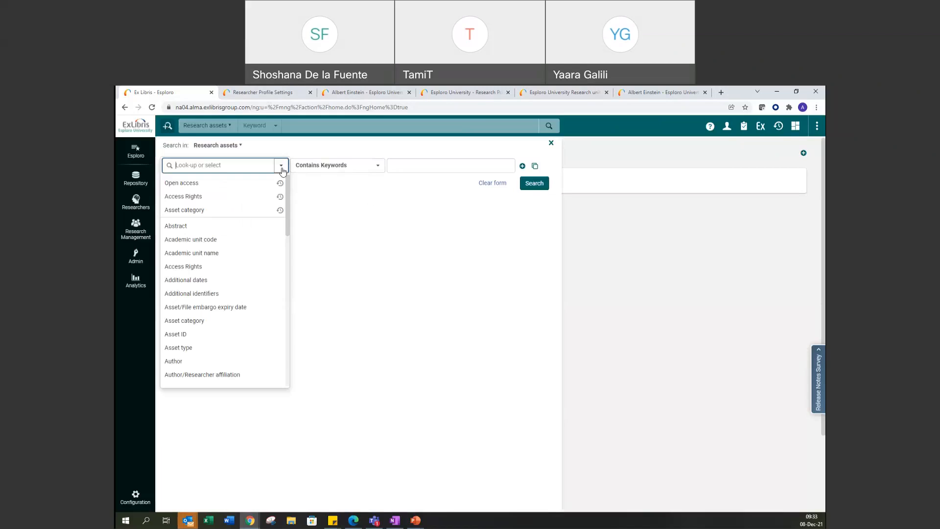
{"action": "mouse_move", "coordinate": [193, 196]}
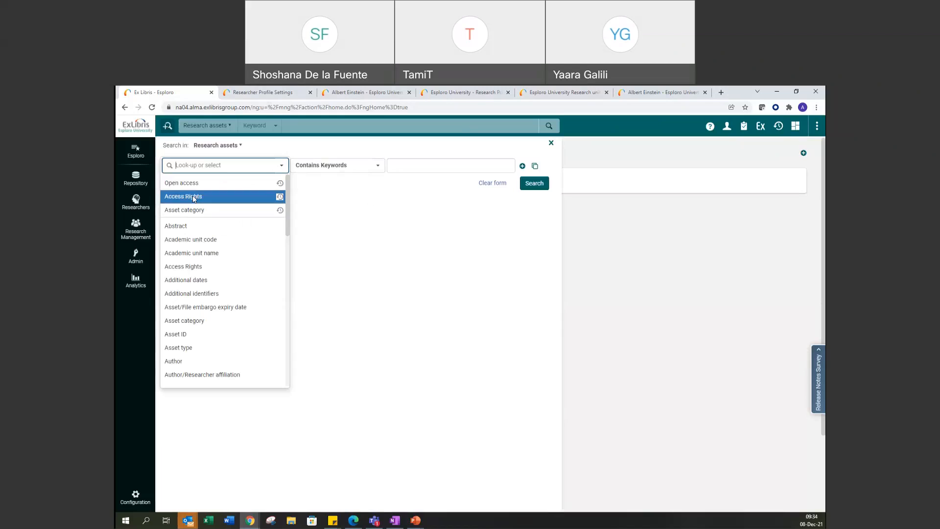
{"action": "left_click", "coordinate": [182, 196]}
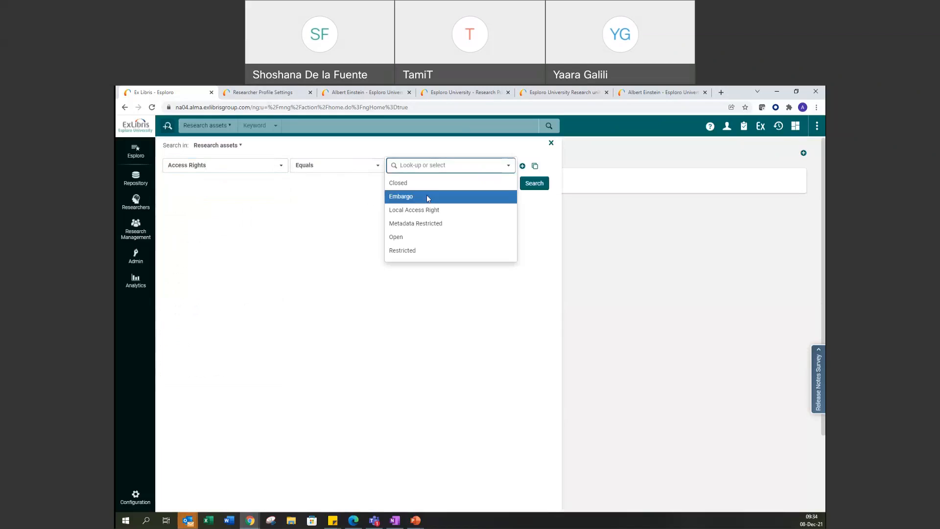
{"action": "left_click", "coordinate": [400, 196]}
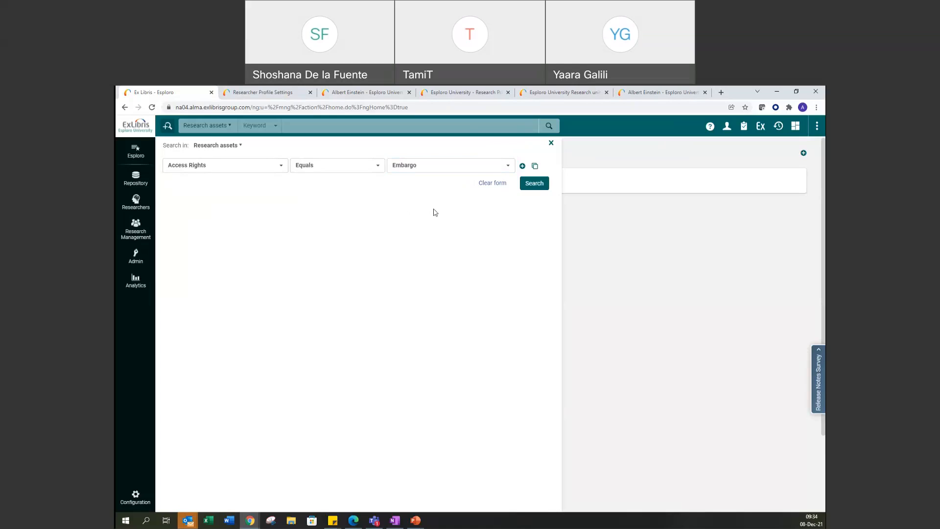
{"action": "mouse_move", "coordinate": [422, 217]}
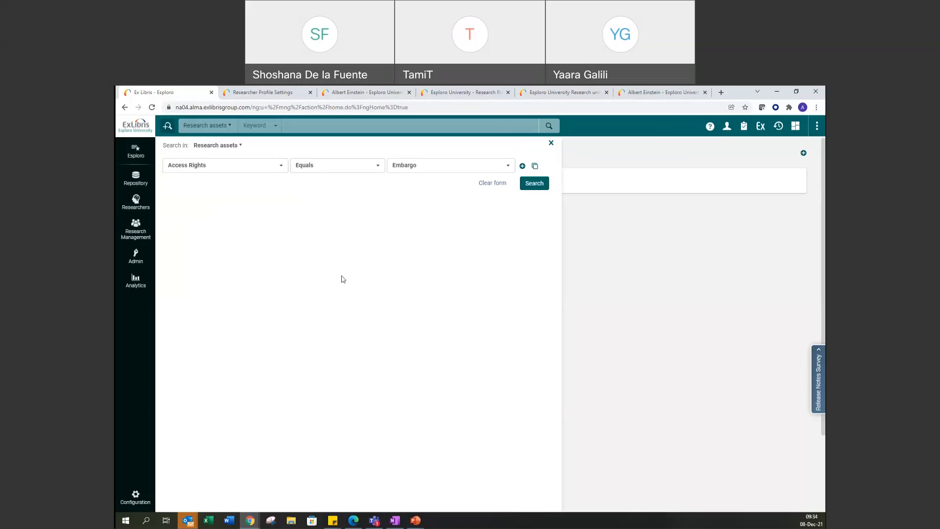
{"action": "mouse_move", "coordinate": [238, 148]}
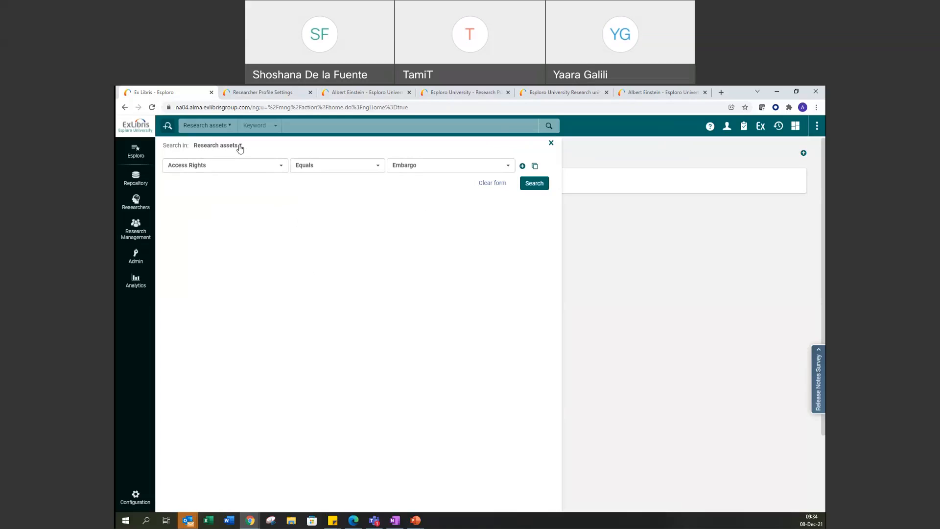
Add an Open access equals Yes condition and run the combined search
{"action": "left_click", "coordinate": [217, 145]}
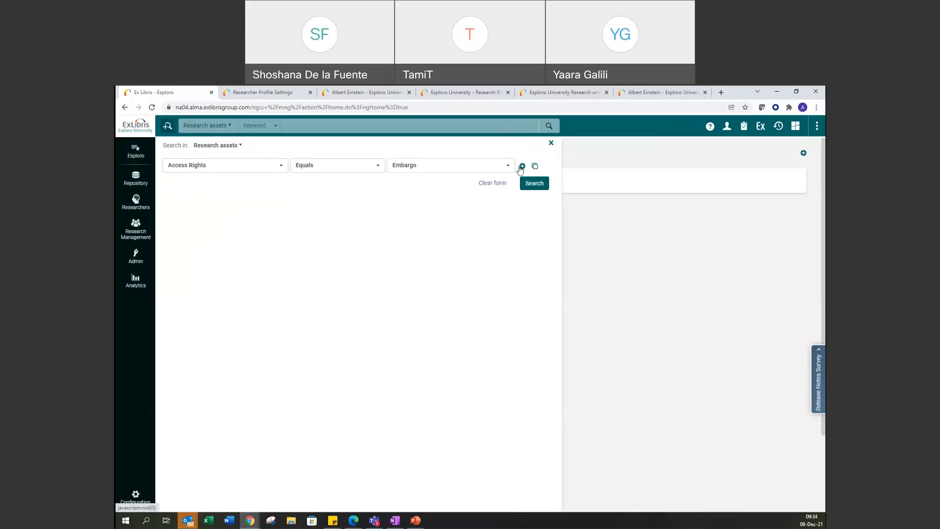
{"action": "left_click", "coordinate": [522, 166]}
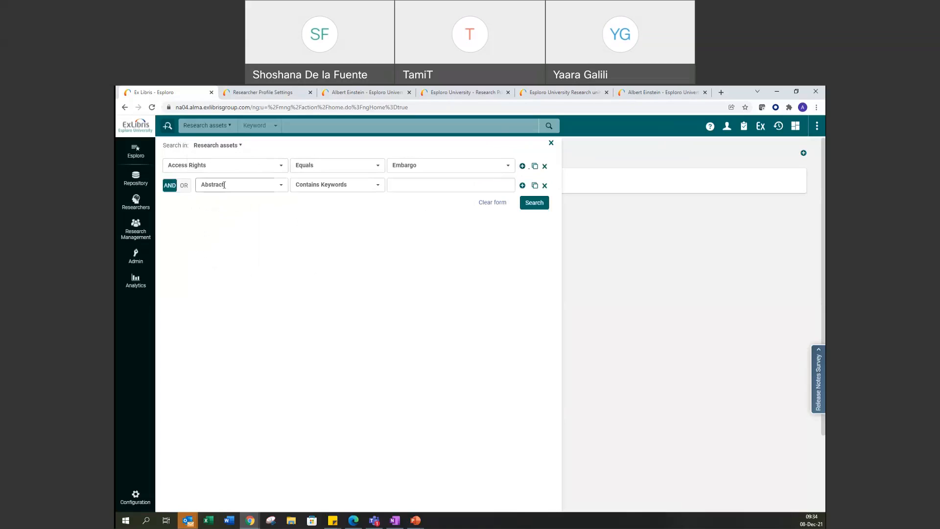
{"action": "left_click", "coordinate": [238, 184]}
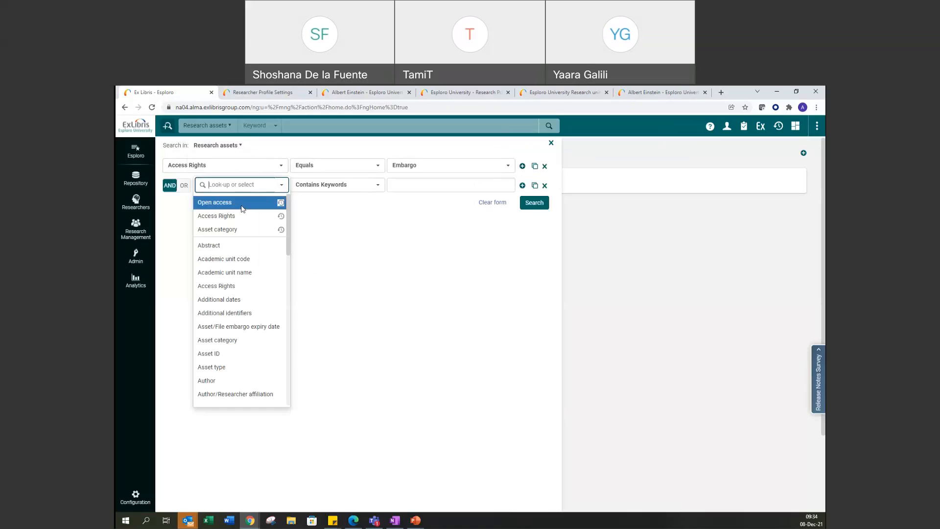
{"action": "left_click", "coordinate": [214, 202]}
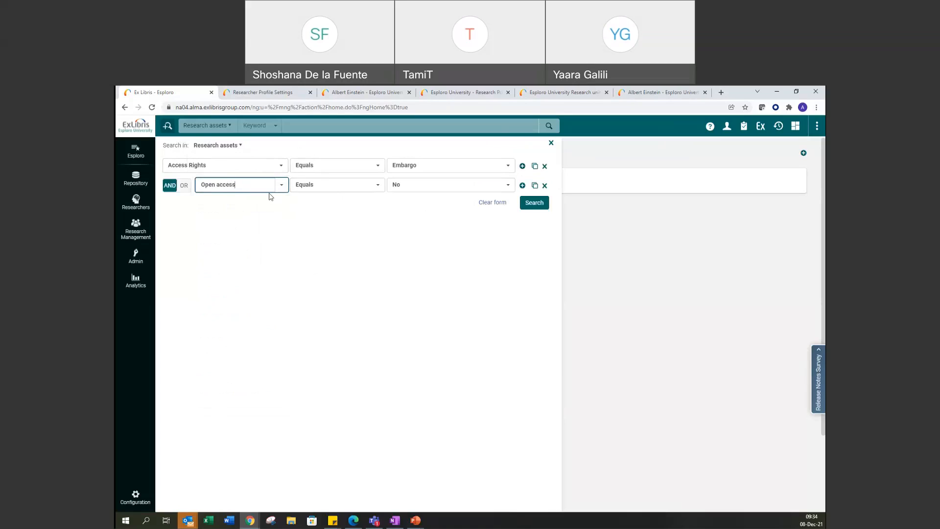
{"action": "mouse_move", "coordinate": [269, 205]}
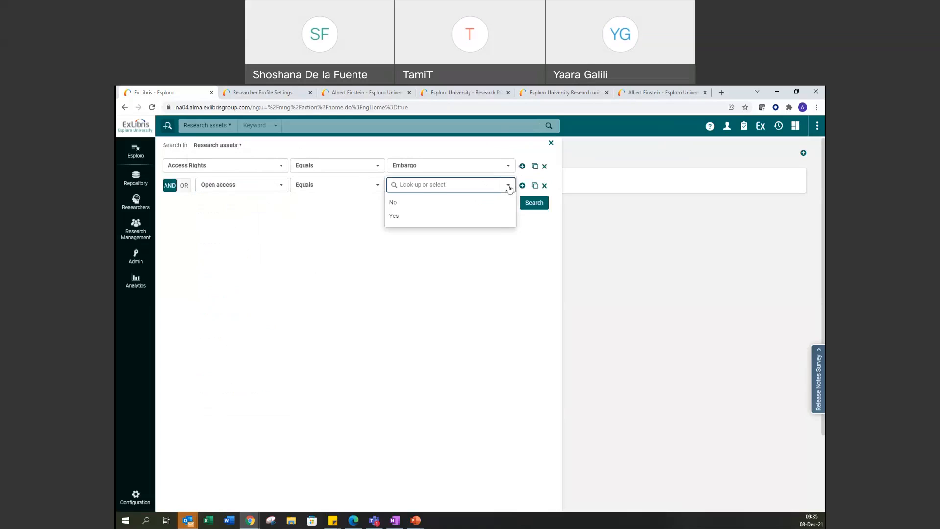
{"action": "left_click", "coordinate": [393, 215]}
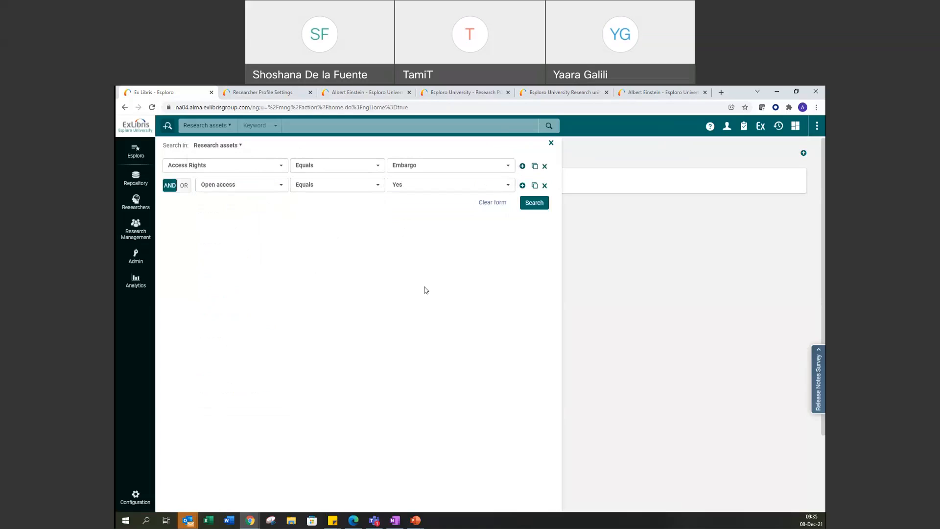
{"action": "mouse_move", "coordinate": [419, 154]}
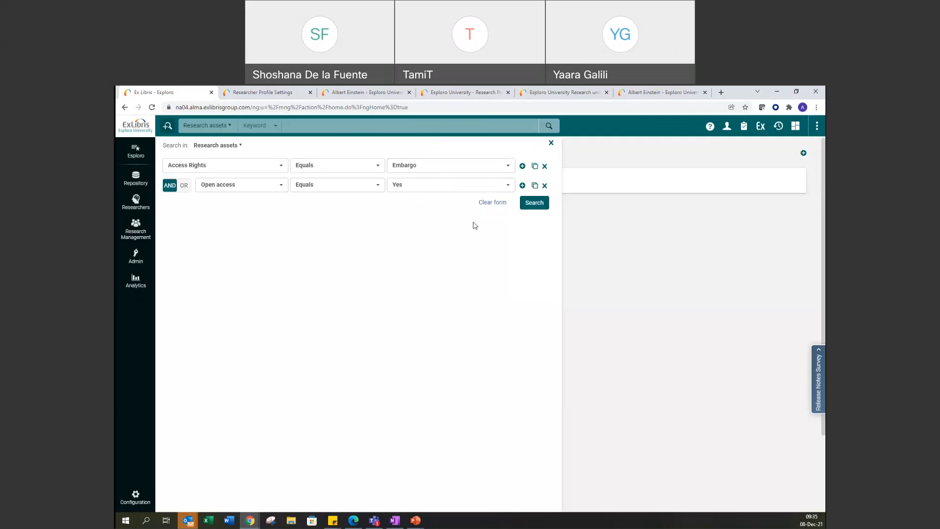
{"action": "left_click", "coordinate": [532, 203]}
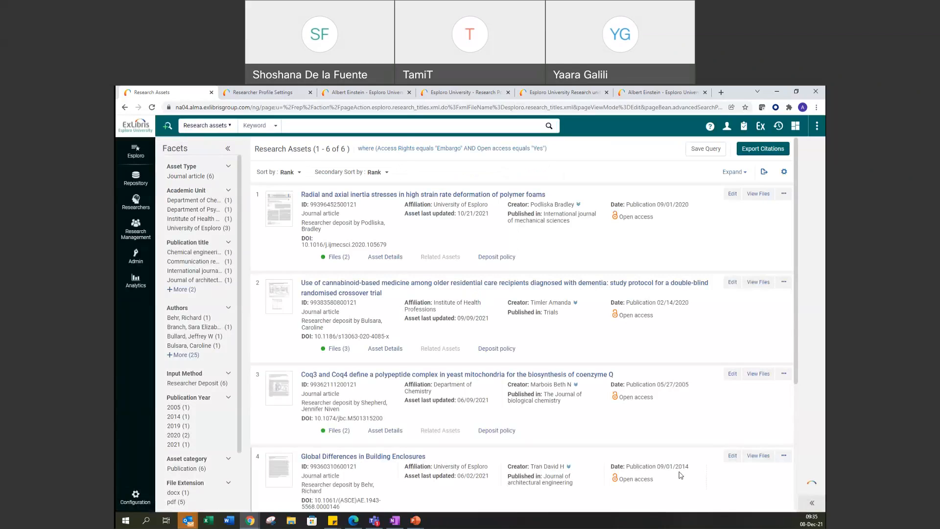
{"action": "mouse_move", "coordinate": [677, 432]}
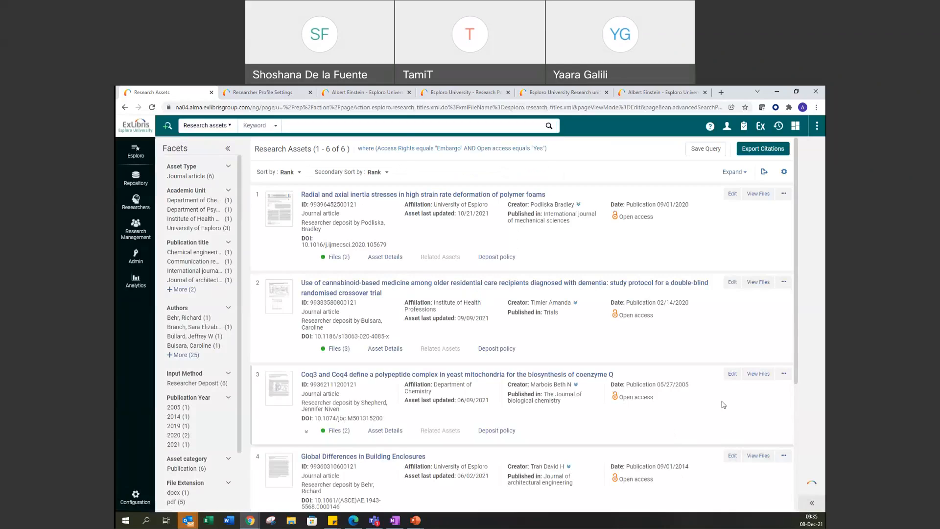
{"action": "mouse_move", "coordinate": [759, 322]}
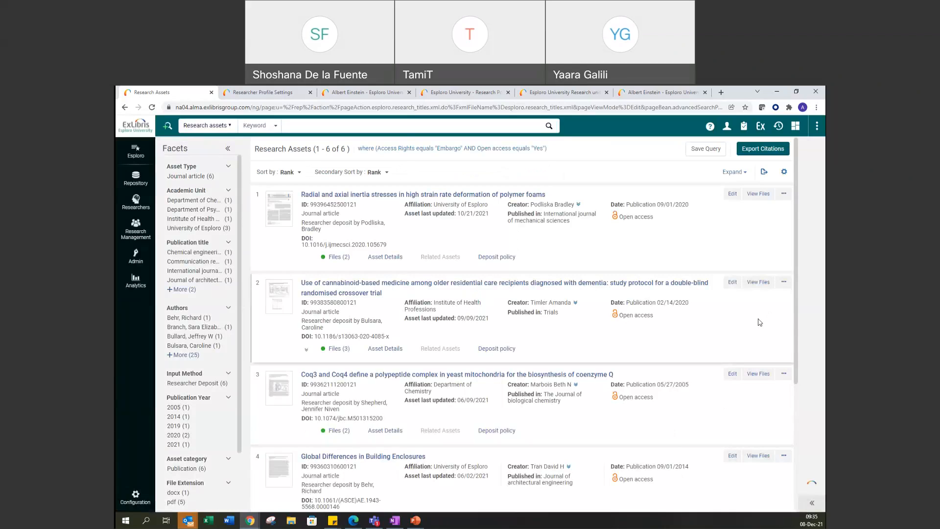
{"action": "mouse_move", "coordinate": [756, 340]}
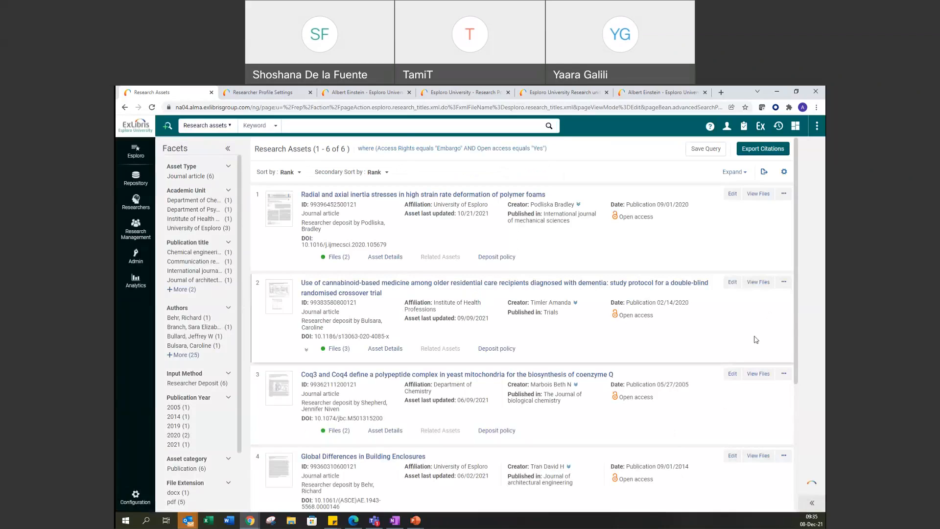
{"action": "mouse_move", "coordinate": [749, 317]}
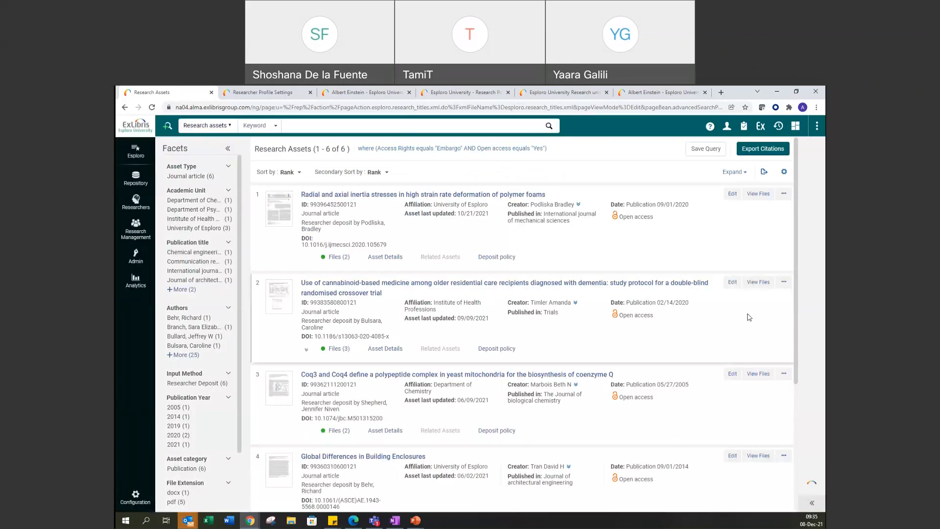
{"action": "mouse_move", "coordinate": [646, 409]}
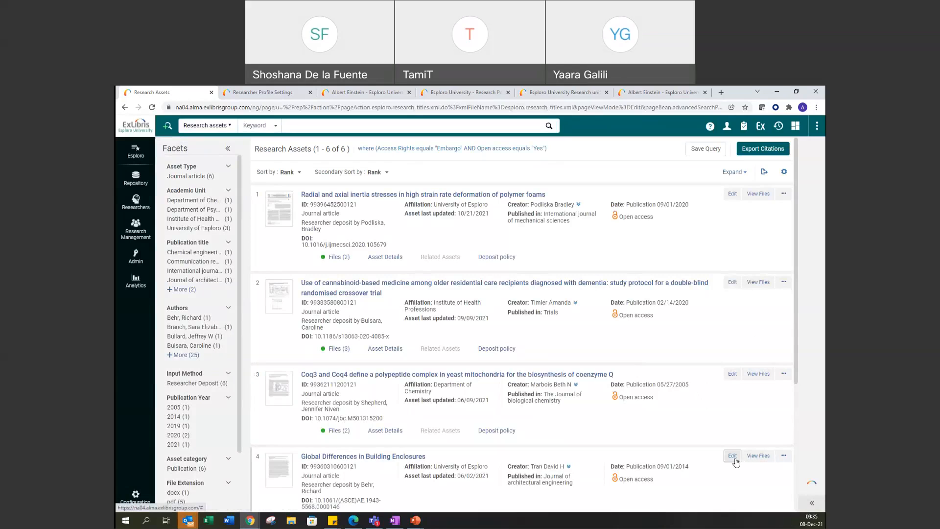
Edit Global Differences in Building Enclosures and open its embargoed PDF from Files
{"action": "left_click", "coordinate": [732, 456]}
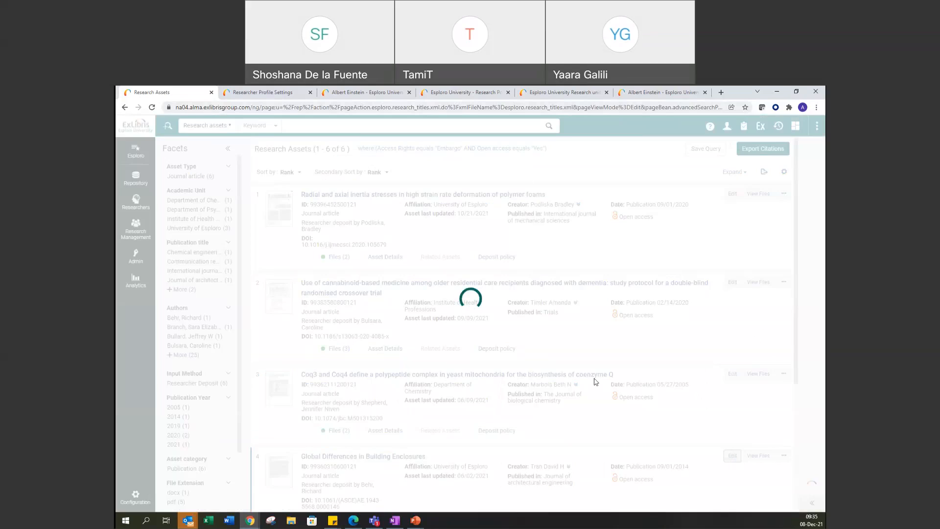
{"action": "mouse_move", "coordinate": [507, 473]}
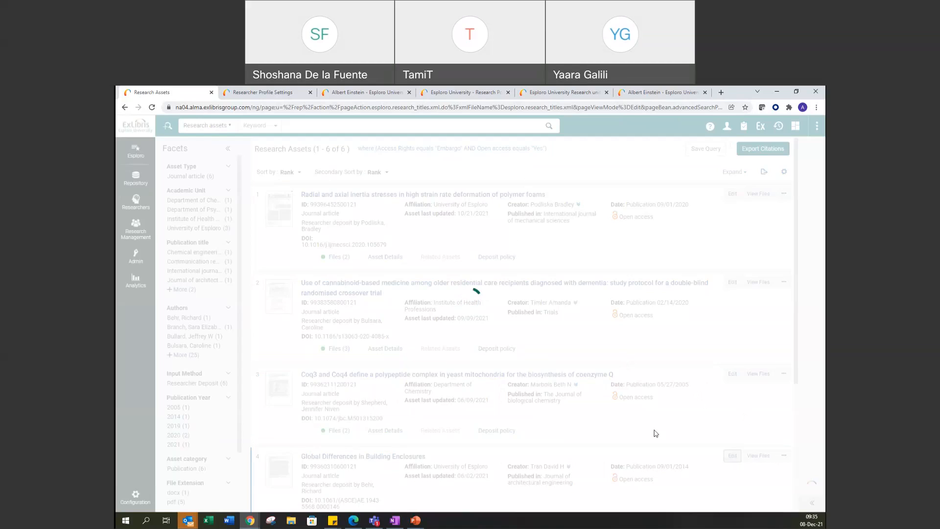
{"action": "mouse_move", "coordinate": [617, 420]}
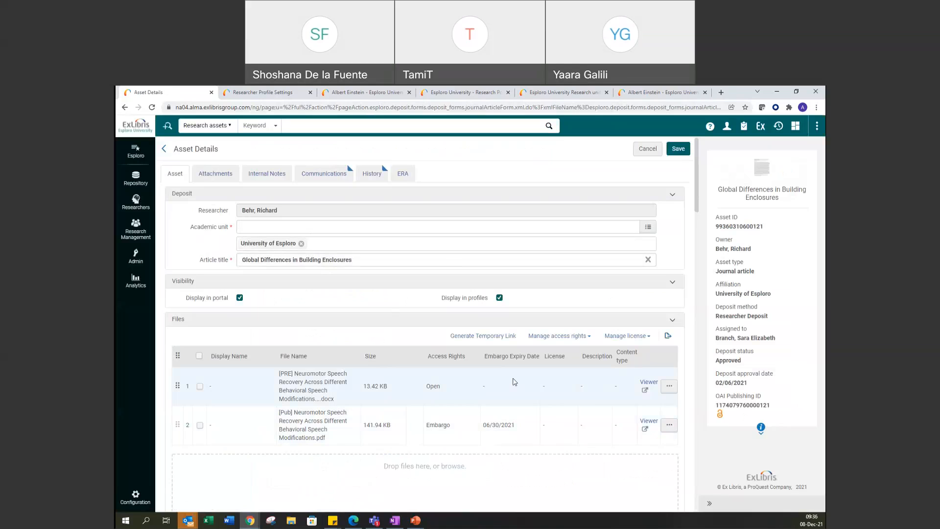
{"action": "scroll", "scroll_direction": "down", "scroll_amount": 3}
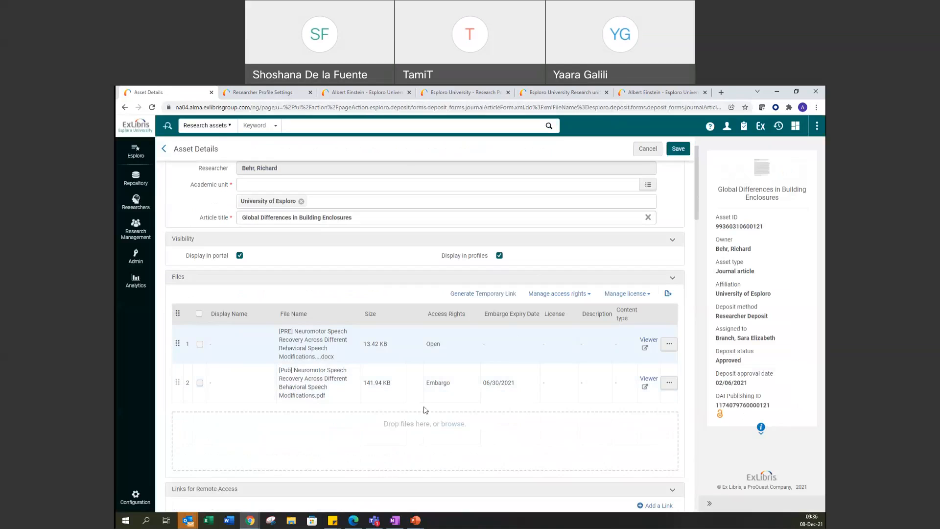
{"action": "mouse_move", "coordinate": [451, 350]}
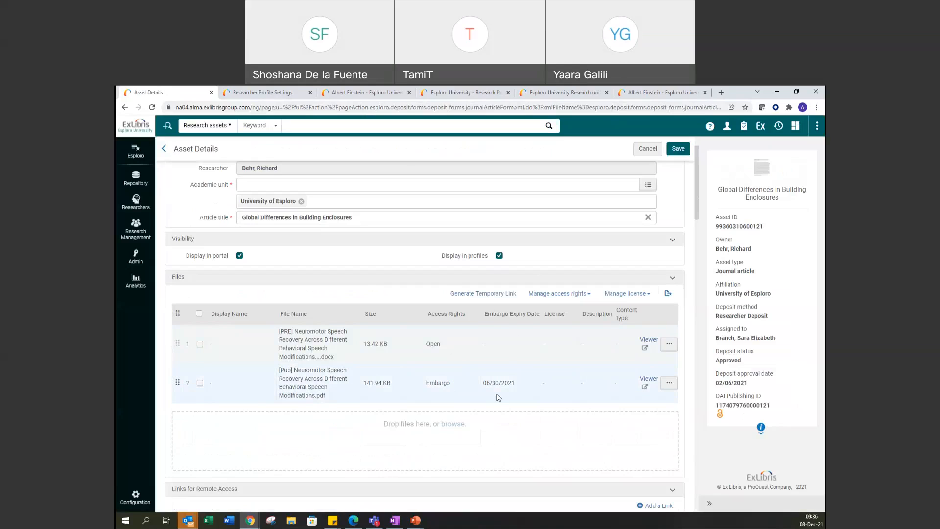
{"action": "left_click", "coordinate": [498, 382]}
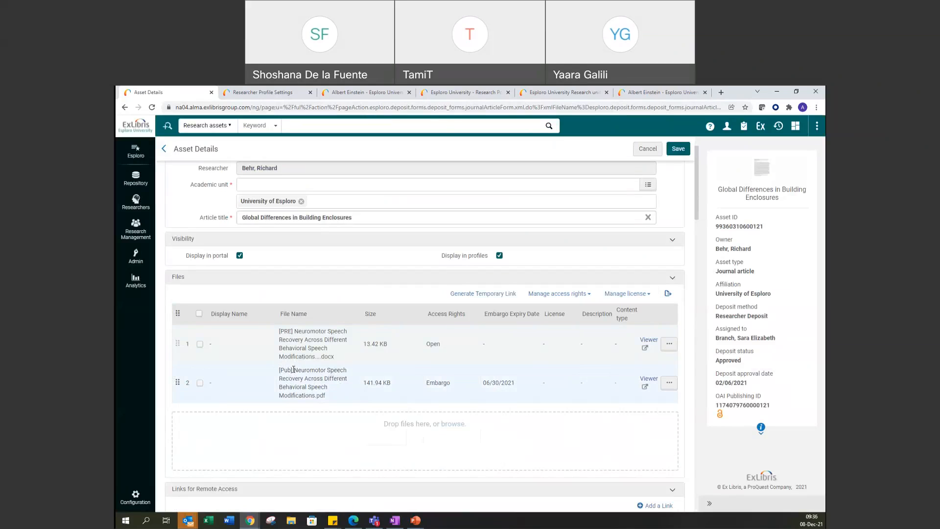
{"action": "mouse_move", "coordinate": [377, 383]}
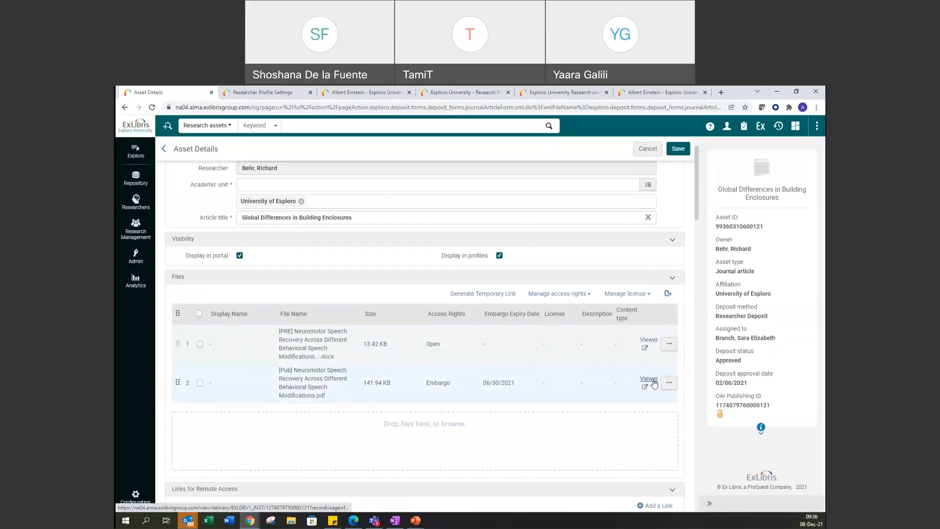
{"action": "left_click", "coordinate": [649, 379]}
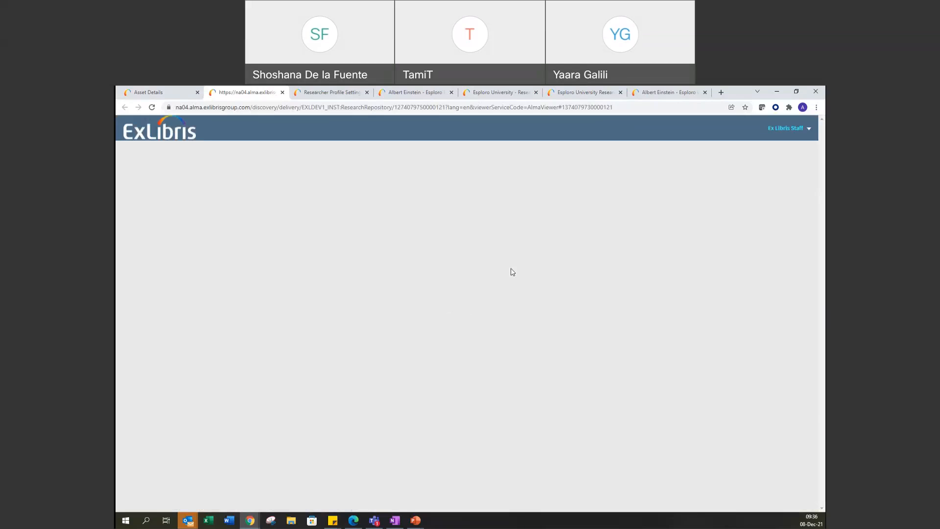
{"action": "mouse_move", "coordinate": [580, 162]}
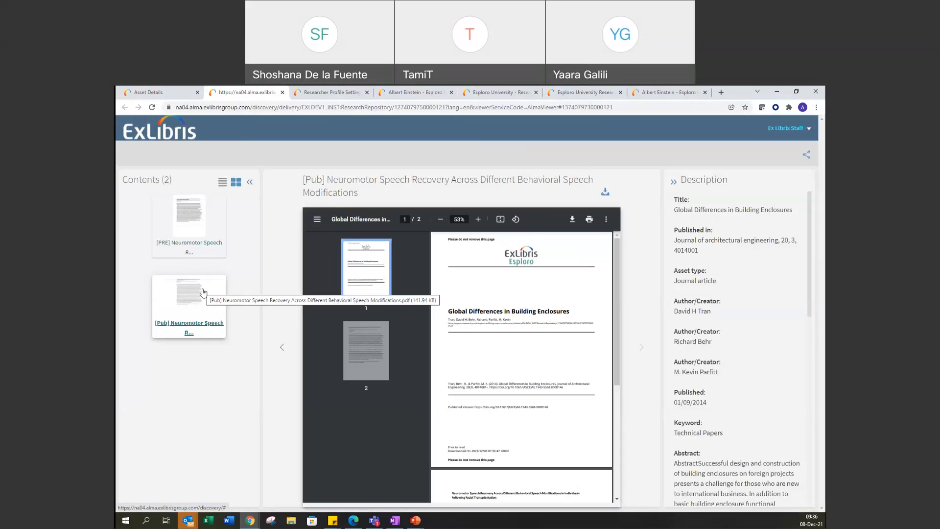
{"action": "mouse_move", "coordinate": [504, 399]}
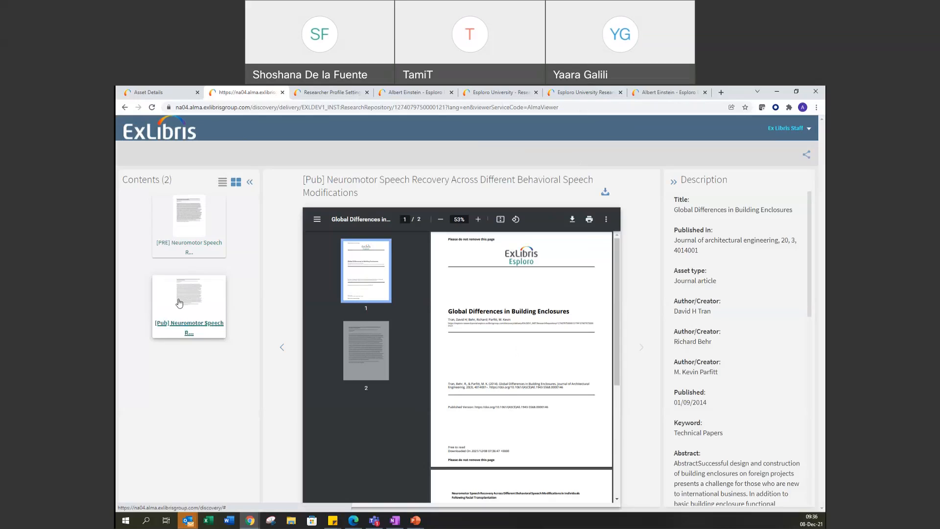
{"action": "mouse_move", "coordinate": [176, 332]}
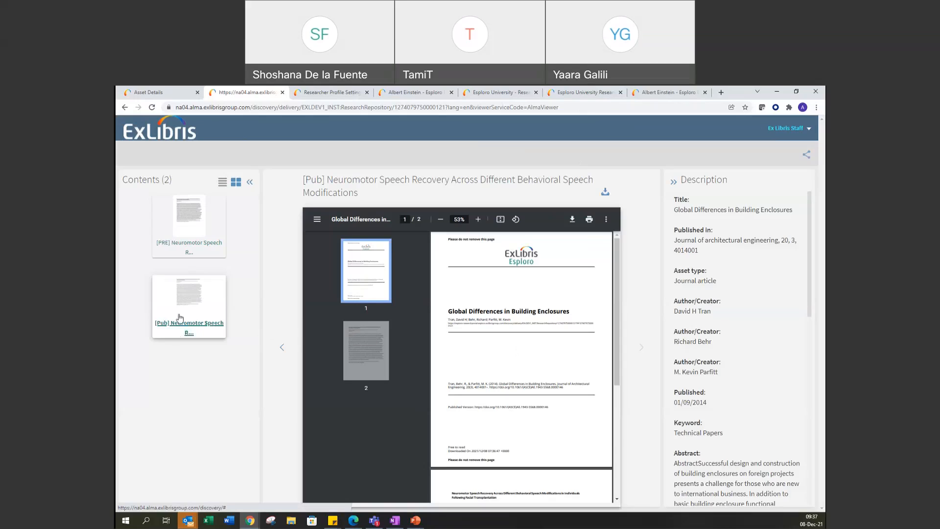
{"action": "mouse_move", "coordinate": [179, 299]}
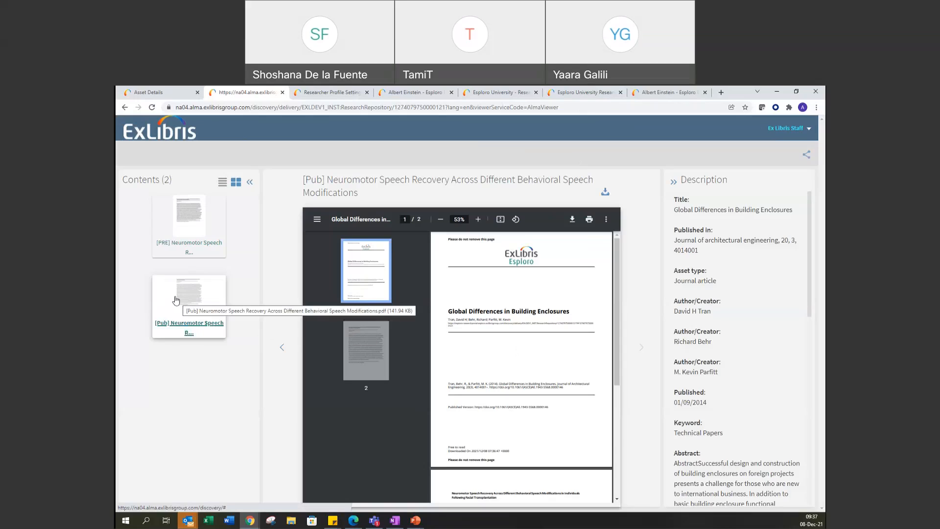
{"action": "mouse_move", "coordinate": [421, 389]}
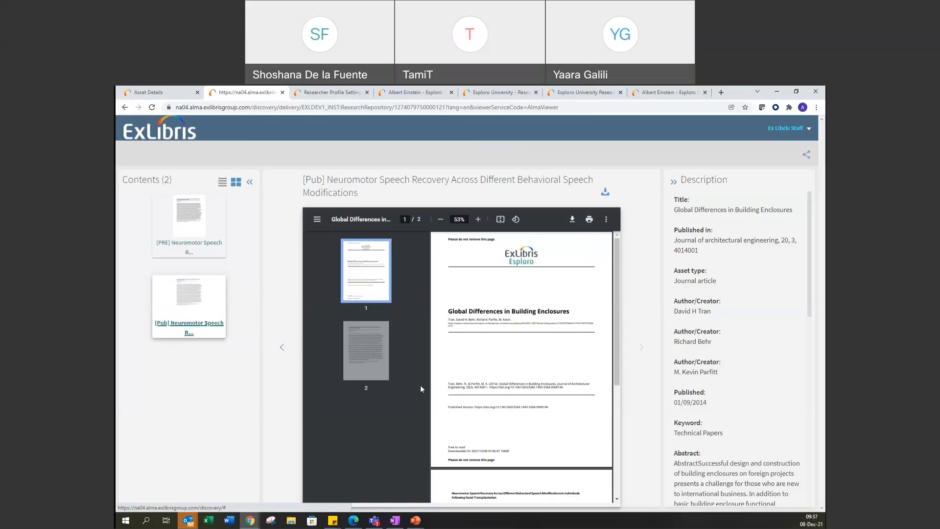
{"action": "mouse_move", "coordinate": [436, 361]}
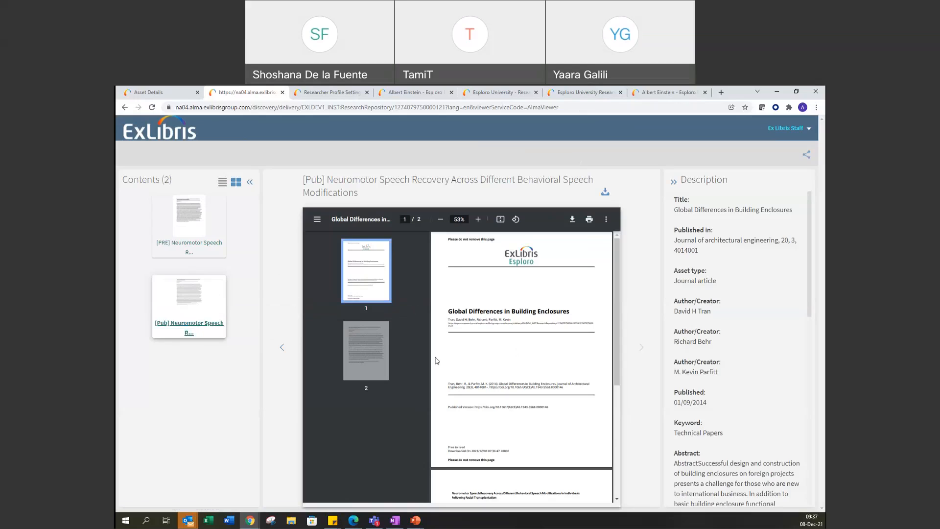
{"action": "mouse_move", "coordinate": [762, 333]}
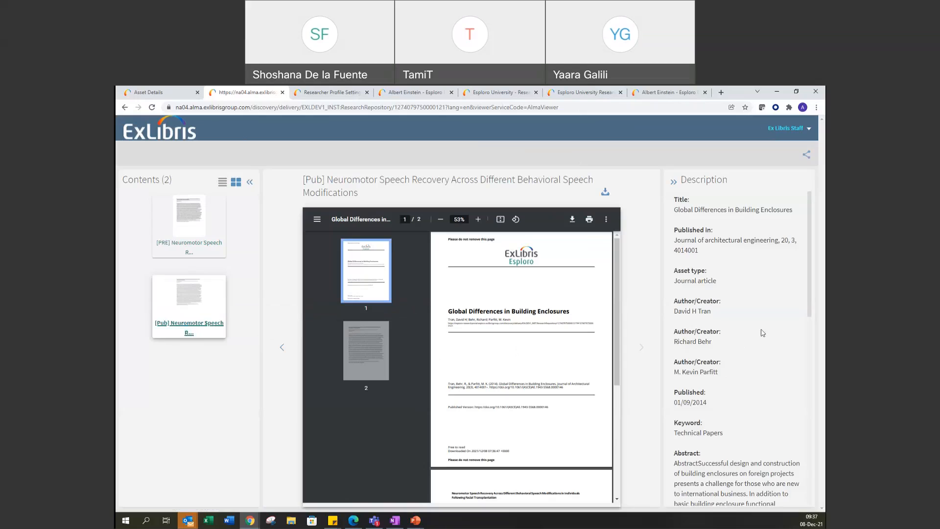
Collapse the Description pane and zoom the PDF from 53% to 80%
{"action": "scroll", "scroll_direction": "down", "scroll_amount": 3}
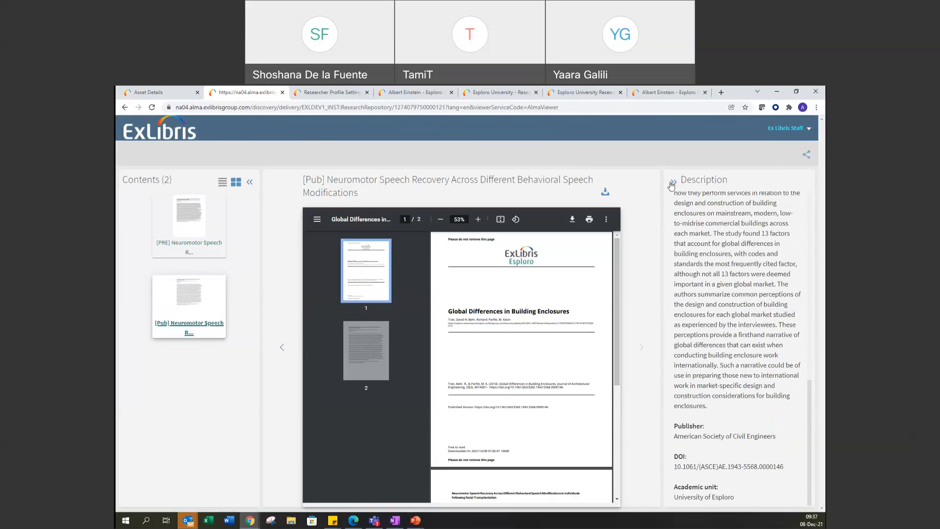
{"action": "left_click", "coordinate": [671, 184]}
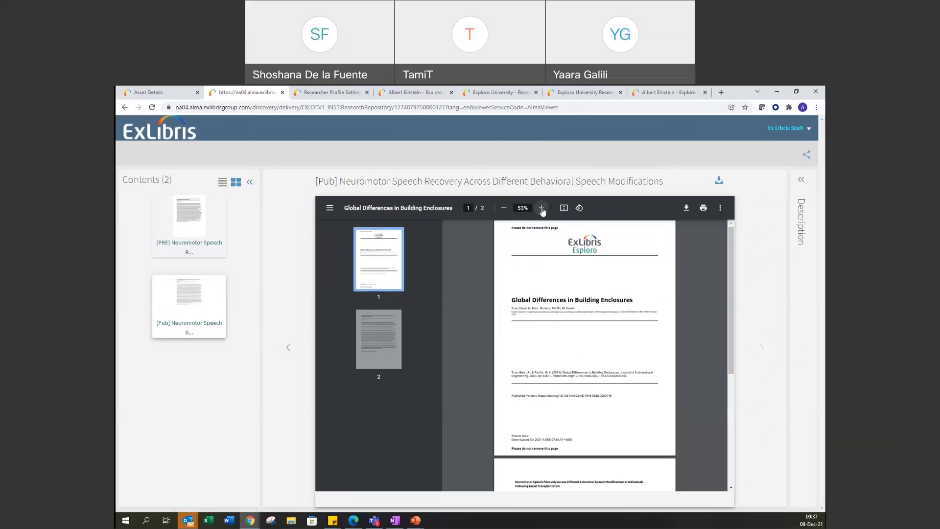
{"action": "left_click", "coordinate": [540, 208]}
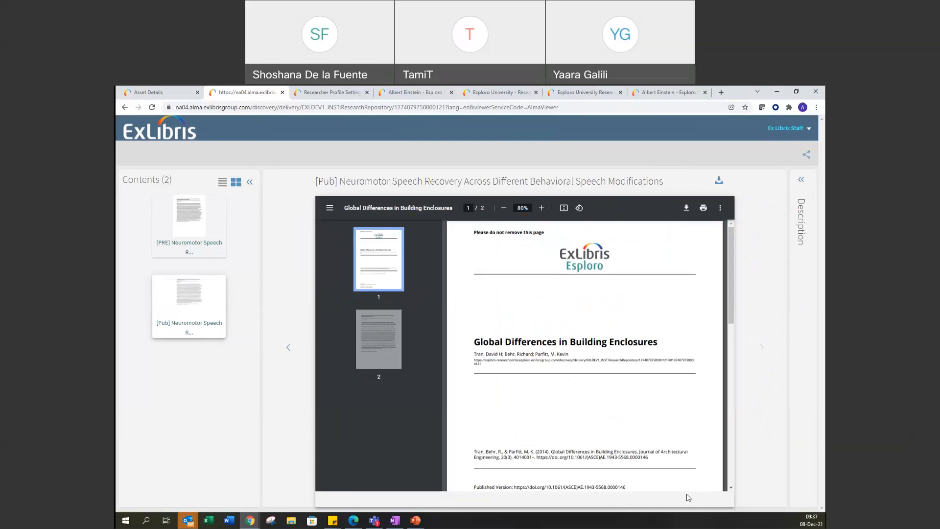
{"action": "mouse_move", "coordinate": [698, 483]}
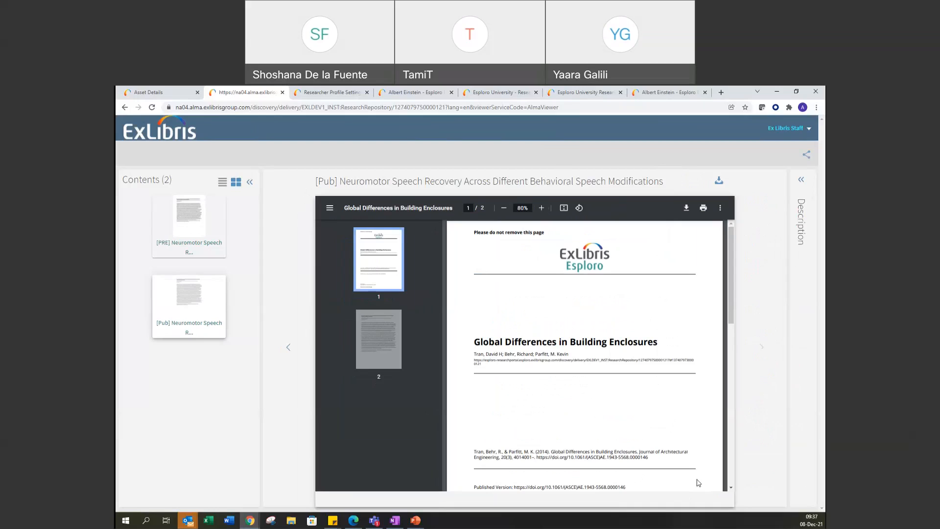
{"action": "mouse_move", "coordinate": [667, 204]}
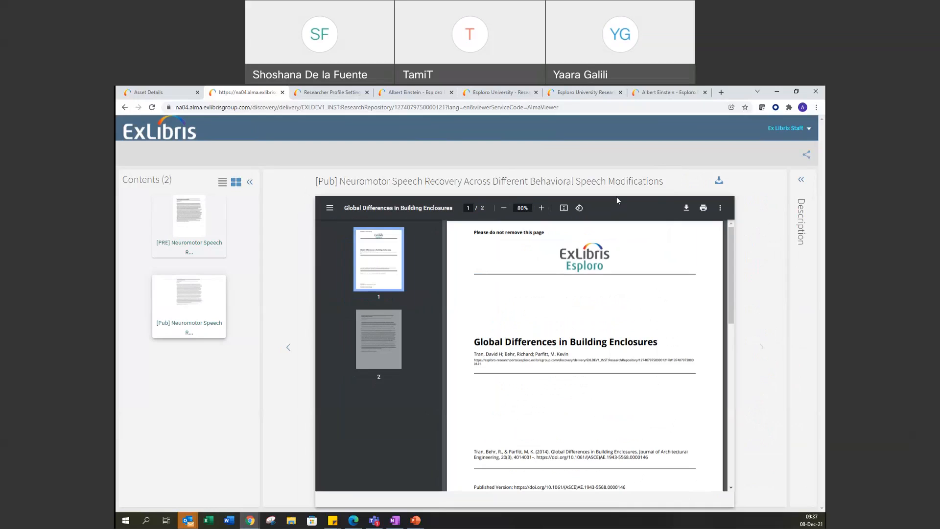
{"action": "mouse_move", "coordinate": [633, 223]}
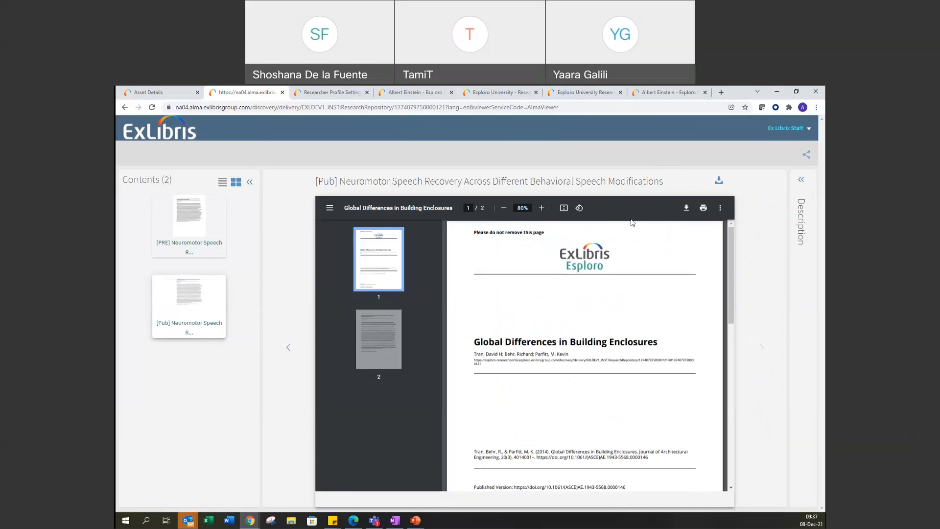
{"action": "mouse_move", "coordinate": [397, 173]}
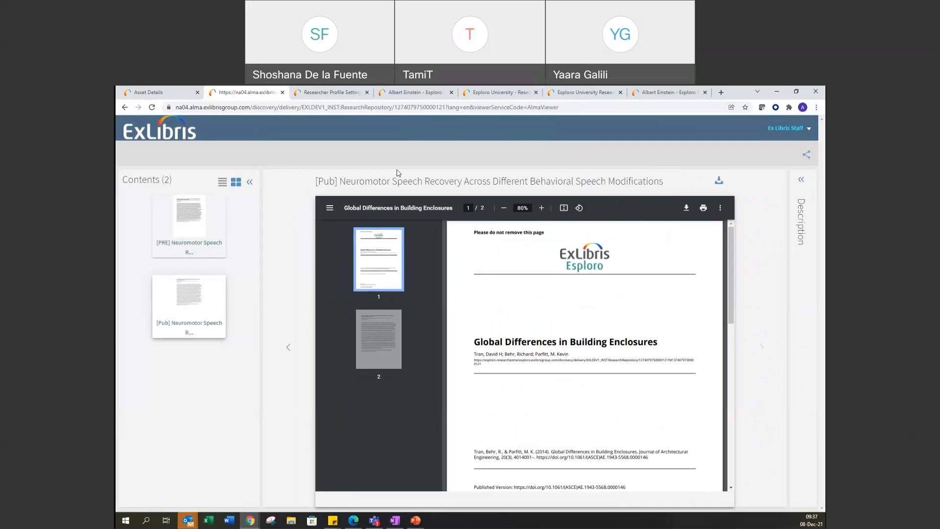
{"action": "mouse_move", "coordinate": [249, 505]}
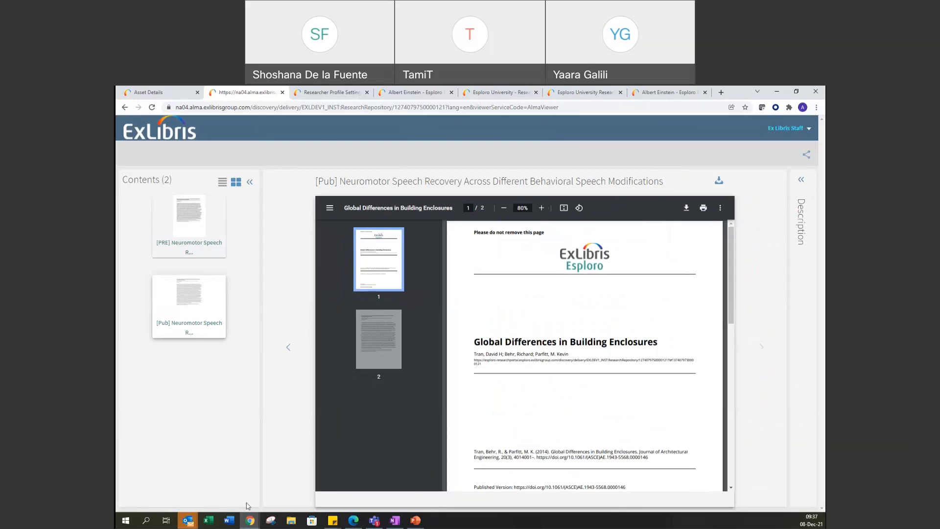
{"action": "mouse_move", "coordinate": [207, 520]}
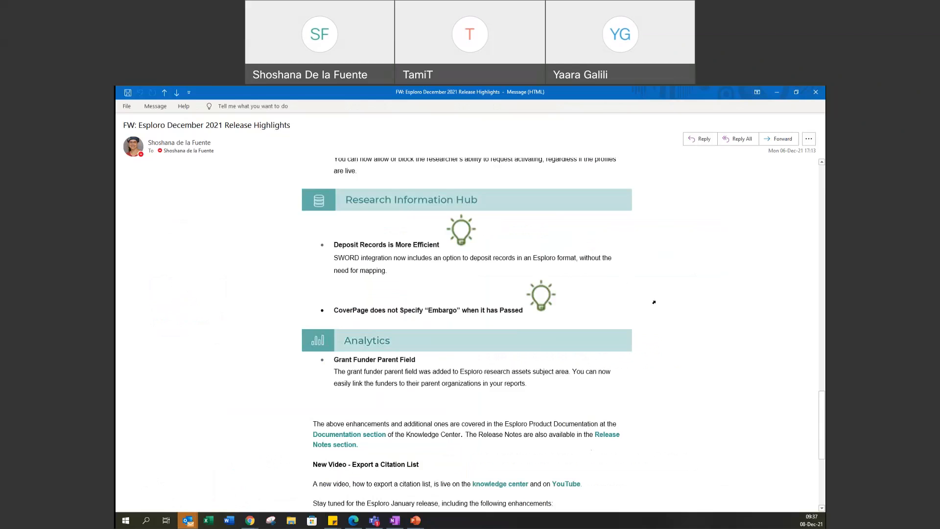
{"action": "mouse_move", "coordinate": [637, 283]}
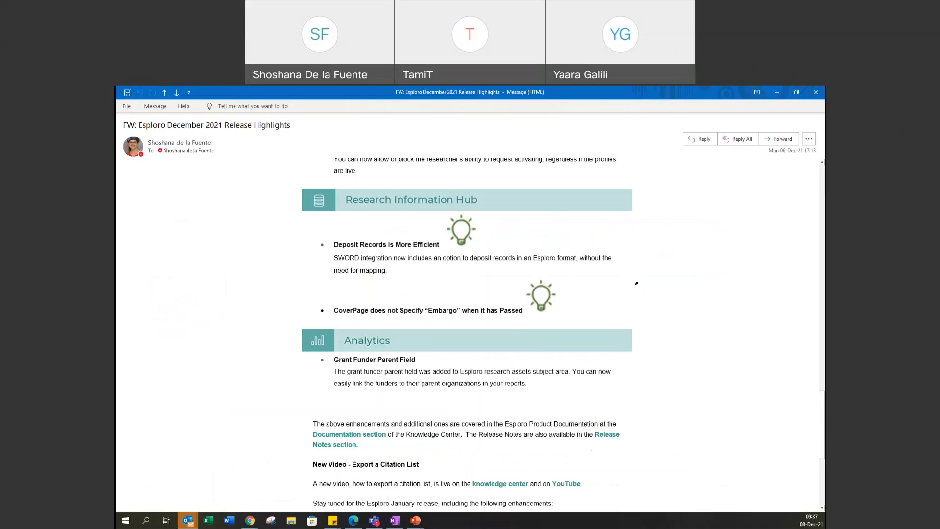
{"action": "mouse_move", "coordinate": [668, 240]}
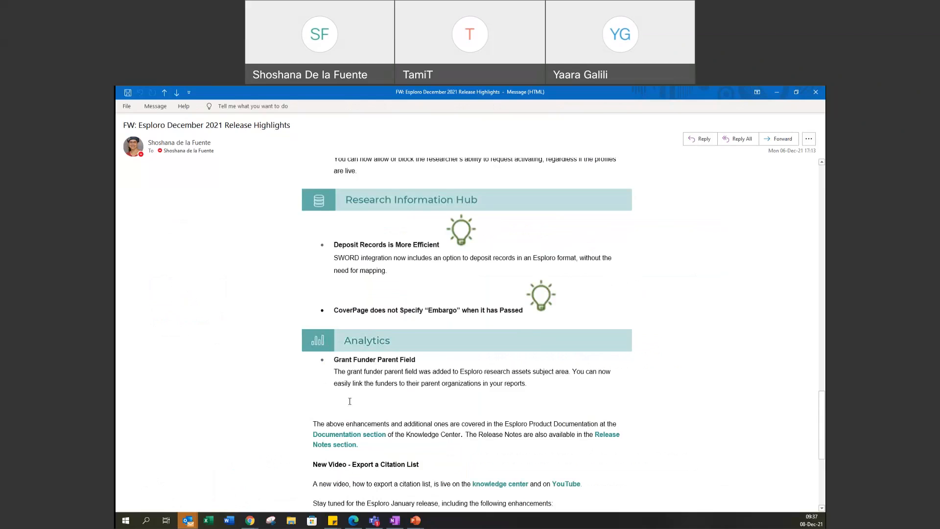
{"action": "mouse_move", "coordinate": [431, 525]}
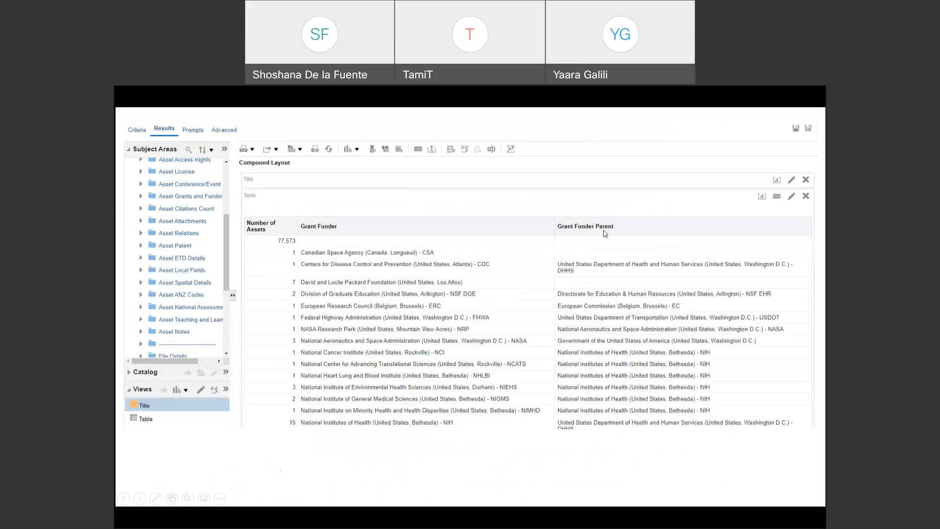
{"action": "mouse_move", "coordinate": [571, 219]}
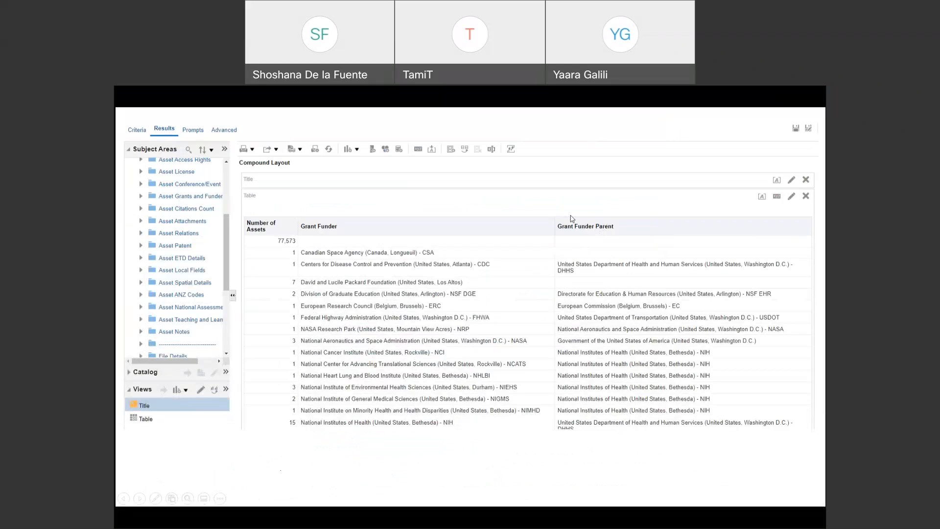
{"action": "mouse_move", "coordinate": [453, 221]}
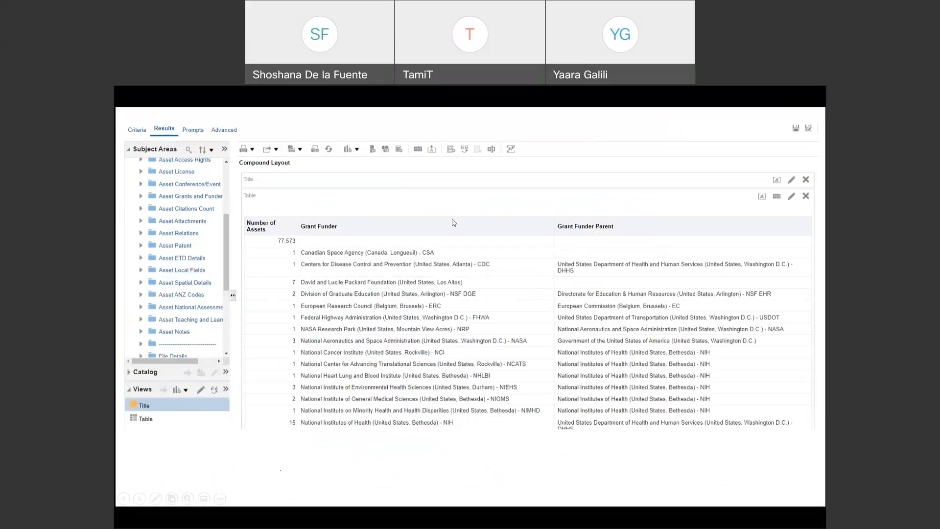
{"action": "mouse_move", "coordinate": [552, 333]}
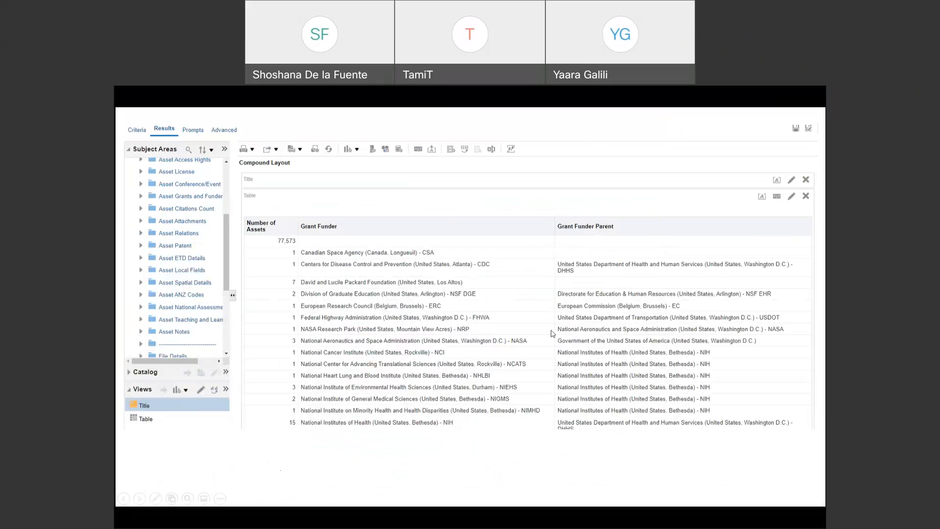
{"action": "mouse_move", "coordinate": [580, 237]}
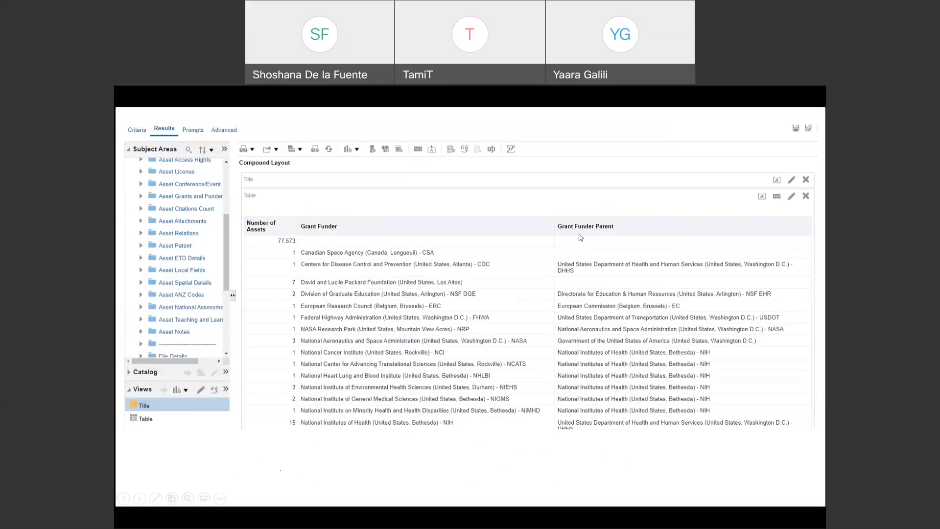
{"action": "mouse_move", "coordinate": [534, 366]}
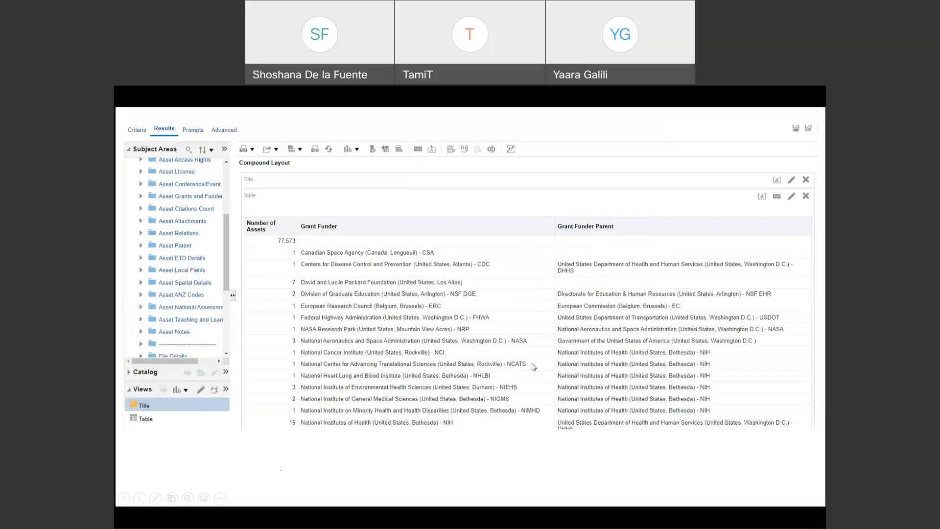
{"action": "mouse_move", "coordinate": [332, 371]}
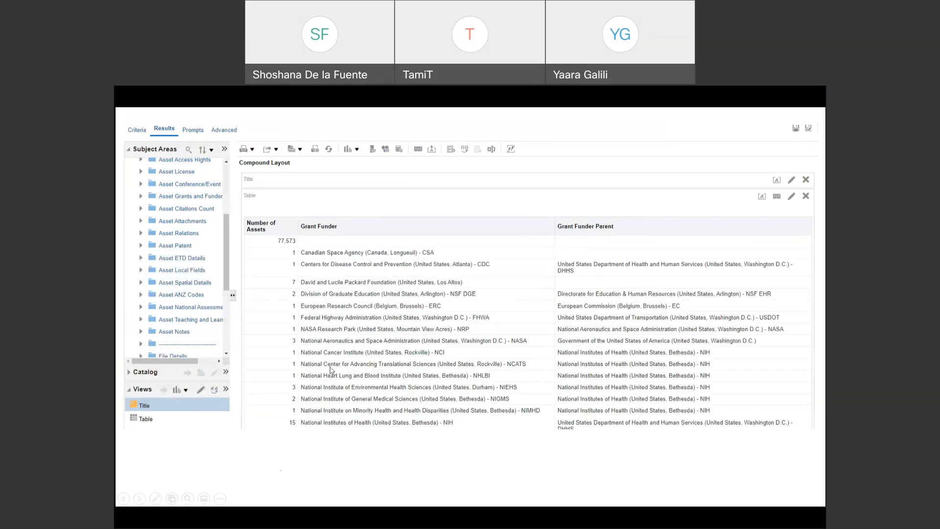
{"action": "mouse_move", "coordinate": [363, 357]}
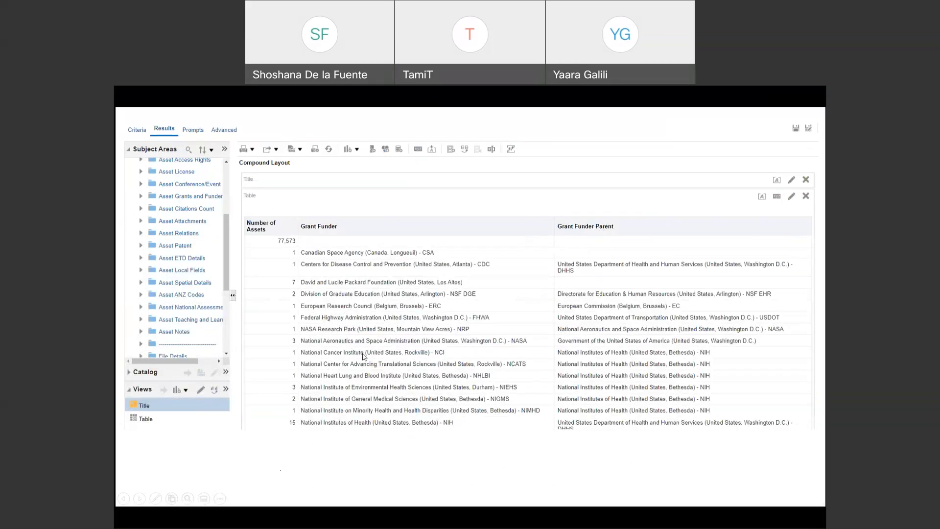
{"action": "mouse_move", "coordinate": [387, 387]}
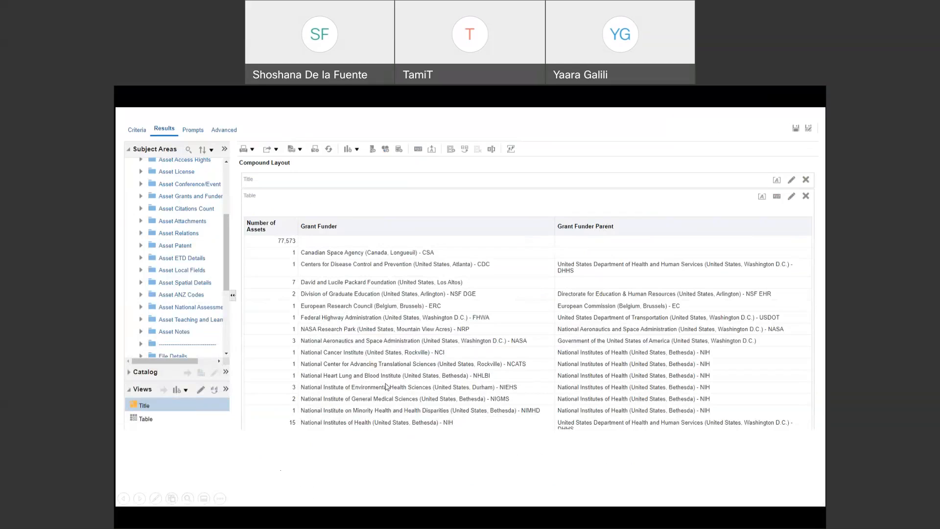
{"action": "mouse_move", "coordinate": [412, 380]}
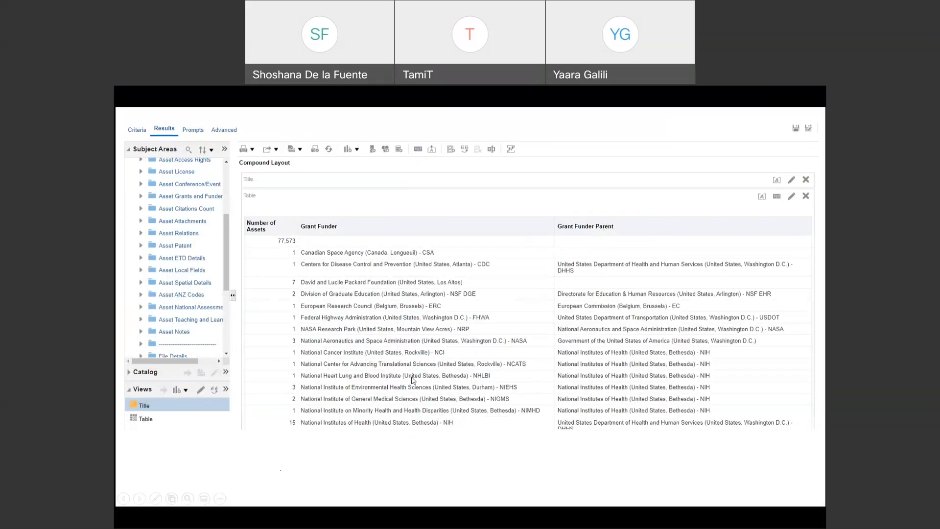
{"action": "mouse_move", "coordinate": [420, 408]}
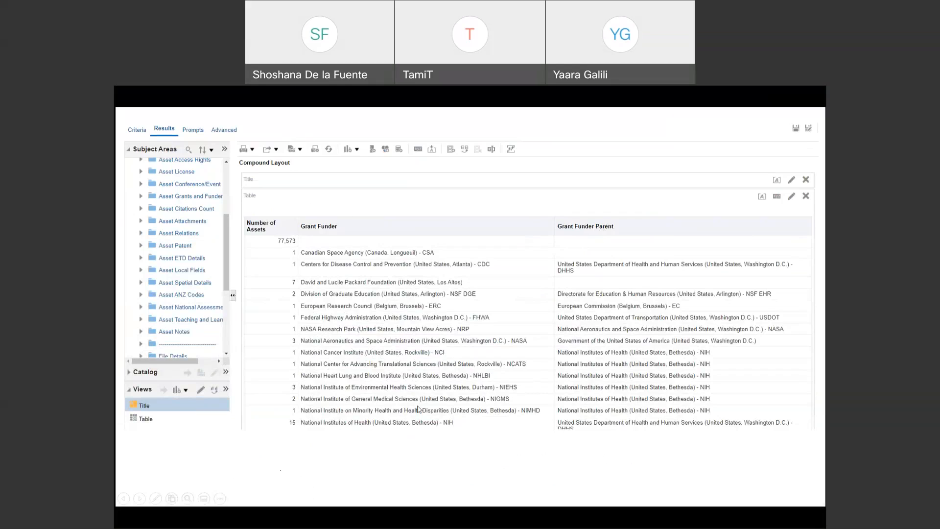
{"action": "mouse_move", "coordinate": [417, 403]}
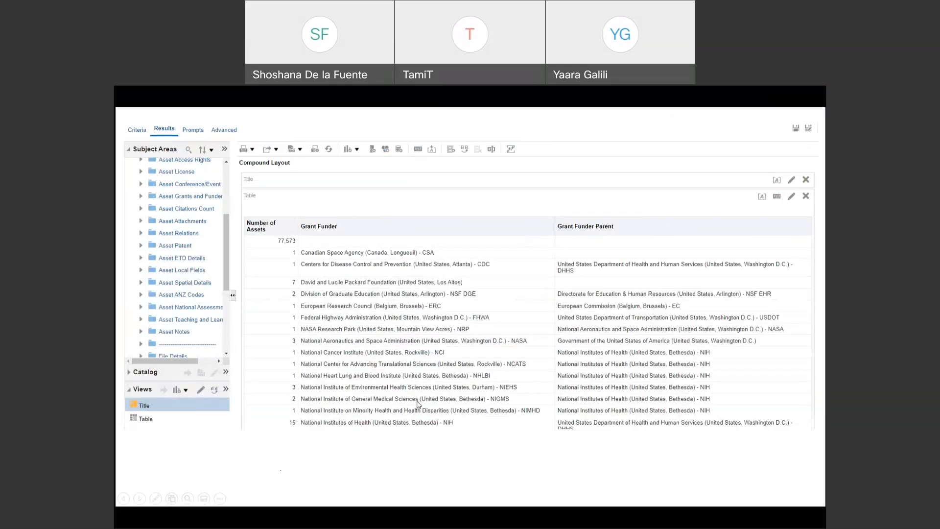
{"action": "mouse_move", "coordinate": [694, 359]}
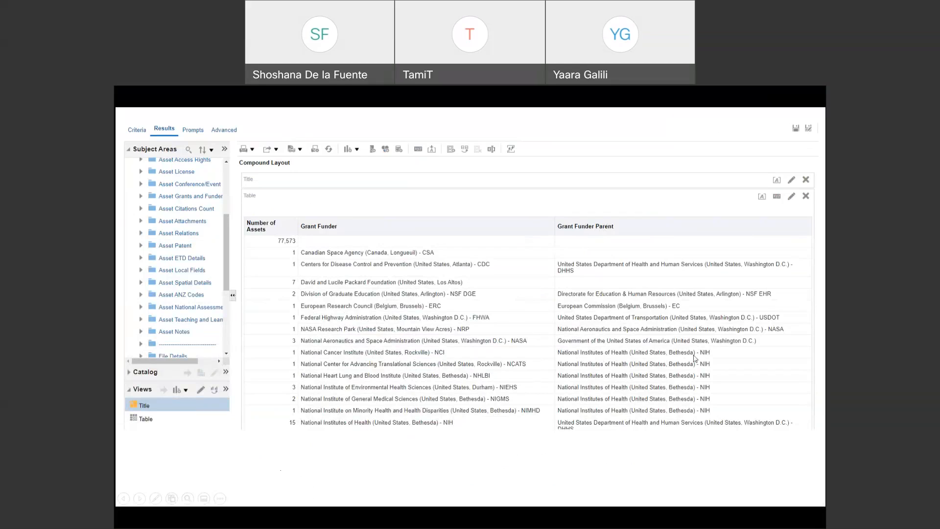
{"action": "mouse_move", "coordinate": [588, 363]}
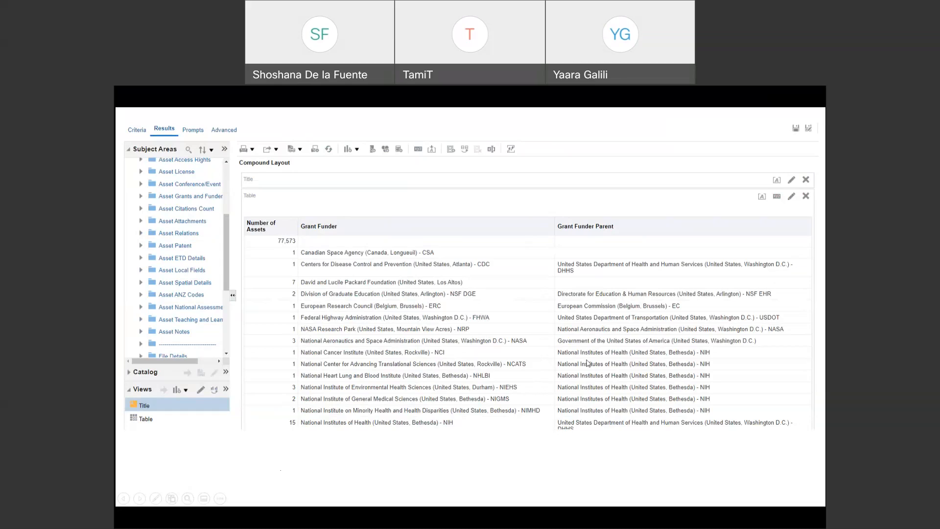
{"action": "mouse_move", "coordinate": [612, 418]}
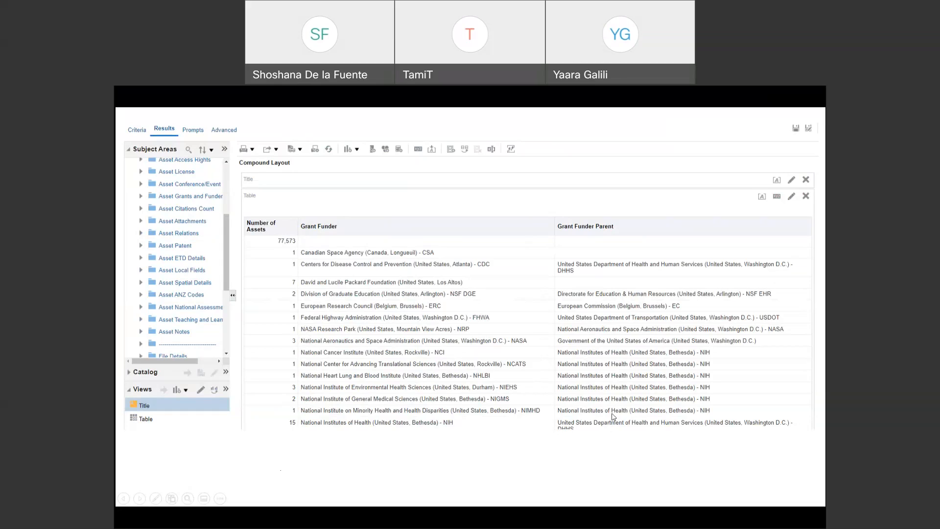
{"action": "mouse_move", "coordinate": [612, 418]}
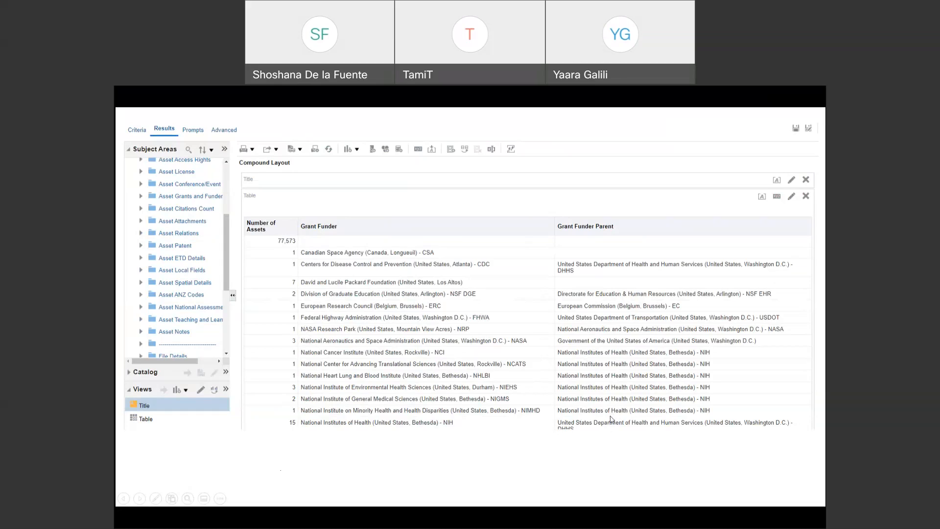
{"action": "mouse_move", "coordinate": [467, 415]}
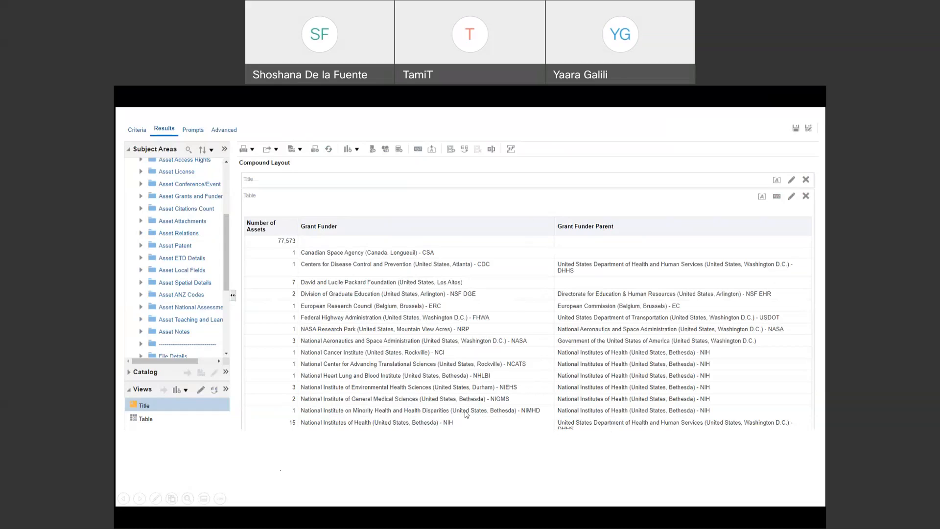
{"action": "mouse_move", "coordinate": [347, 425]}
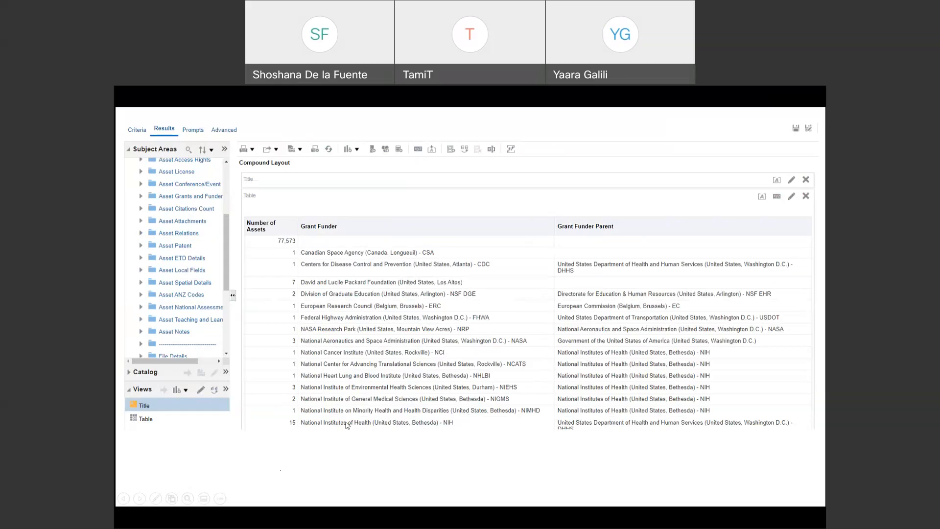
{"action": "mouse_move", "coordinate": [341, 220]}
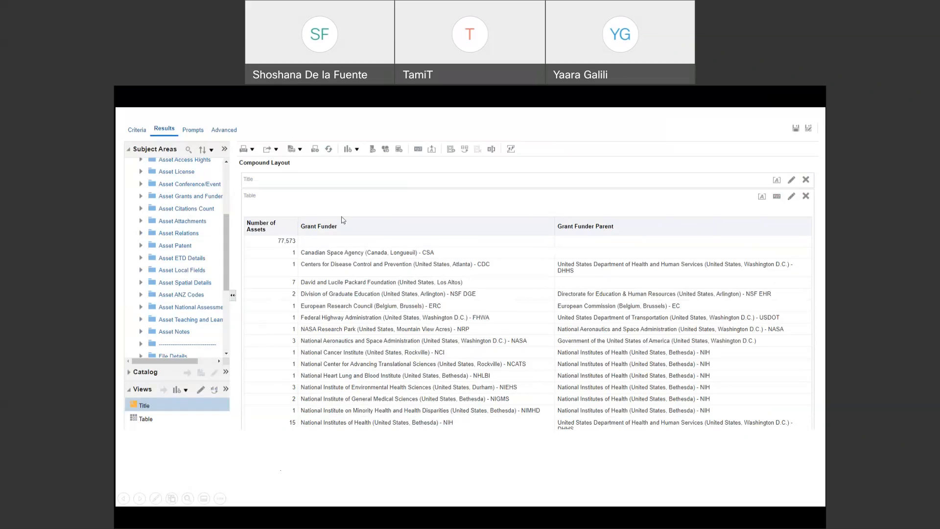
{"action": "mouse_move", "coordinate": [325, 209]}
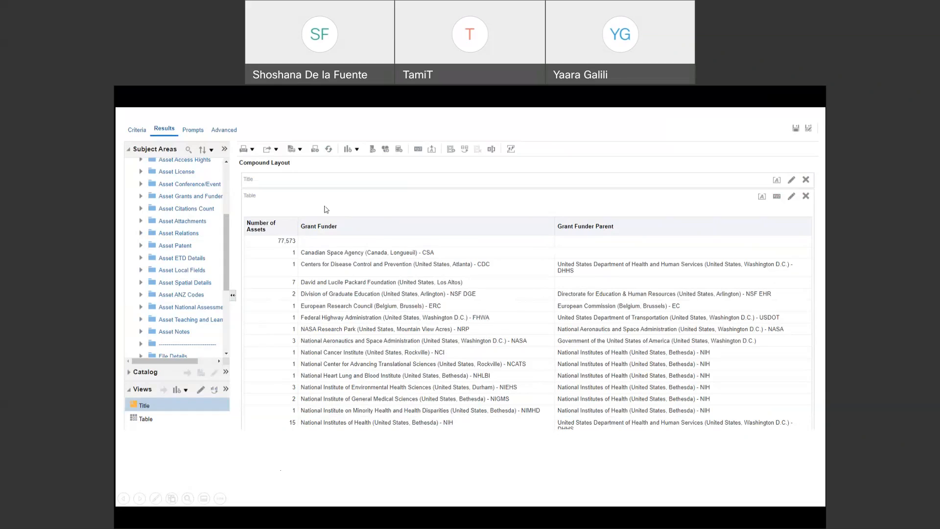
{"action": "mouse_move", "coordinate": [435, 392]}
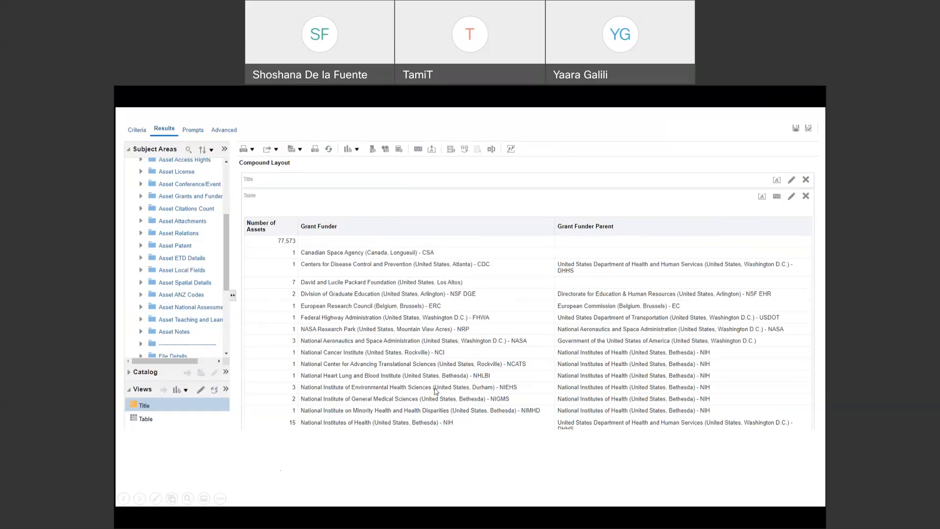
{"action": "mouse_move", "coordinate": [435, 392]}
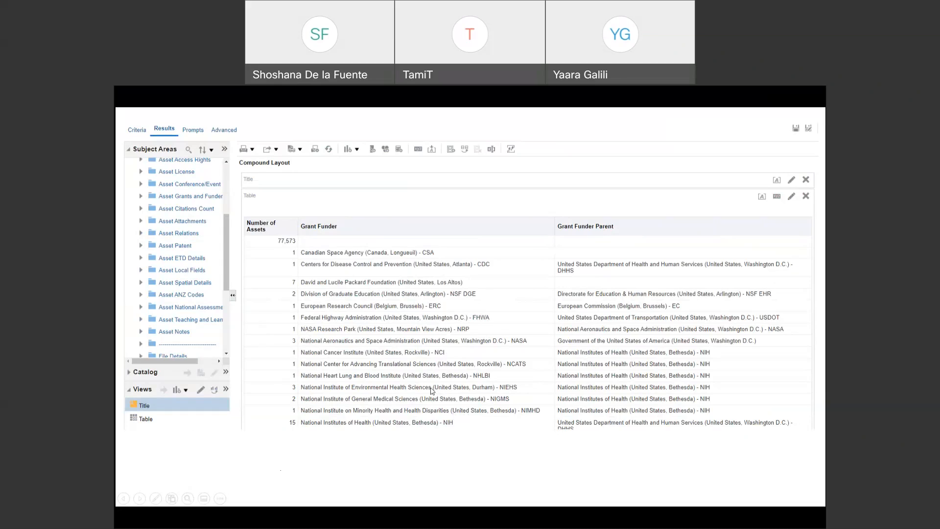
{"action": "mouse_move", "coordinate": [258, 234]}
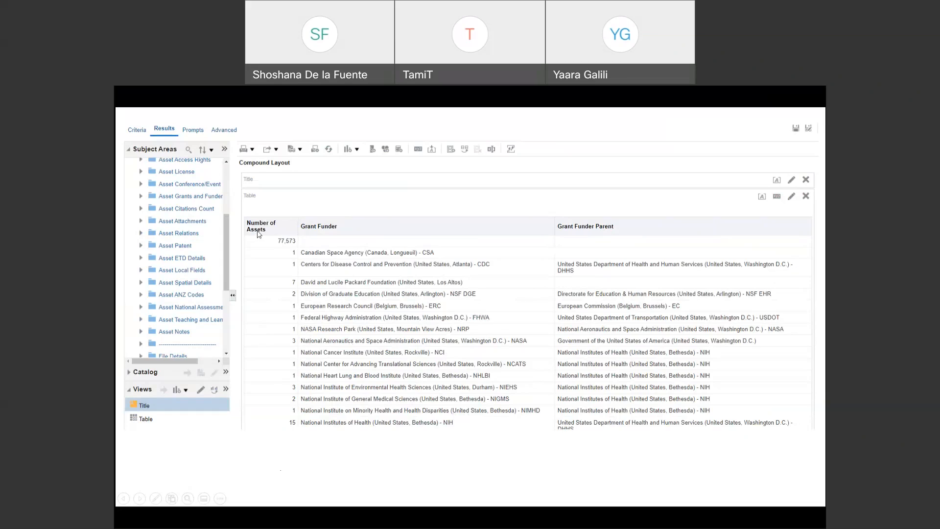
{"action": "mouse_move", "coordinate": [219, 208]}
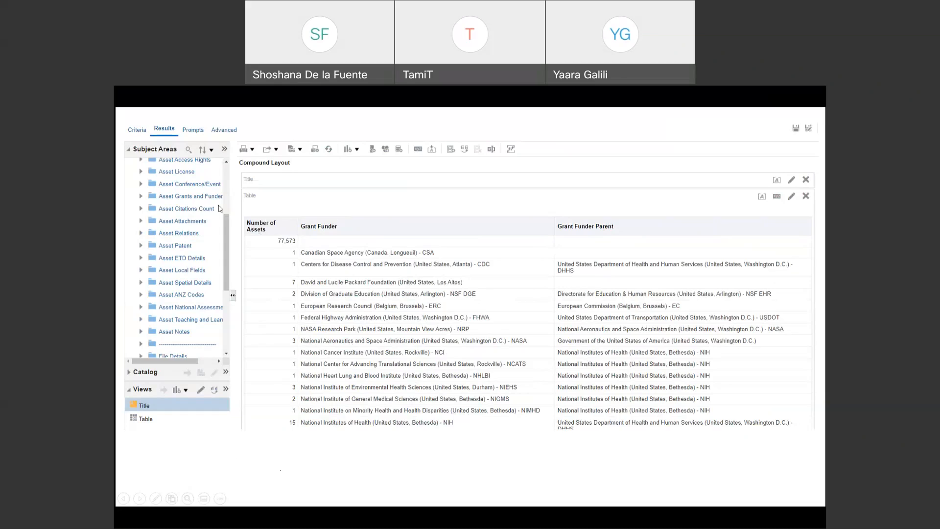
{"action": "mouse_move", "coordinate": [254, 230]}
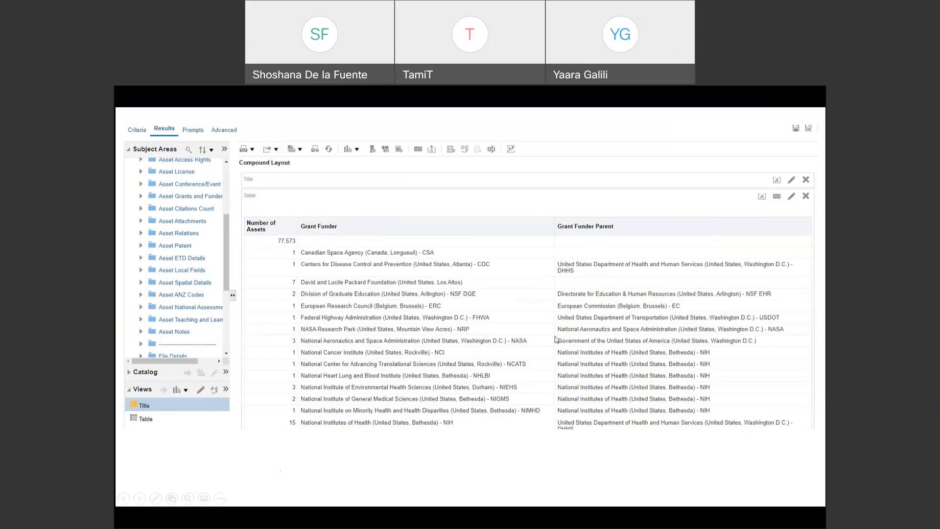
{"action": "mouse_move", "coordinate": [550, 483]}
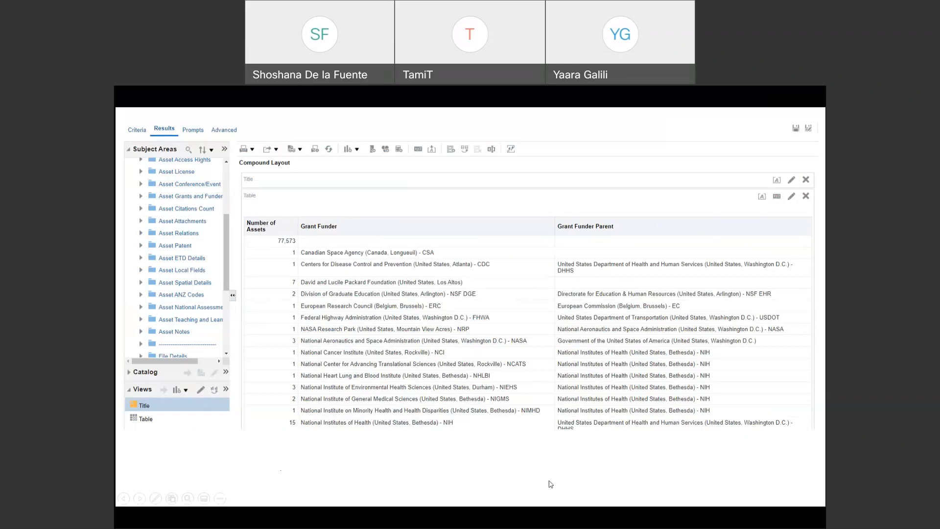
Close the PowerPoint window and discard the unsaved presentation
{"action": "right_click", "coordinate": [548, 484]}
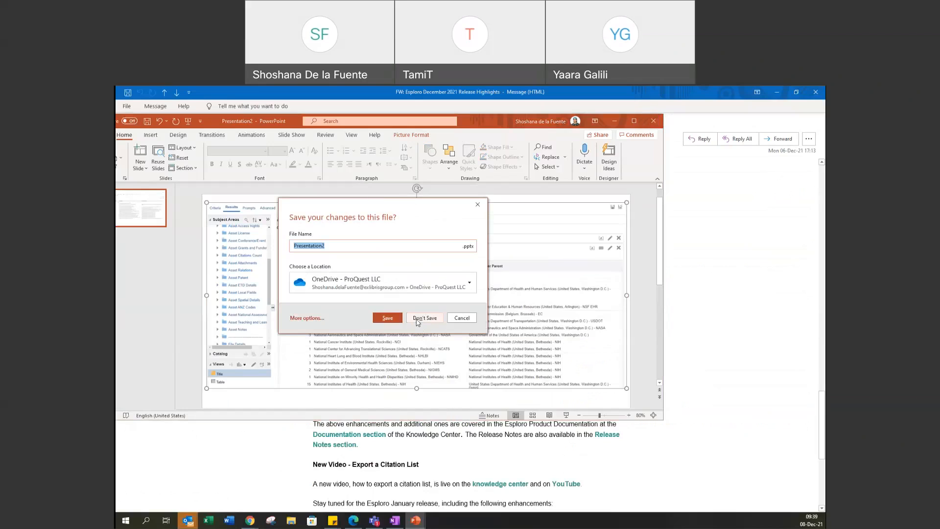
{"action": "left_click", "coordinate": [424, 318]}
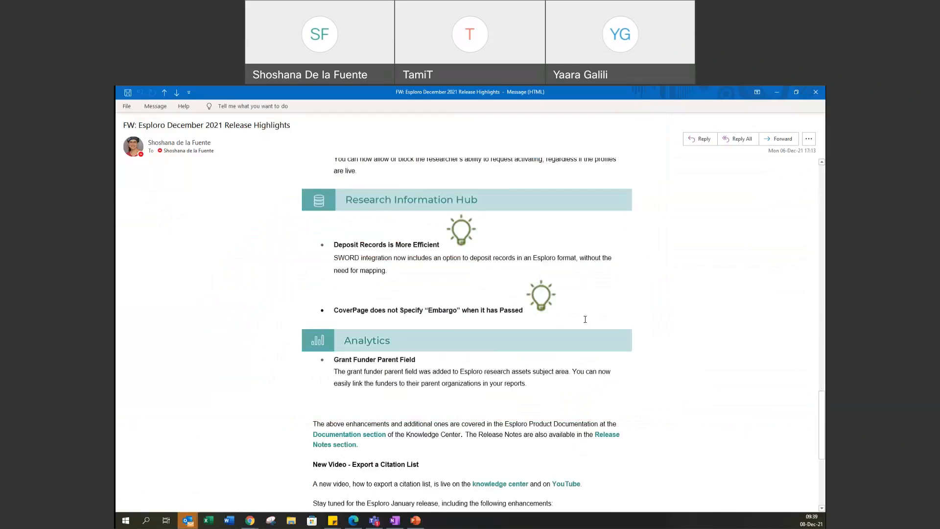
Scroll to the email's end showing the new video note and January enhancements
{"action": "scroll", "scroll_direction": "down", "scroll_amount": 3}
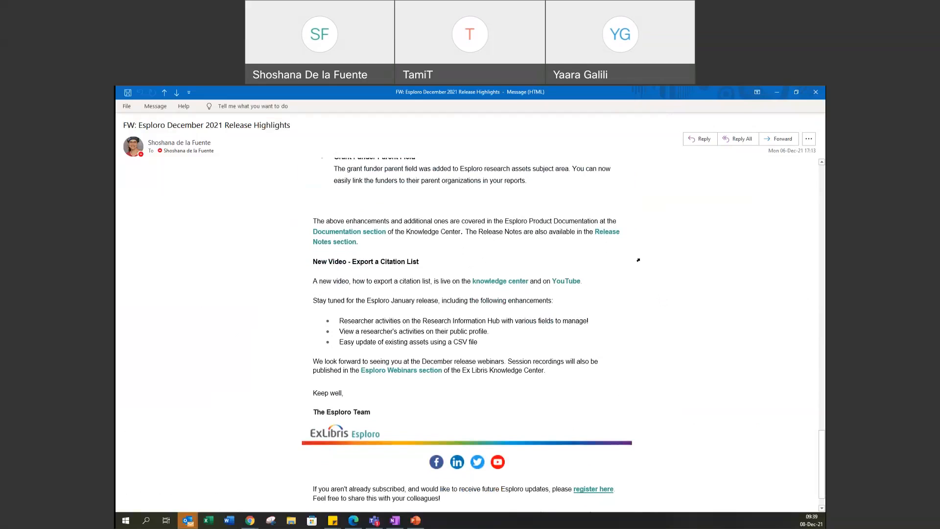
{"action": "mouse_move", "coordinate": [668, 306]}
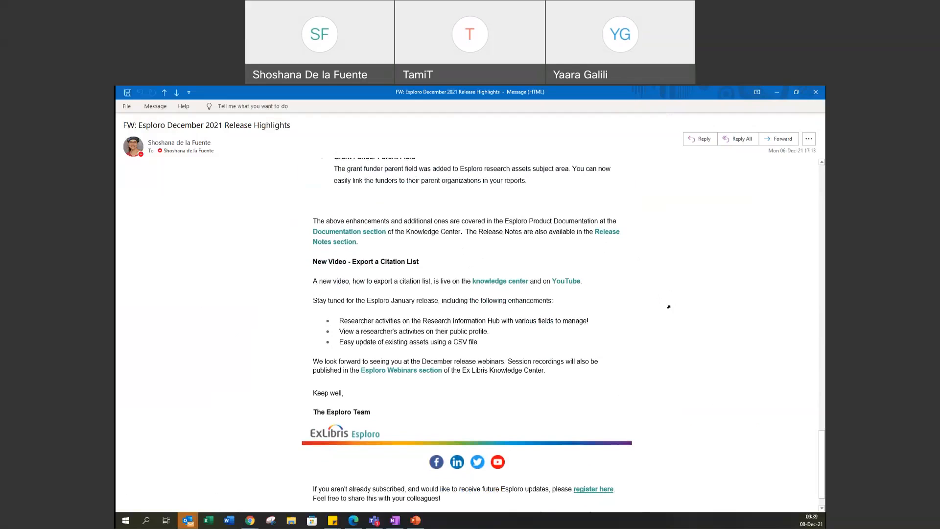
{"action": "mouse_move", "coordinate": [649, 316]}
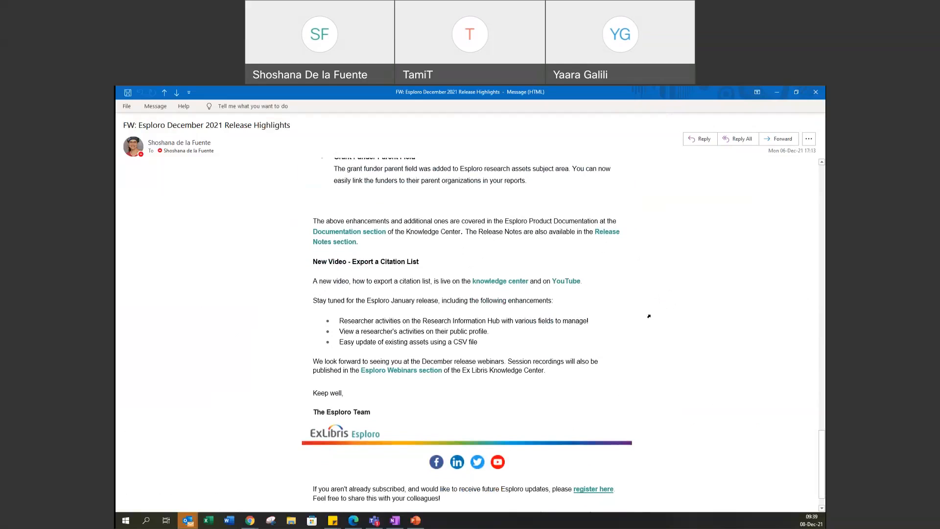
{"action": "scroll", "scroll_direction": "down", "scroll_amount": 3}
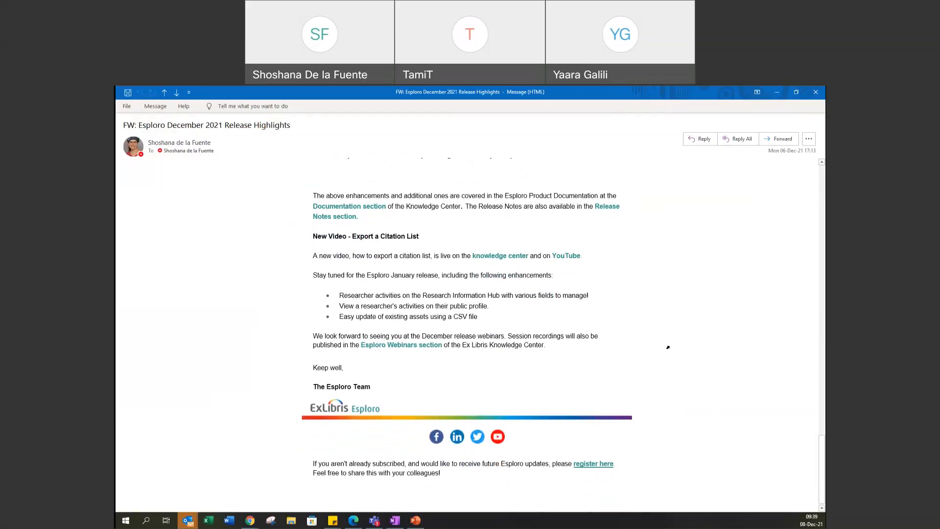
{"action": "mouse_move", "coordinate": [388, 253]}
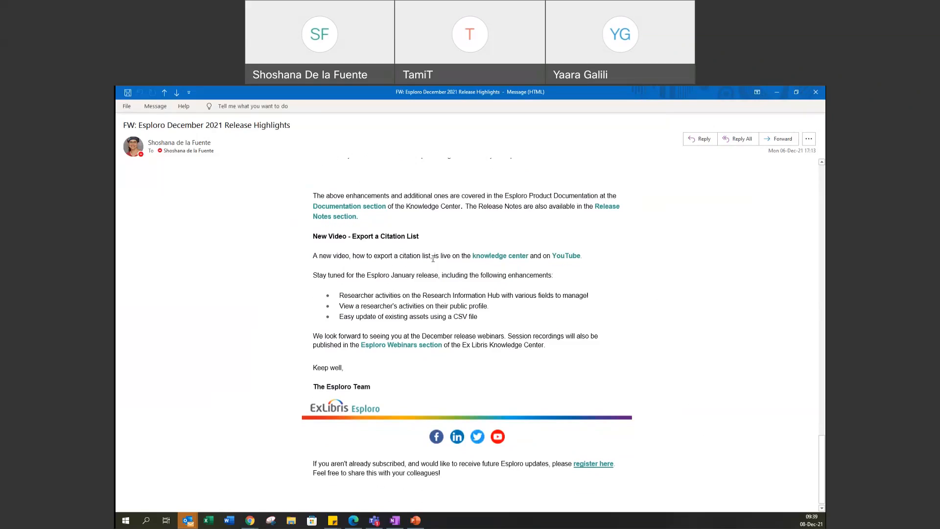
{"action": "mouse_move", "coordinate": [548, 267]}
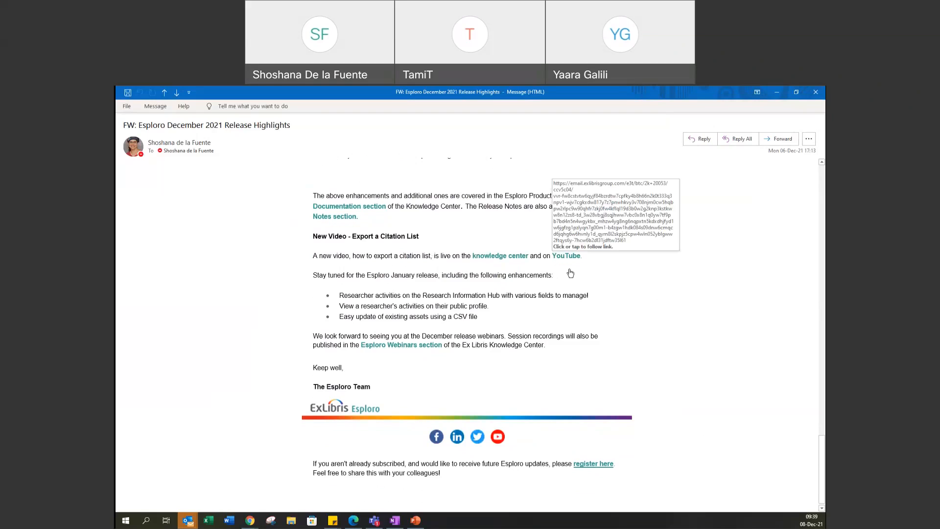
{"action": "mouse_move", "coordinate": [625, 300]}
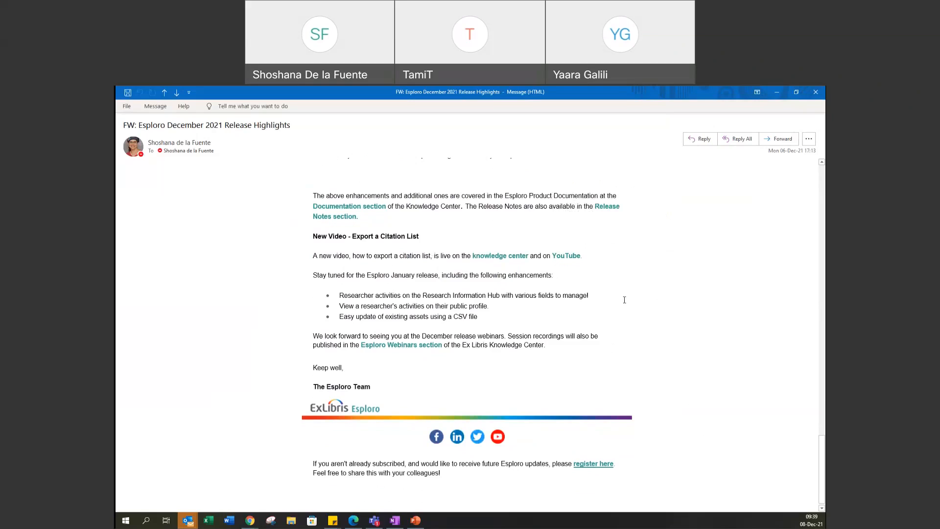
{"action": "mouse_move", "coordinate": [634, 259]}
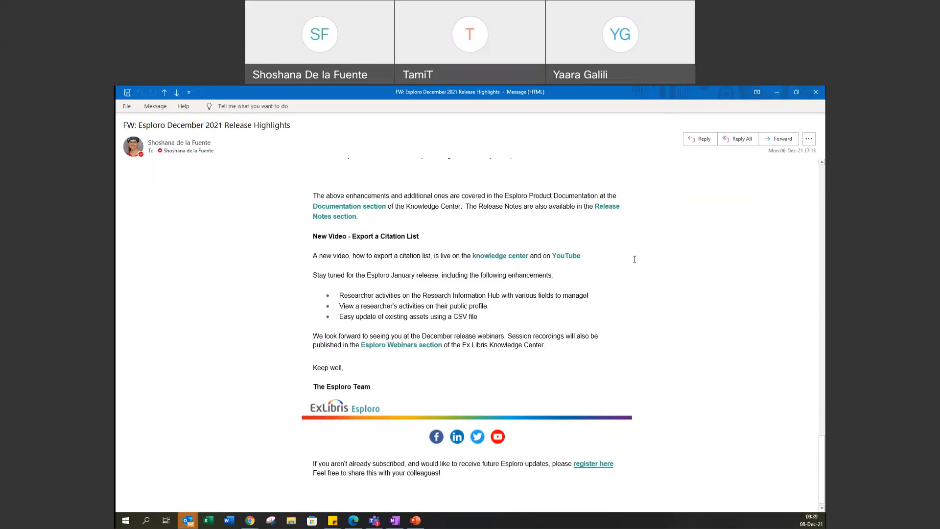
{"action": "mouse_move", "coordinate": [635, 258]}
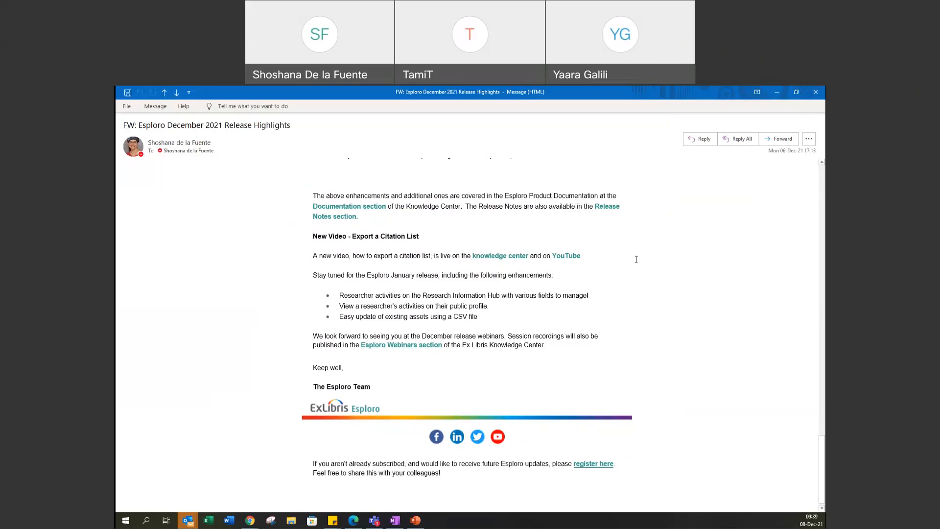
{"action": "mouse_move", "coordinate": [659, 263]}
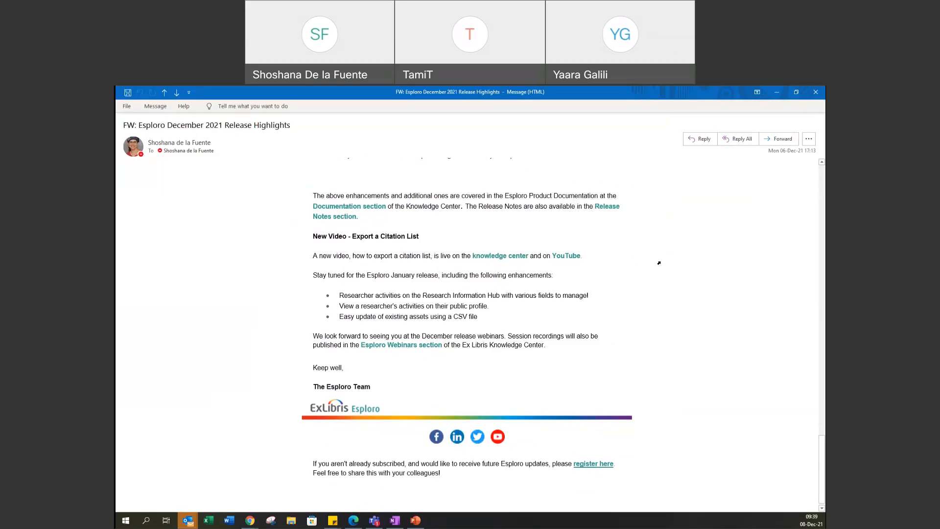
{"action": "mouse_move", "coordinate": [647, 267]}
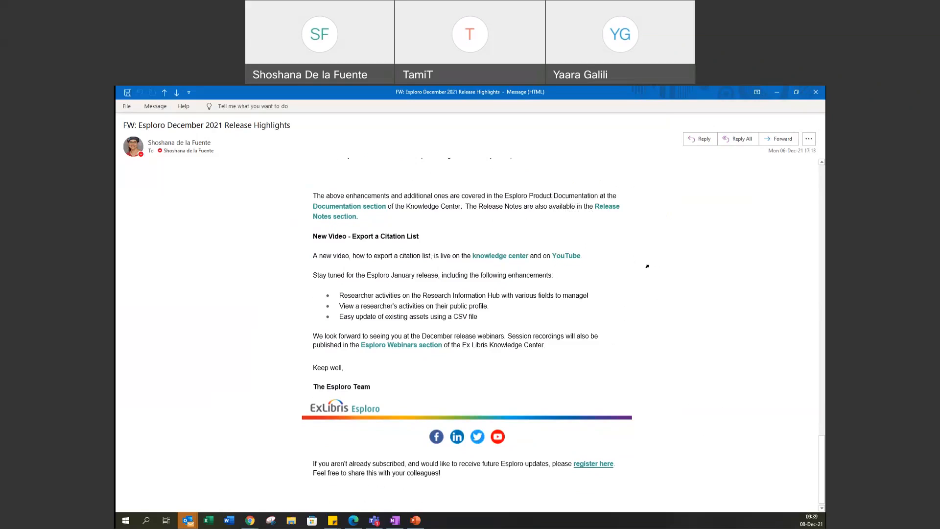
{"action": "mouse_move", "coordinate": [504, 304]}
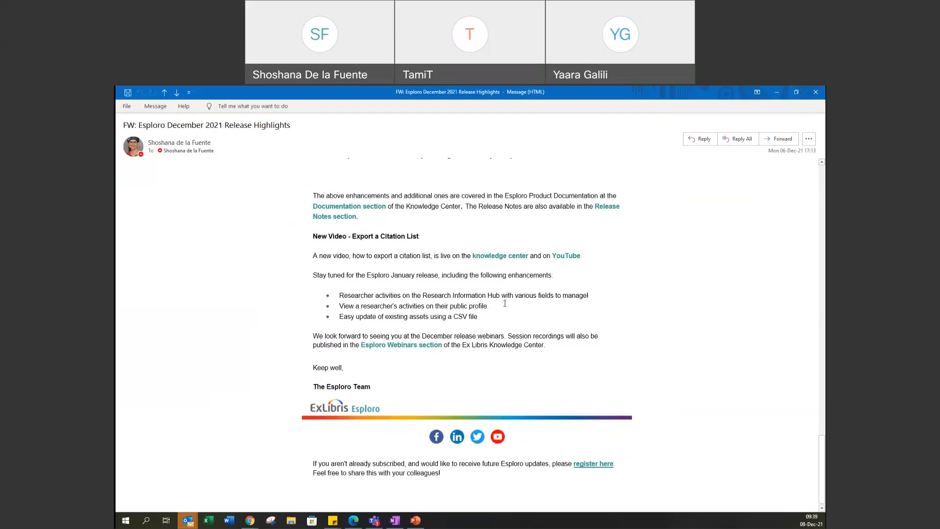
{"action": "mouse_move", "coordinate": [497, 320]}
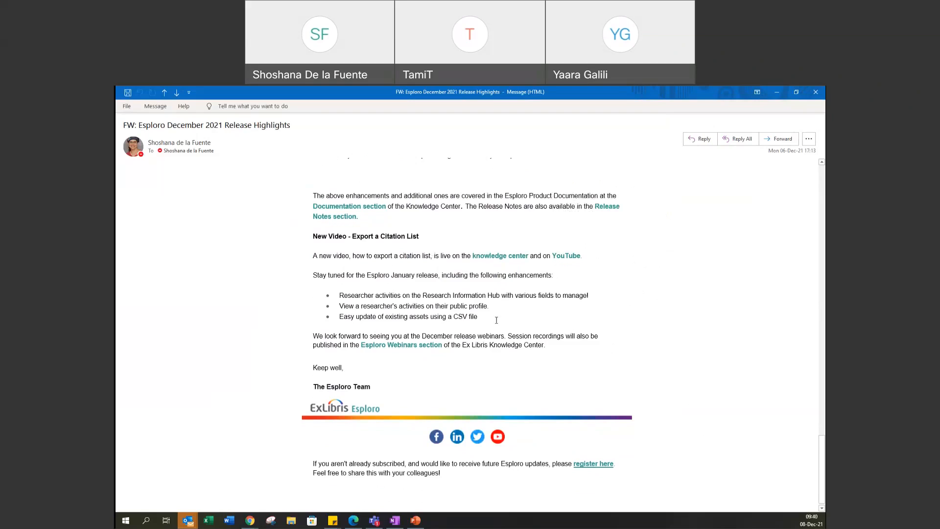
{"action": "mouse_move", "coordinate": [575, 323]}
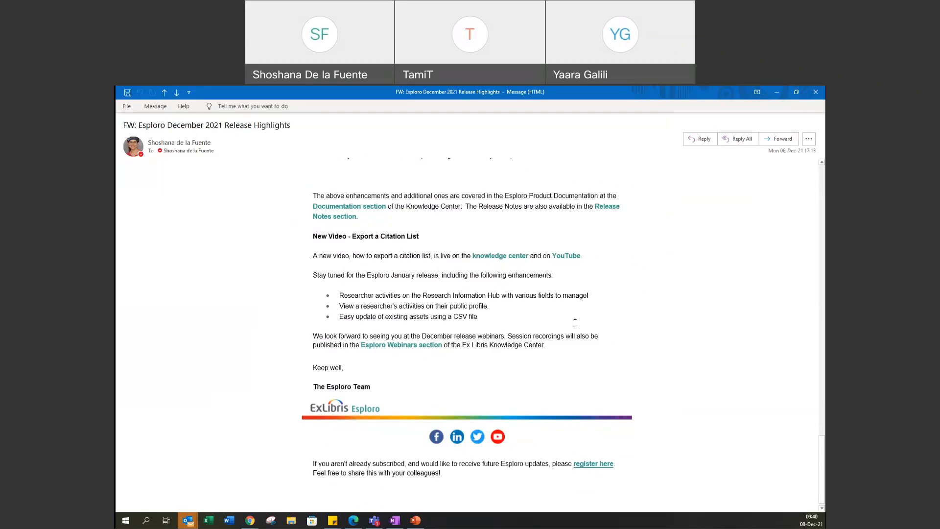
{"action": "mouse_move", "coordinate": [620, 329]}
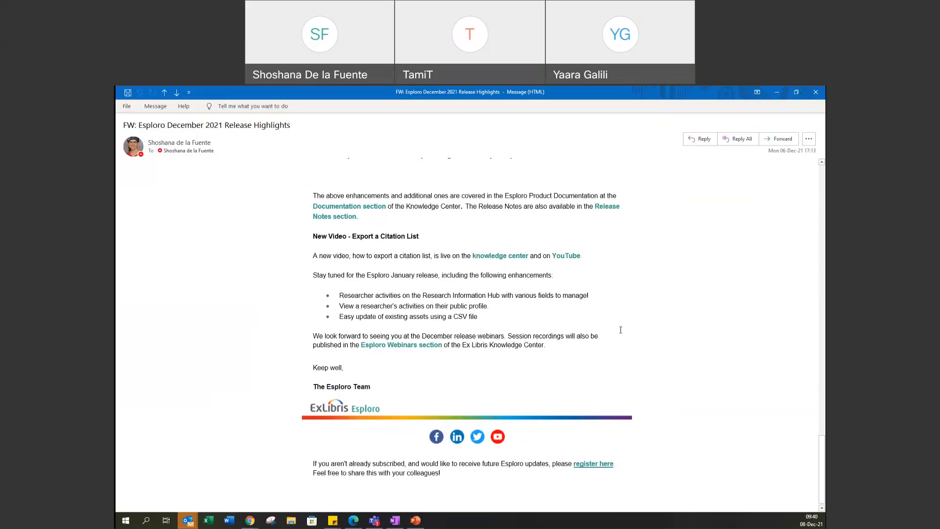
{"action": "mouse_move", "coordinate": [618, 328]}
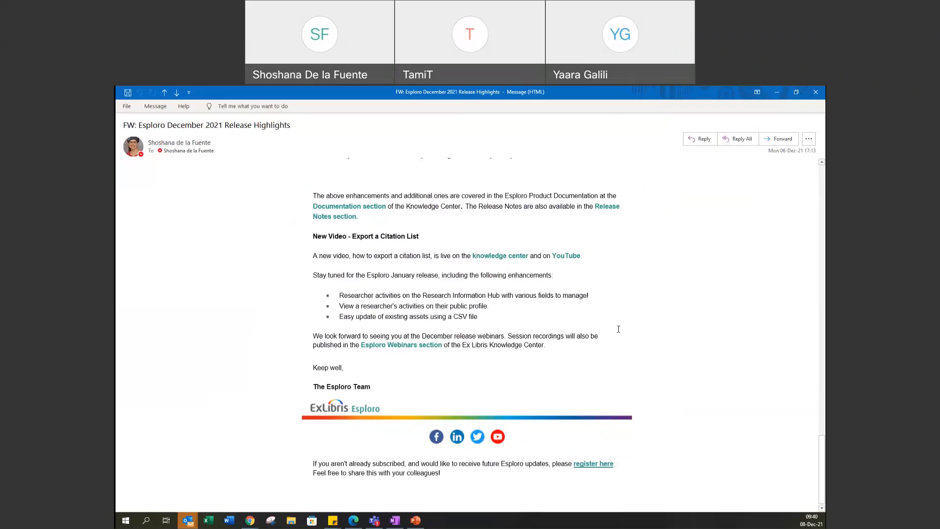
{"action": "mouse_move", "coordinate": [622, 344]}
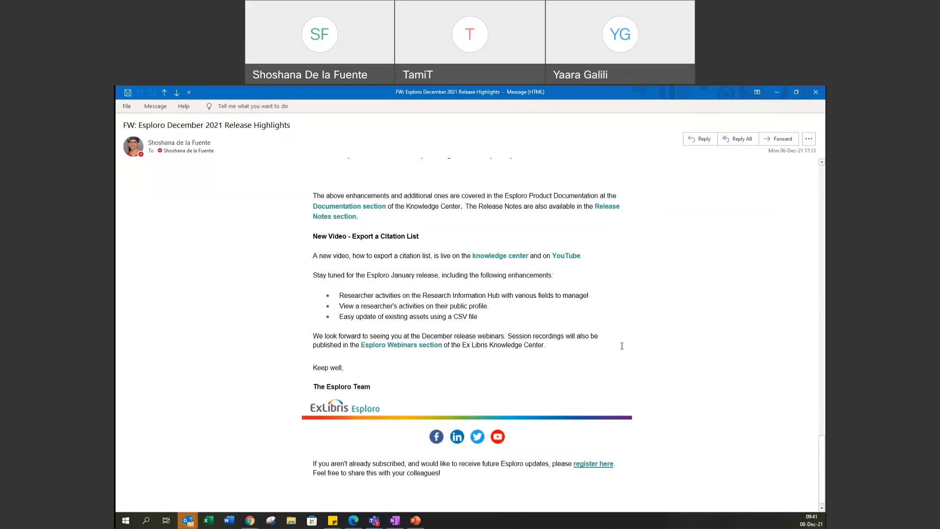
{"action": "mouse_move", "coordinate": [662, 158]}
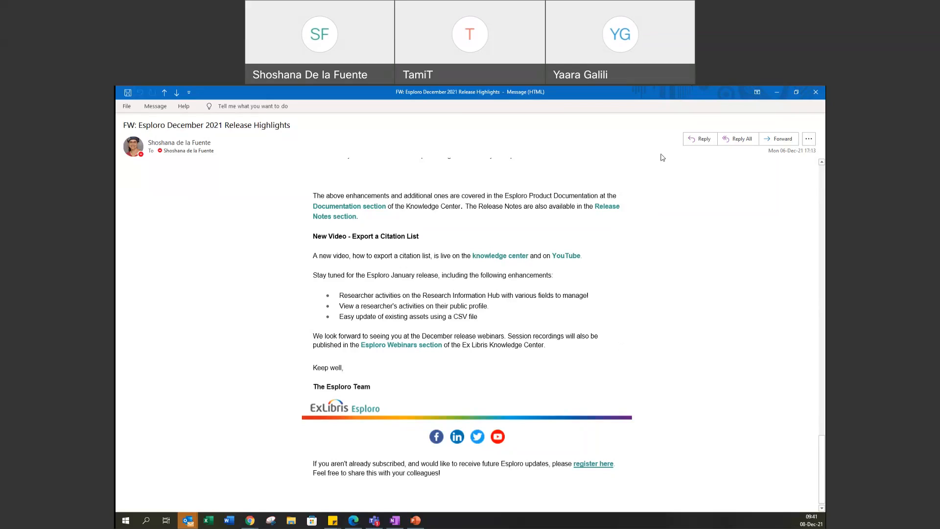
{"action": "mouse_move", "coordinate": [293, 111]}
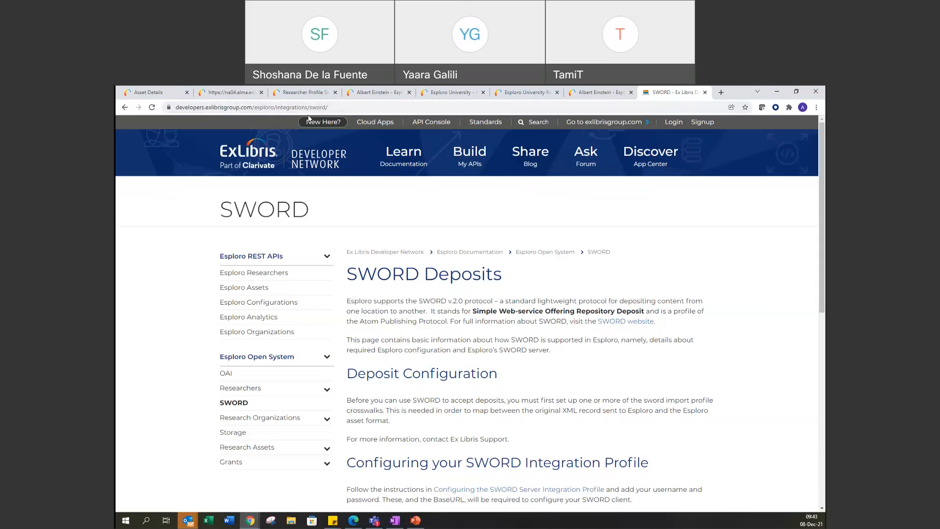
{"action": "mouse_move", "coordinate": [614, 259]}
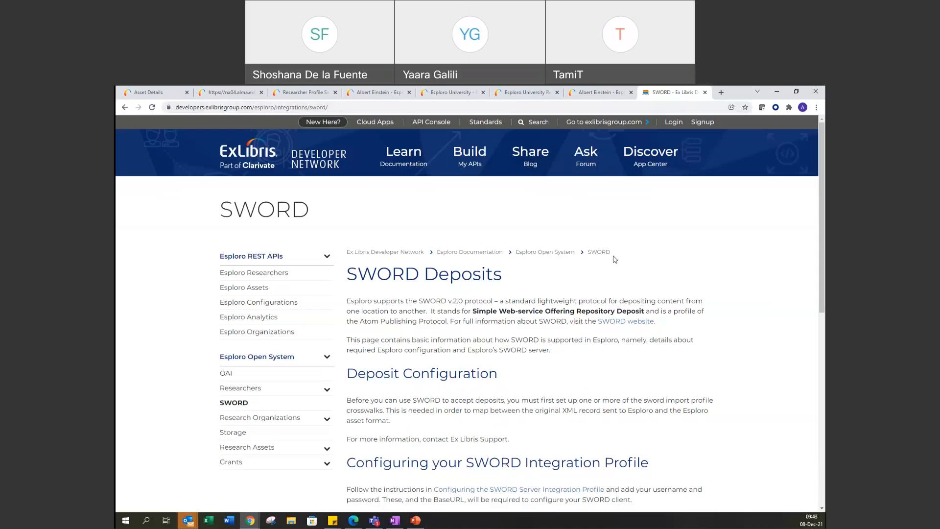
{"action": "mouse_move", "coordinate": [721, 293]}
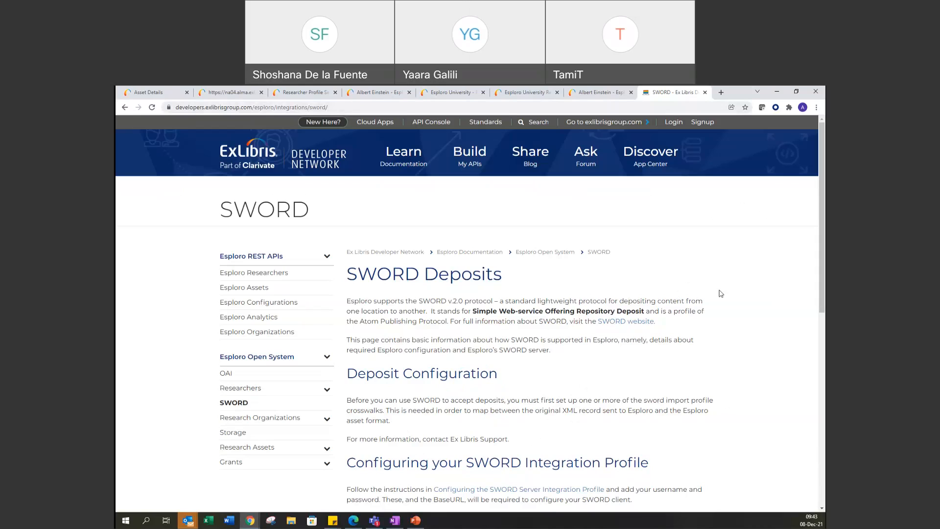
{"action": "mouse_move", "coordinate": [580, 351]}
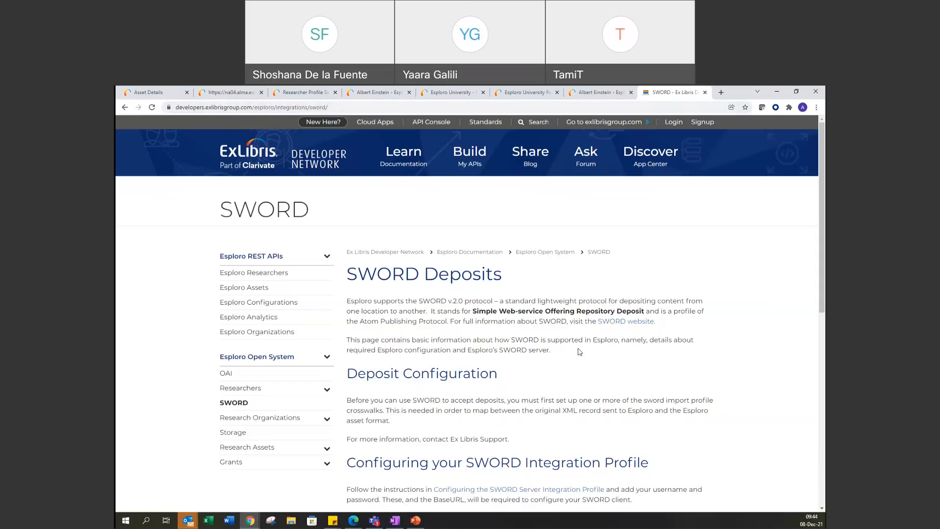
Scroll the SWORD documentation, then return to the Esploro asset details tab for Global Differences in Building Enclosures
{"action": "scroll", "scroll_direction": "down", "scroll_amount": 3}
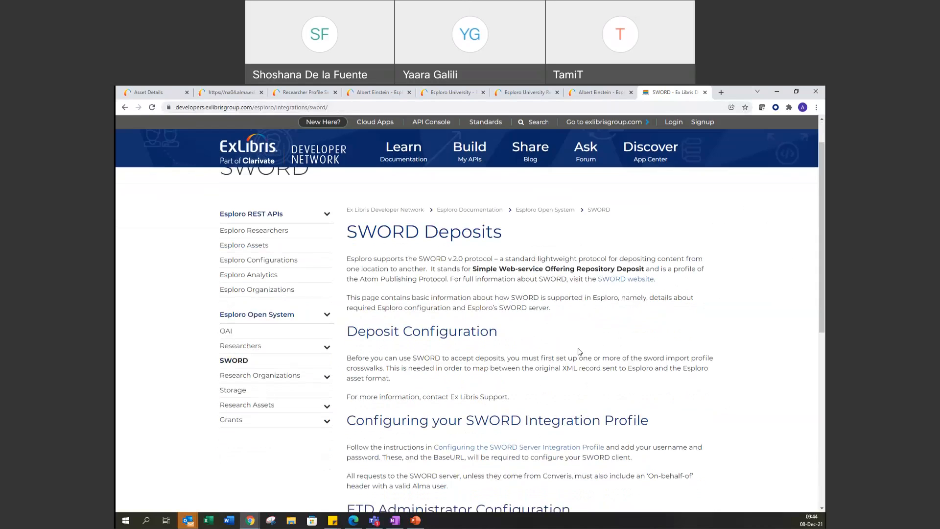
{"action": "mouse_move", "coordinate": [478, 294]}
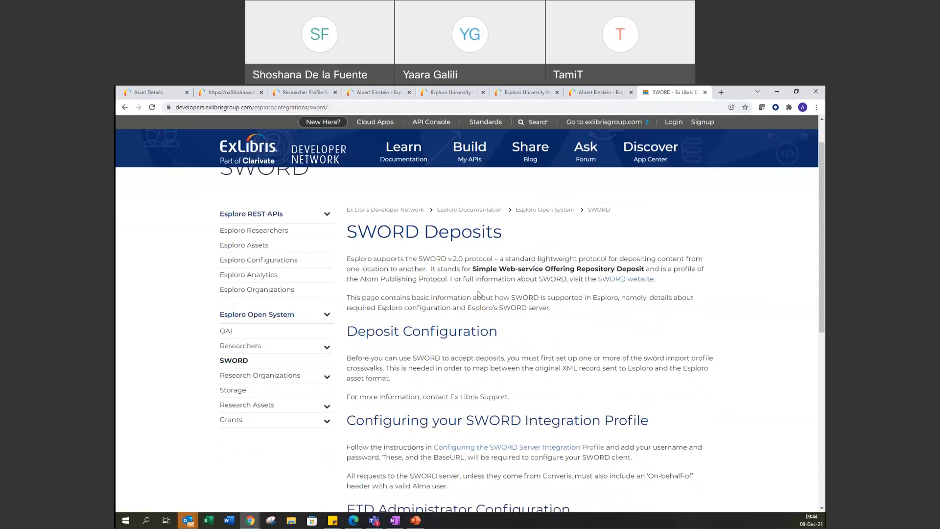
{"action": "mouse_move", "coordinate": [282, 163]}
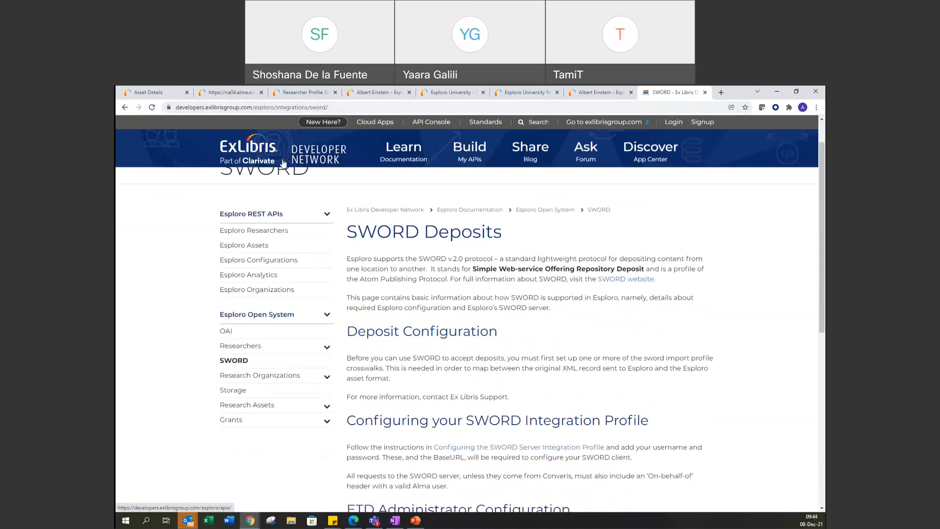
{"action": "left_click", "coordinate": [147, 91]}
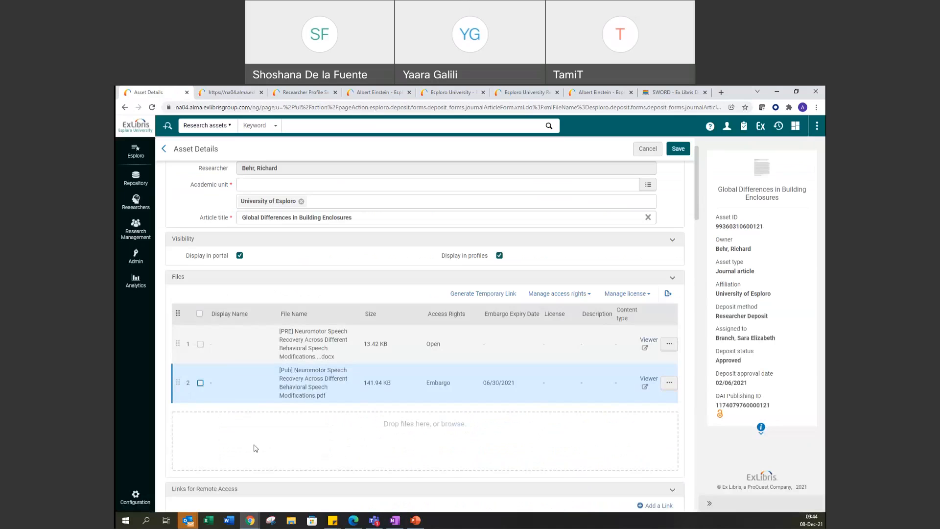
Open the Integration Profiles list from Configuration > General by searching 'in'
{"action": "left_click", "coordinate": [135, 495]}
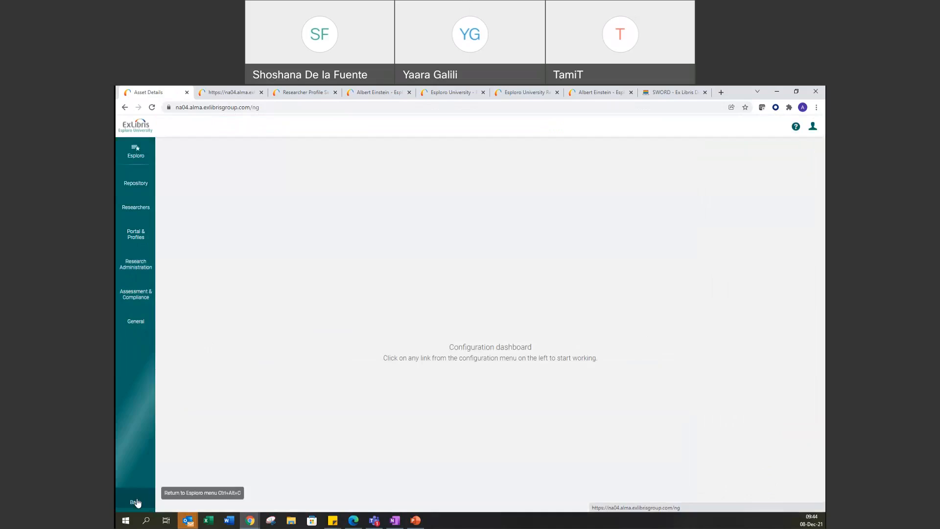
{"action": "left_click", "coordinate": [136, 321]}
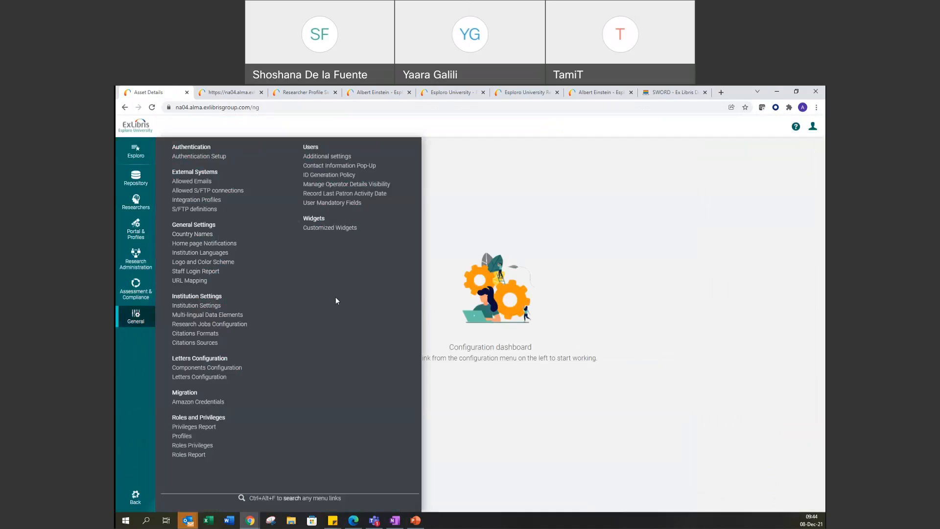
{"action": "mouse_move", "coordinate": [255, 494]}
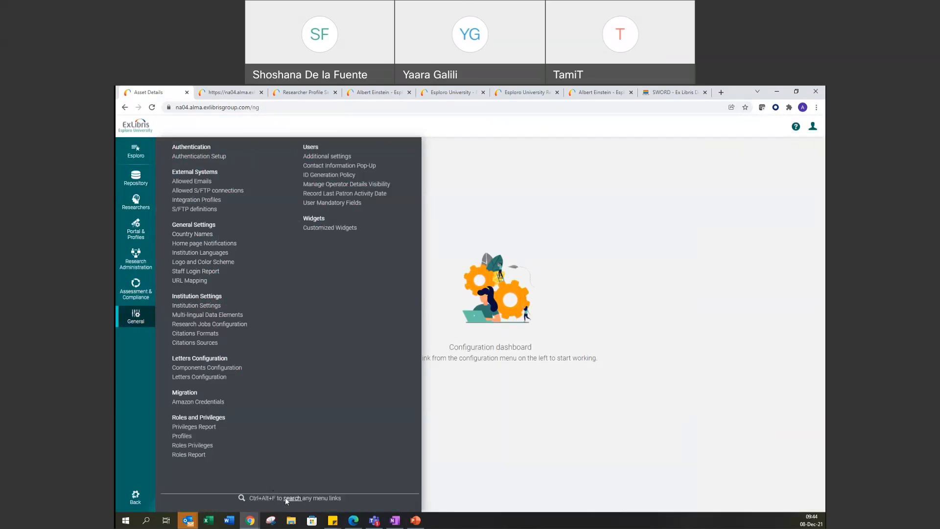
{"action": "type", "text": "int"}
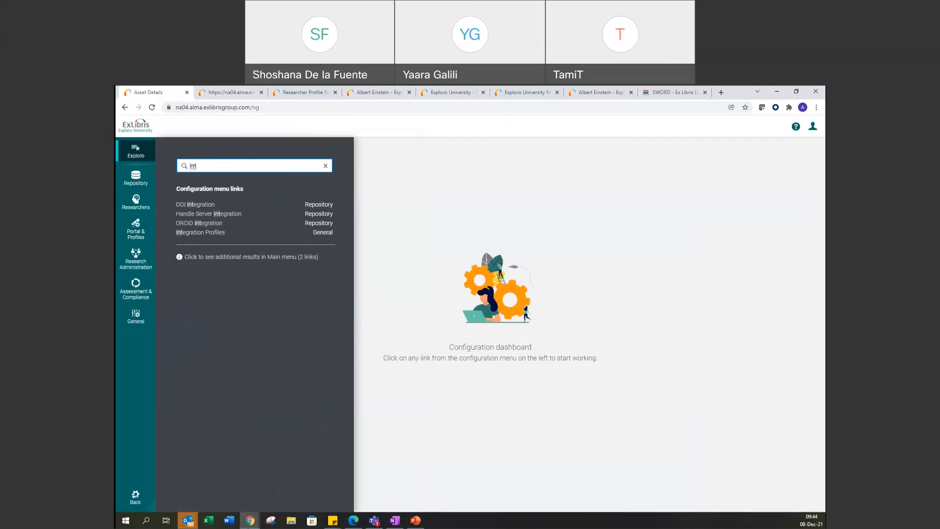
{"action": "left_click", "coordinate": [200, 232]}
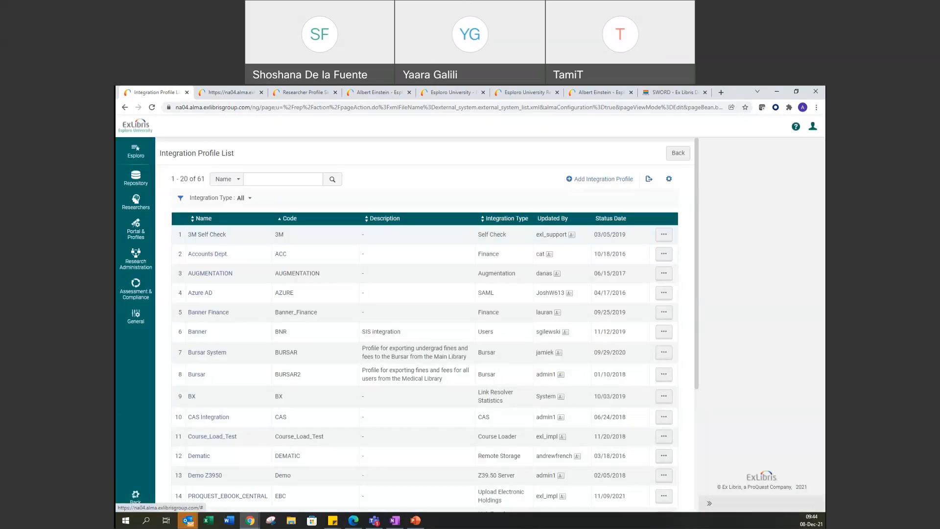
Search profiles for 'swo', filter Integration Type to SWORD Server, and open the profile's actions menu
{"action": "left_click", "coordinate": [283, 179]}
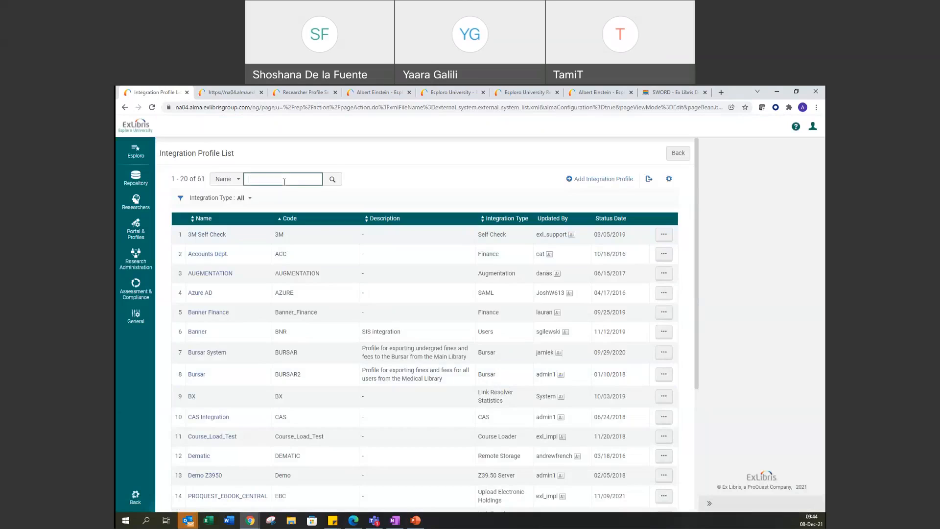
{"action": "type", "text": "swo"}
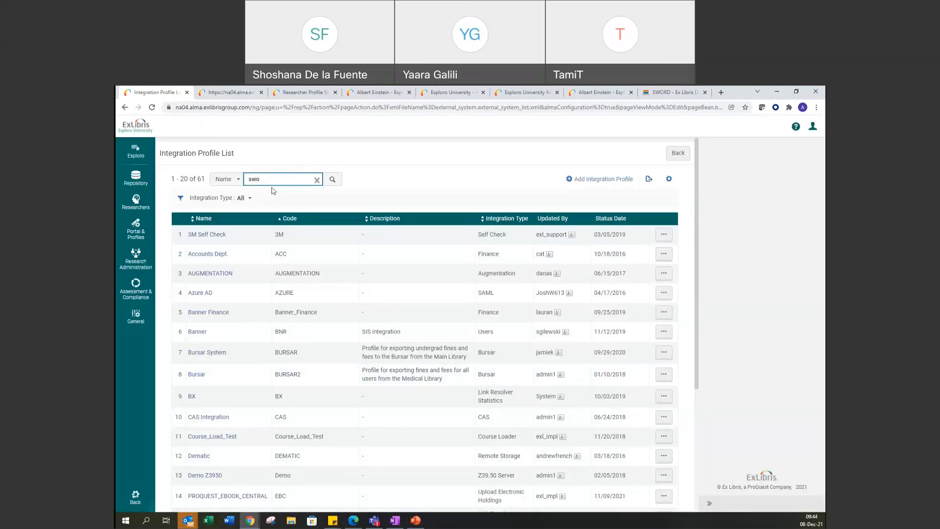
{"action": "left_click", "coordinate": [245, 198]}
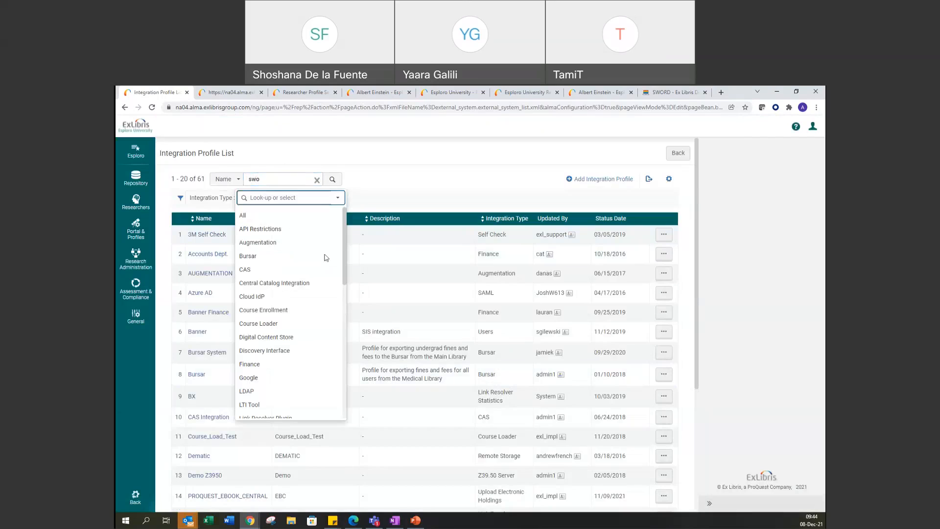
{"action": "scroll", "scroll_direction": "down", "scroll_amount": 3}
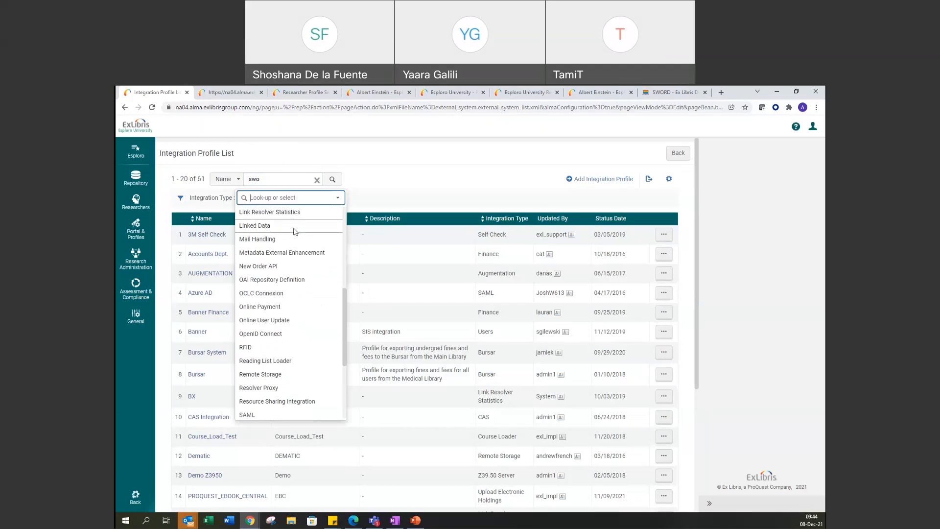
{"action": "scroll", "scroll_direction": "down", "scroll_amount": 3}
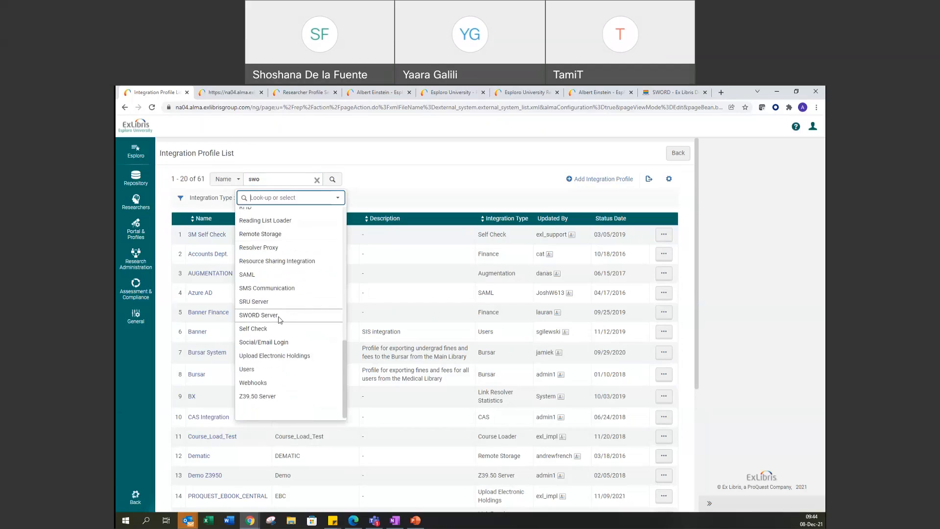
{"action": "left_click", "coordinate": [258, 315]}
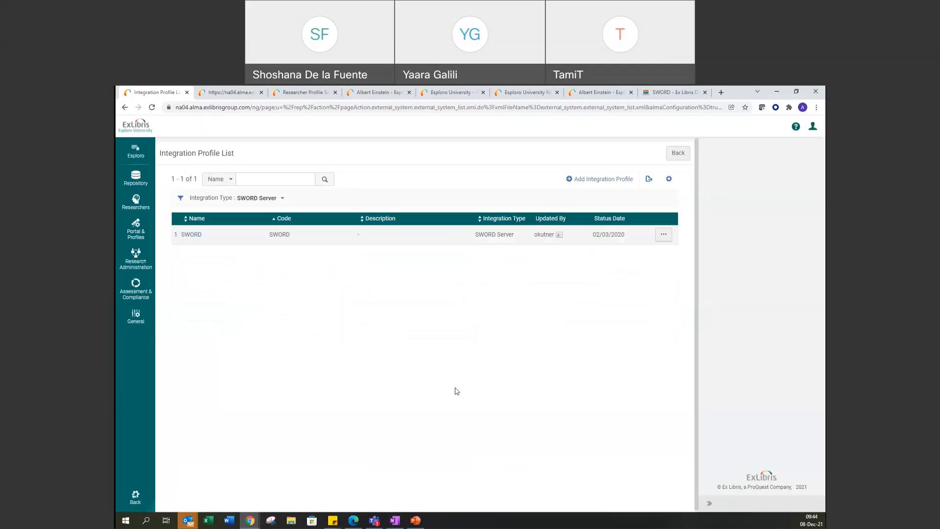
{"action": "mouse_move", "coordinate": [483, 374]}
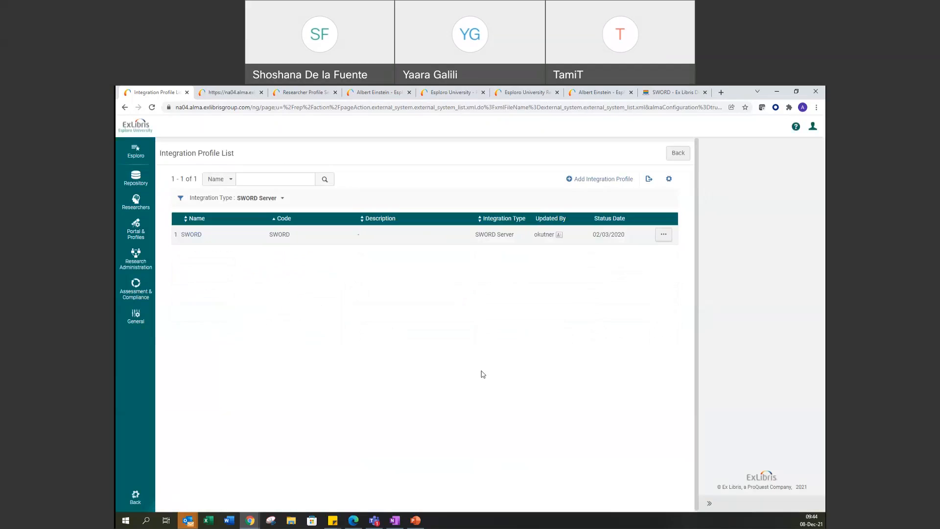
{"action": "mouse_move", "coordinate": [498, 368]}
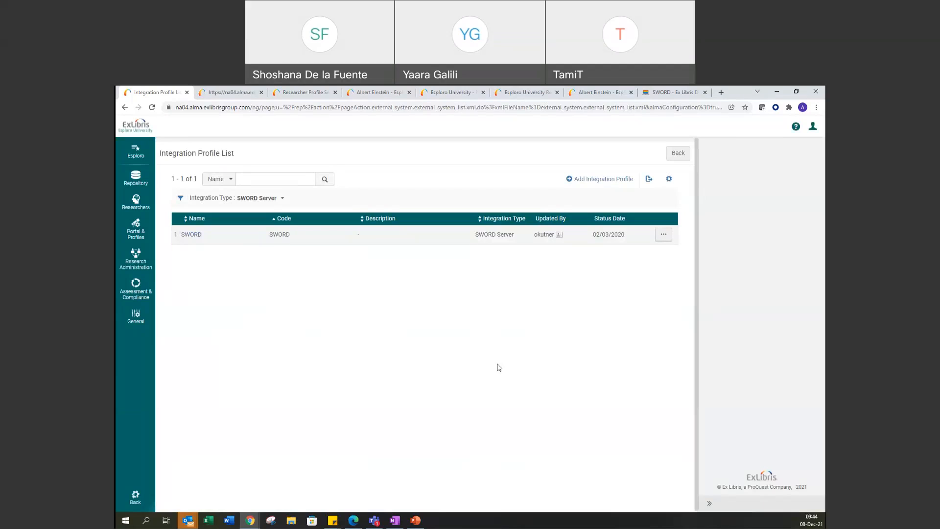
{"action": "mouse_move", "coordinate": [529, 373]}
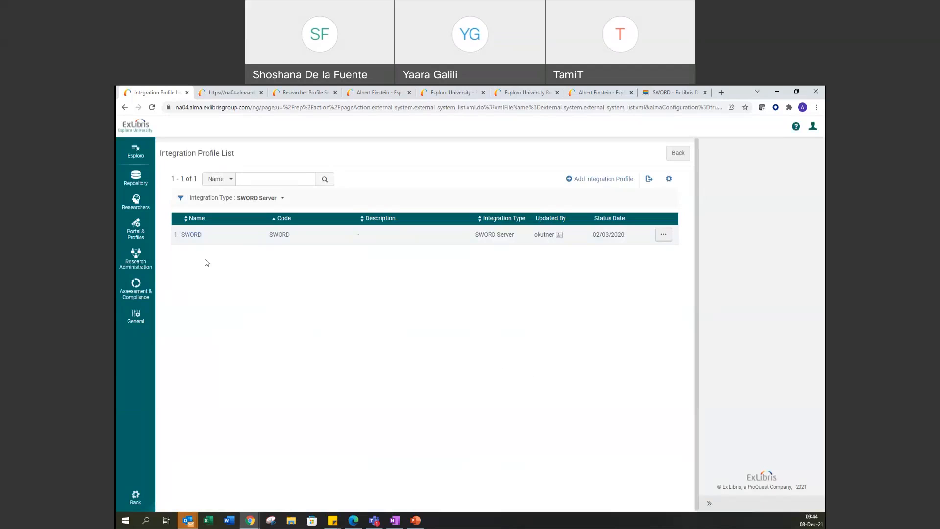
{"action": "left_click", "coordinate": [663, 234]}
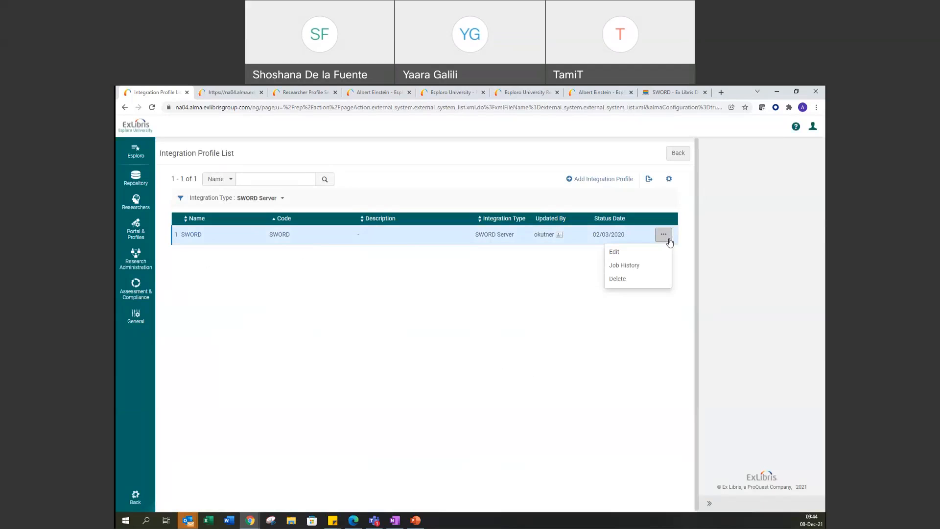
Review the SWORD profile's base URL and login details, then view the SWORD Deposits documentation
{"action": "left_click", "coordinate": [614, 251]}
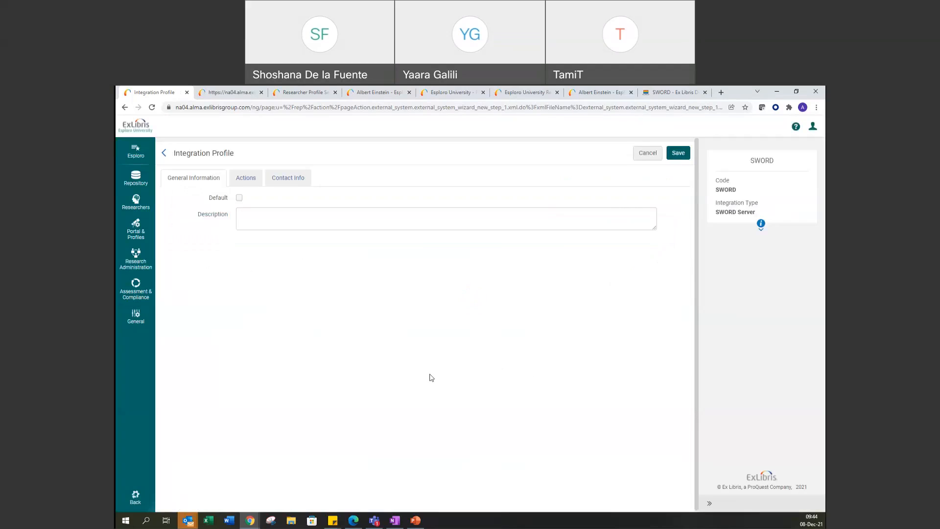
{"action": "mouse_move", "coordinate": [401, 354]}
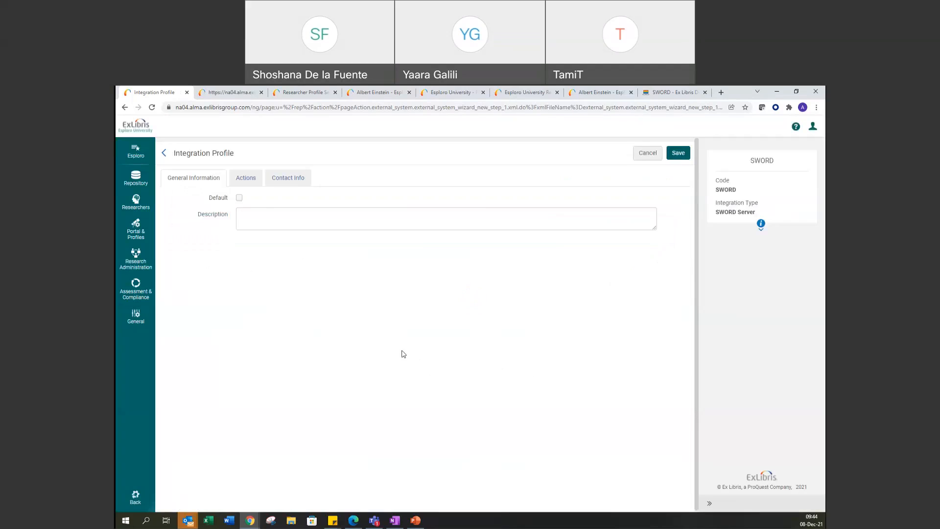
{"action": "mouse_move", "coordinate": [246, 177]}
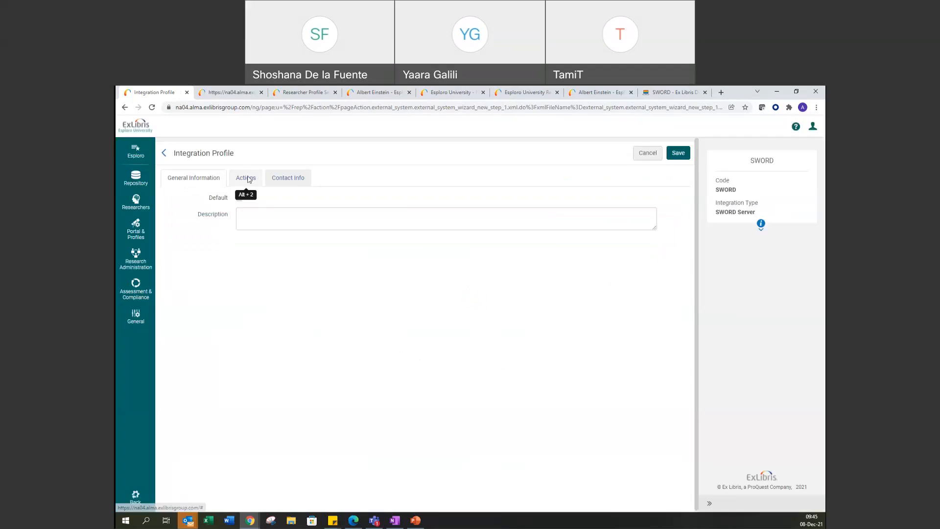
{"action": "left_click", "coordinate": [245, 177]}
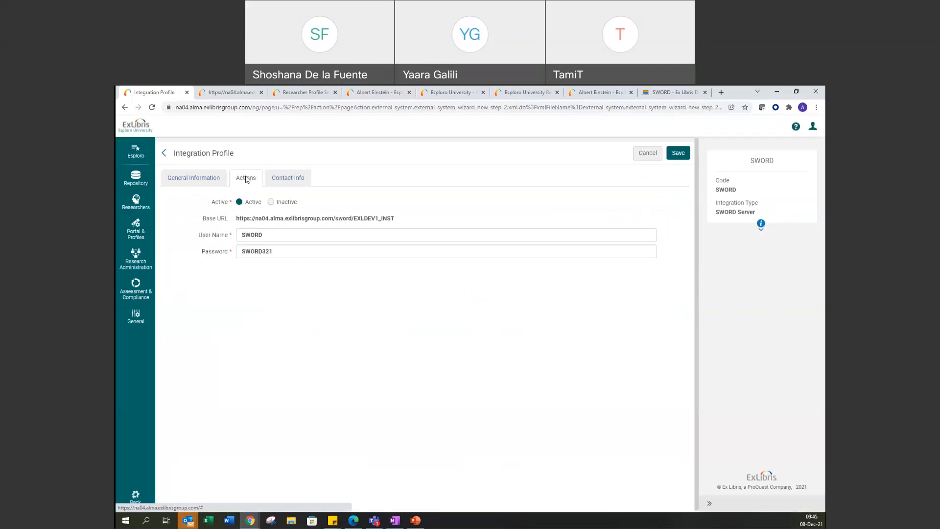
{"action": "mouse_move", "coordinate": [319, 307]}
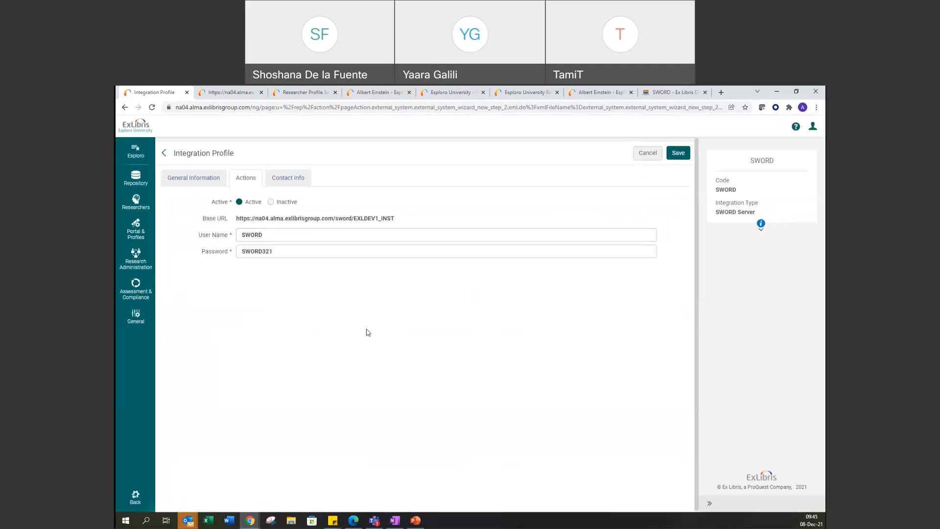
{"action": "mouse_move", "coordinate": [378, 347]}
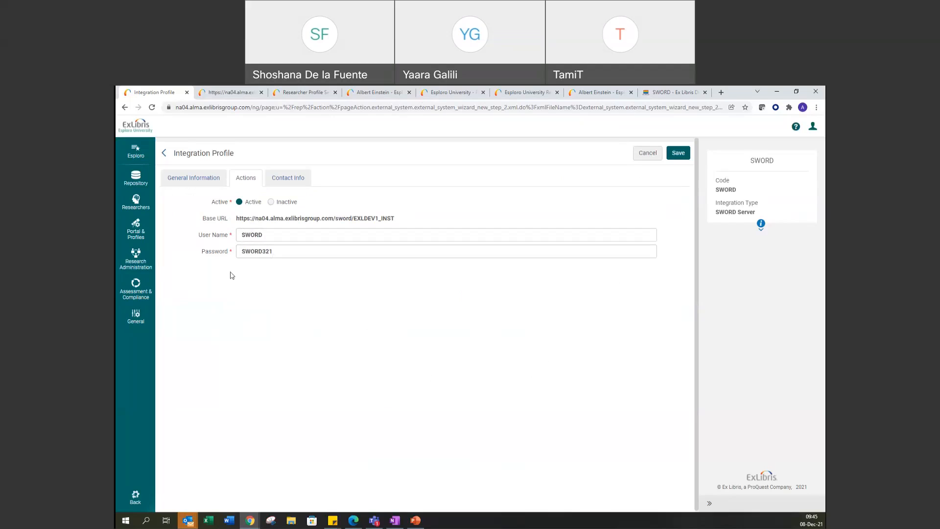
{"action": "mouse_move", "coordinate": [220, 221]}
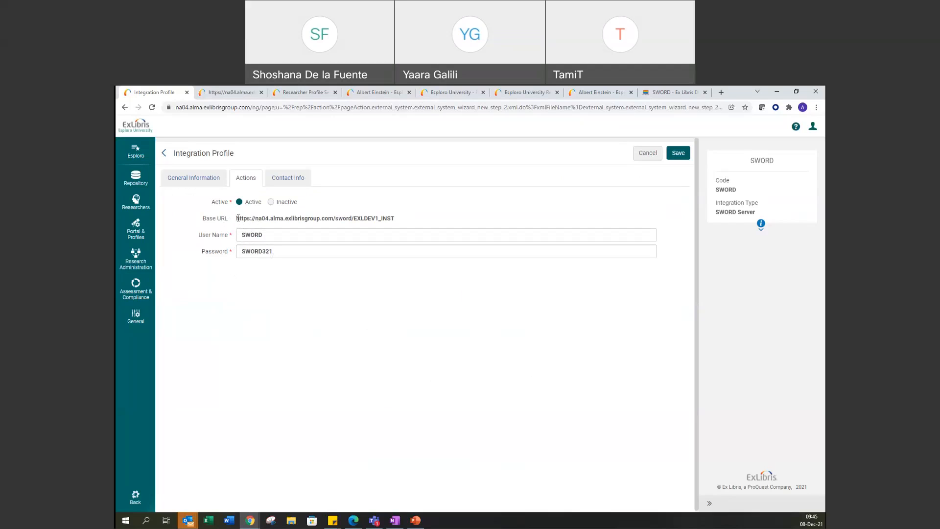
{"action": "triple_click", "coordinate": [315, 218]}
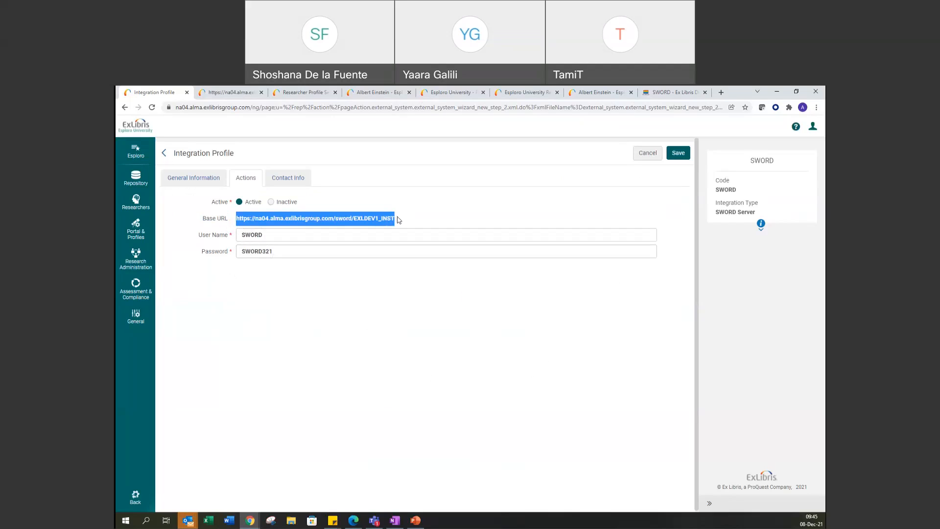
{"action": "left_click", "coordinate": [401, 214]}
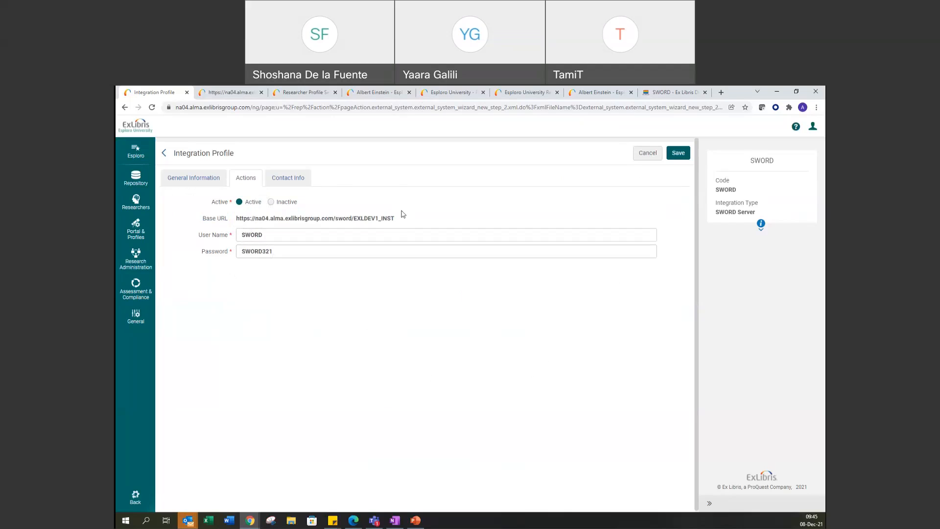
{"action": "mouse_move", "coordinate": [445, 220]}
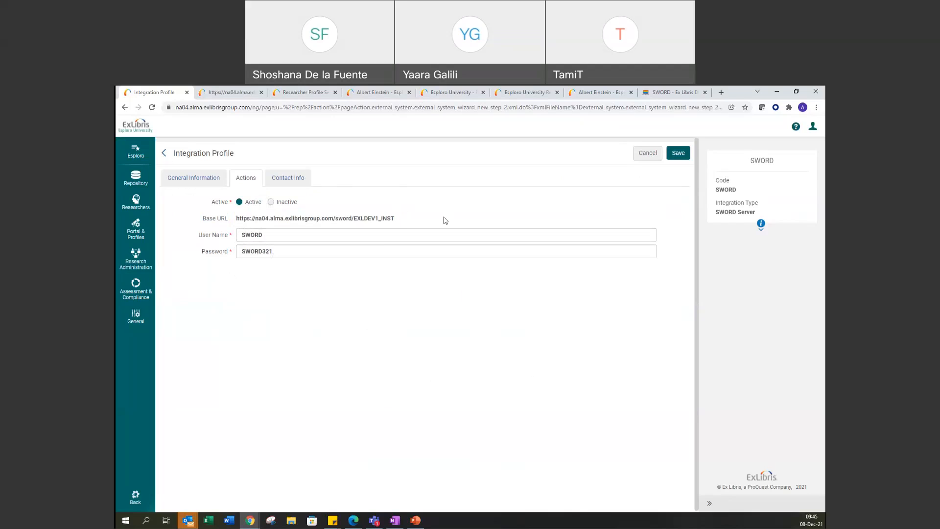
{"action": "mouse_move", "coordinate": [426, 224]}
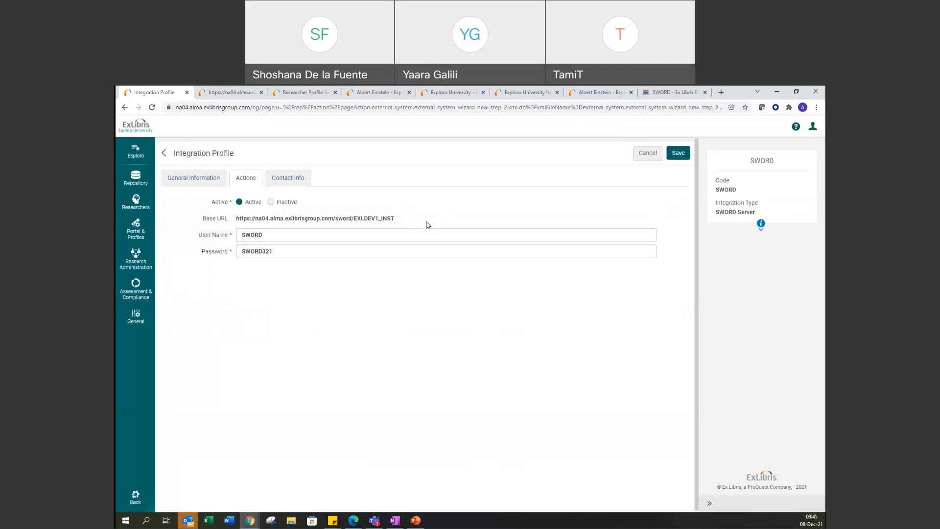
{"action": "mouse_move", "coordinate": [403, 216]}
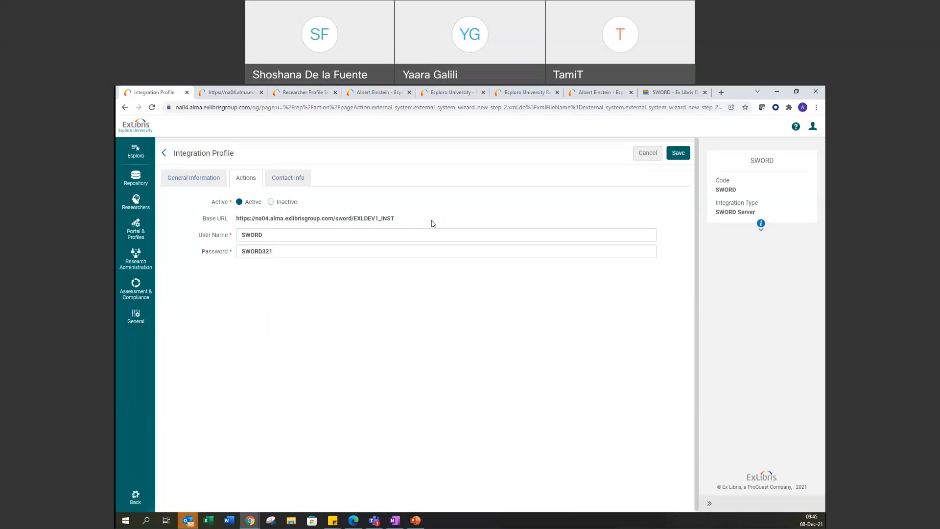
{"action": "mouse_move", "coordinate": [398, 226]}
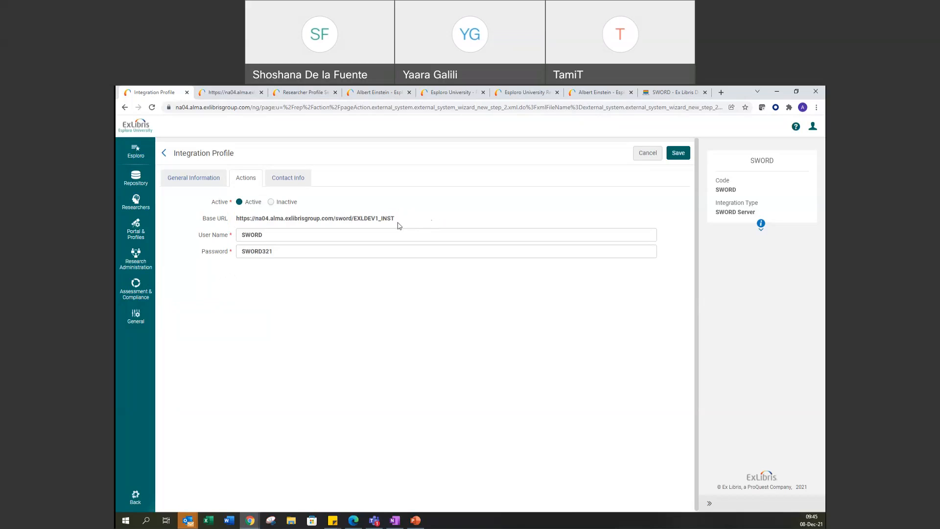
{"action": "mouse_move", "coordinate": [427, 227]}
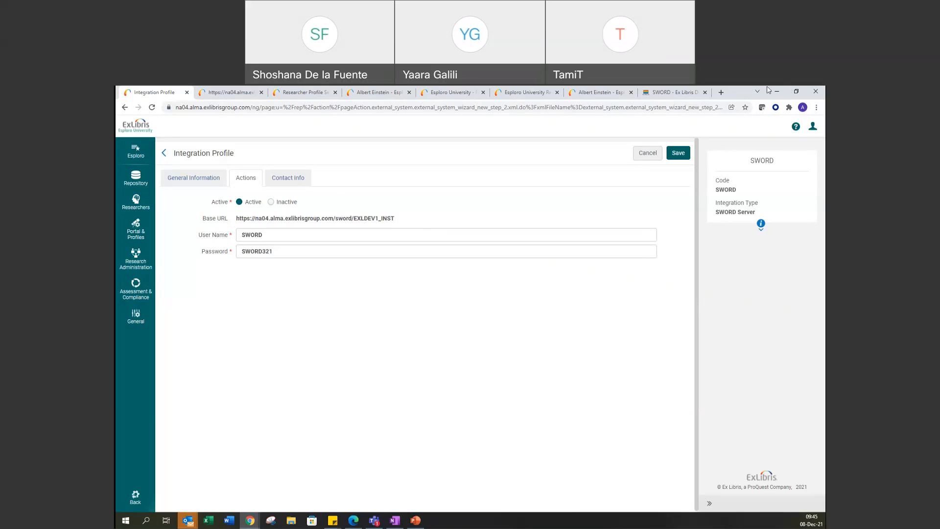
{"action": "left_click", "coordinate": [672, 91]}
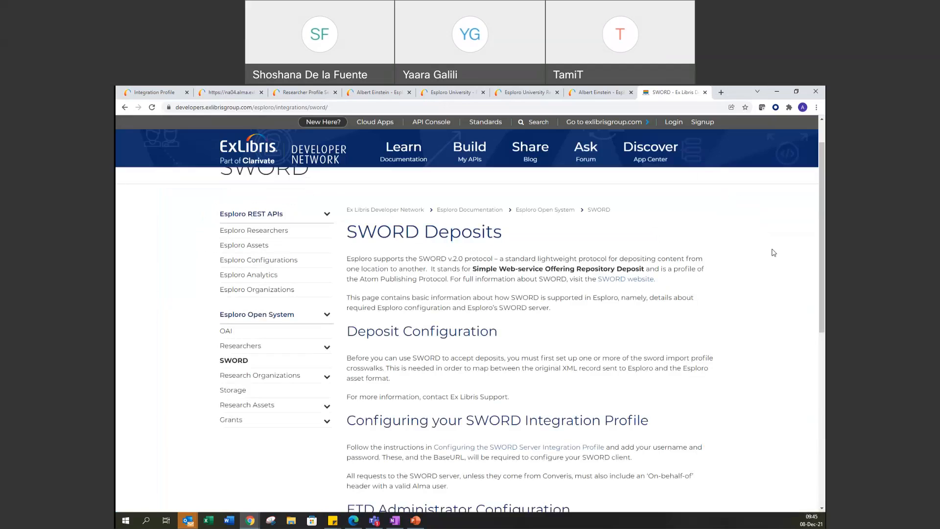
{"action": "mouse_move", "coordinate": [554, 331]}
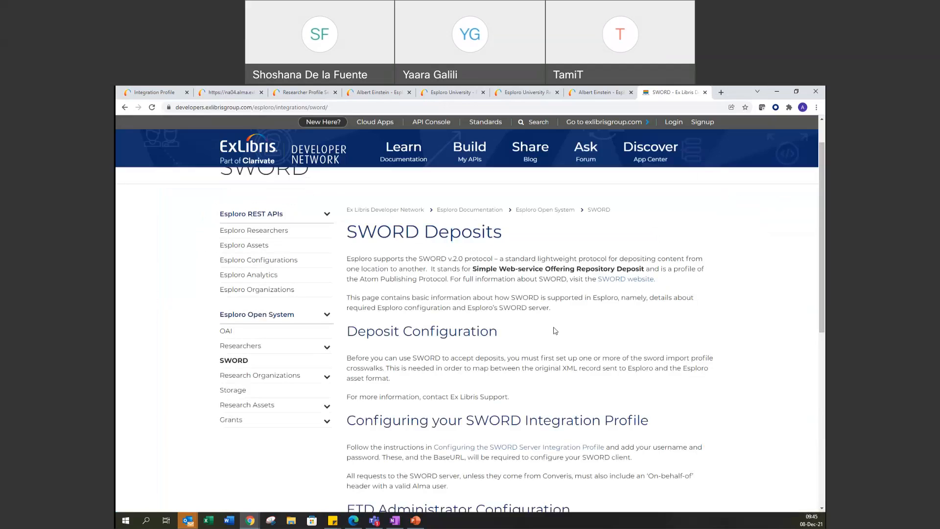
{"action": "scroll", "scroll_direction": "down", "scroll_amount": 3}
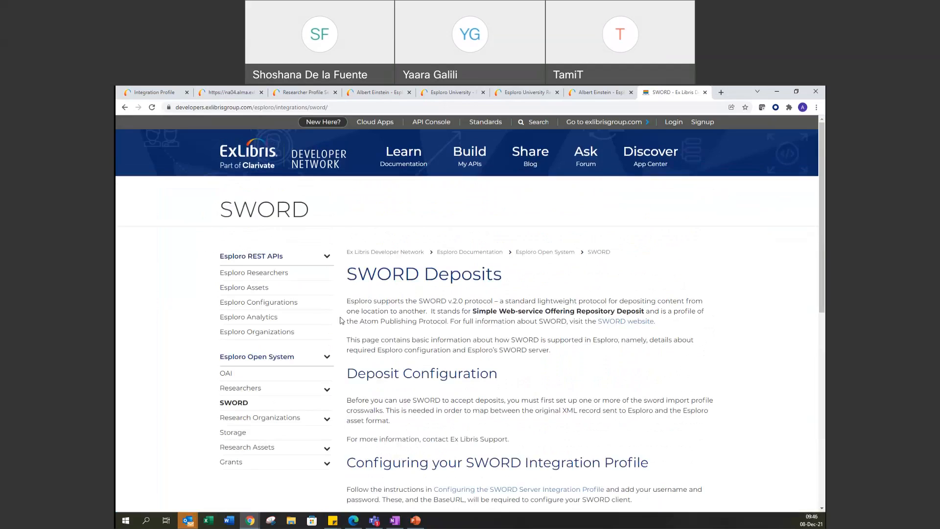
{"action": "mouse_move", "coordinate": [598, 384]}
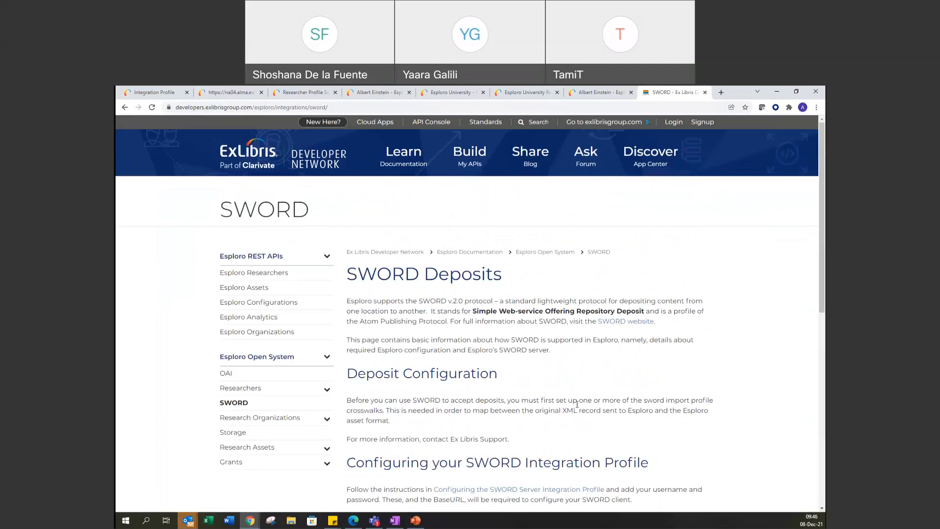
{"action": "mouse_move", "coordinate": [577, 408]}
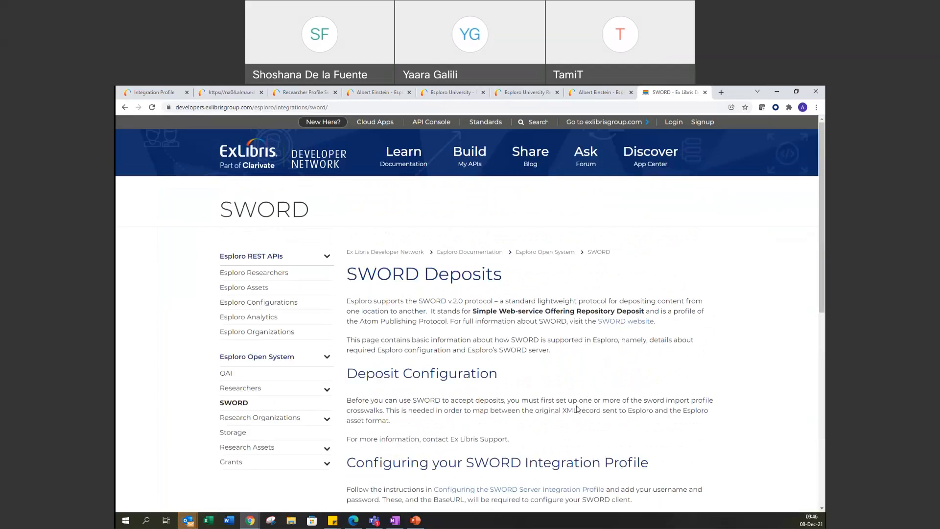
{"action": "mouse_move", "coordinate": [438, 481]}
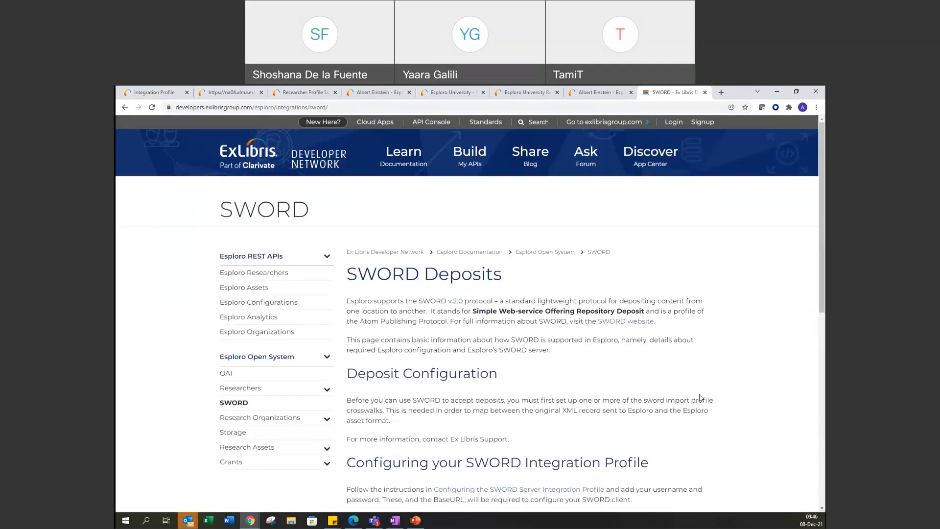
{"action": "mouse_move", "coordinate": [699, 397]}
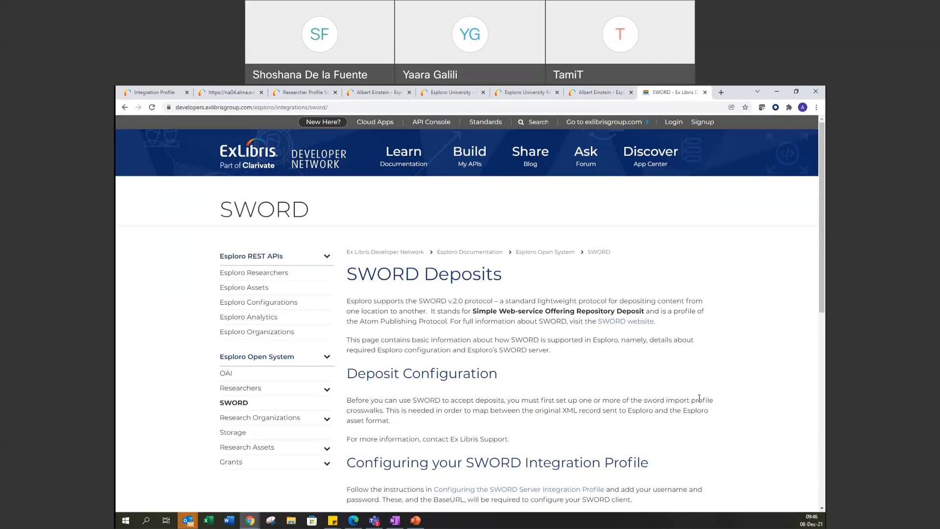
{"action": "mouse_move", "coordinate": [690, 375]}
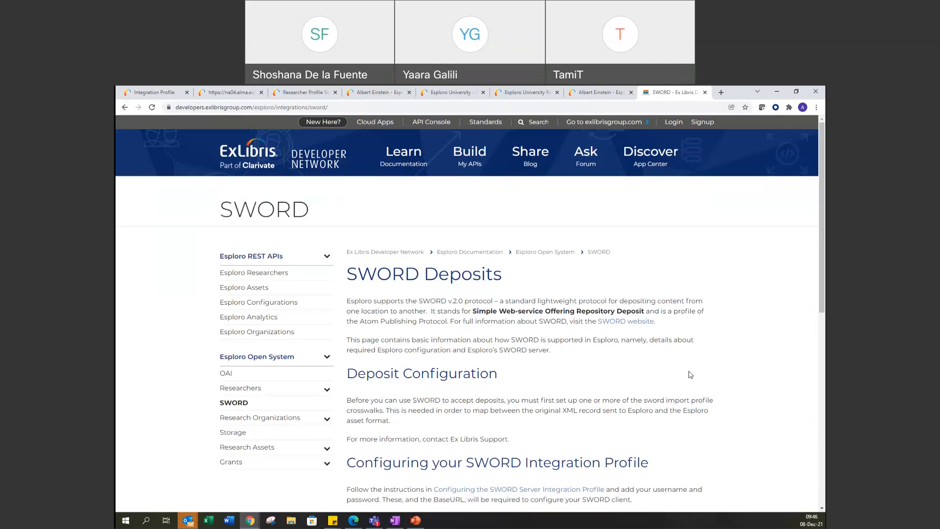
{"action": "mouse_move", "coordinate": [815, 249]}
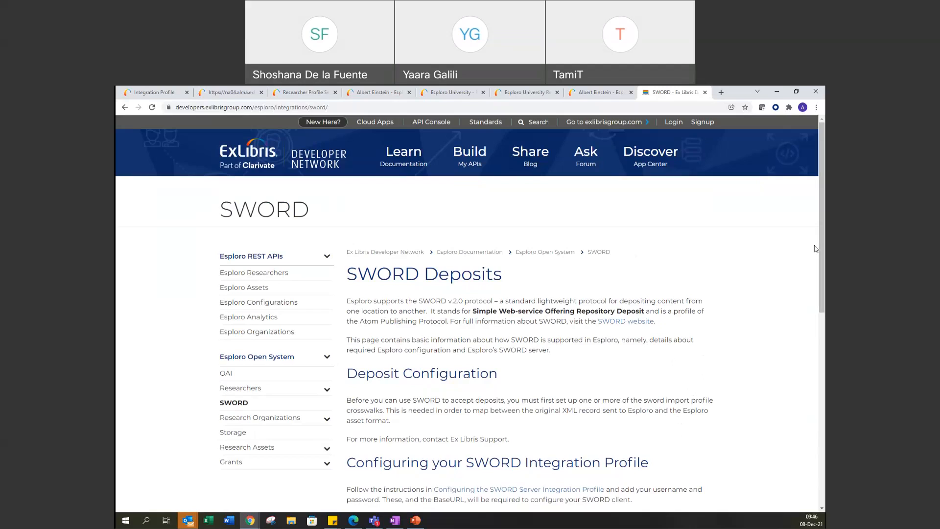
{"action": "mouse_move", "coordinate": [759, 120]}
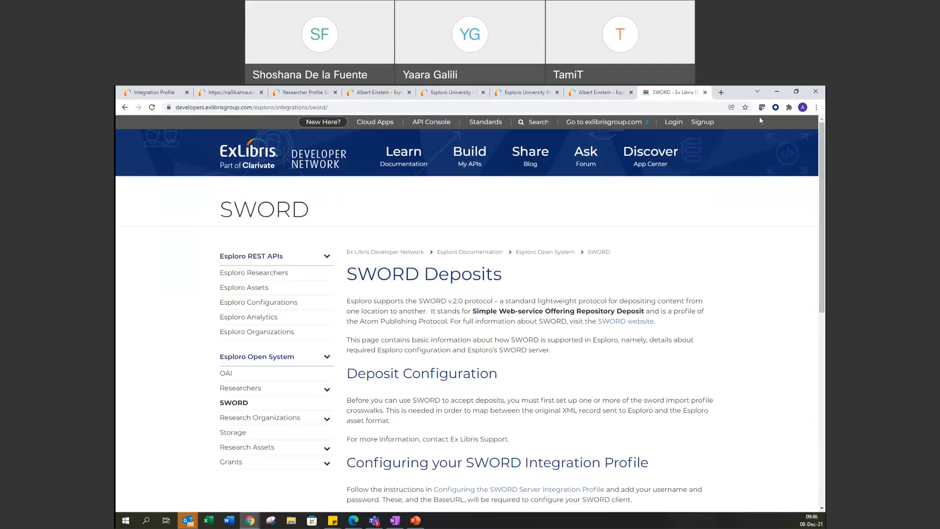